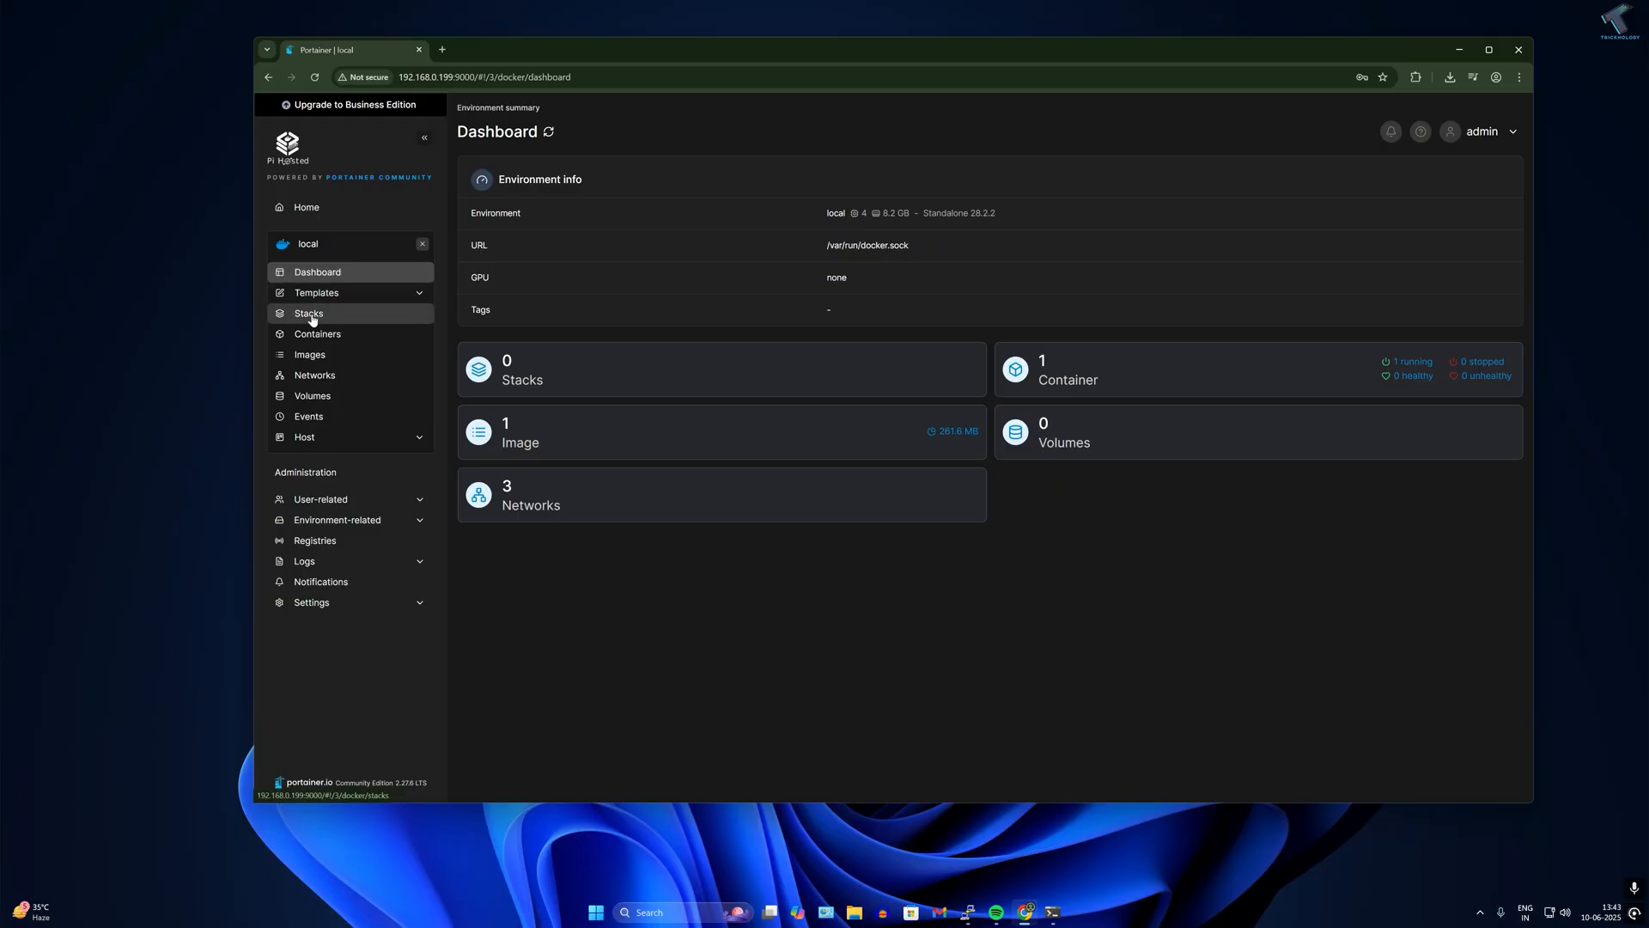
Add the user to the docker group with usermod, run newgrp docker, and enter the pi-hosted git clone command
{"action": "left_click", "coordinate": [309, 314]}
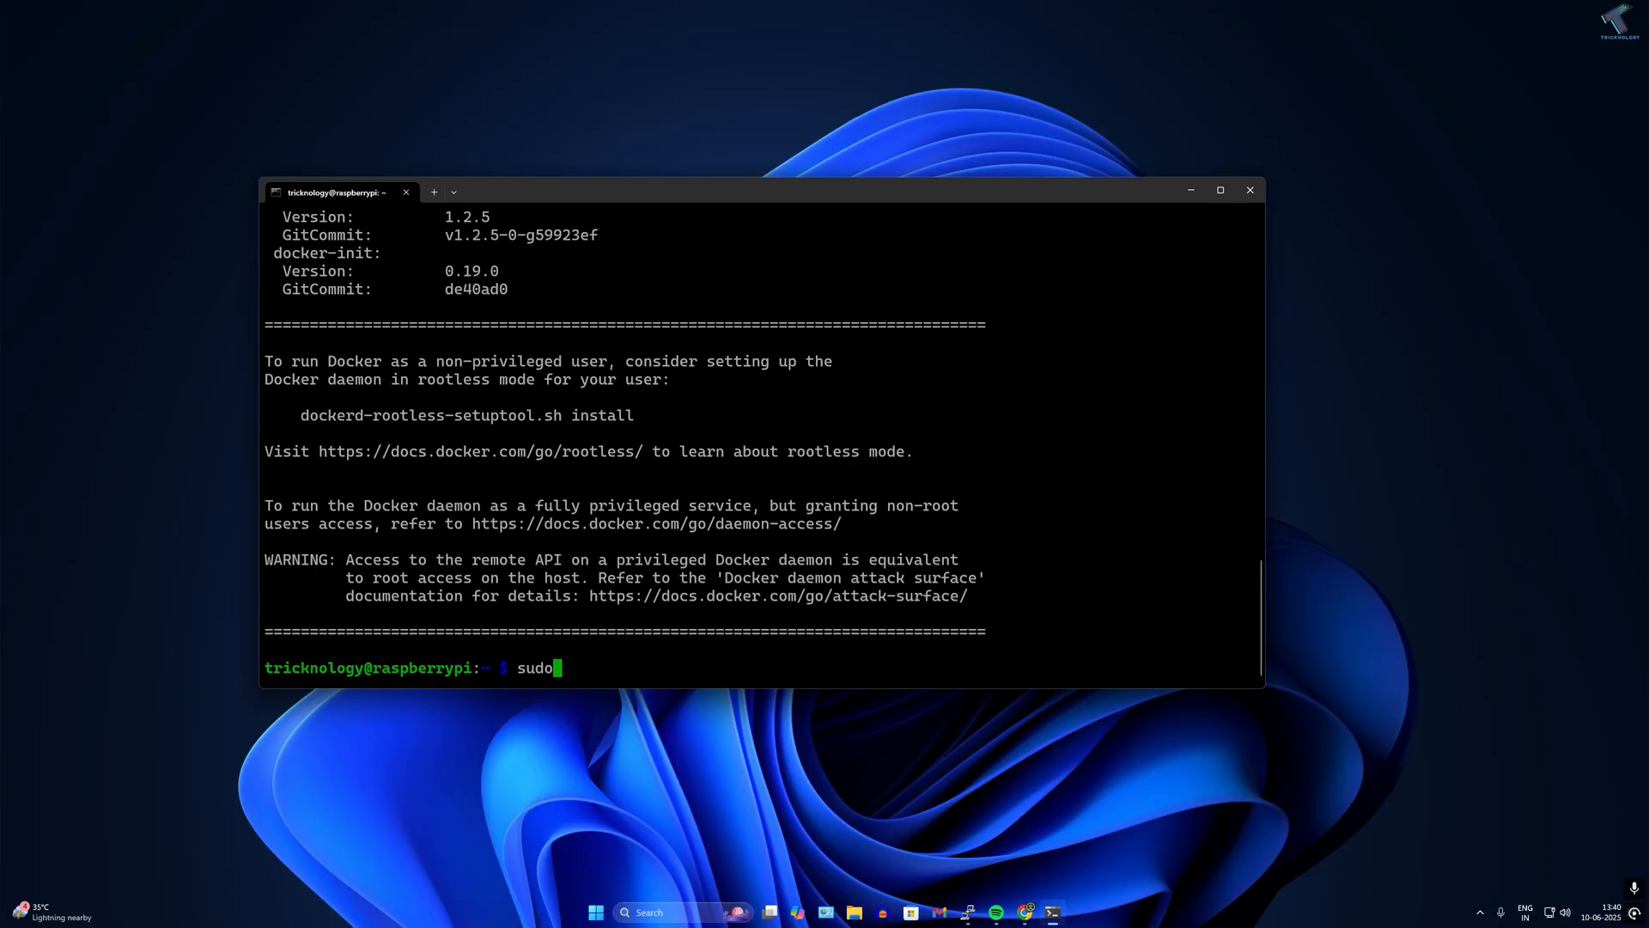
{"action": "type", "text": "usermod -aG docker $USER"}
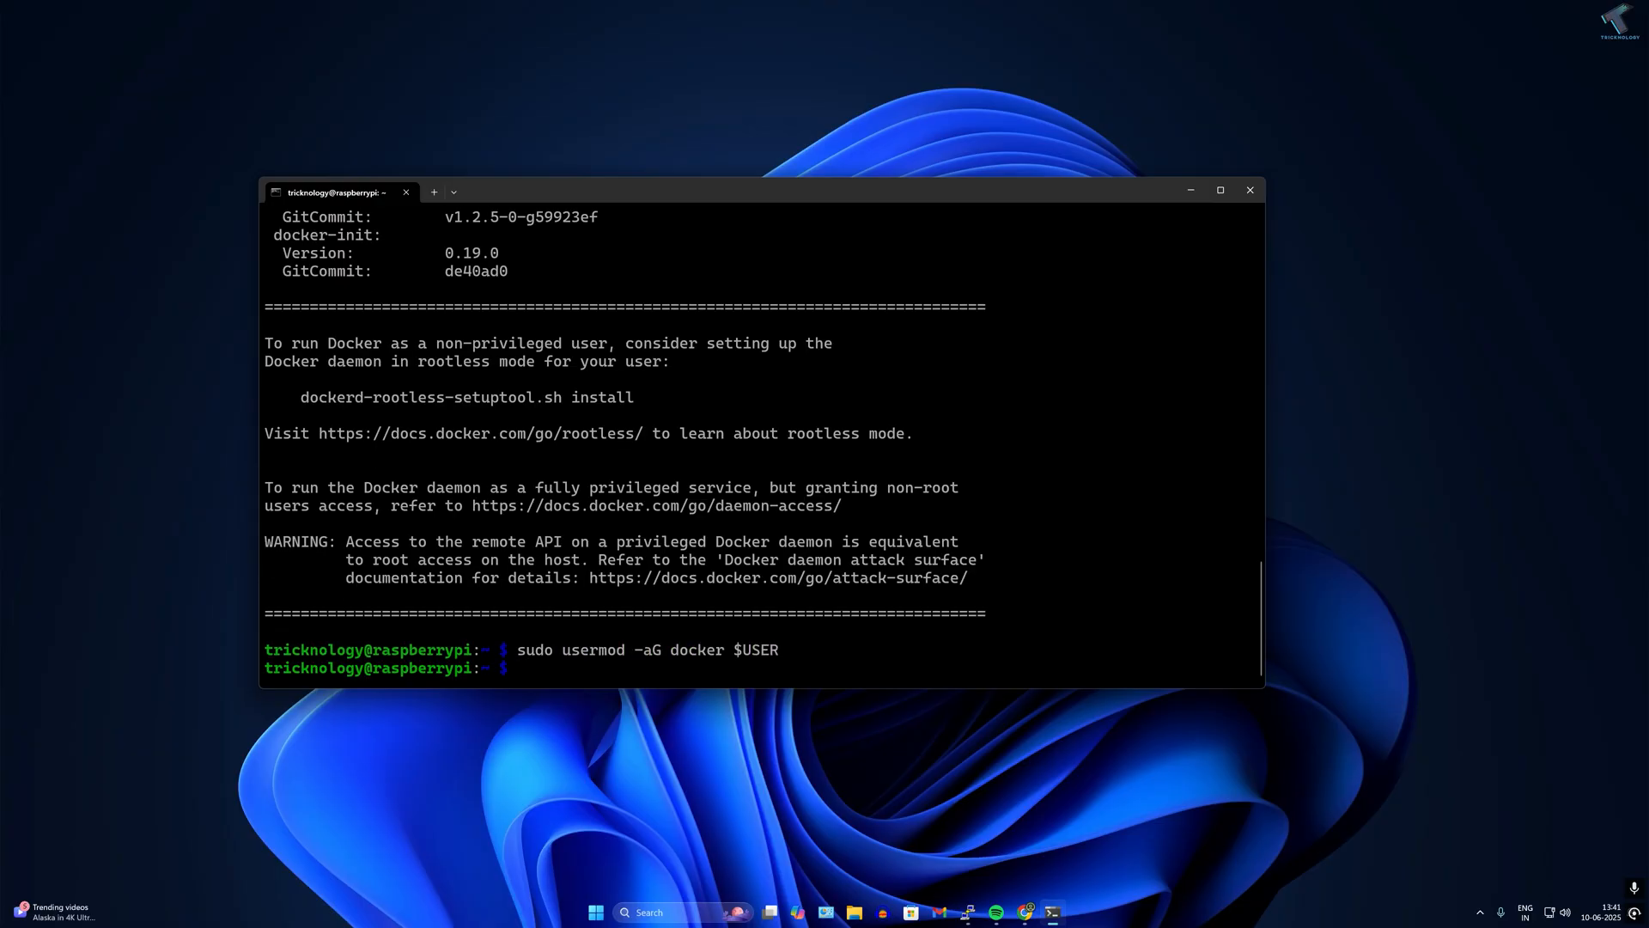
{"action": "type", "text": "newgrp docker"}
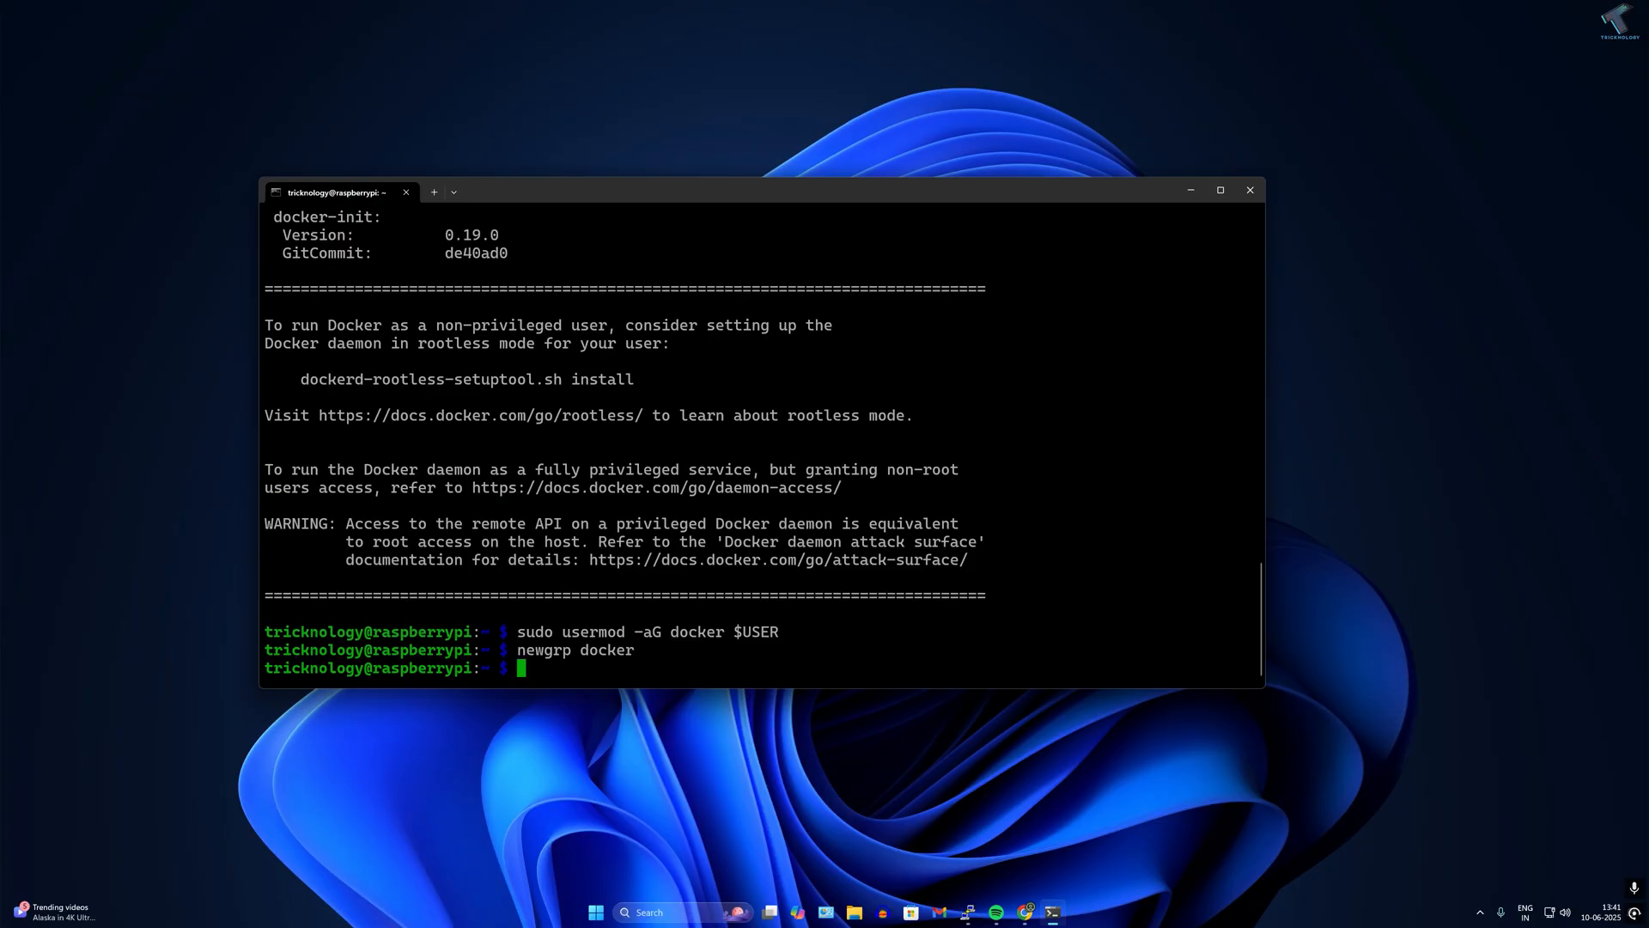
{"action": "type", "text": "git clone https://github.com/pi"}
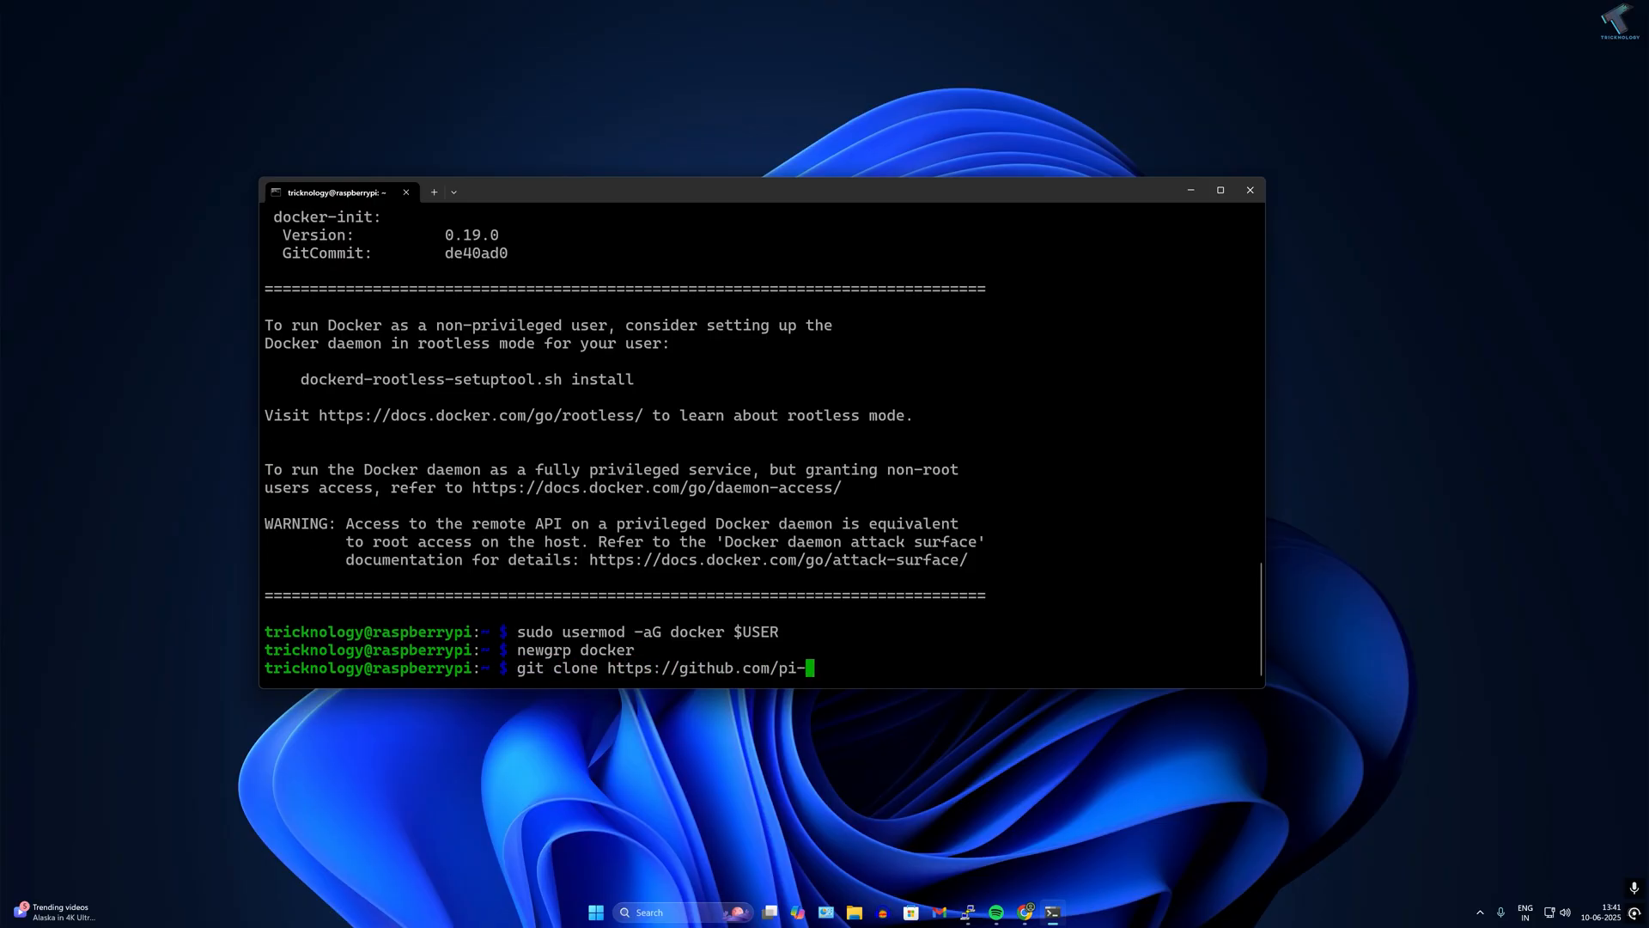
{"action": "type", "text": "-hosted/pi-hosted.git"}
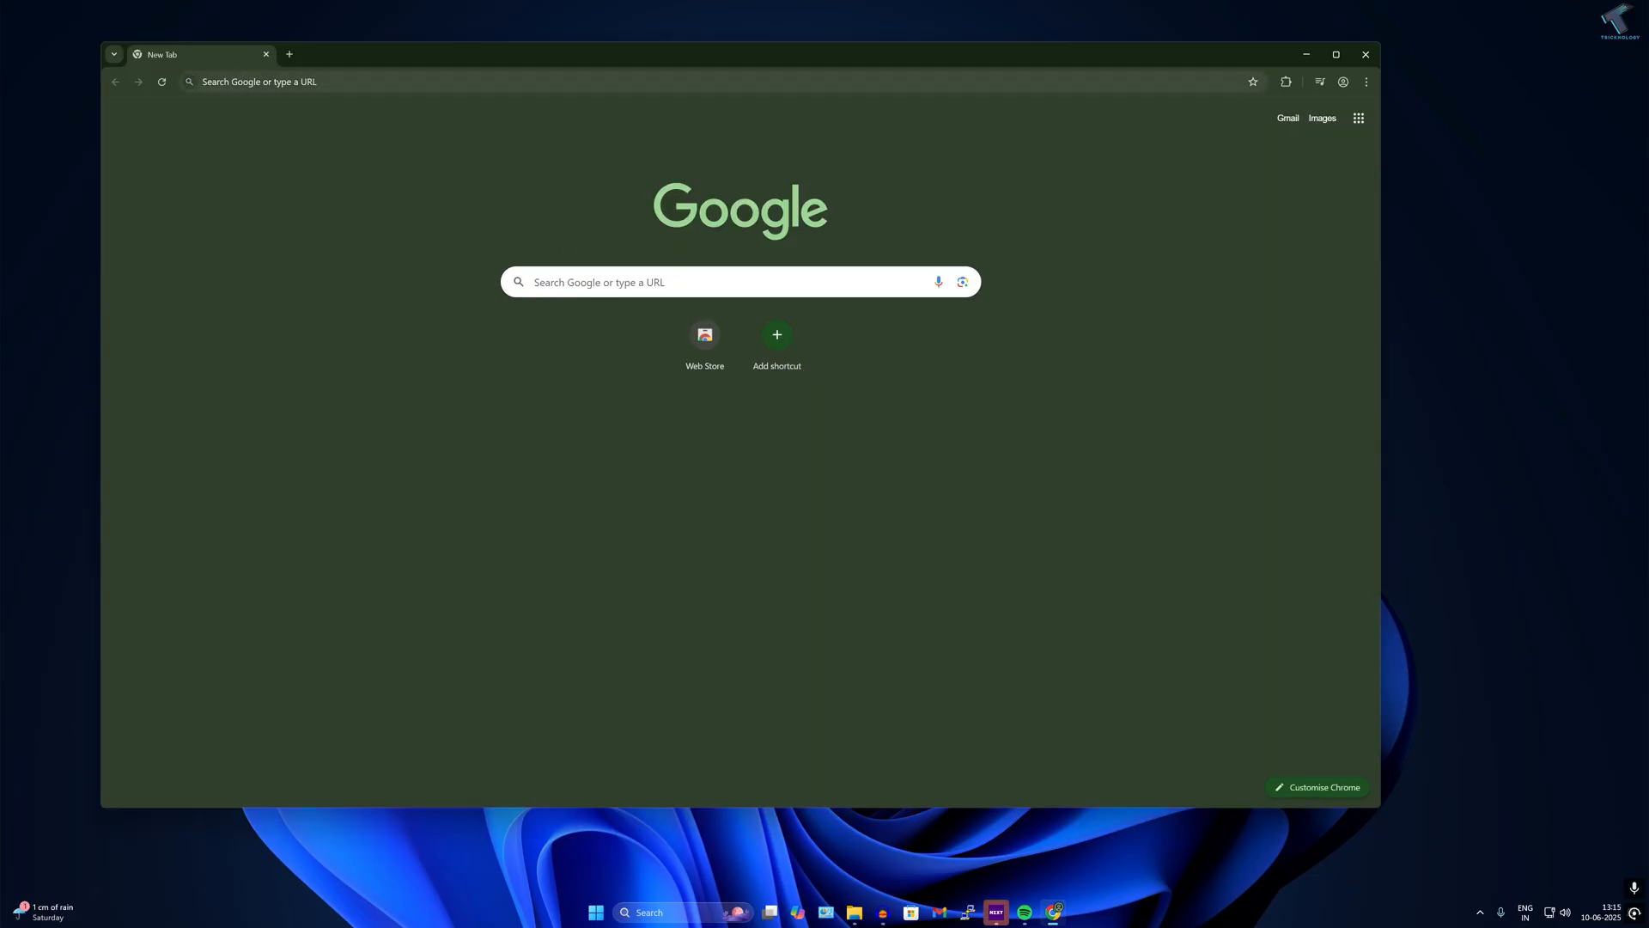
Search Google for 'raspberry pi' and open the official raspberrypi.com home page
{"action": "type", "text": "Rasp"}
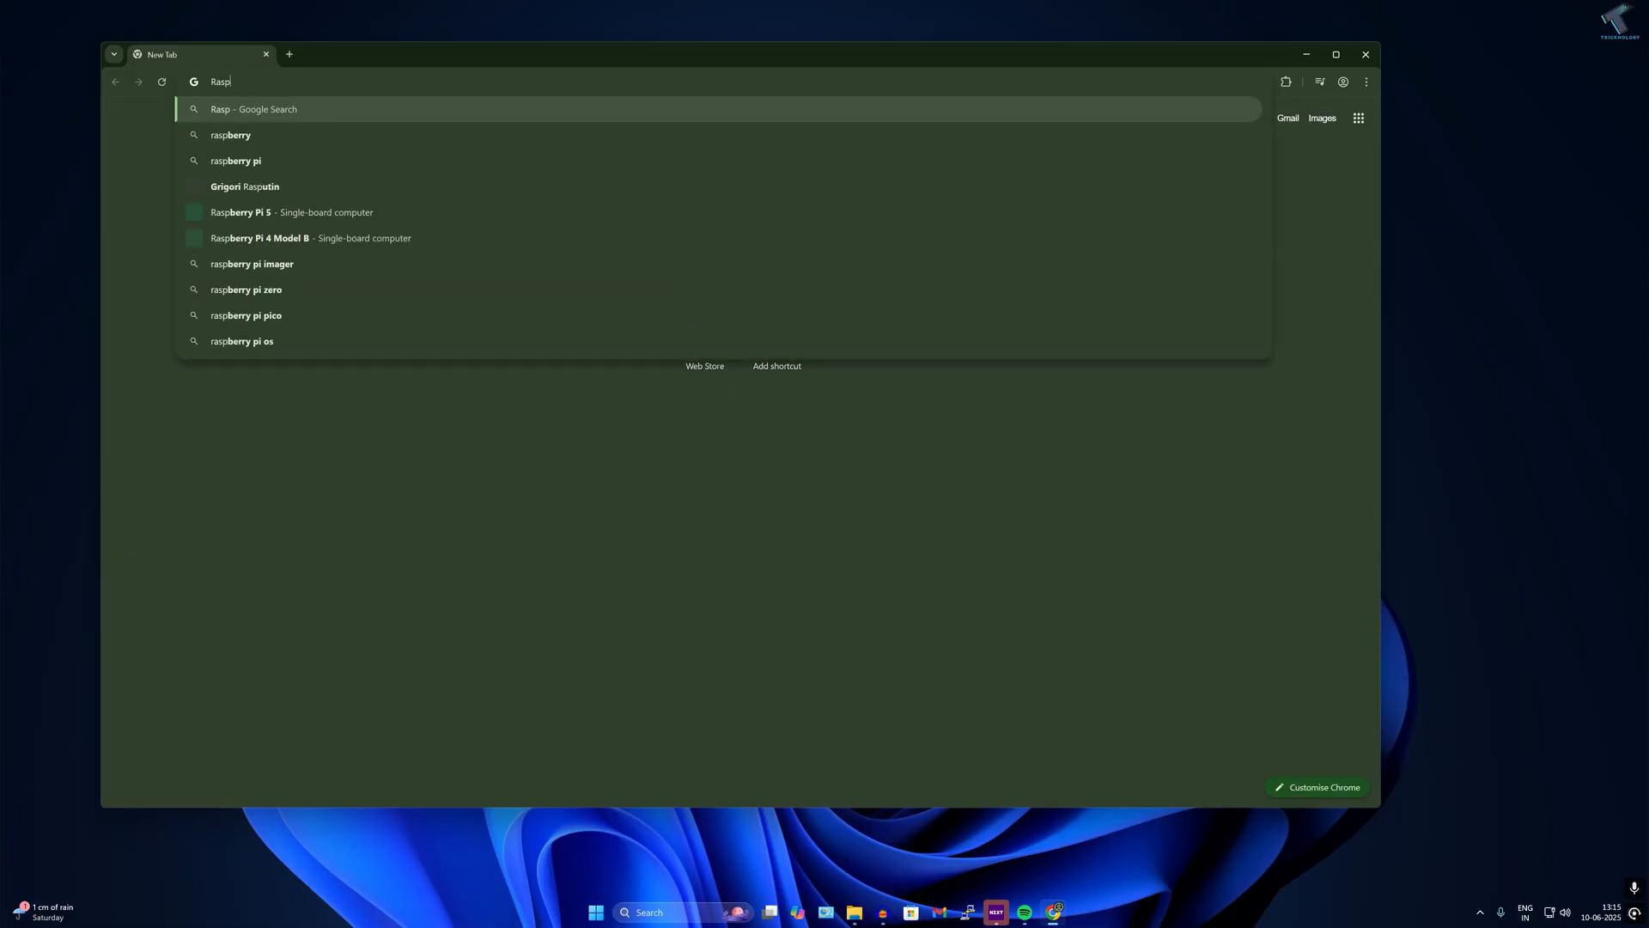
{"action": "left_click", "coordinate": [236, 160]}
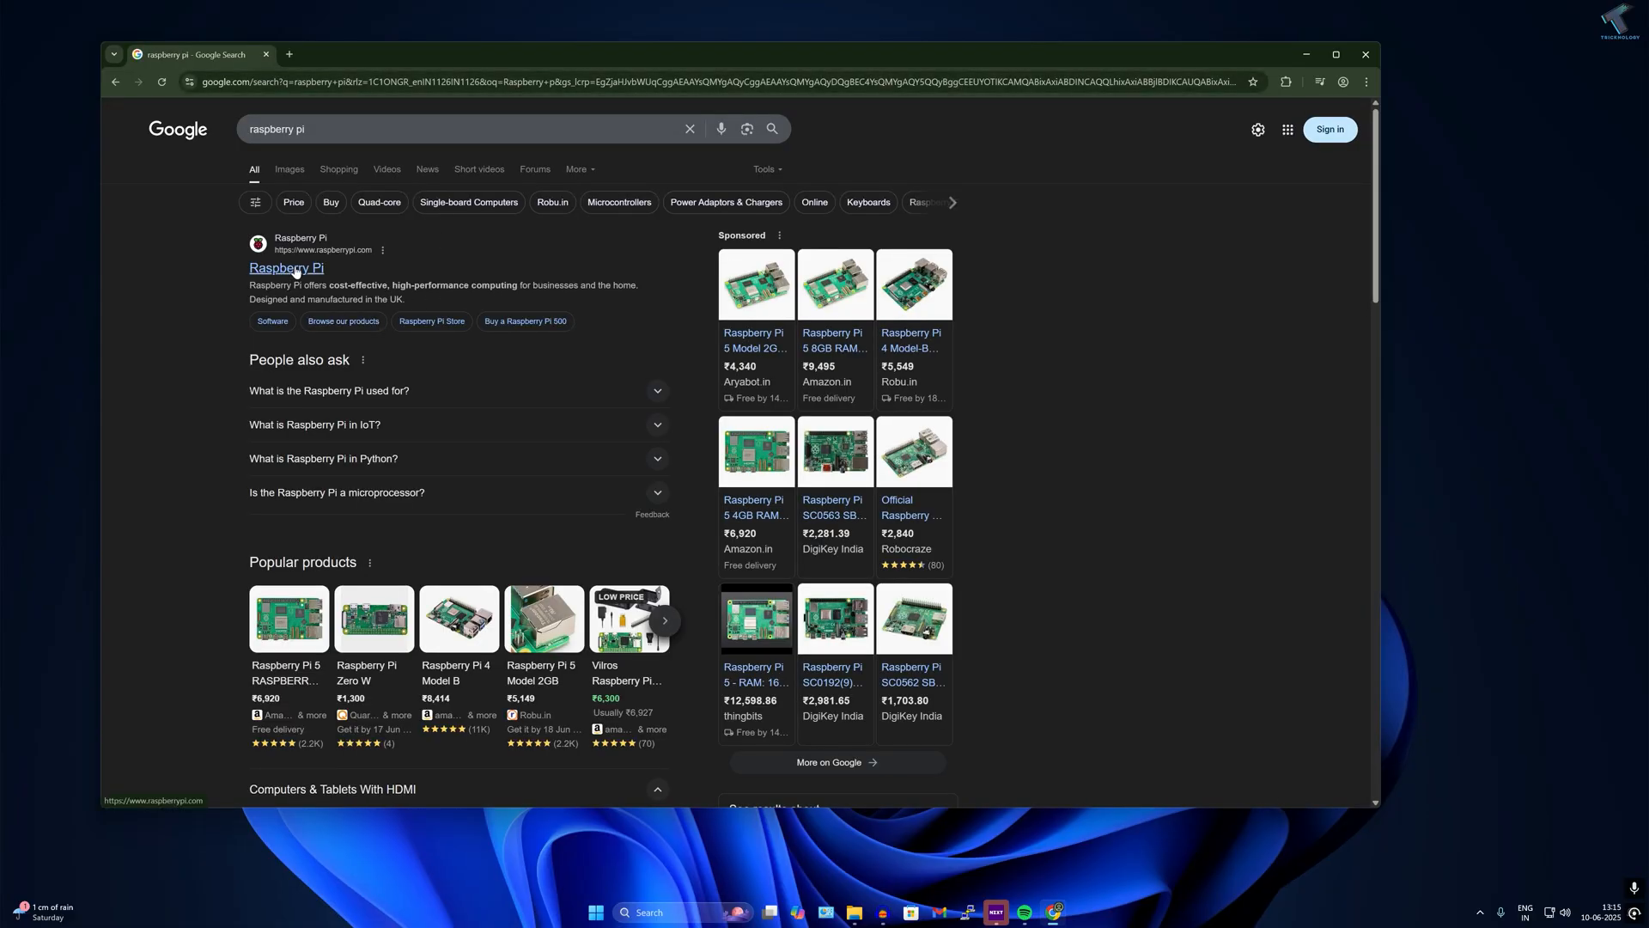
{"action": "left_click", "coordinate": [285, 267]}
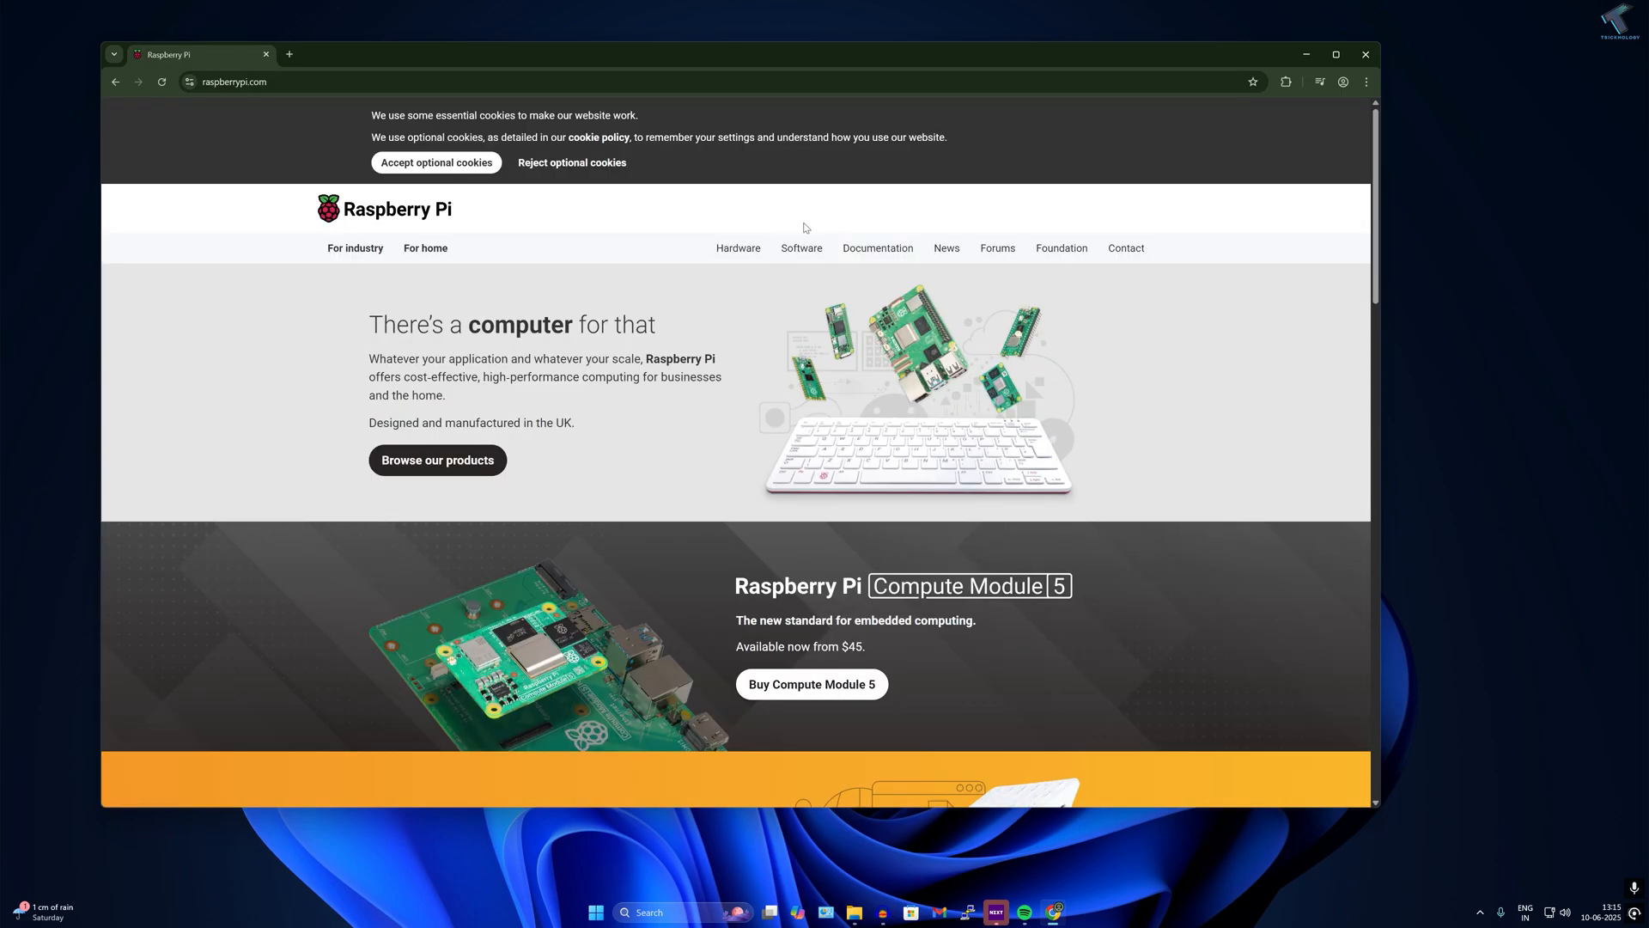
Open the Raspberry Pi Software page, then start and cancel the Imager Windows download
{"action": "left_click", "coordinate": [801, 248]}
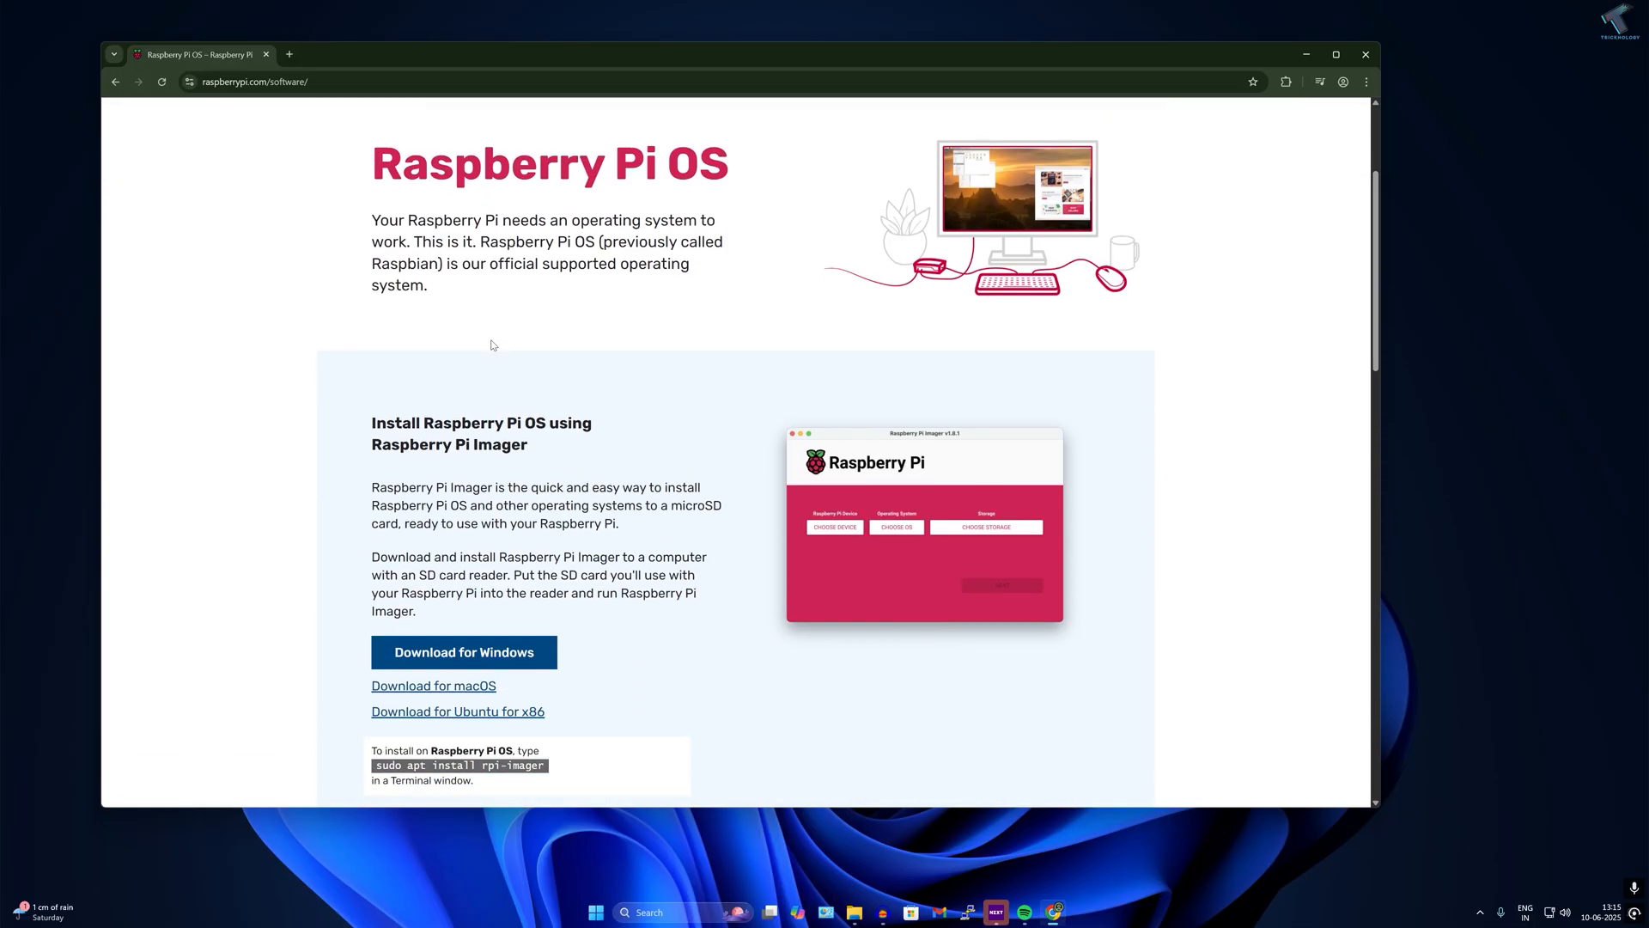
{"action": "scroll", "scroll_direction": "down", "scroll_amount": 3}
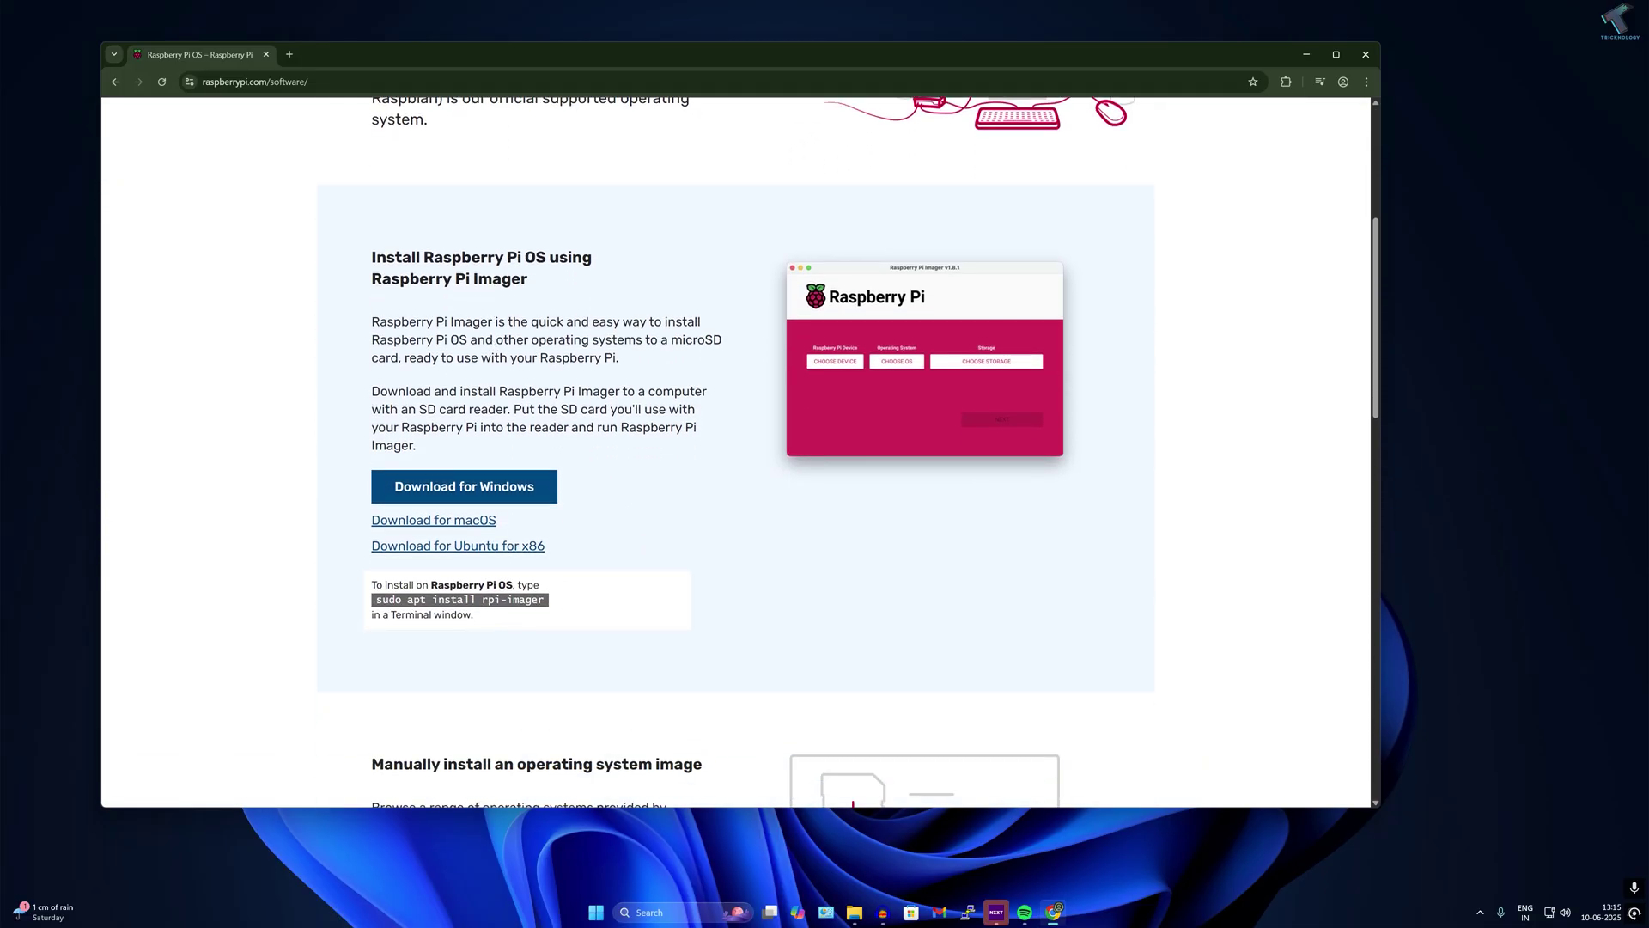
{"action": "left_click_drag", "start_coordinate": [423, 256], "coordinate": [525, 278]}
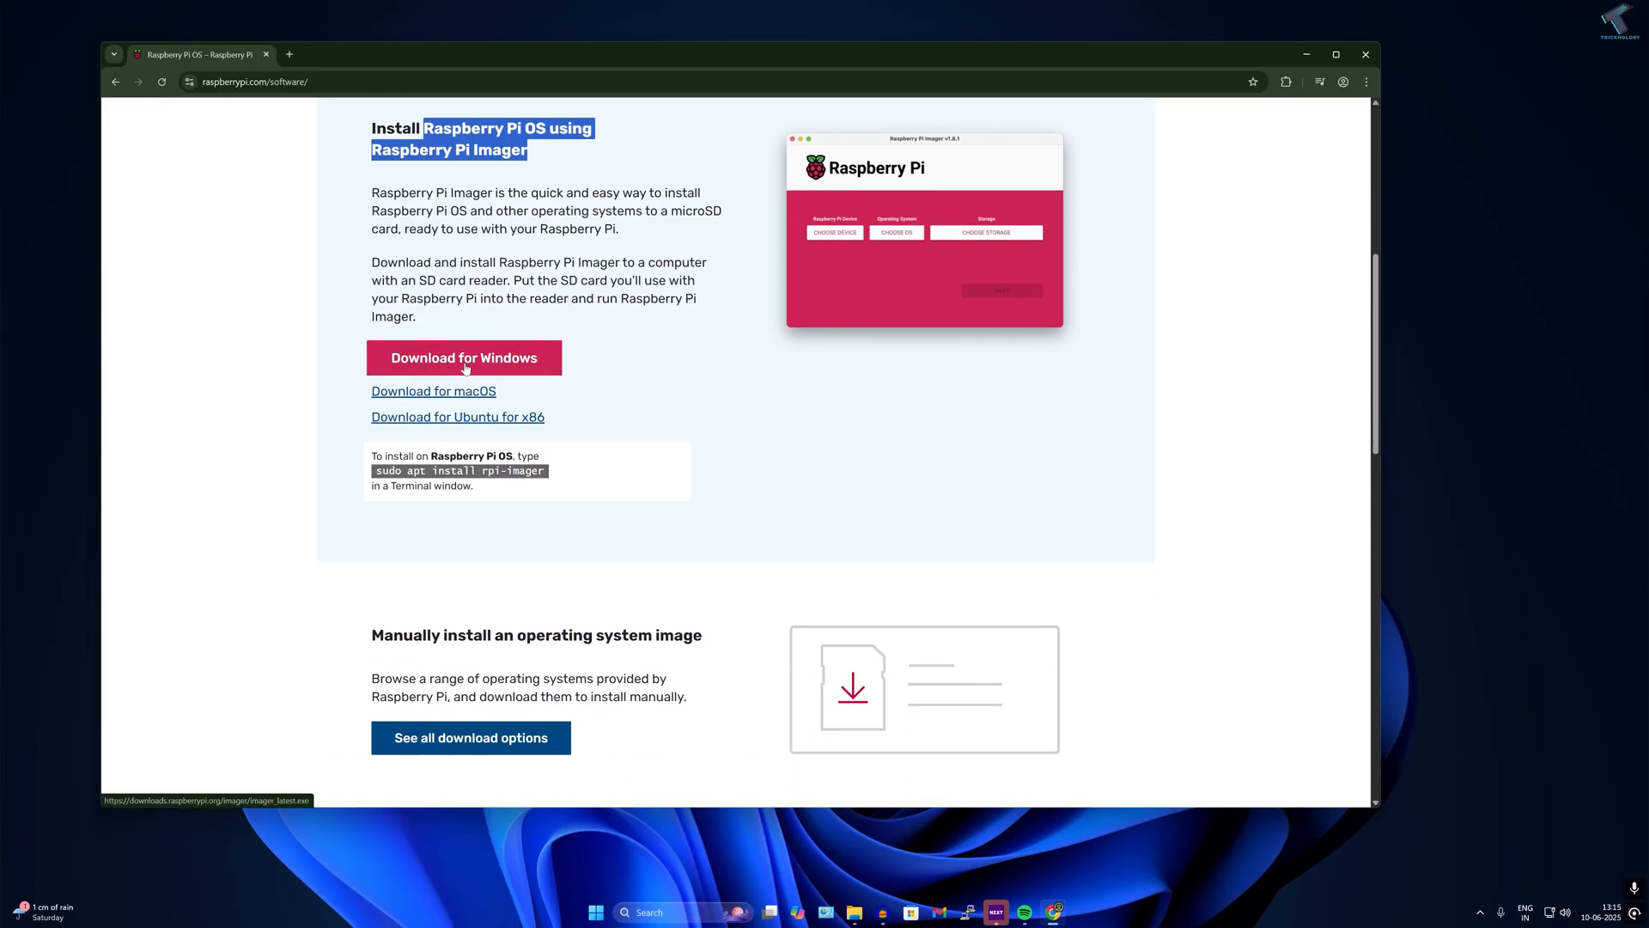
{"action": "mouse_move", "coordinate": [490, 411]}
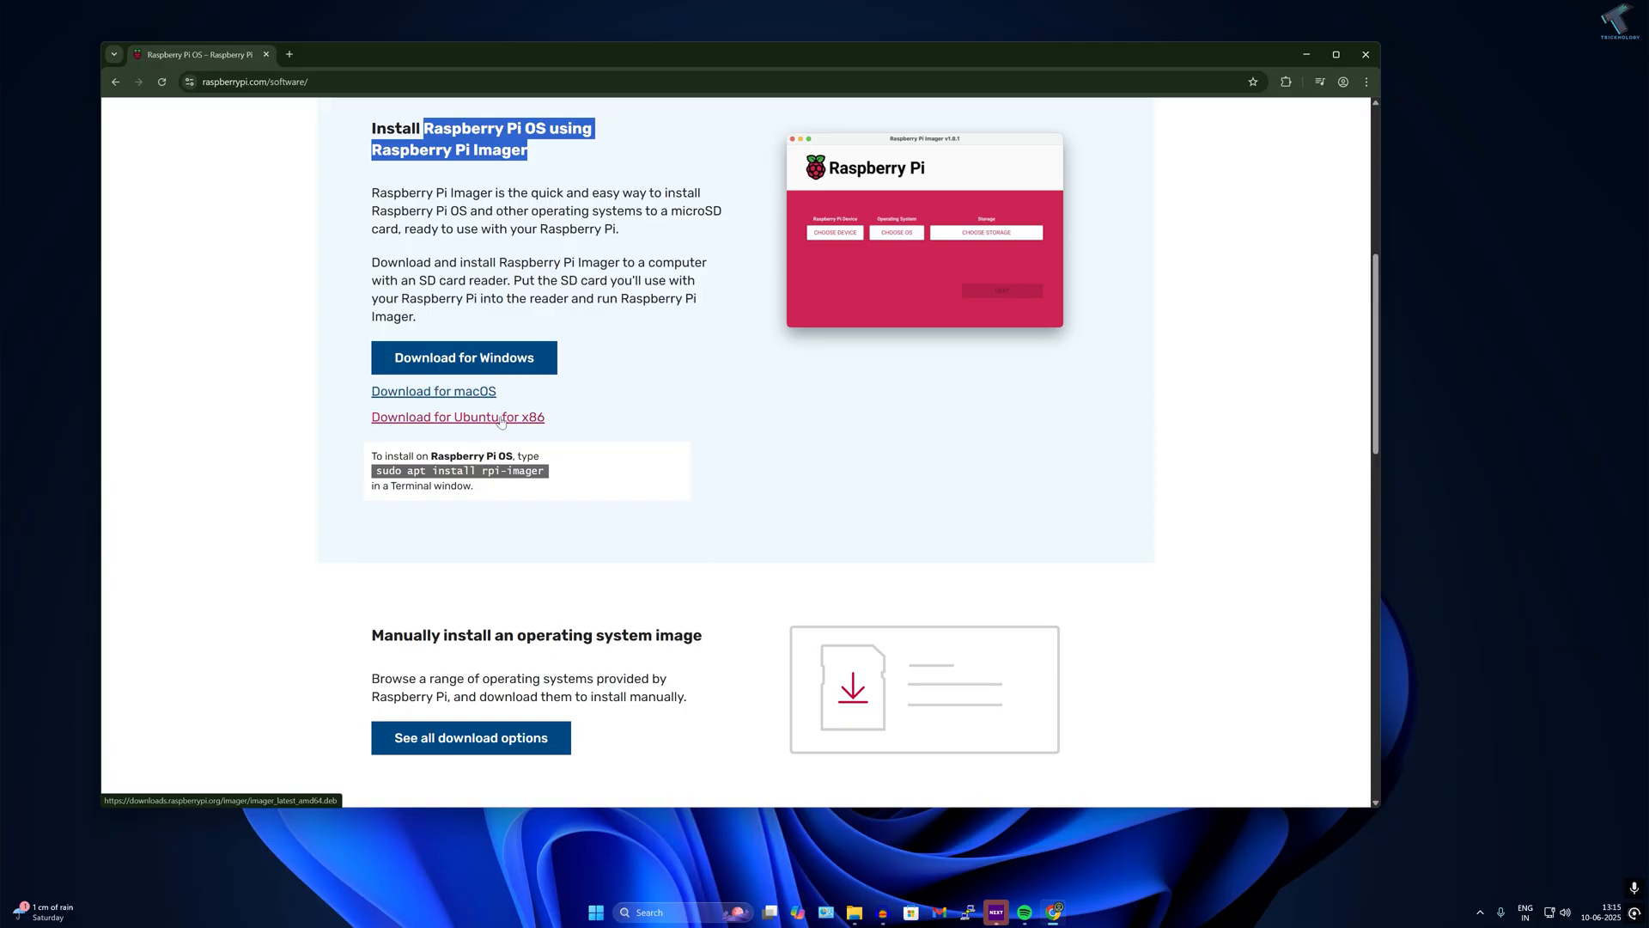
{"action": "mouse_move", "coordinate": [480, 424]}
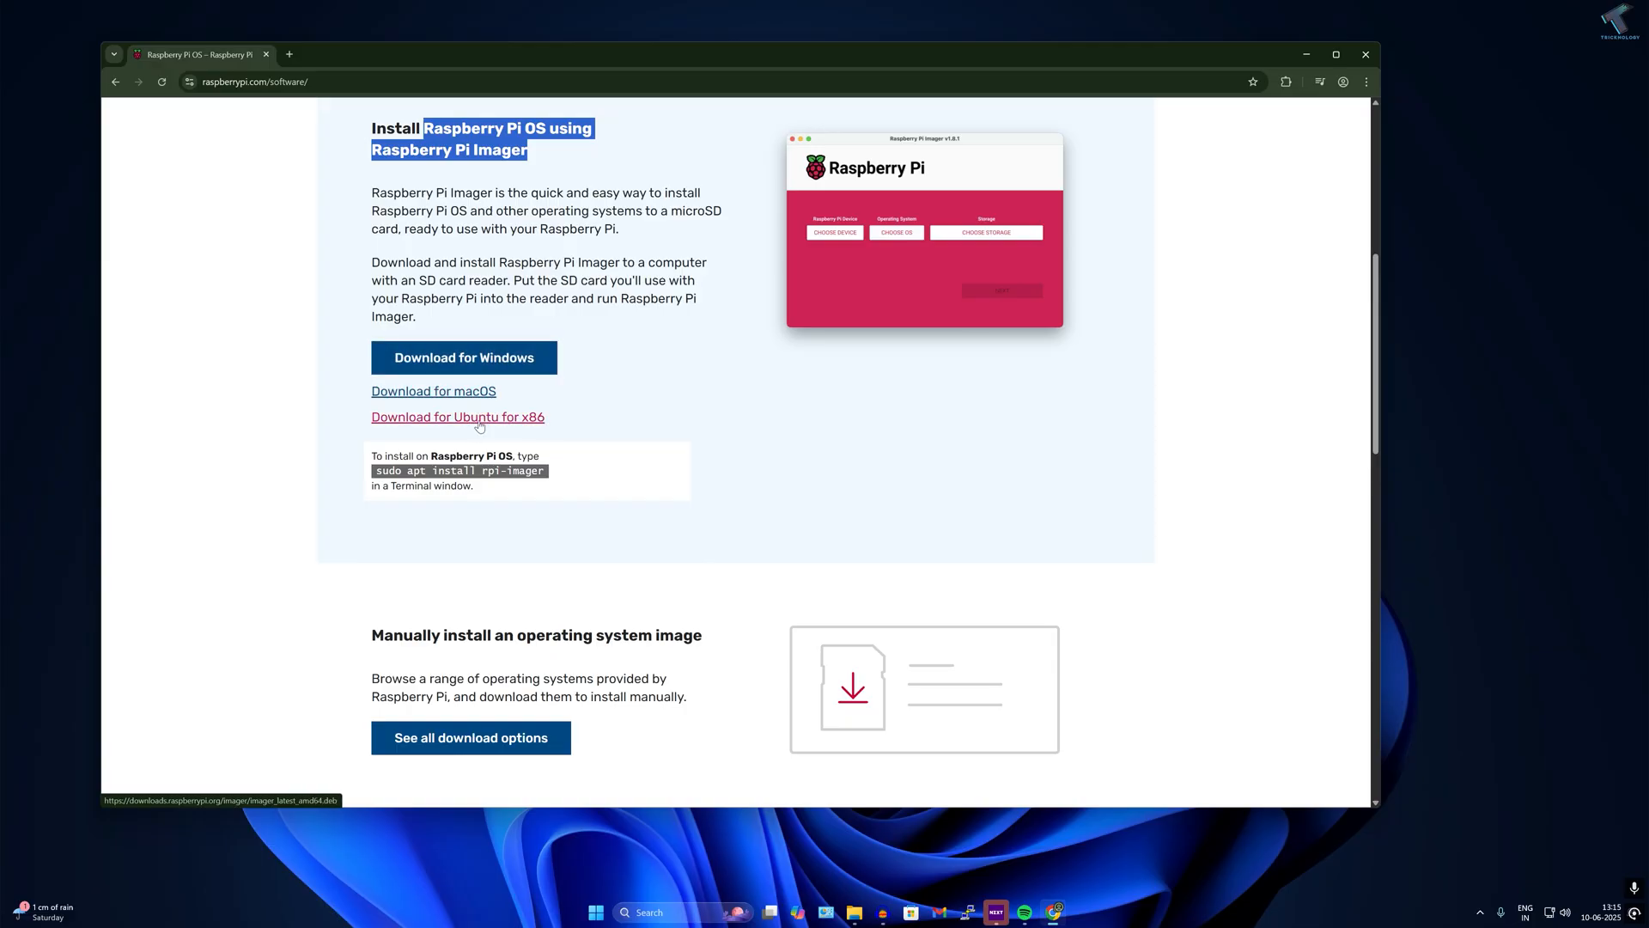
{"action": "mouse_move", "coordinate": [451, 358]}
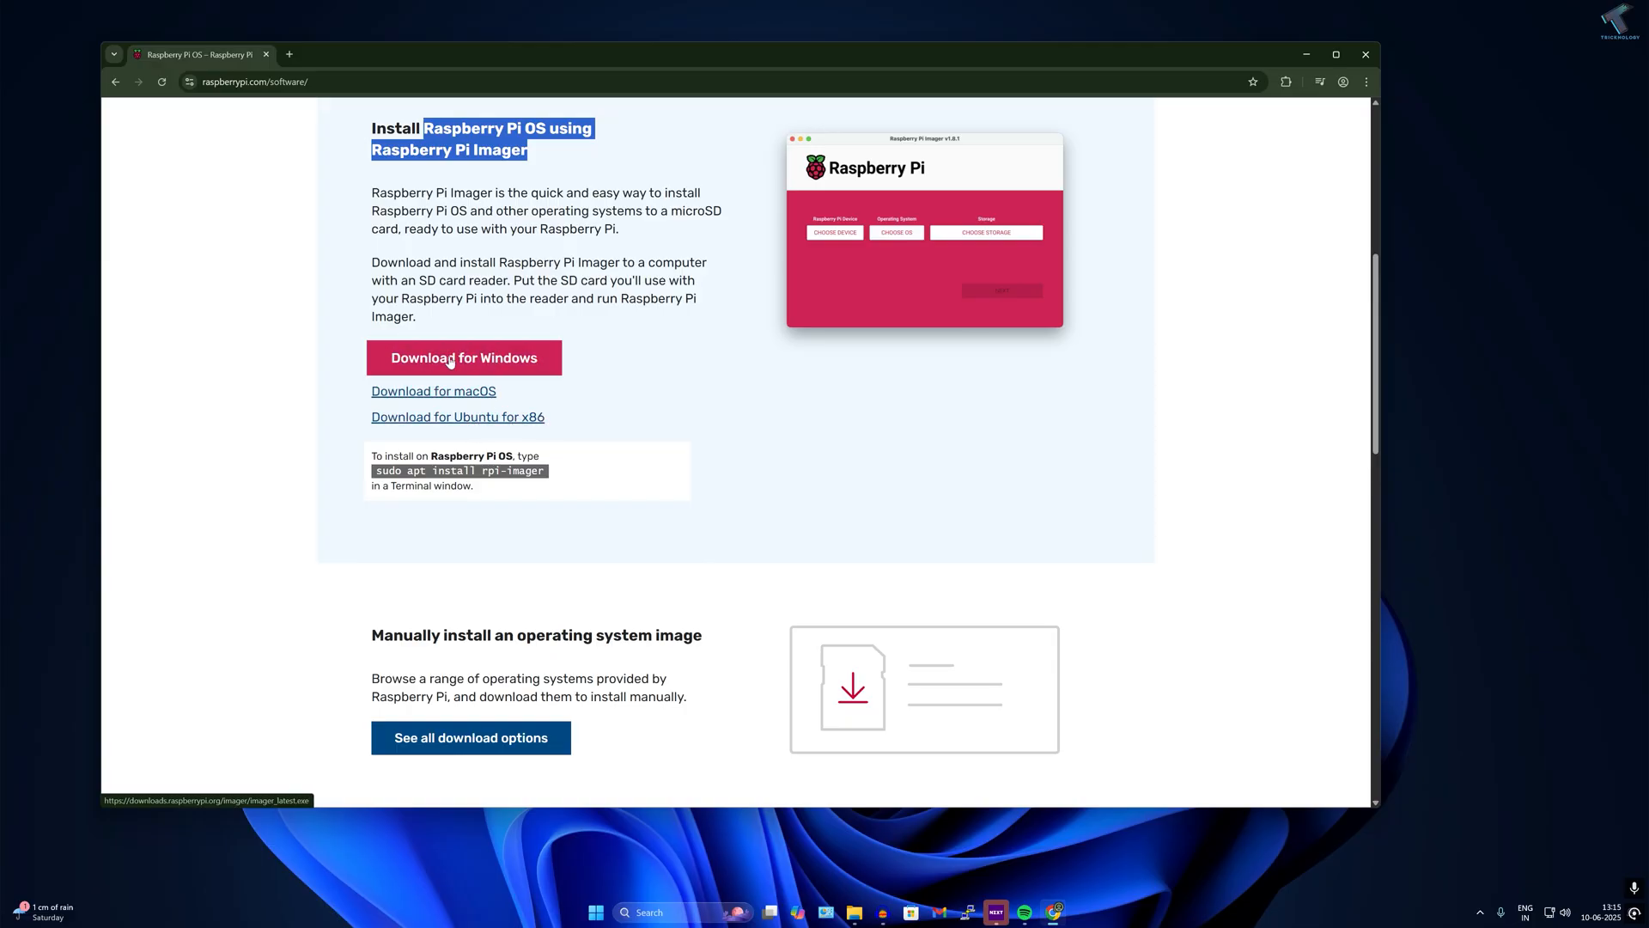
{"action": "left_click", "coordinate": [450, 357]}
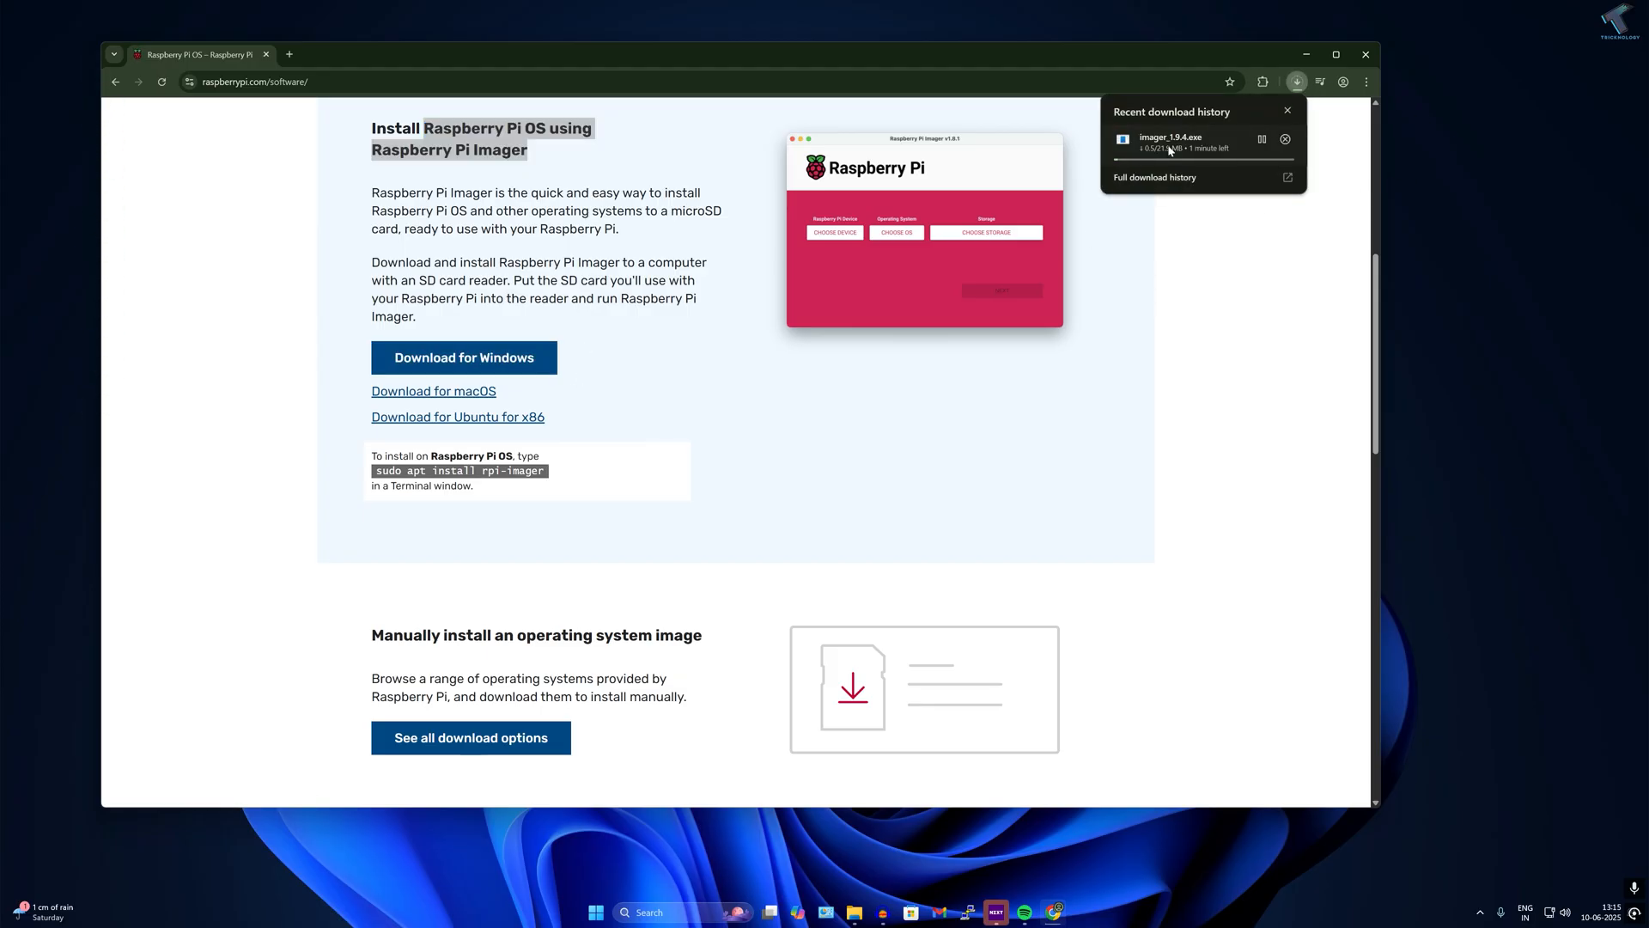
{"action": "left_click", "coordinate": [1285, 140]}
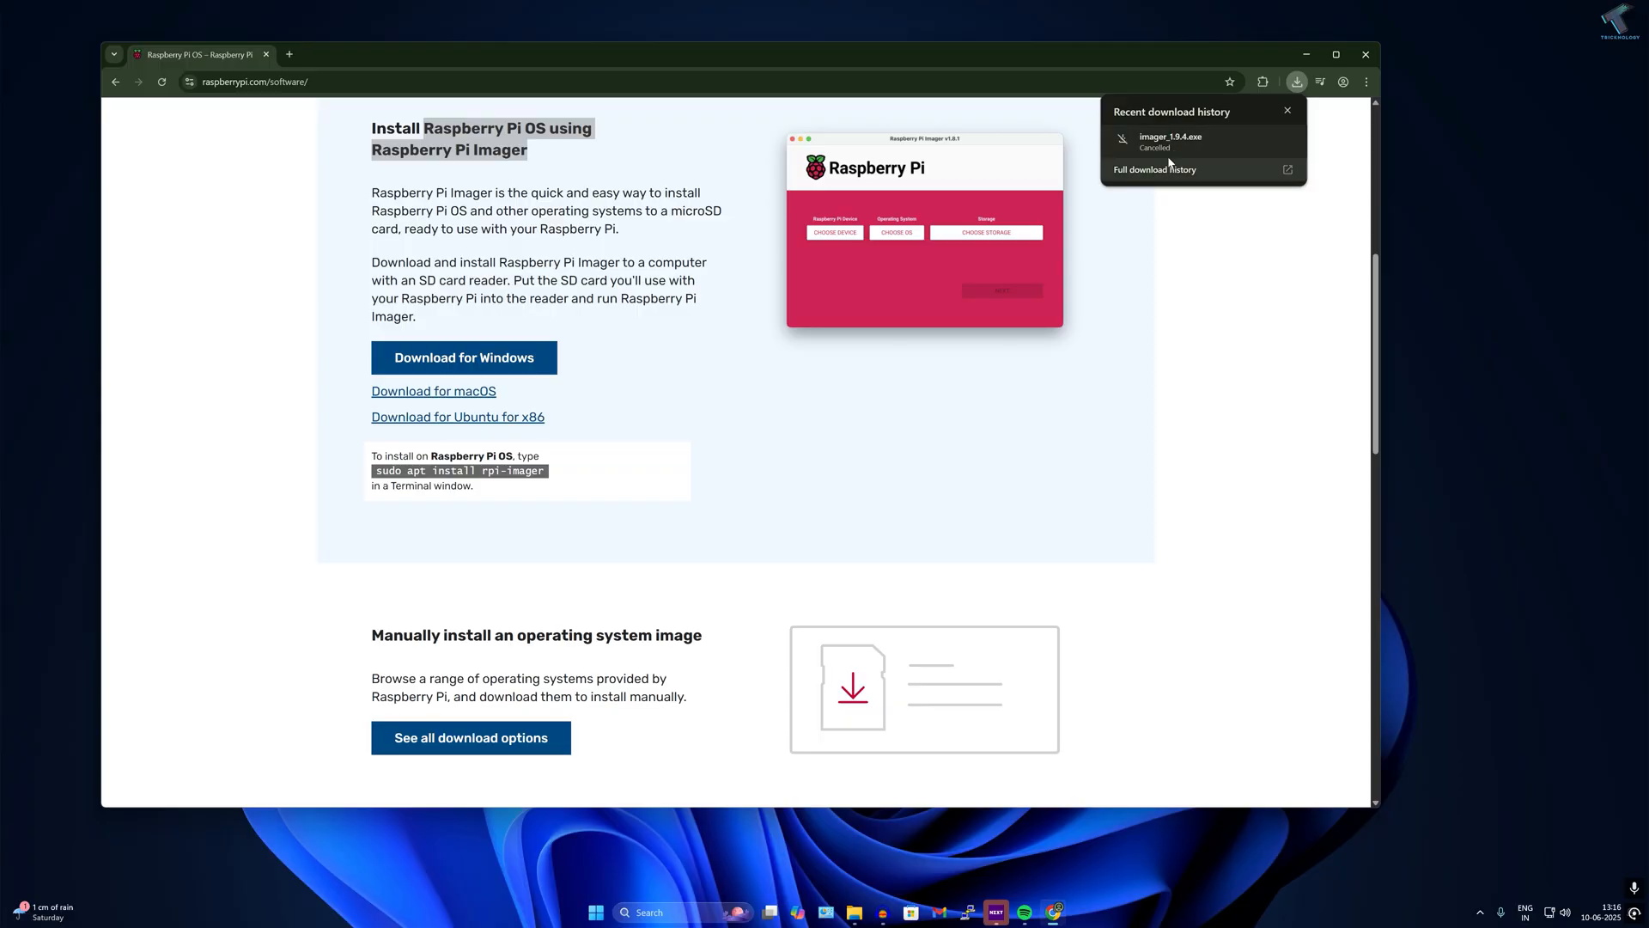
Search Start for 'Raspberry Pi Imager' and launch the installed app
{"action": "left_click", "coordinate": [594, 912]}
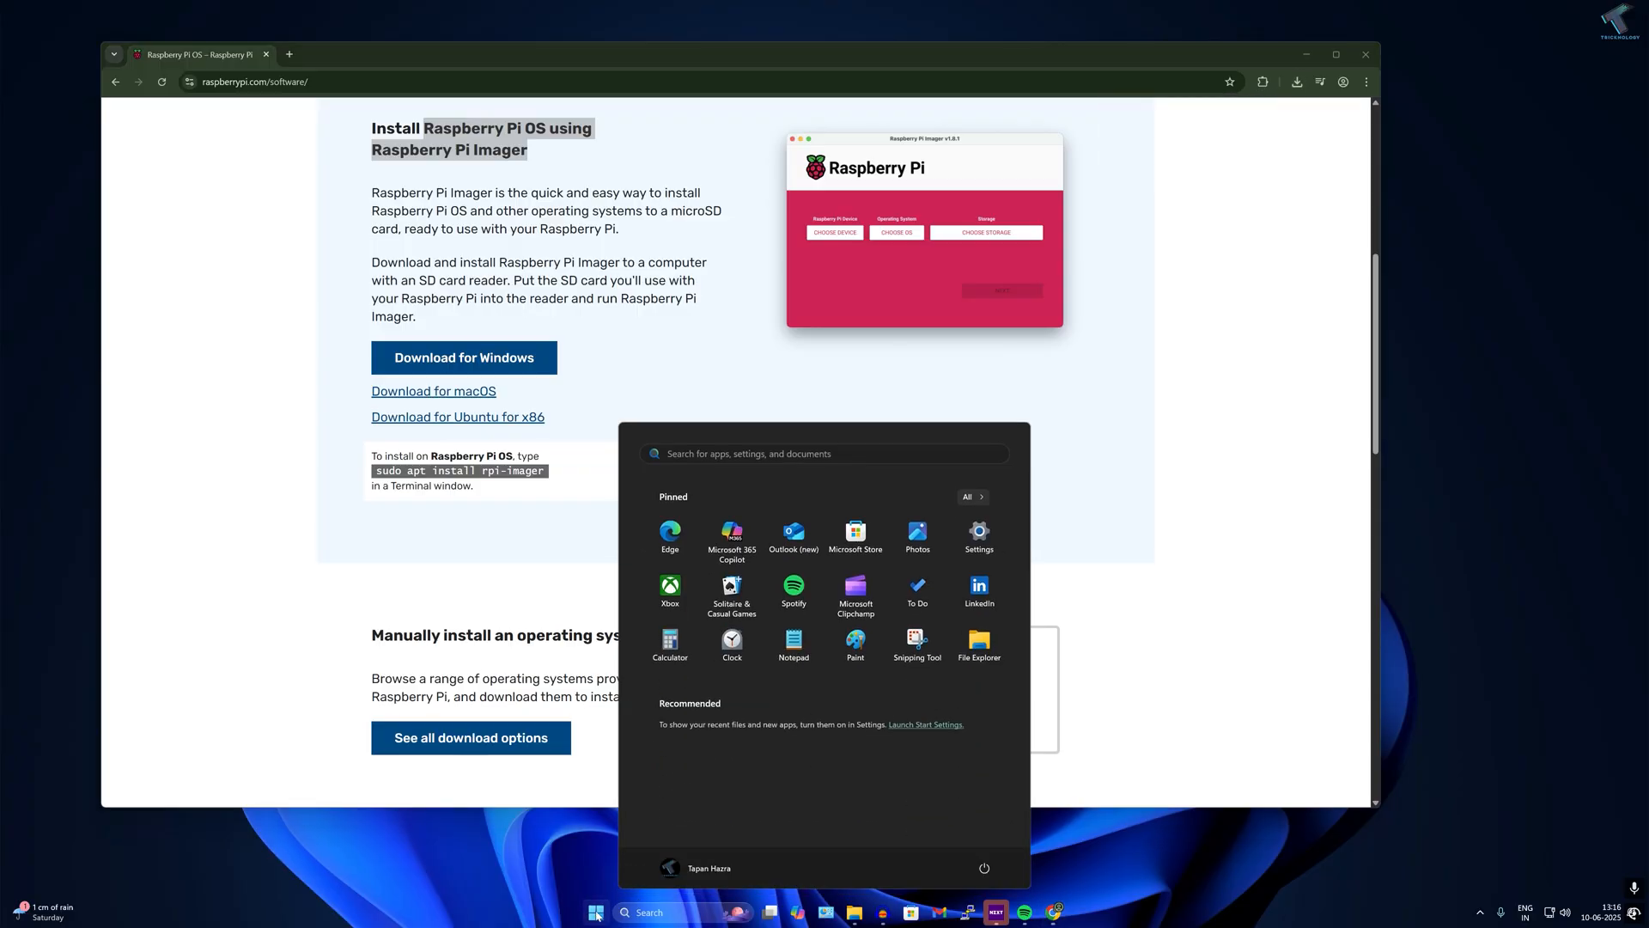
{"action": "type", "text": "Raspberry Pi Imager"}
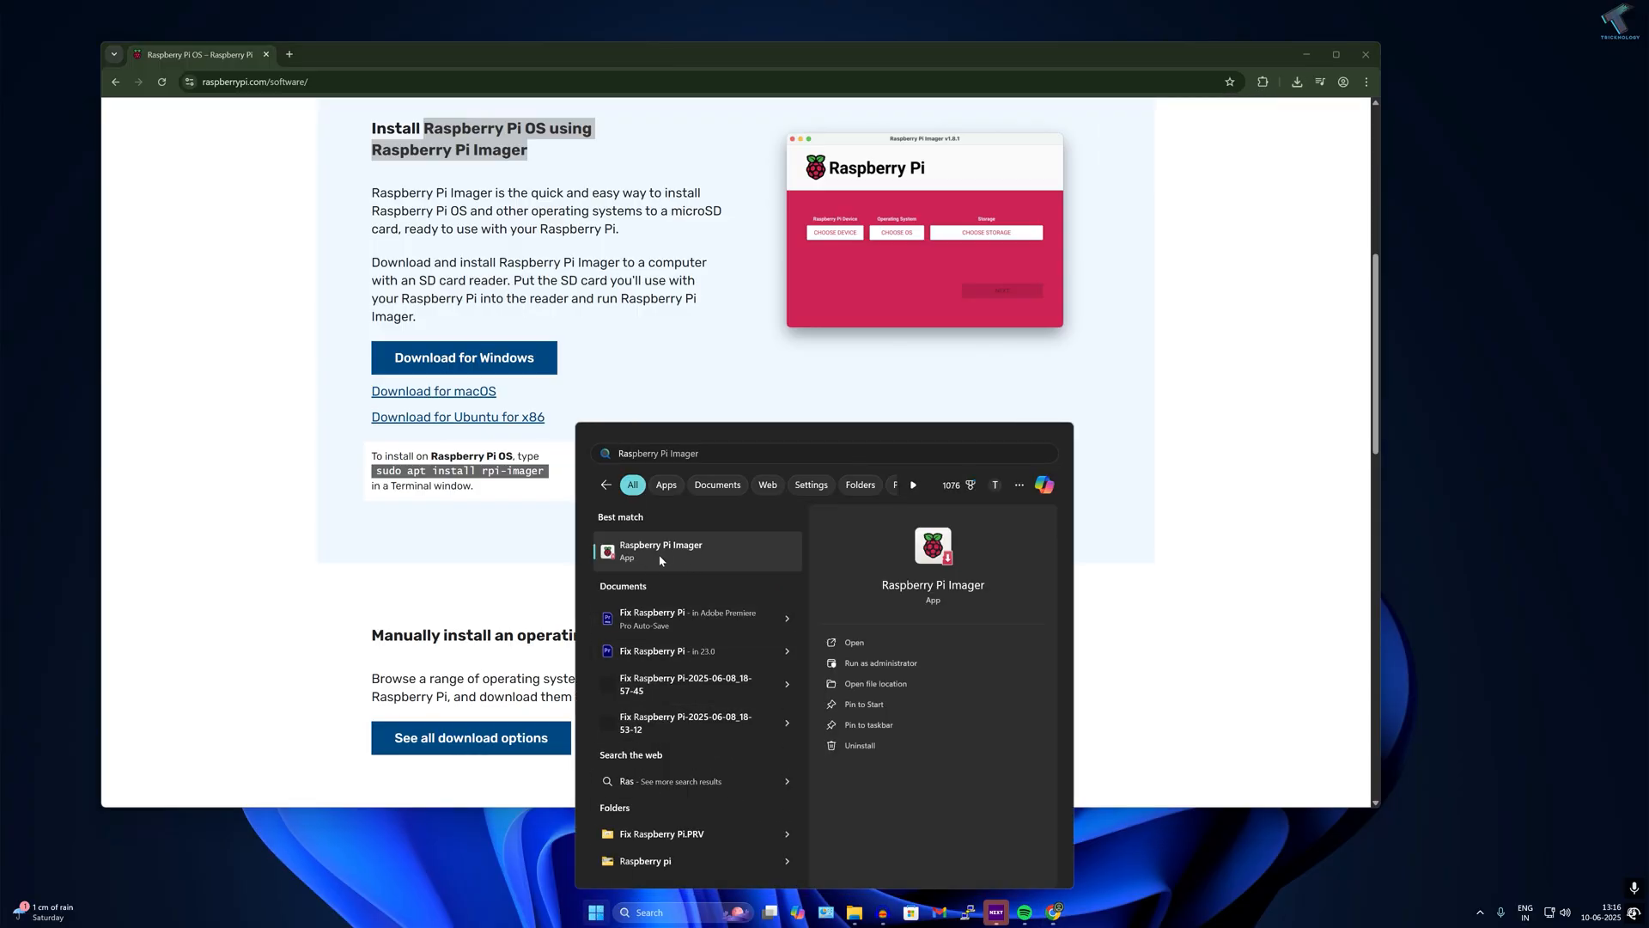
{"action": "left_click", "coordinate": [660, 551]}
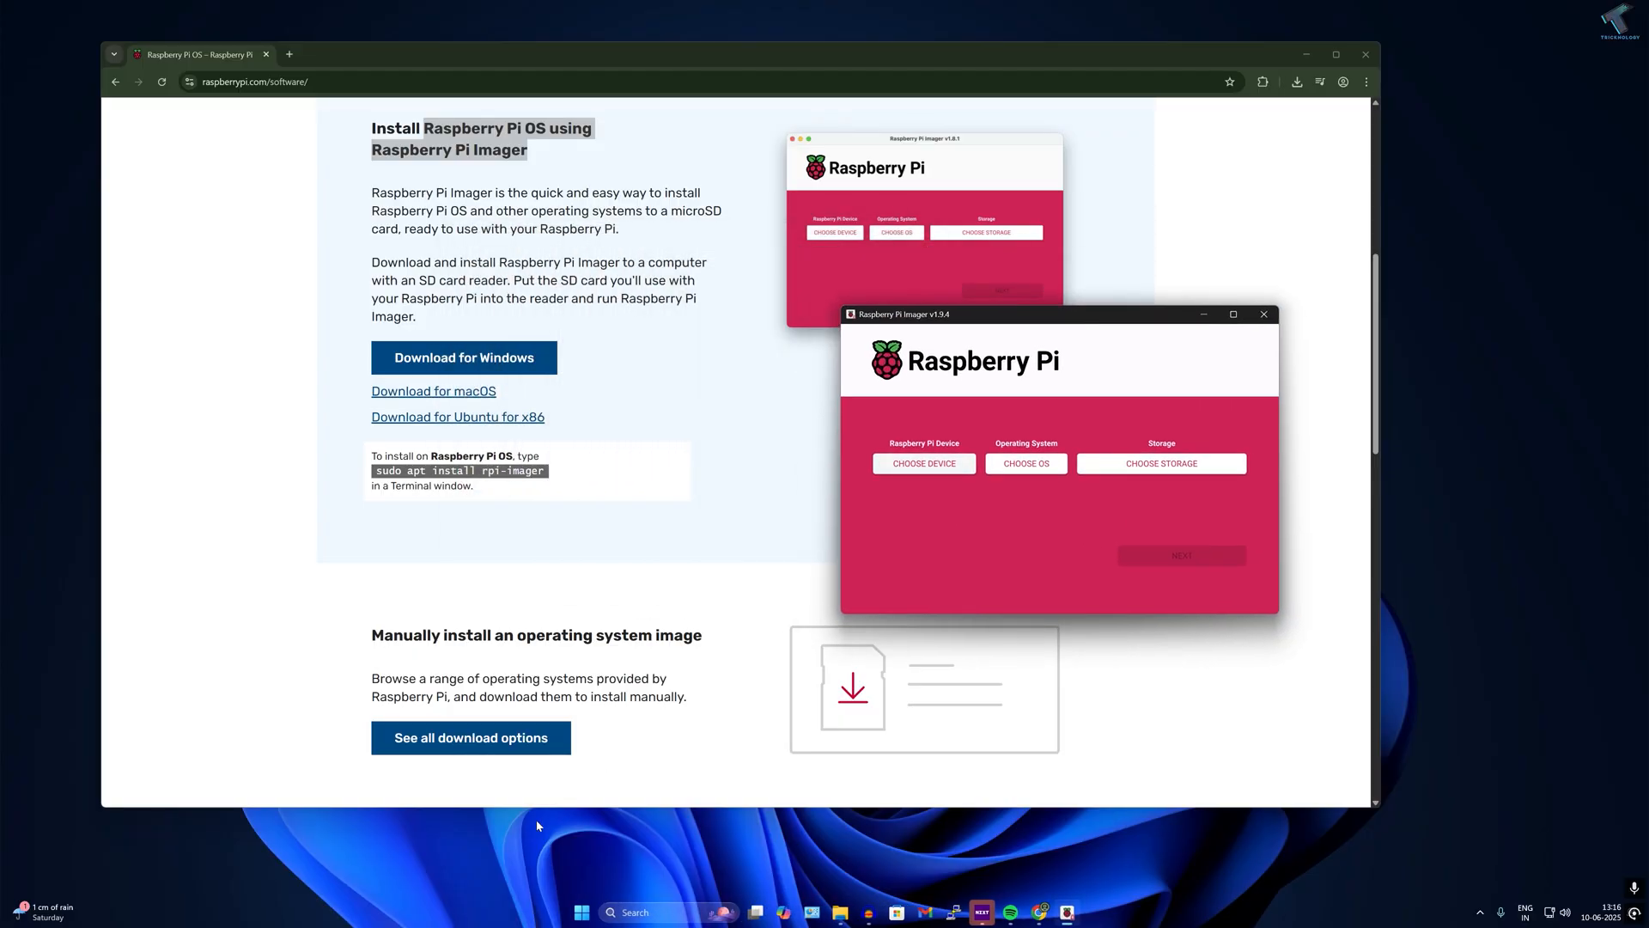
Open See all download options and scroll to the Raspberry Pi OS (64-bit) downloads
{"action": "scroll", "scroll_direction": "down", "scroll_amount": 3}
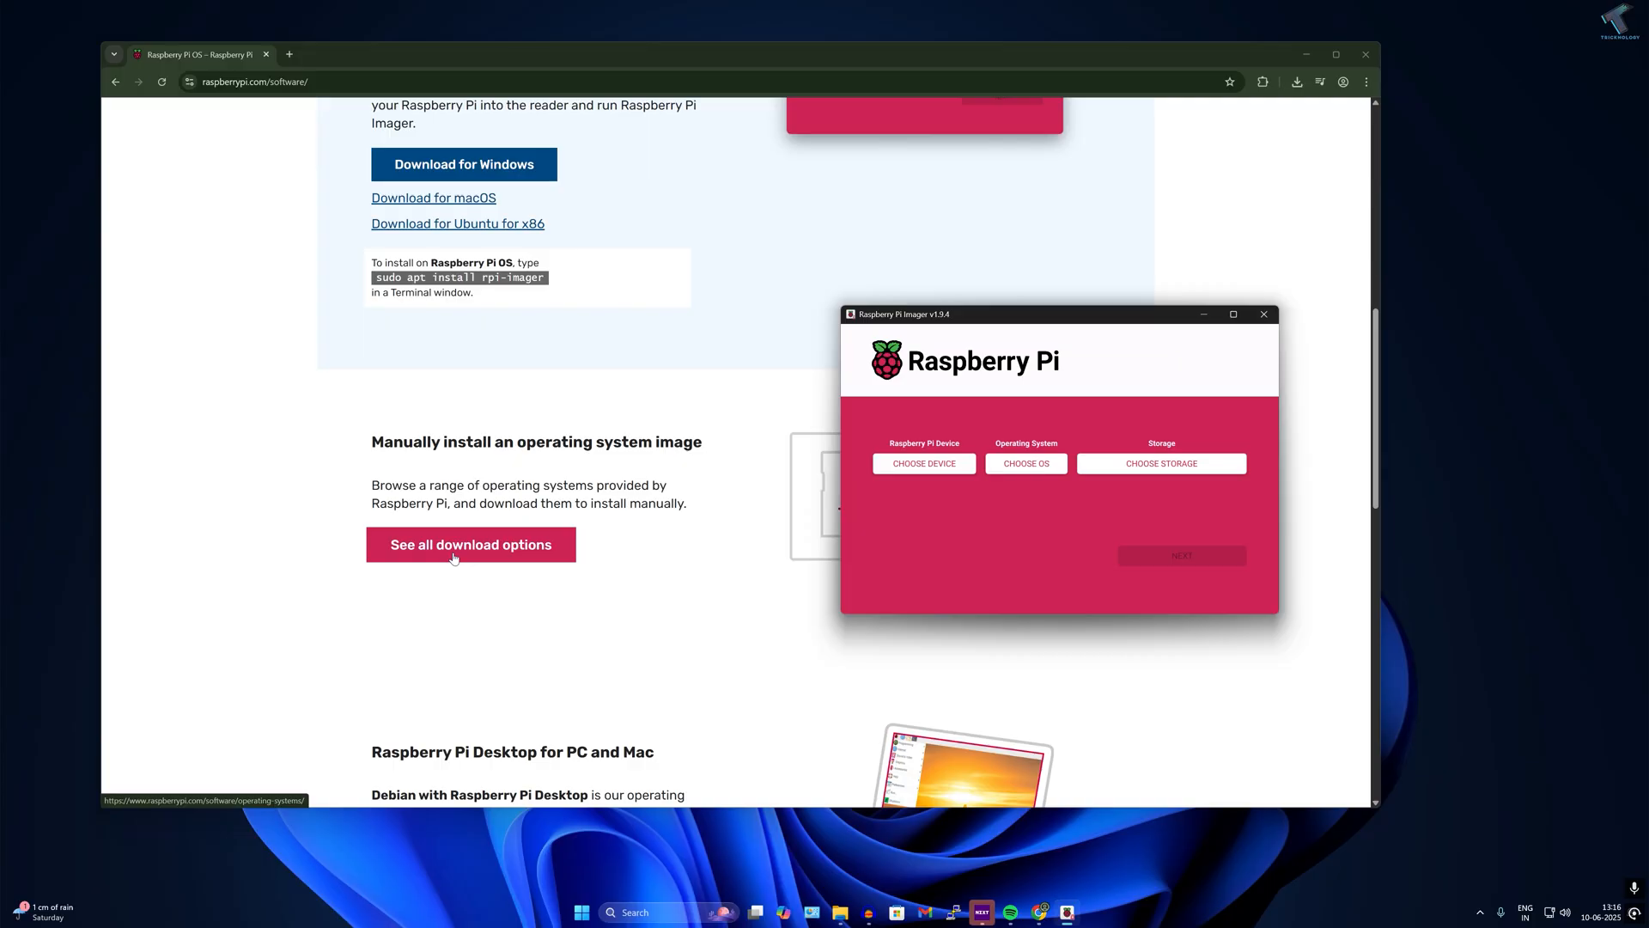
{"action": "left_click", "coordinate": [469, 544]}
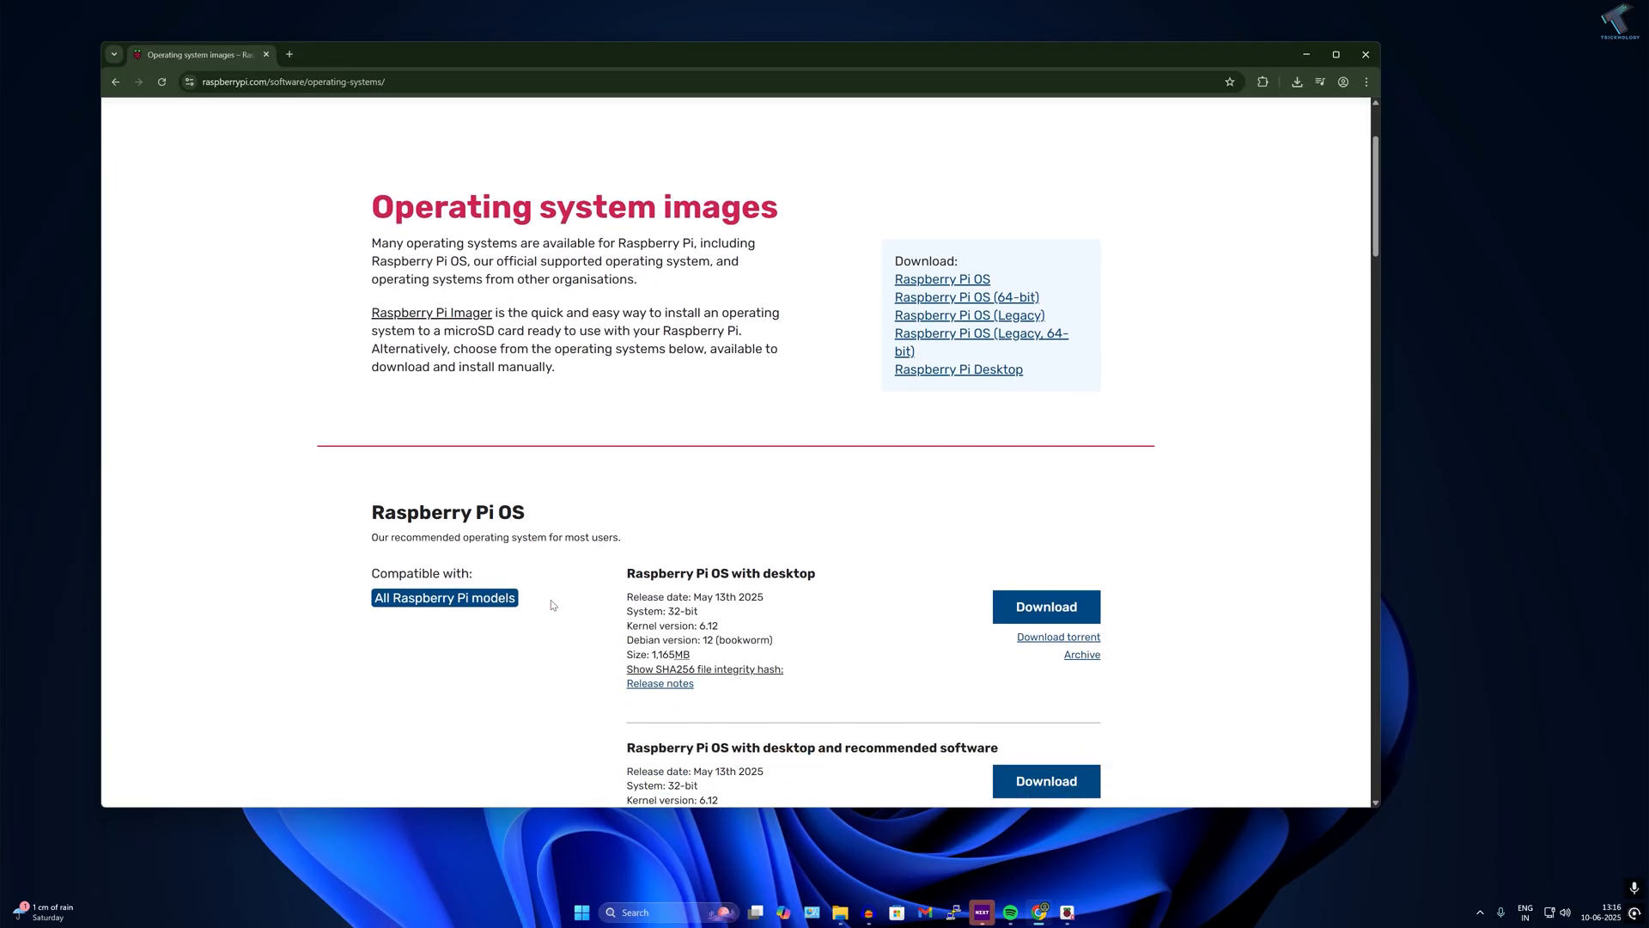
{"action": "scroll", "scroll_direction": "down", "scroll_amount": 3}
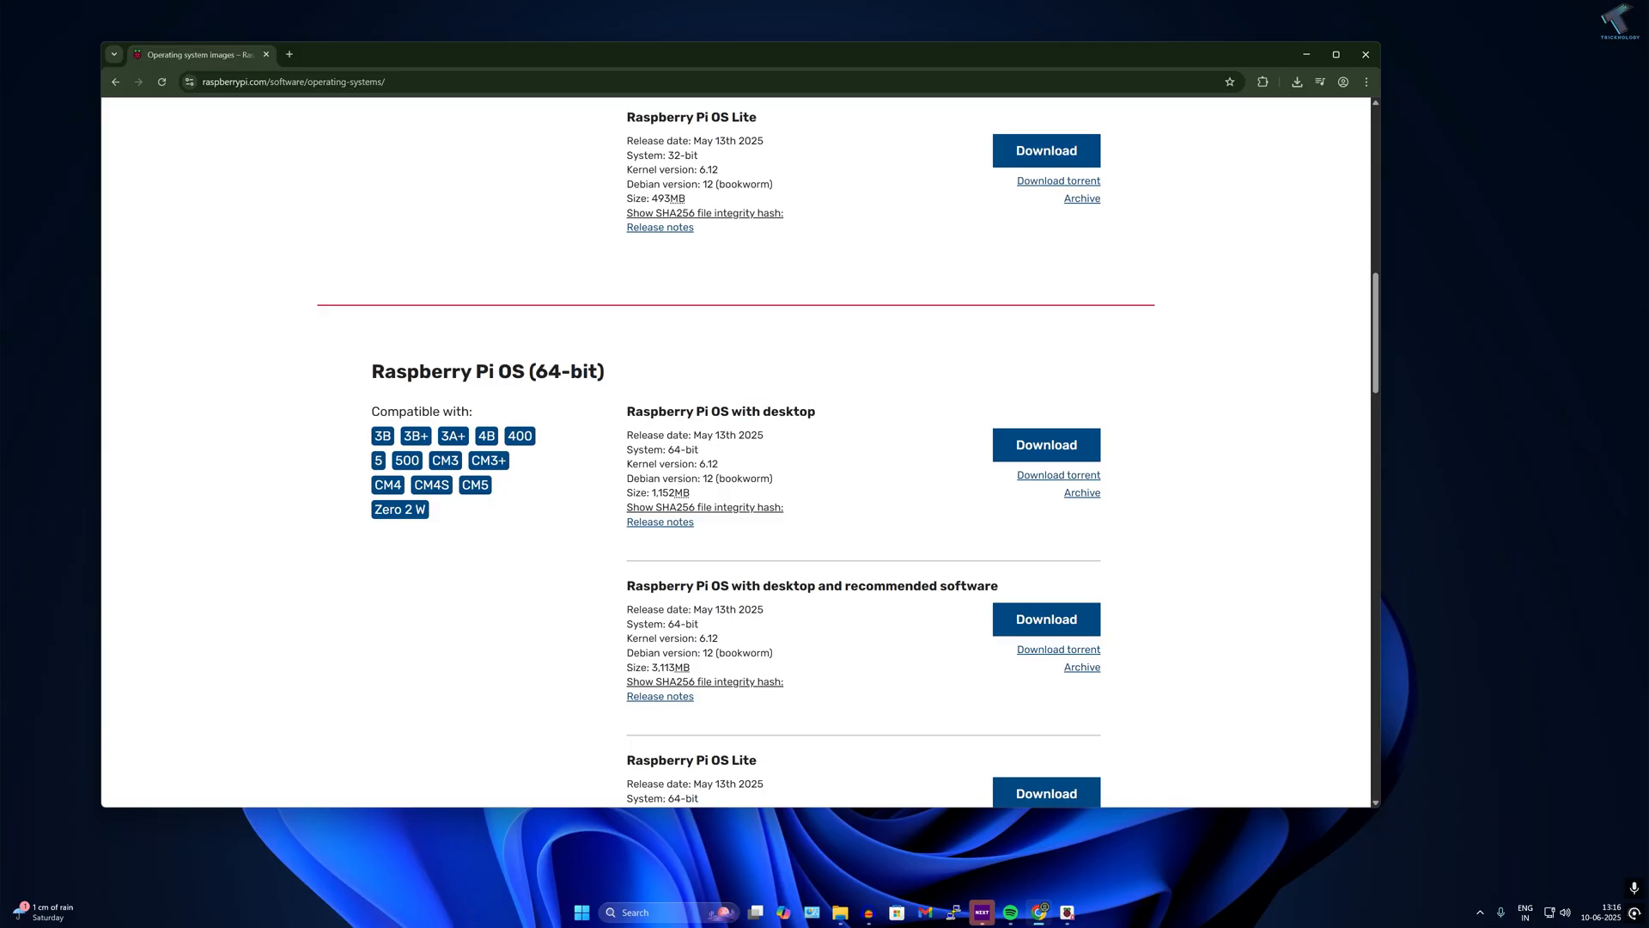
{"action": "double_click", "coordinate": [646, 434]}
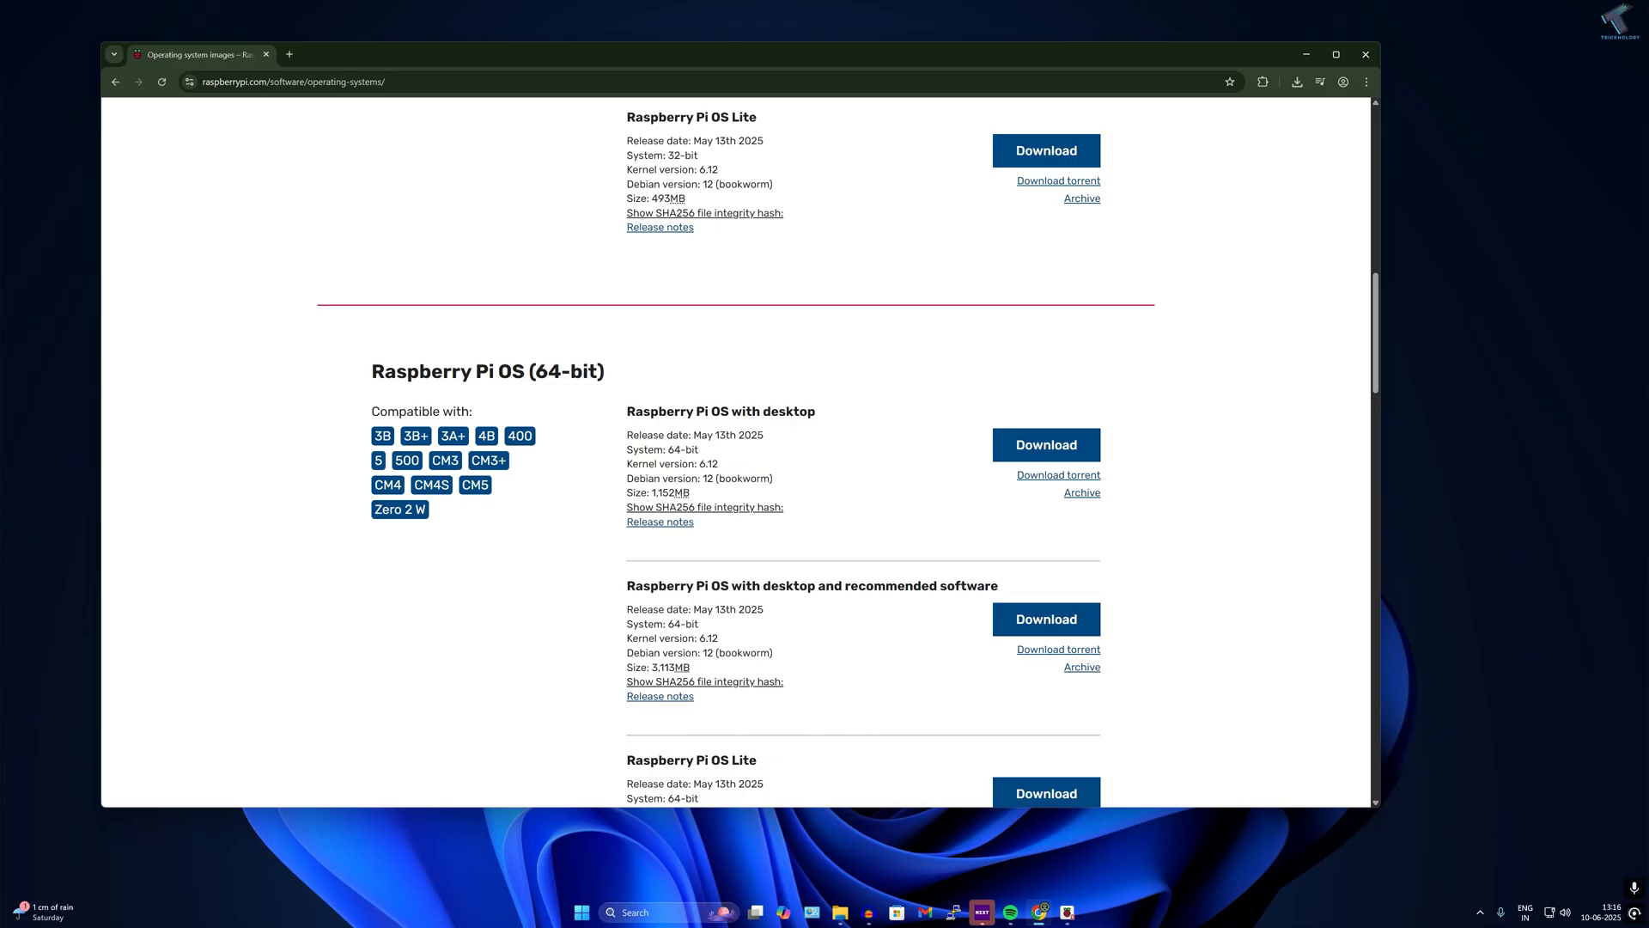
{"action": "mouse_move", "coordinate": [1034, 464]}
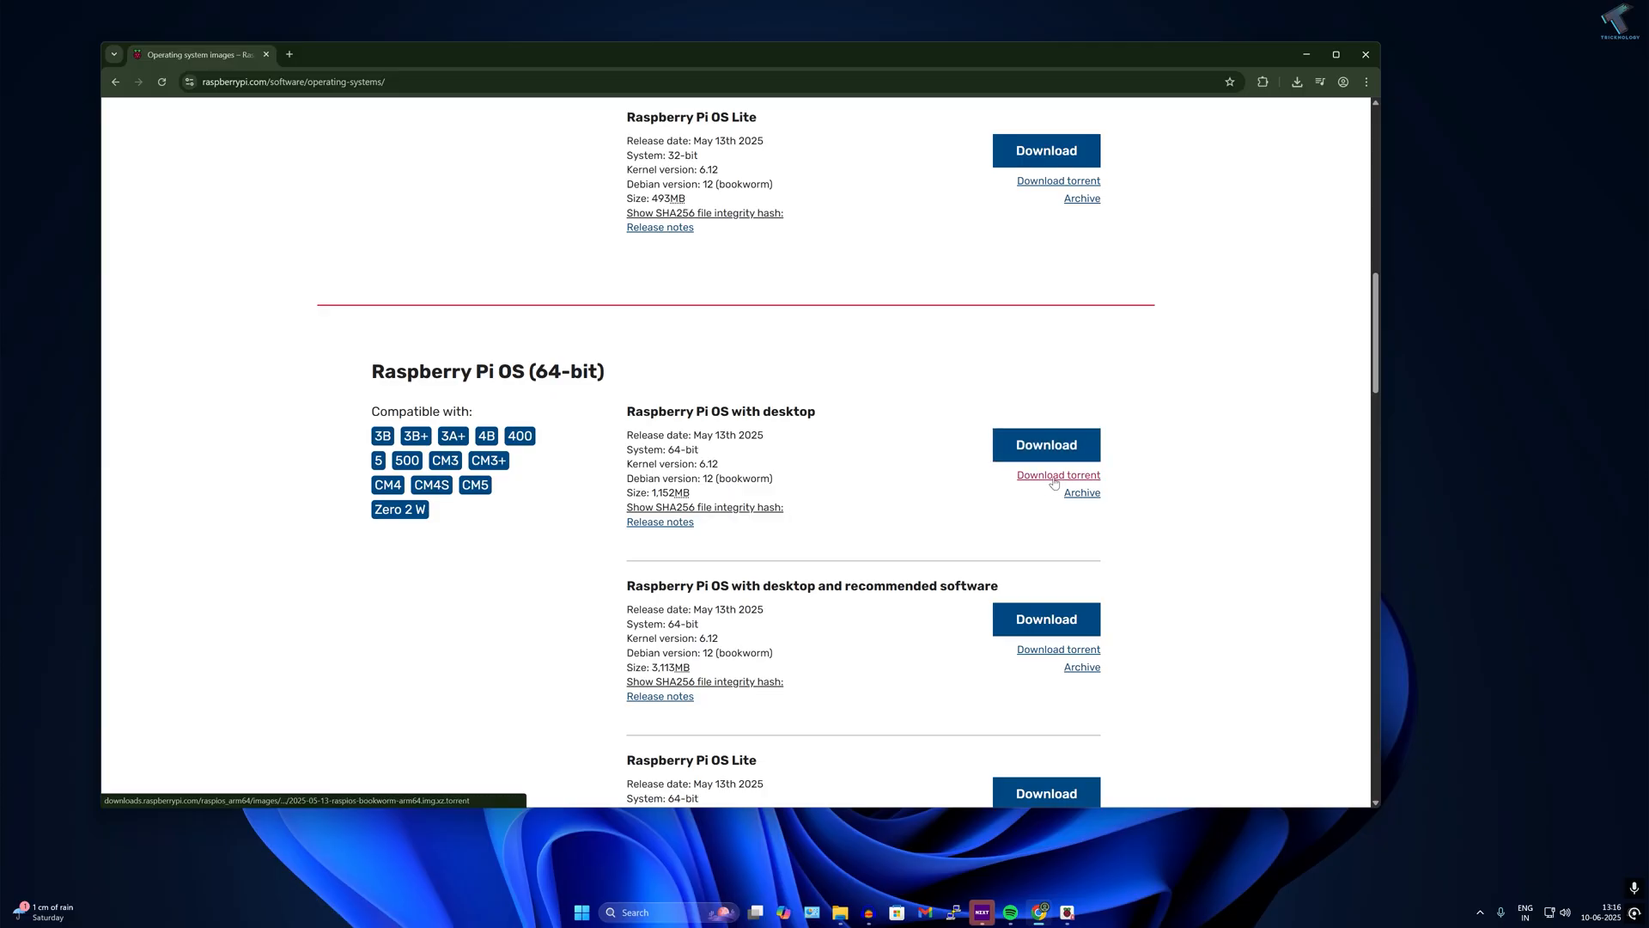
{"action": "mouse_move", "coordinate": [1072, 493]}
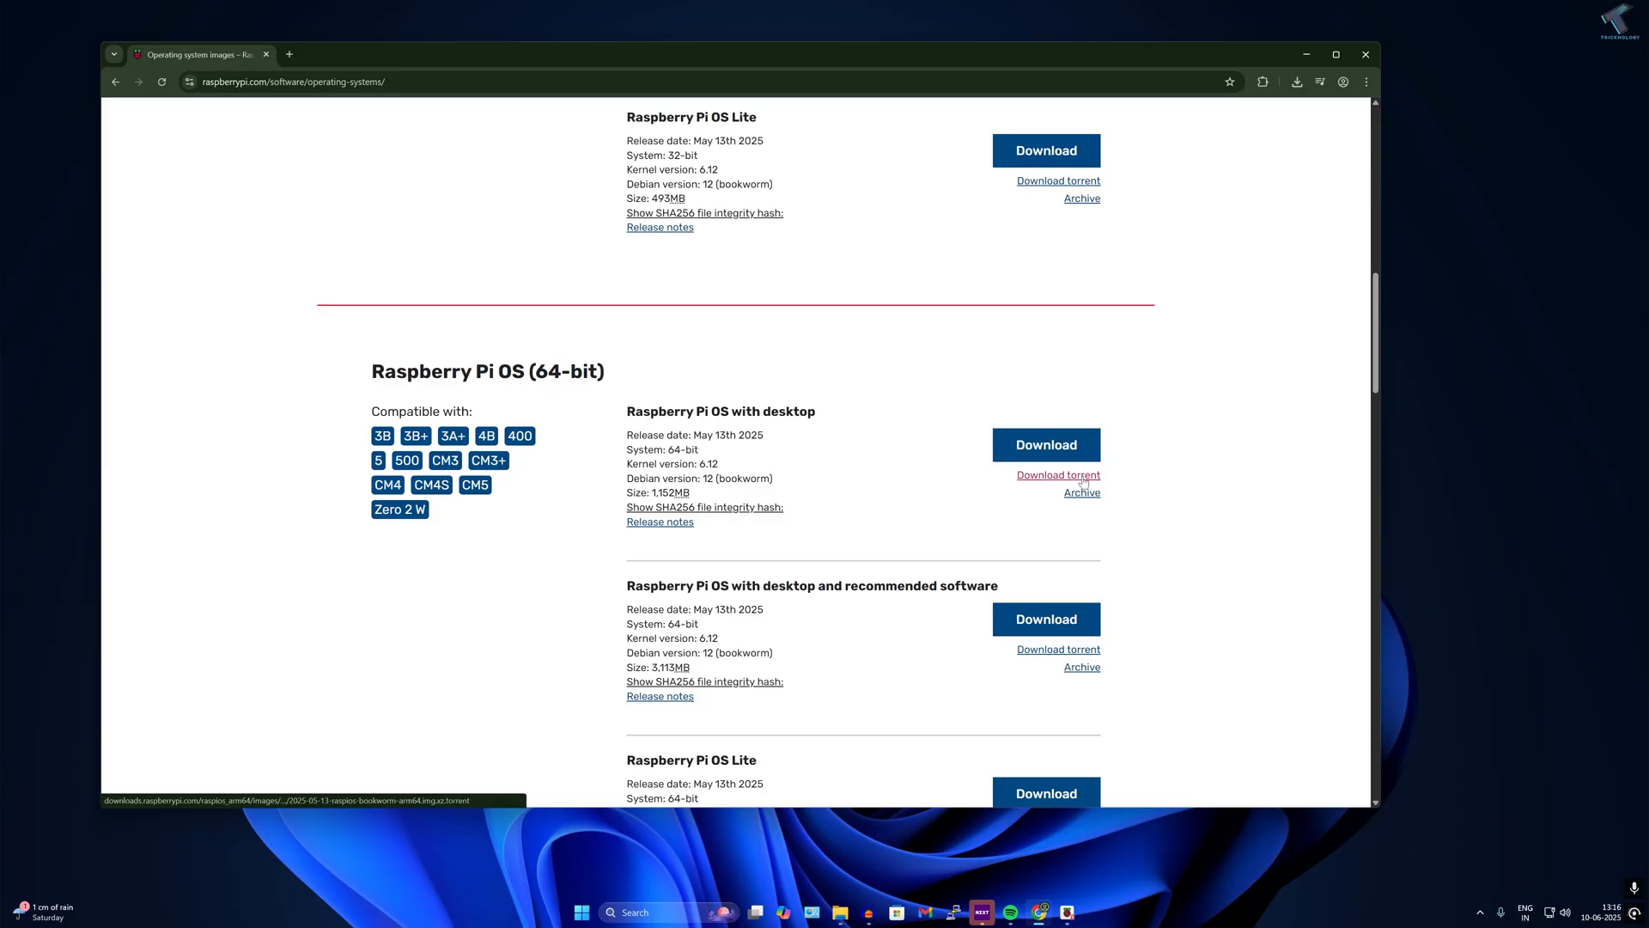
{"action": "mouse_move", "coordinate": [903, 831]}
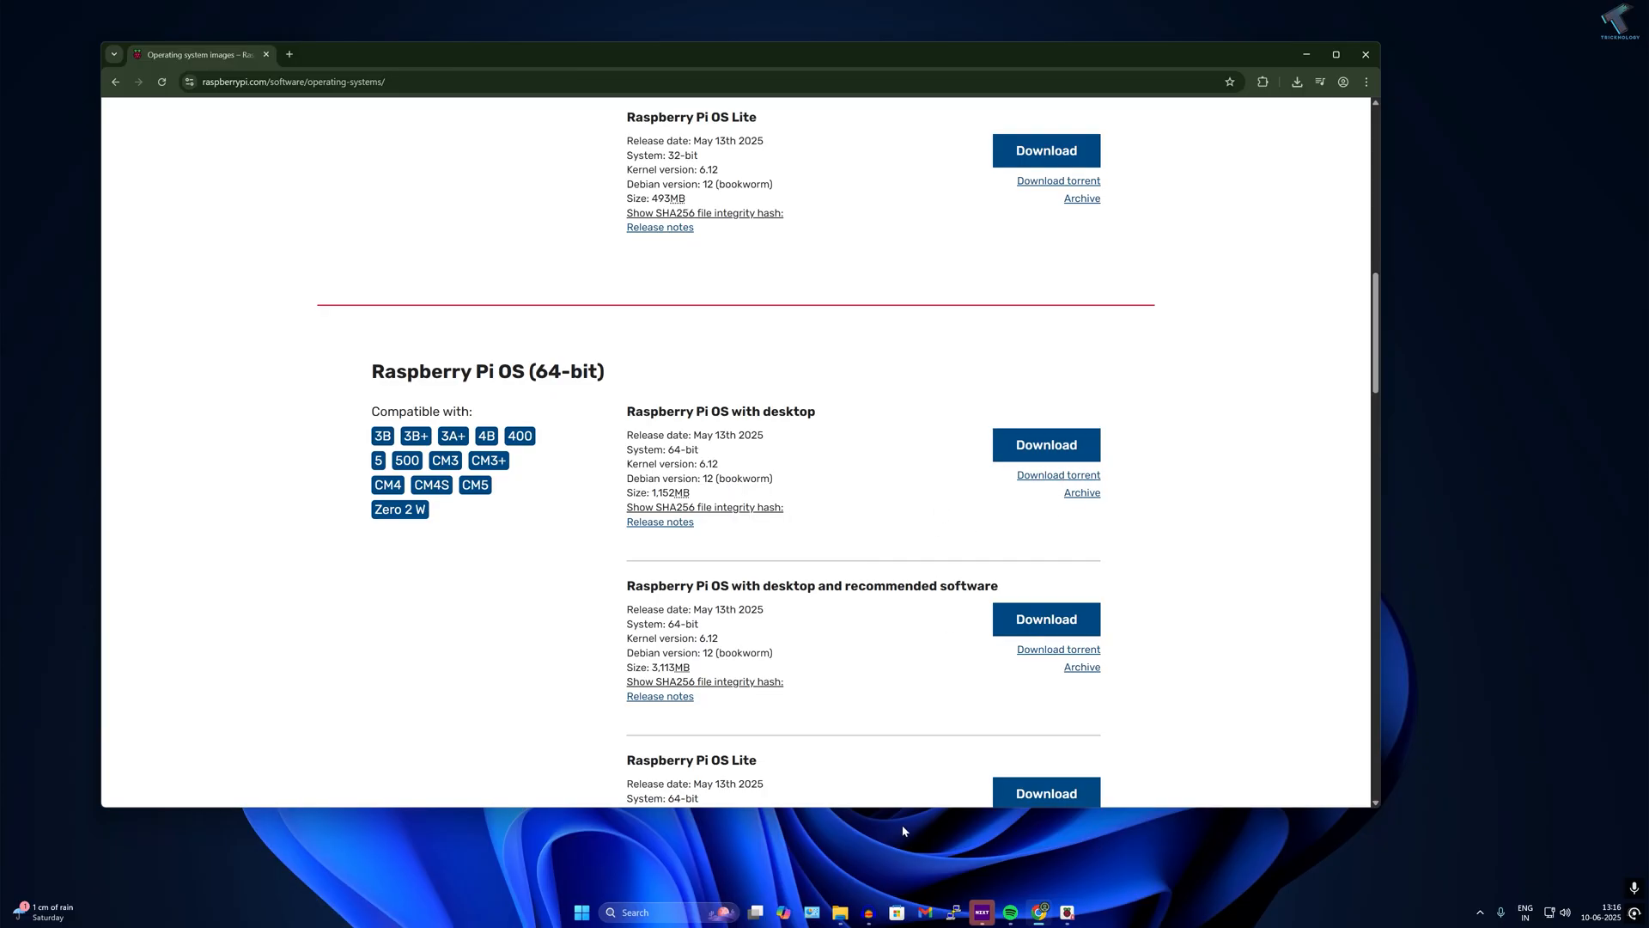
{"action": "mouse_move", "coordinate": [901, 471]}
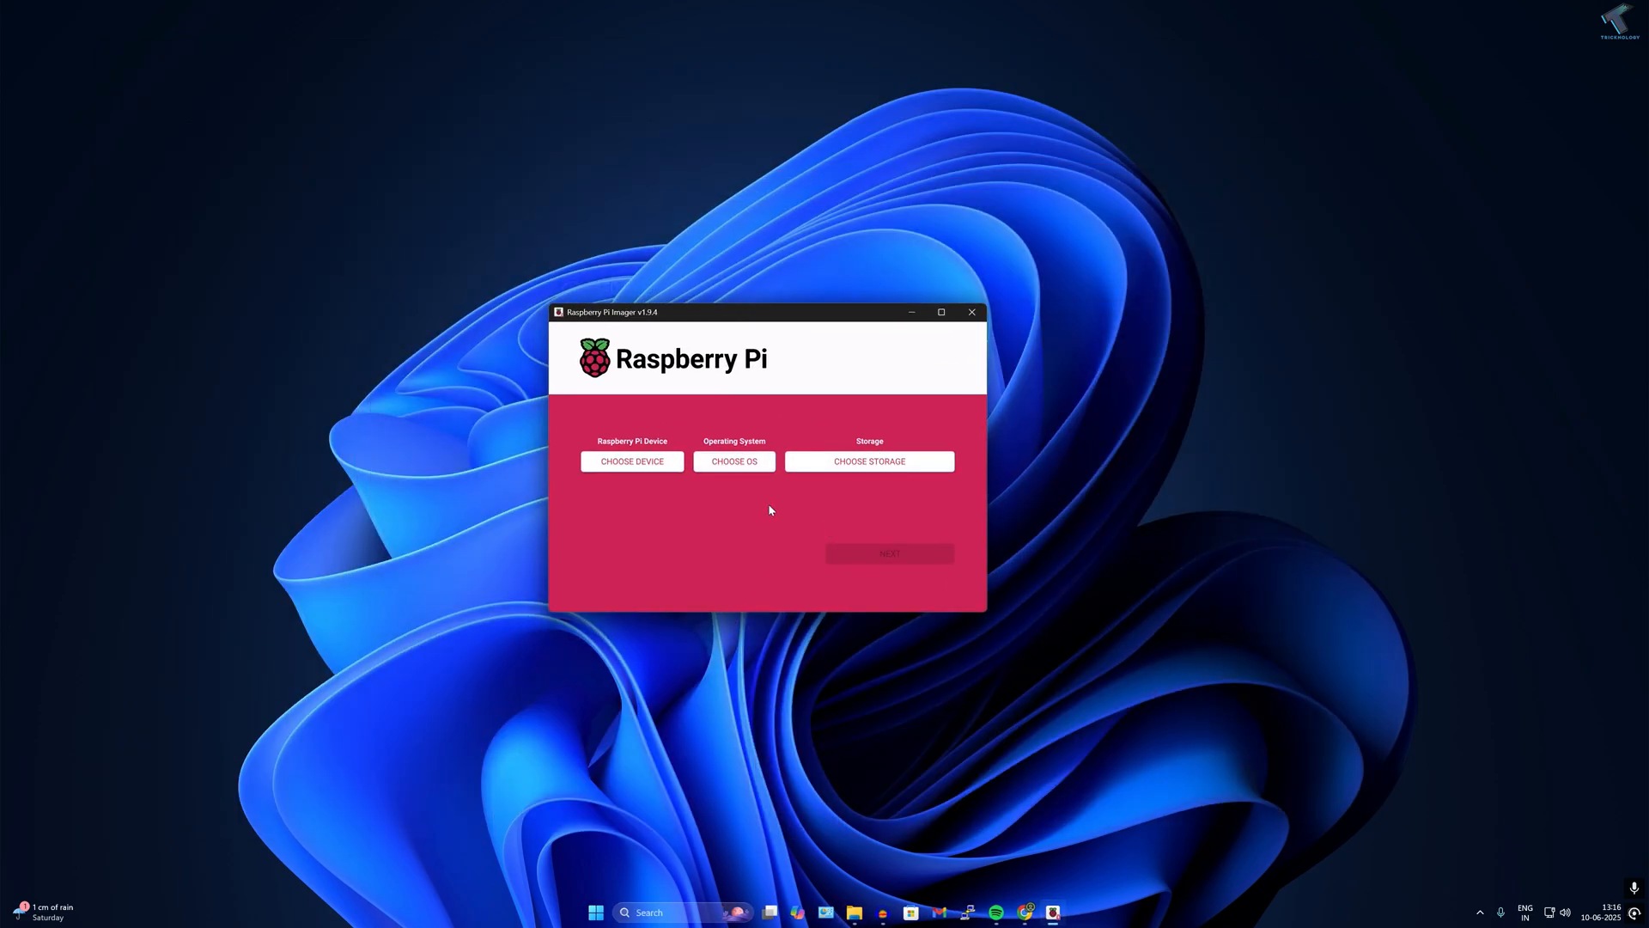
{"action": "mouse_move", "coordinate": [765, 526]}
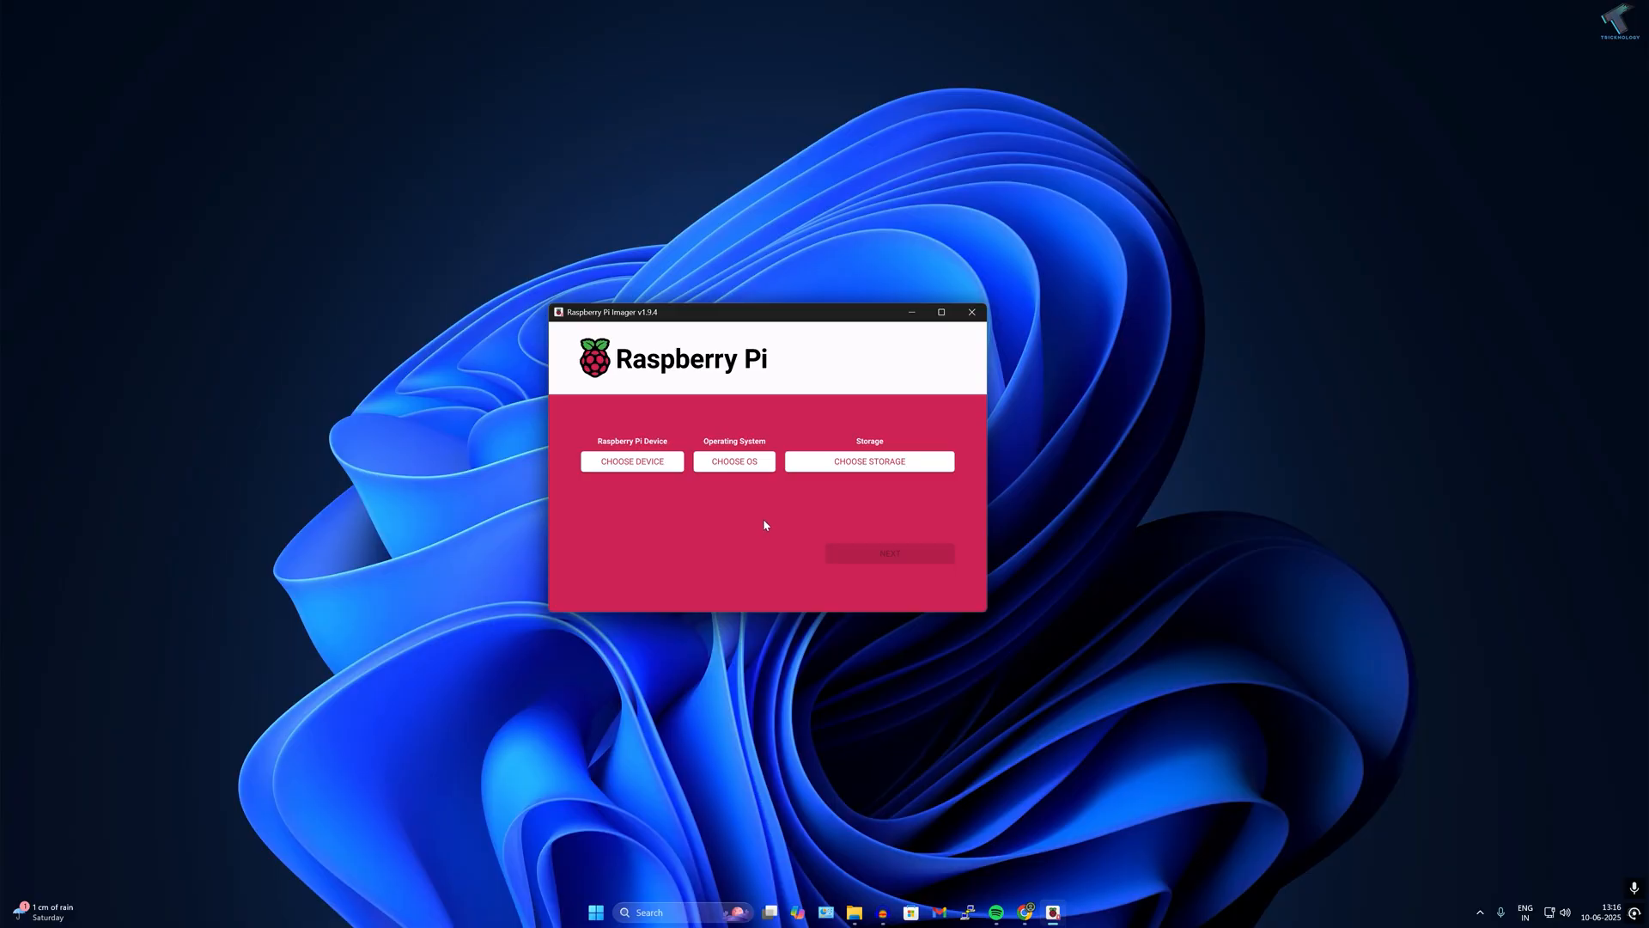
{"action": "left_click", "coordinate": [632, 462]}
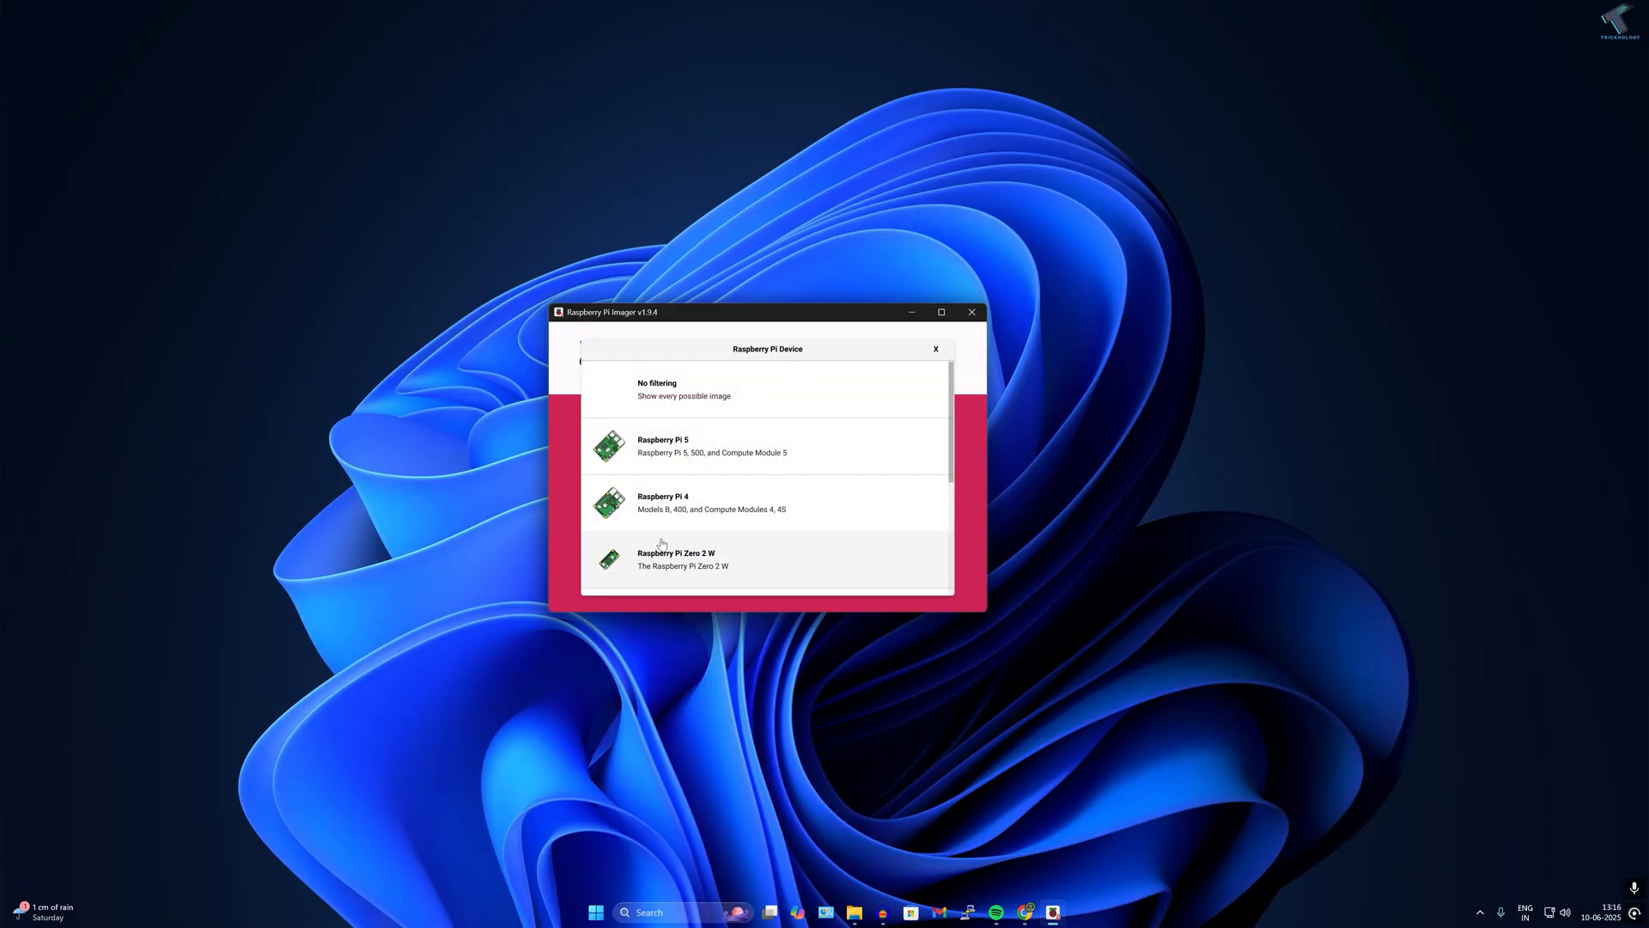
{"action": "scroll", "scroll_direction": "down", "scroll_amount": 3}
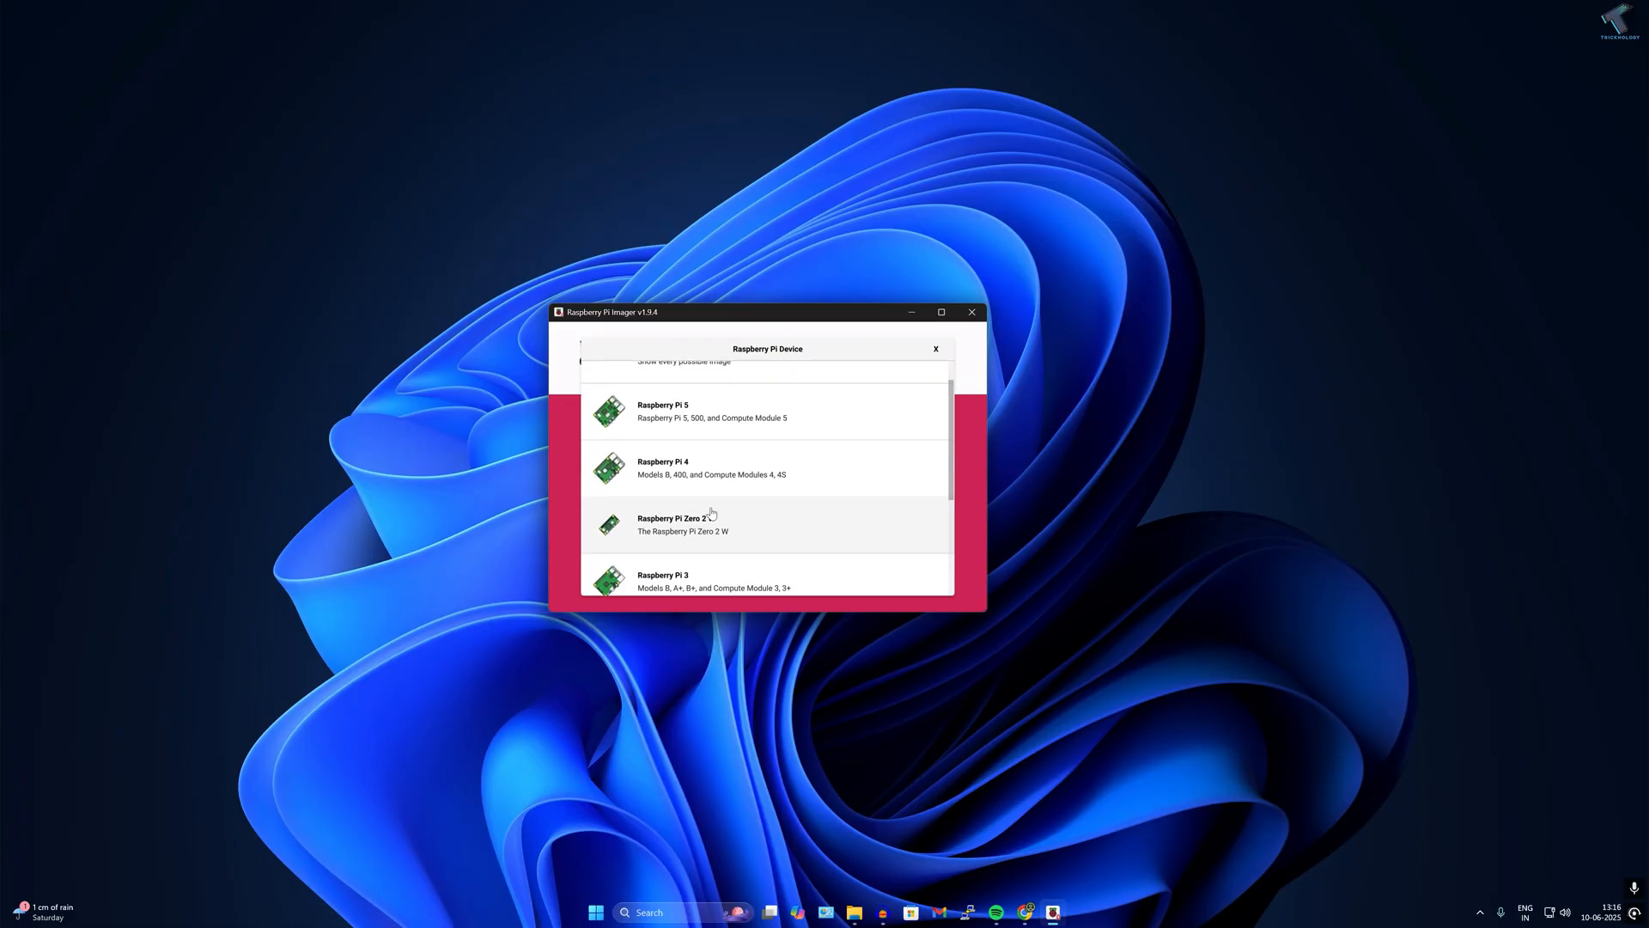
{"action": "mouse_move", "coordinate": [689, 418]}
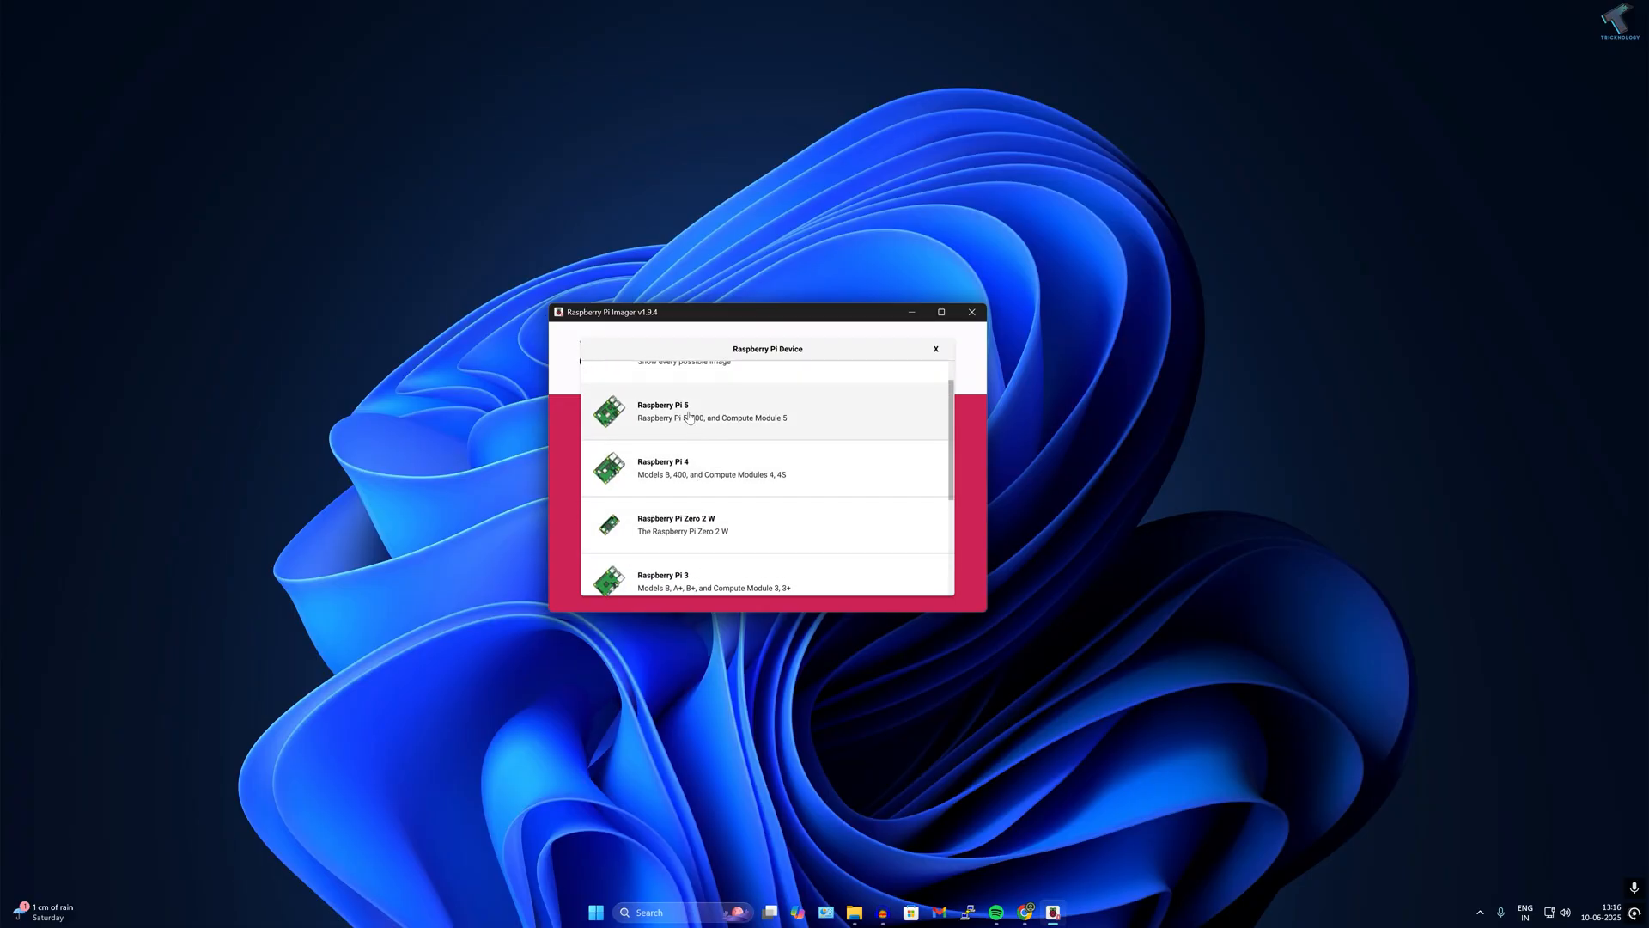
{"action": "mouse_move", "coordinate": [694, 427]}
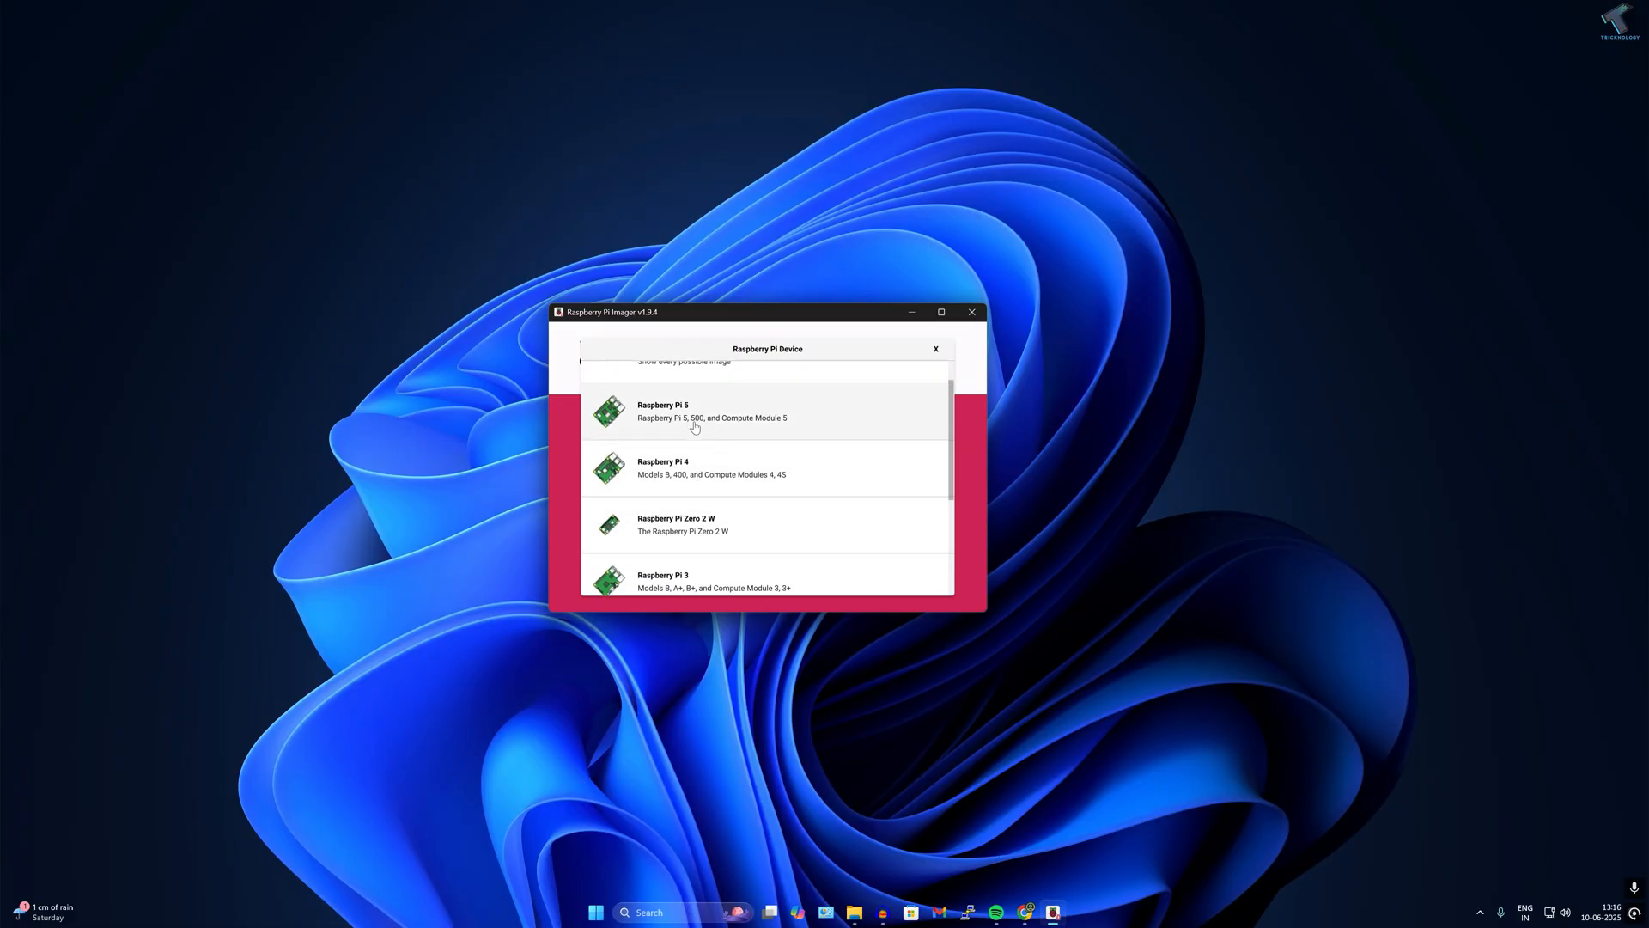
{"action": "mouse_move", "coordinate": [703, 459]}
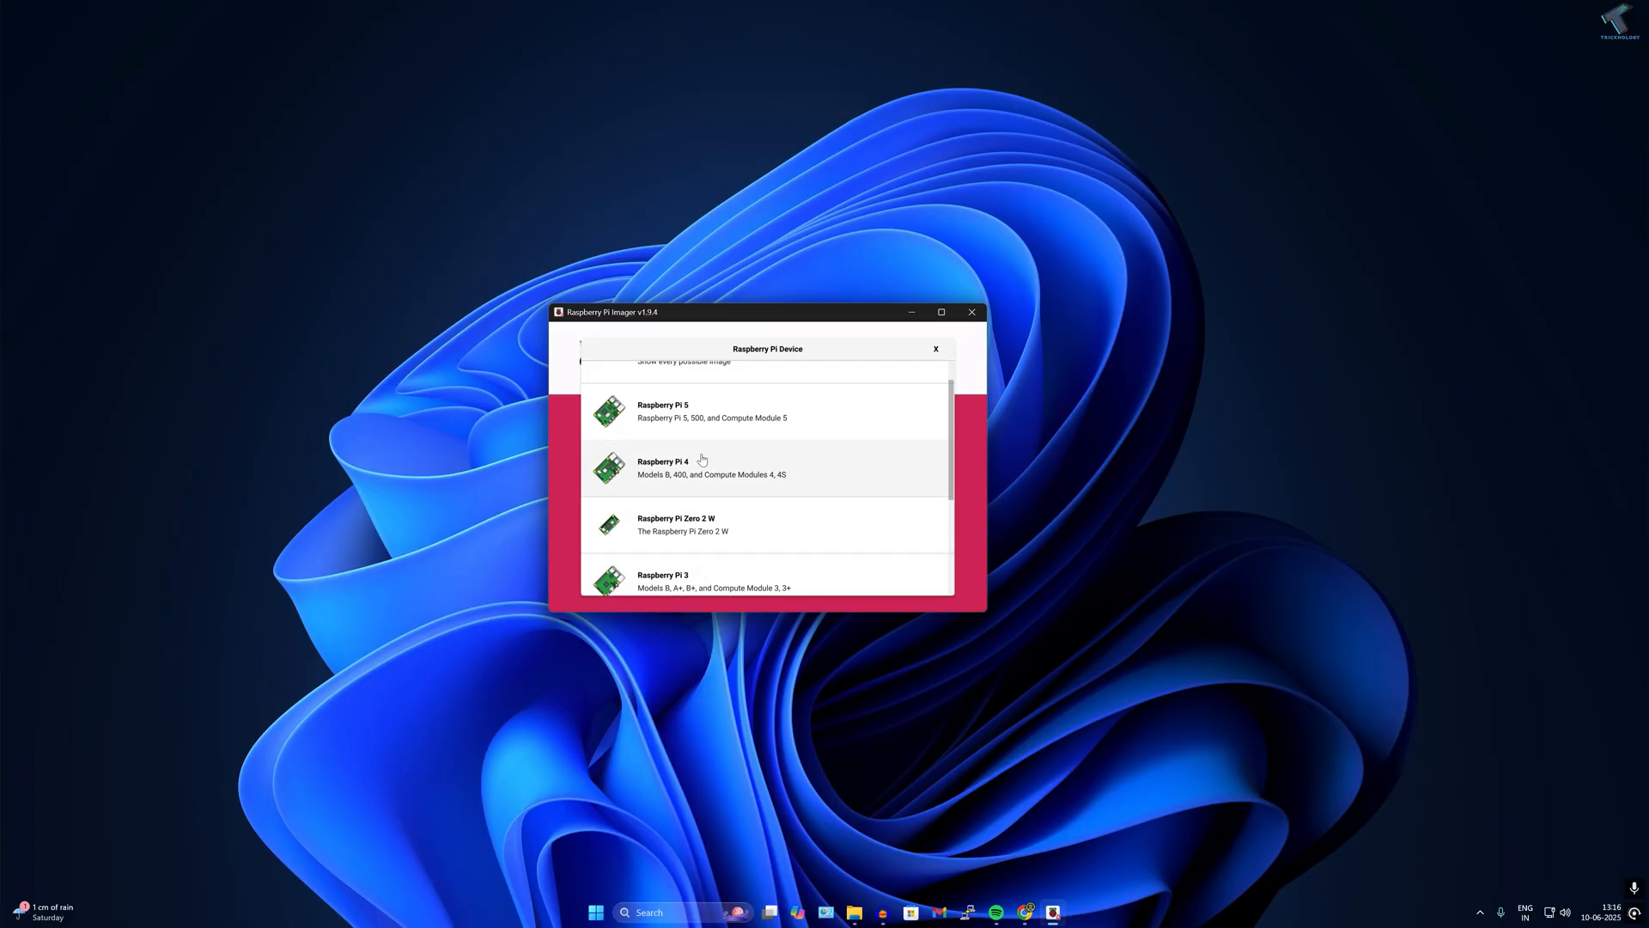
{"action": "left_click", "coordinate": [701, 466]}
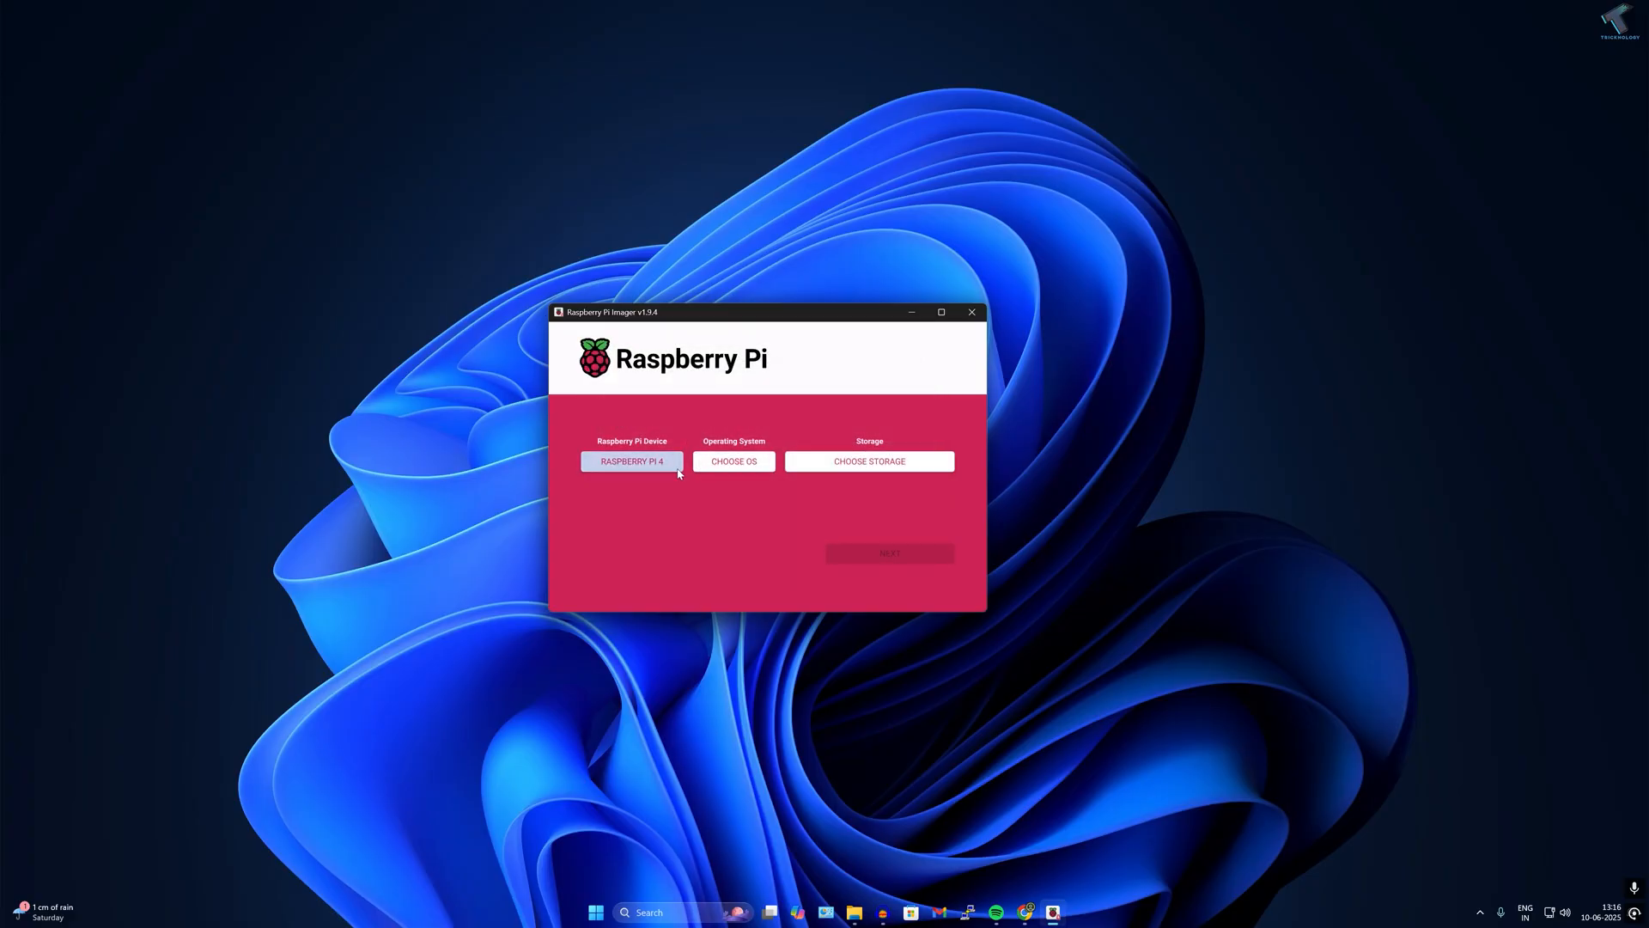
{"action": "mouse_move", "coordinate": [732, 468]}
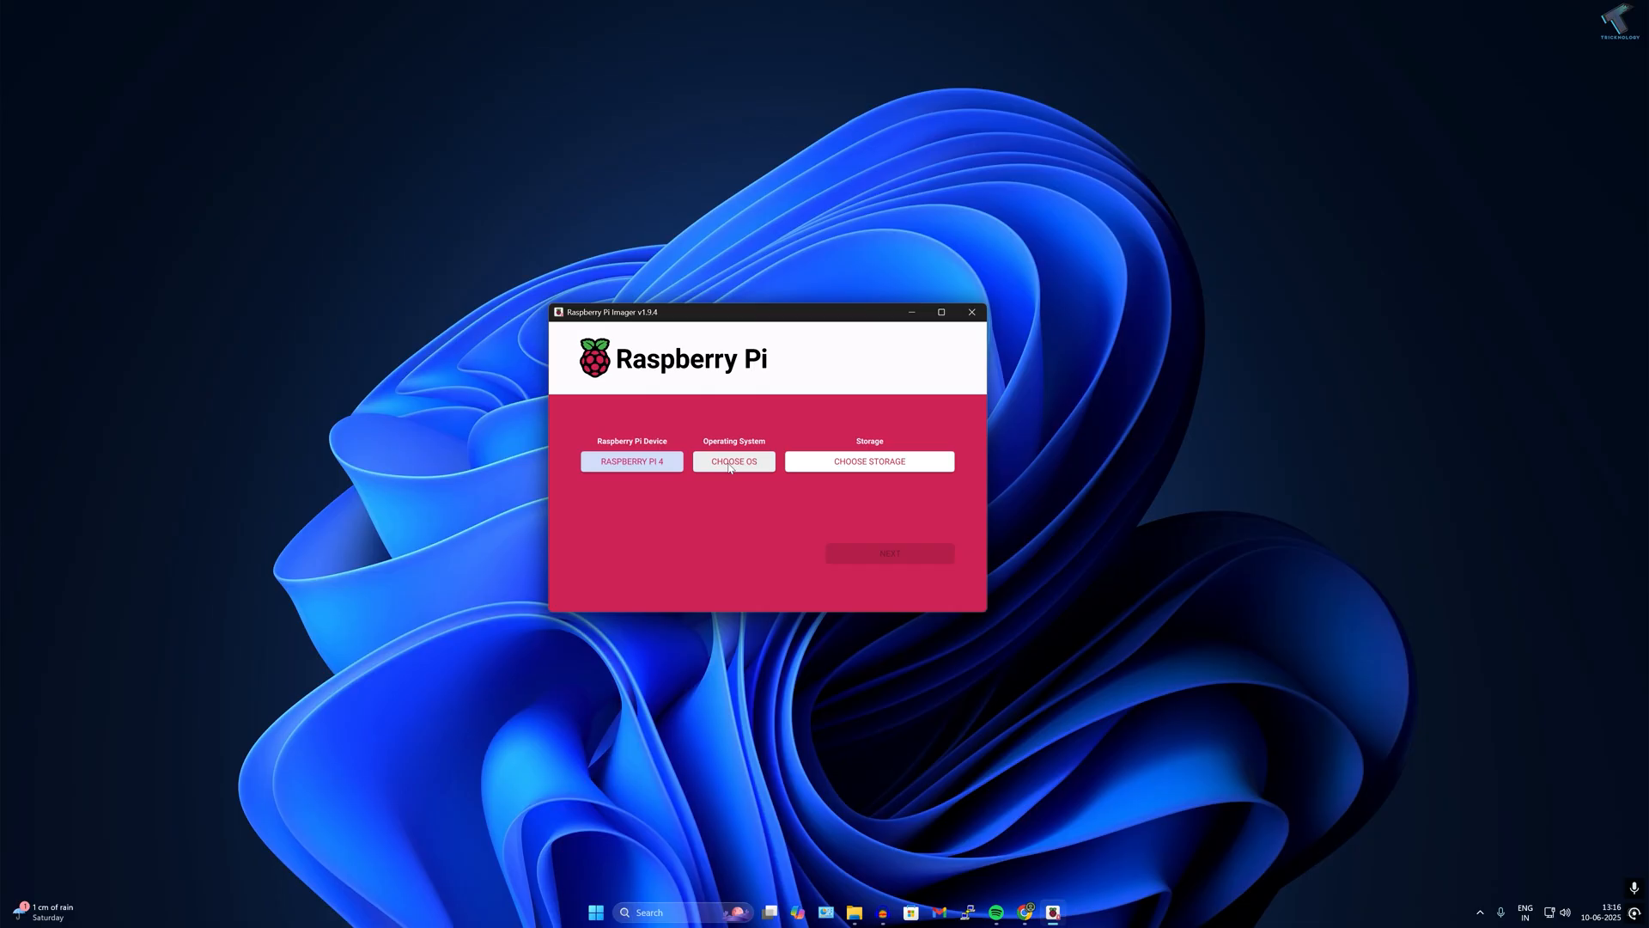
Use custom image 2025-05-13-raspios-bookworm-arm64.img as the OS, then open storage selection
{"action": "left_click", "coordinate": [733, 461]}
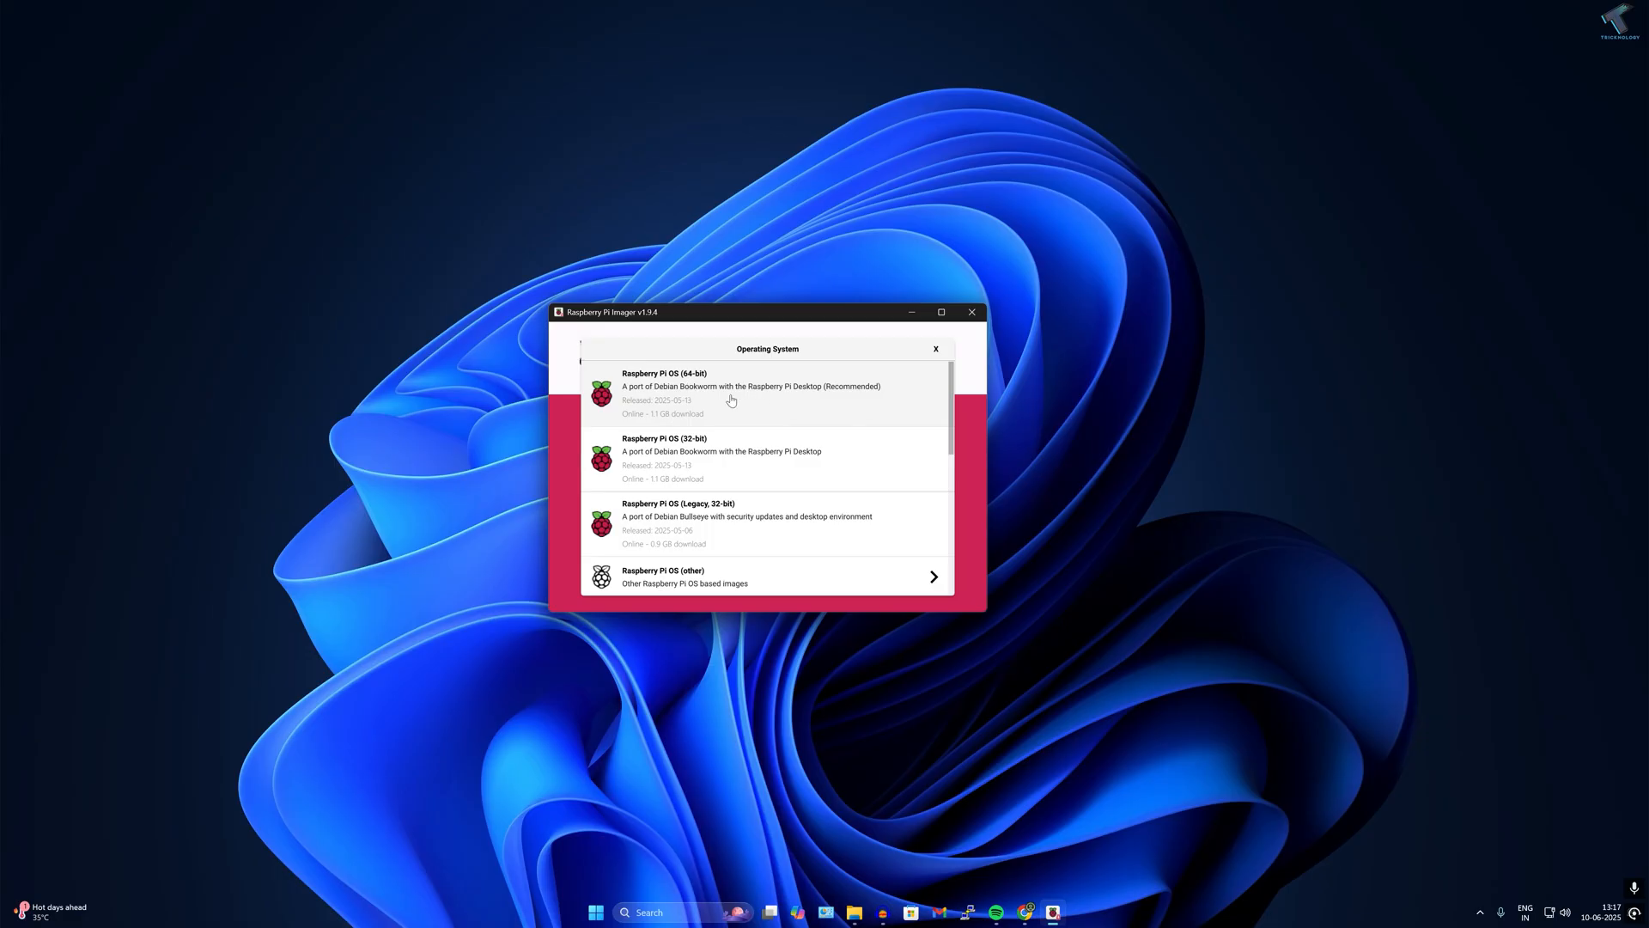
{"action": "mouse_move", "coordinate": [799, 423]}
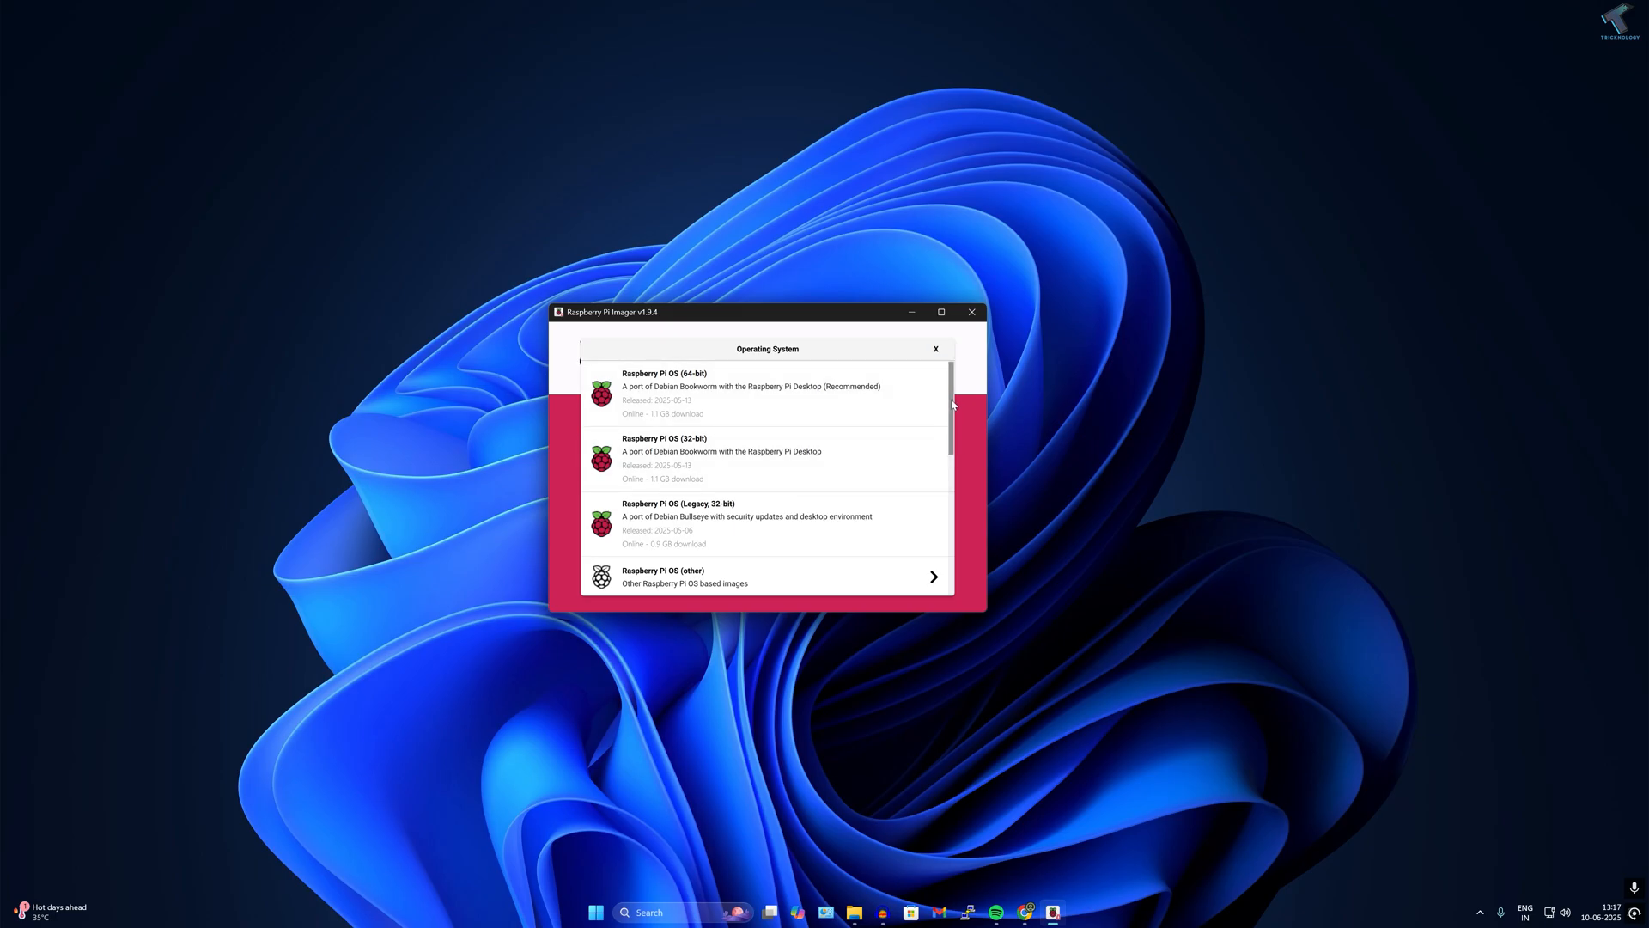
{"action": "scroll", "scroll_direction": "down", "scroll_amount": 3}
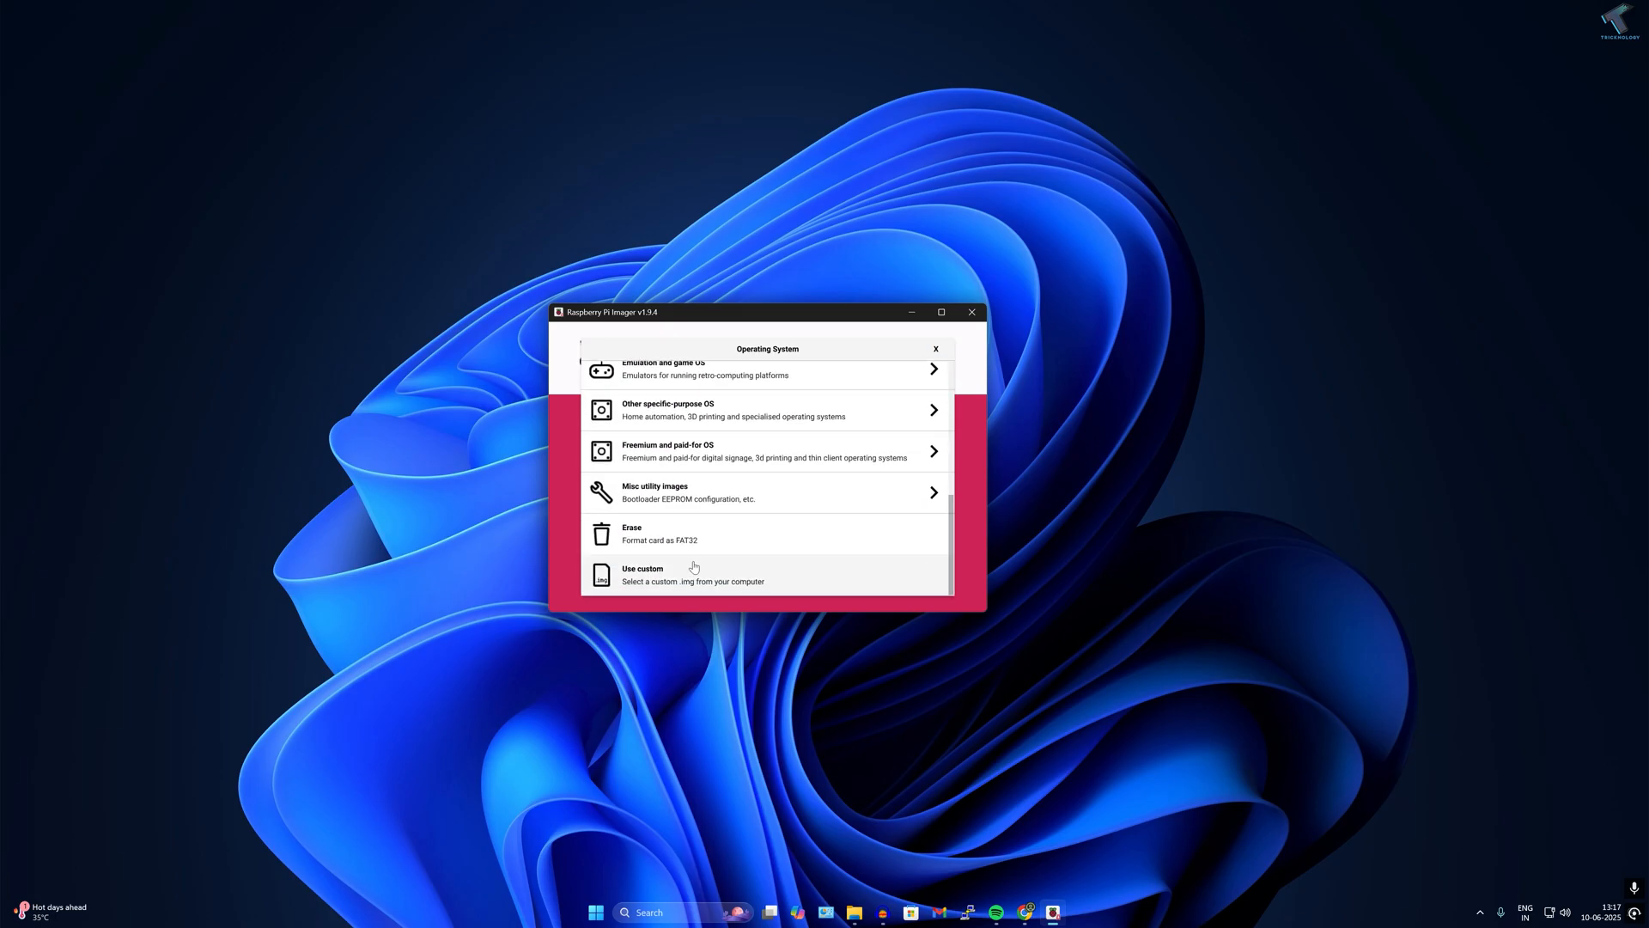
{"action": "left_click", "coordinate": [643, 575]}
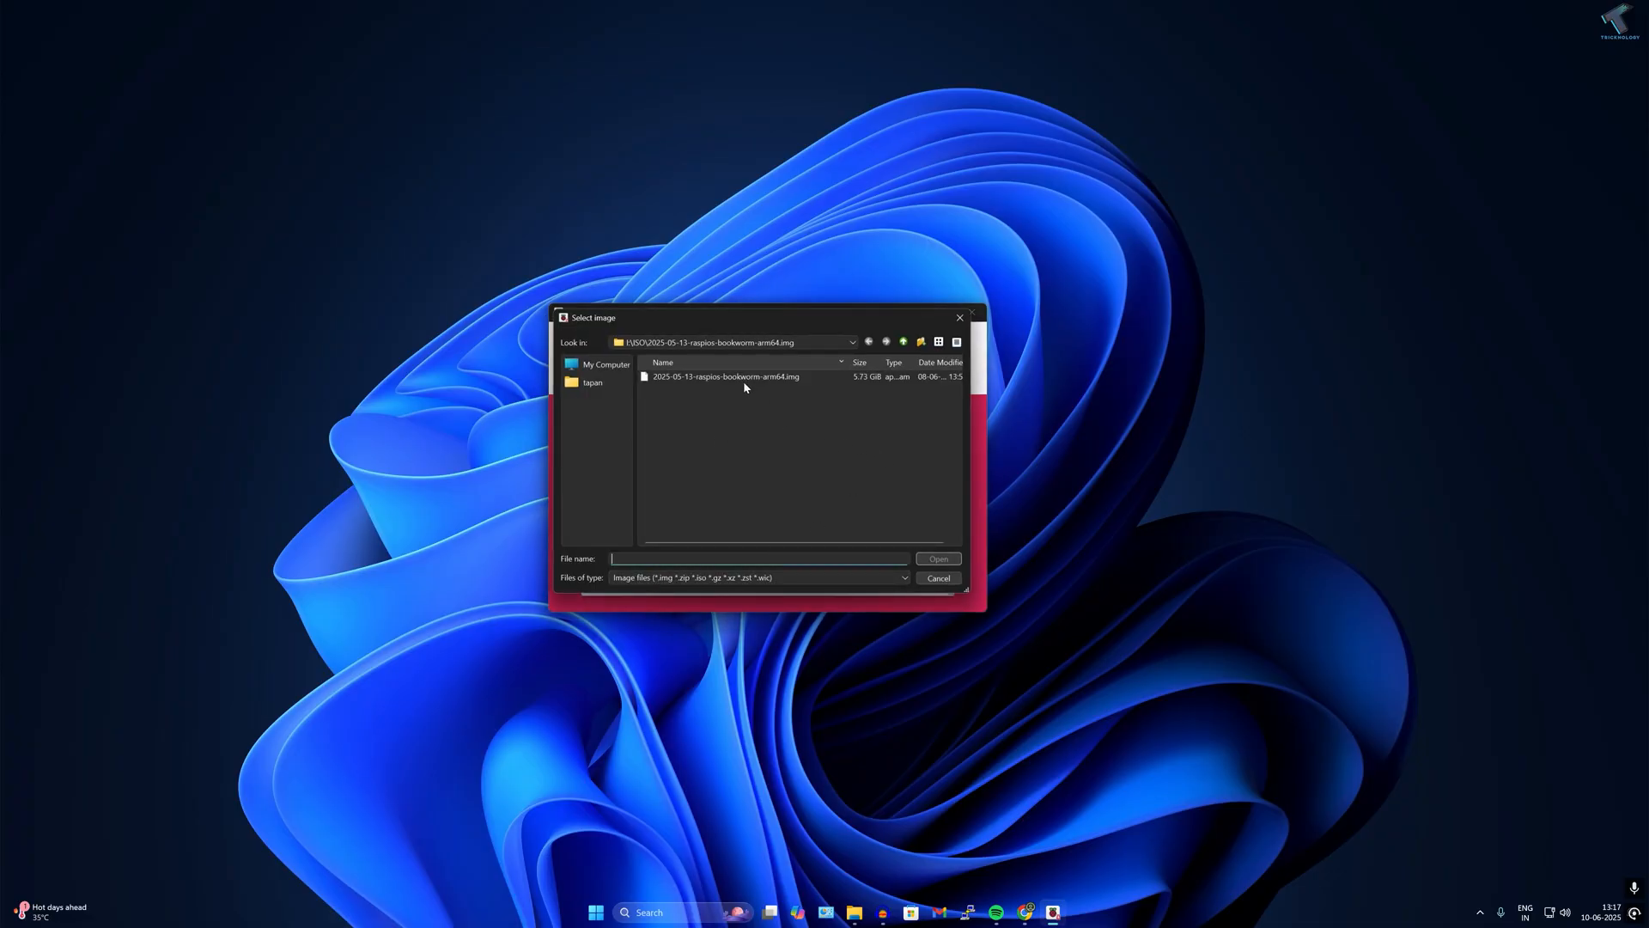
{"action": "mouse_move", "coordinate": [768, 384]}
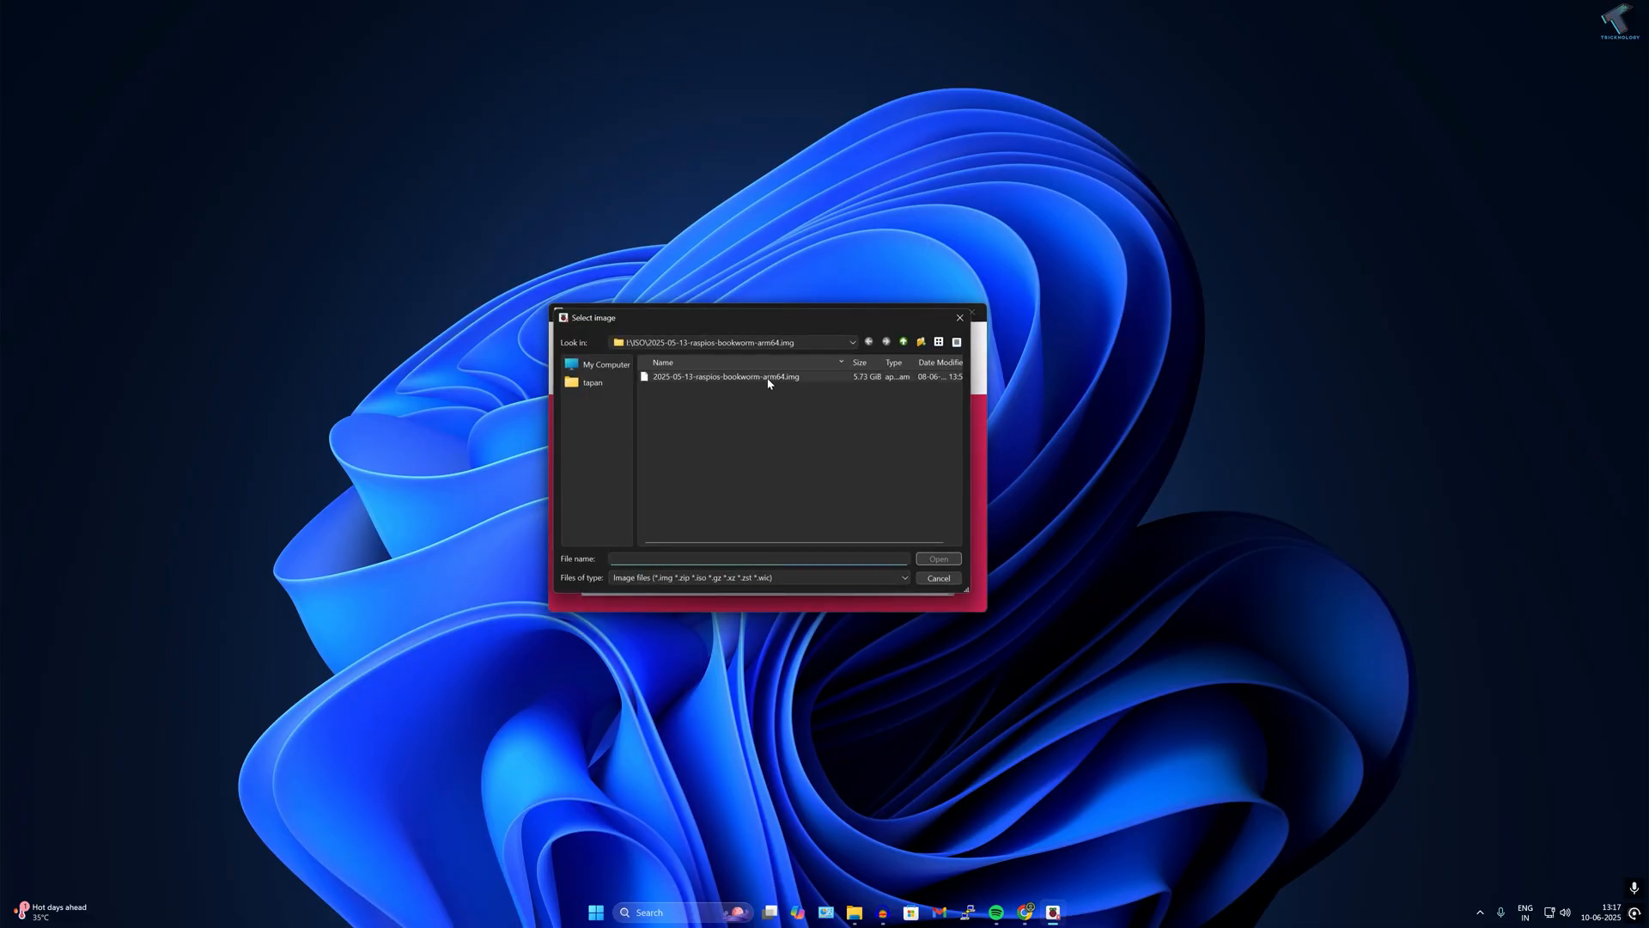
{"action": "mouse_move", "coordinate": [784, 386]}
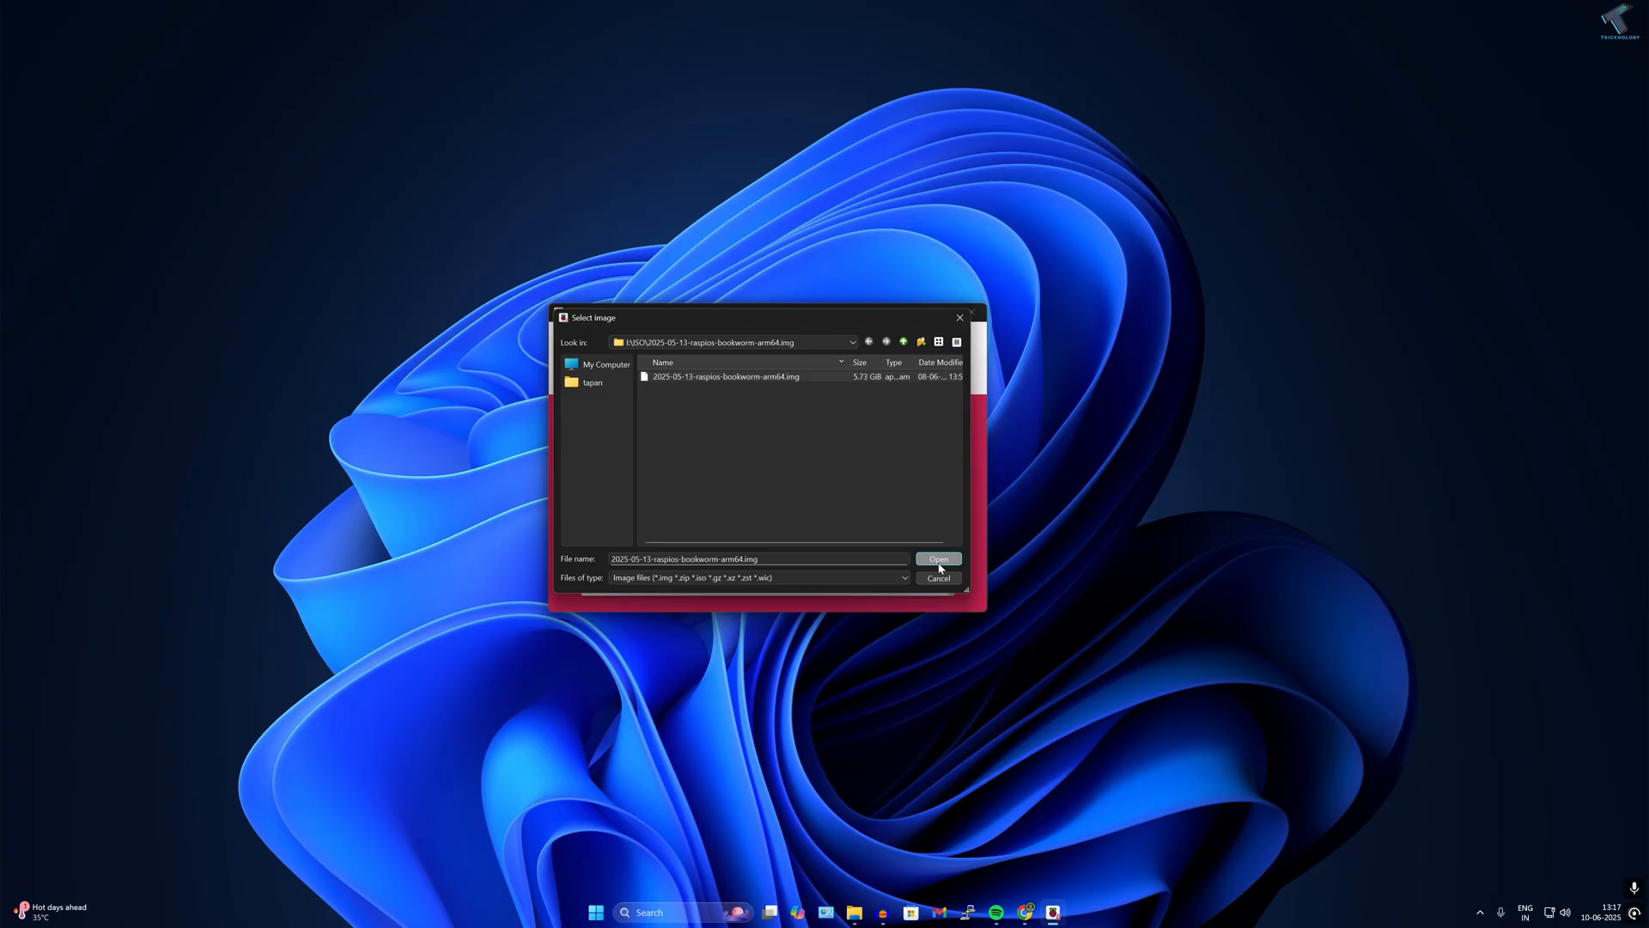
{"action": "left_click", "coordinate": [938, 558]}
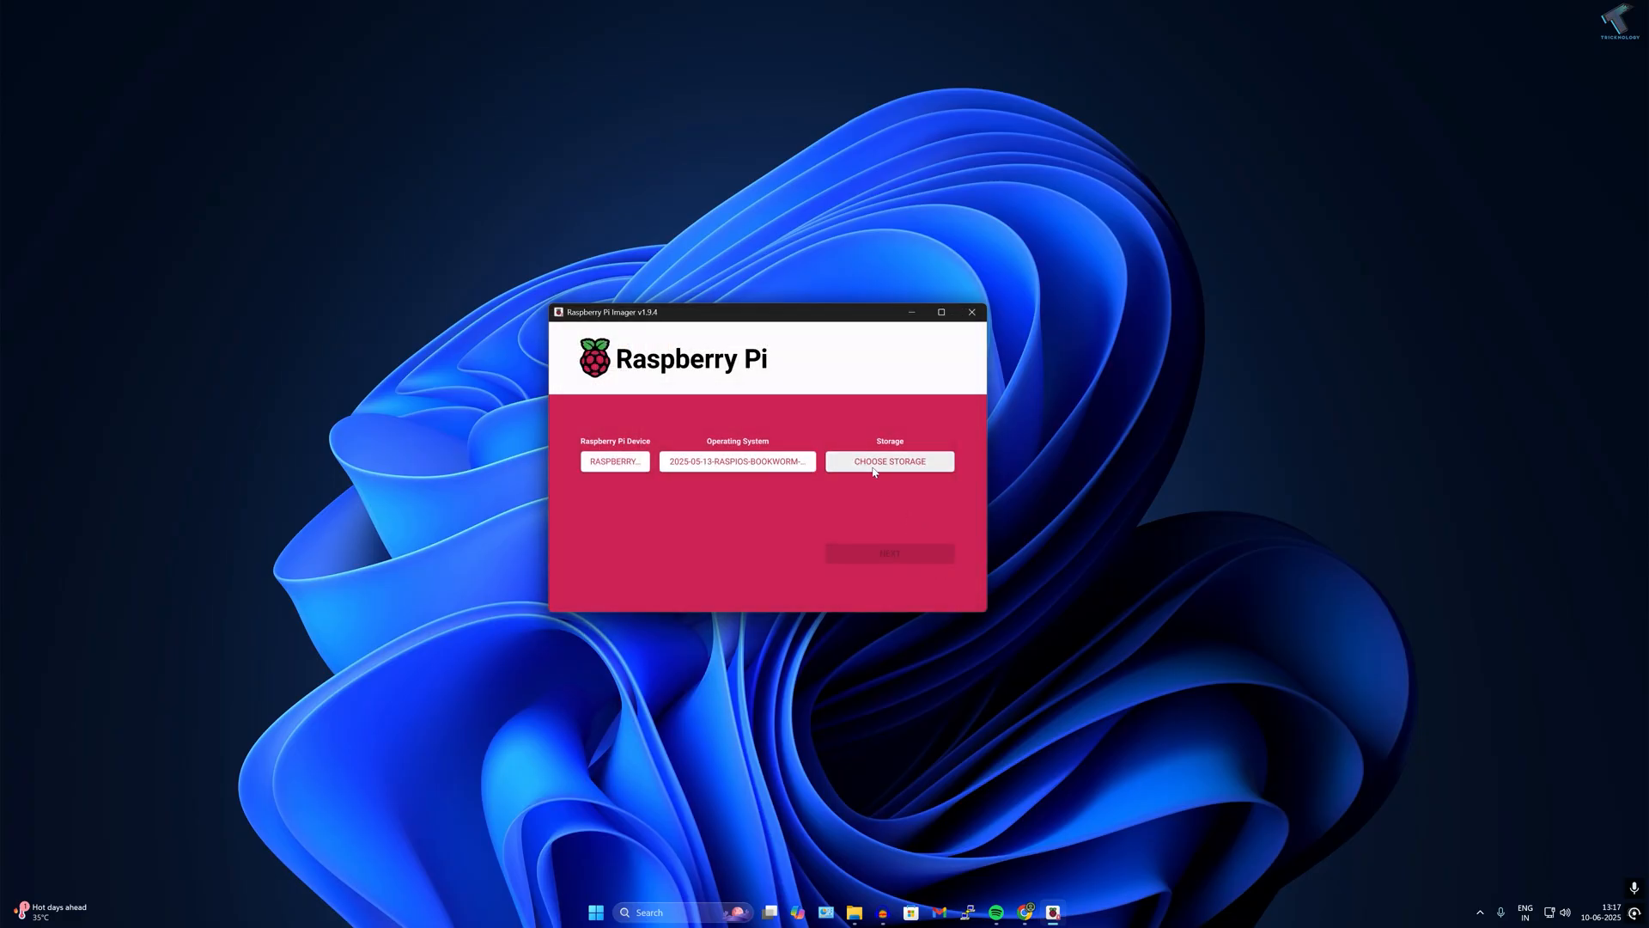
{"action": "left_click", "coordinate": [889, 461]}
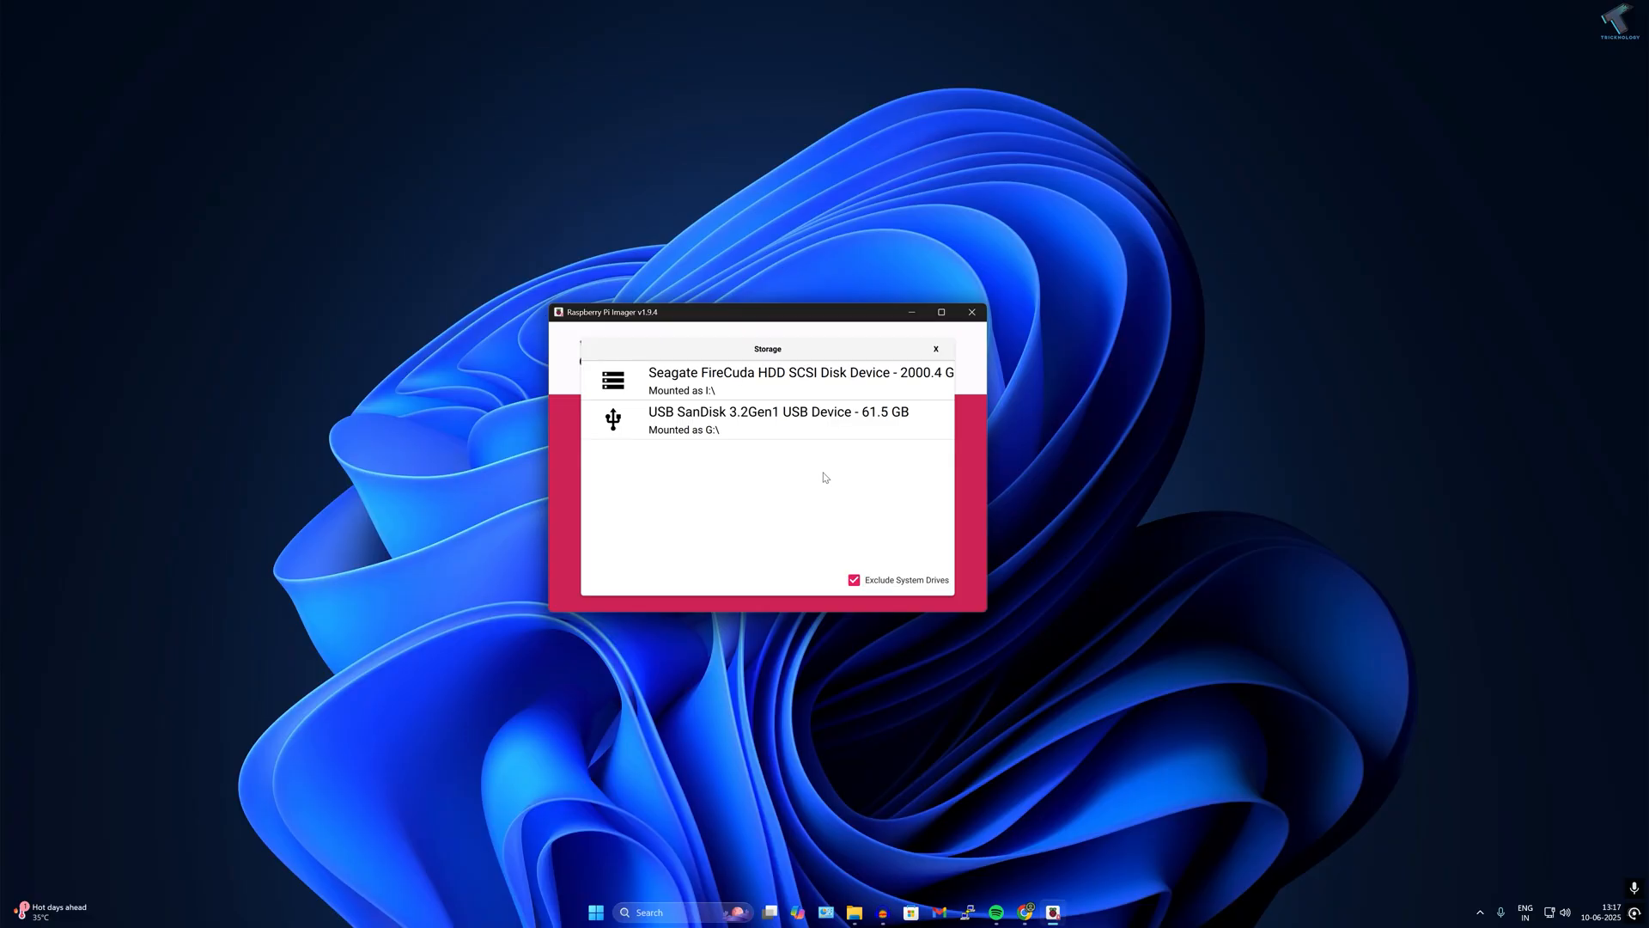
{"action": "mouse_move", "coordinate": [703, 429]}
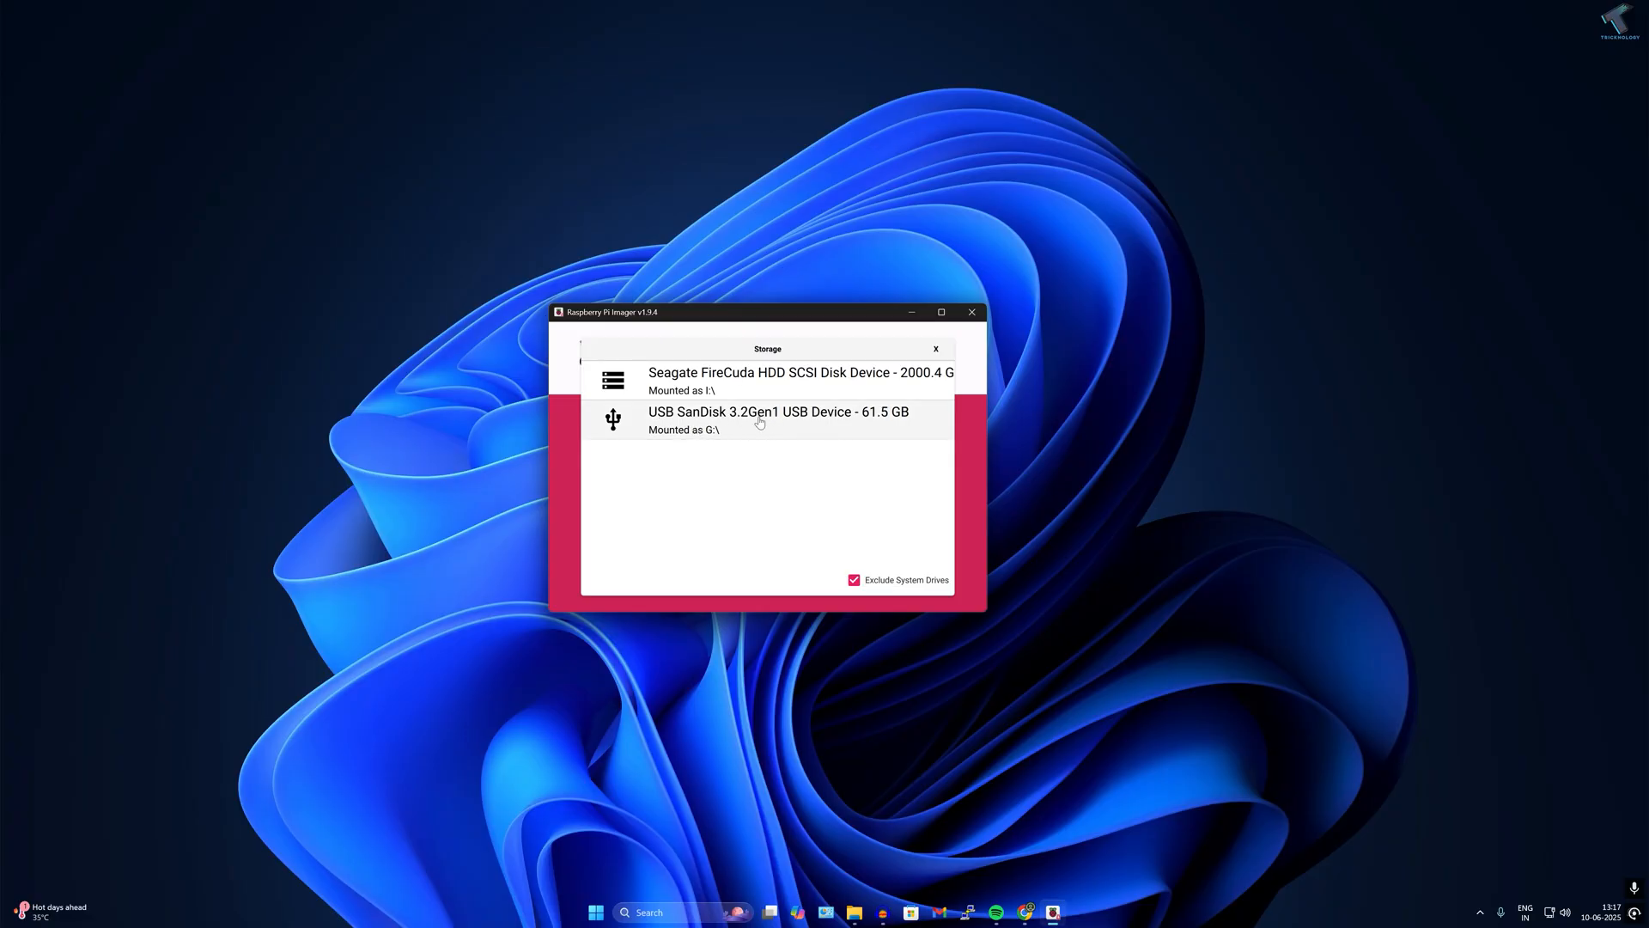
Target the SanDisk USB drive and set the hostname, password, Wi-Fi and Asia/Calcutta locale
{"action": "left_click", "coordinate": [759, 419]}
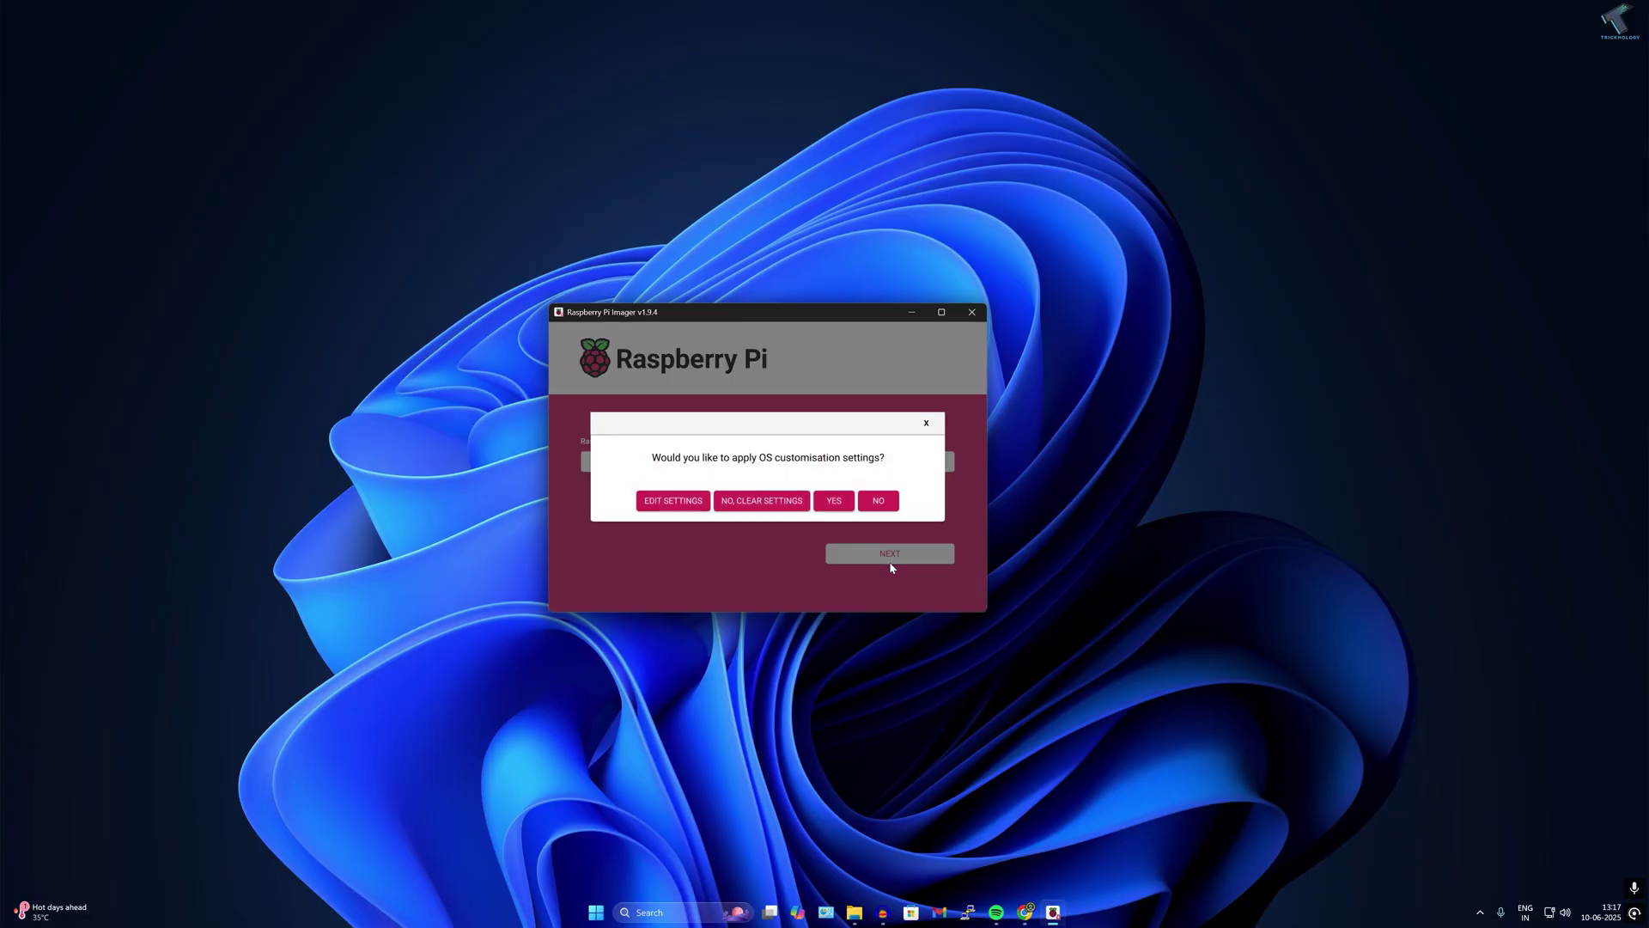
{"action": "mouse_move", "coordinate": [682, 509]}
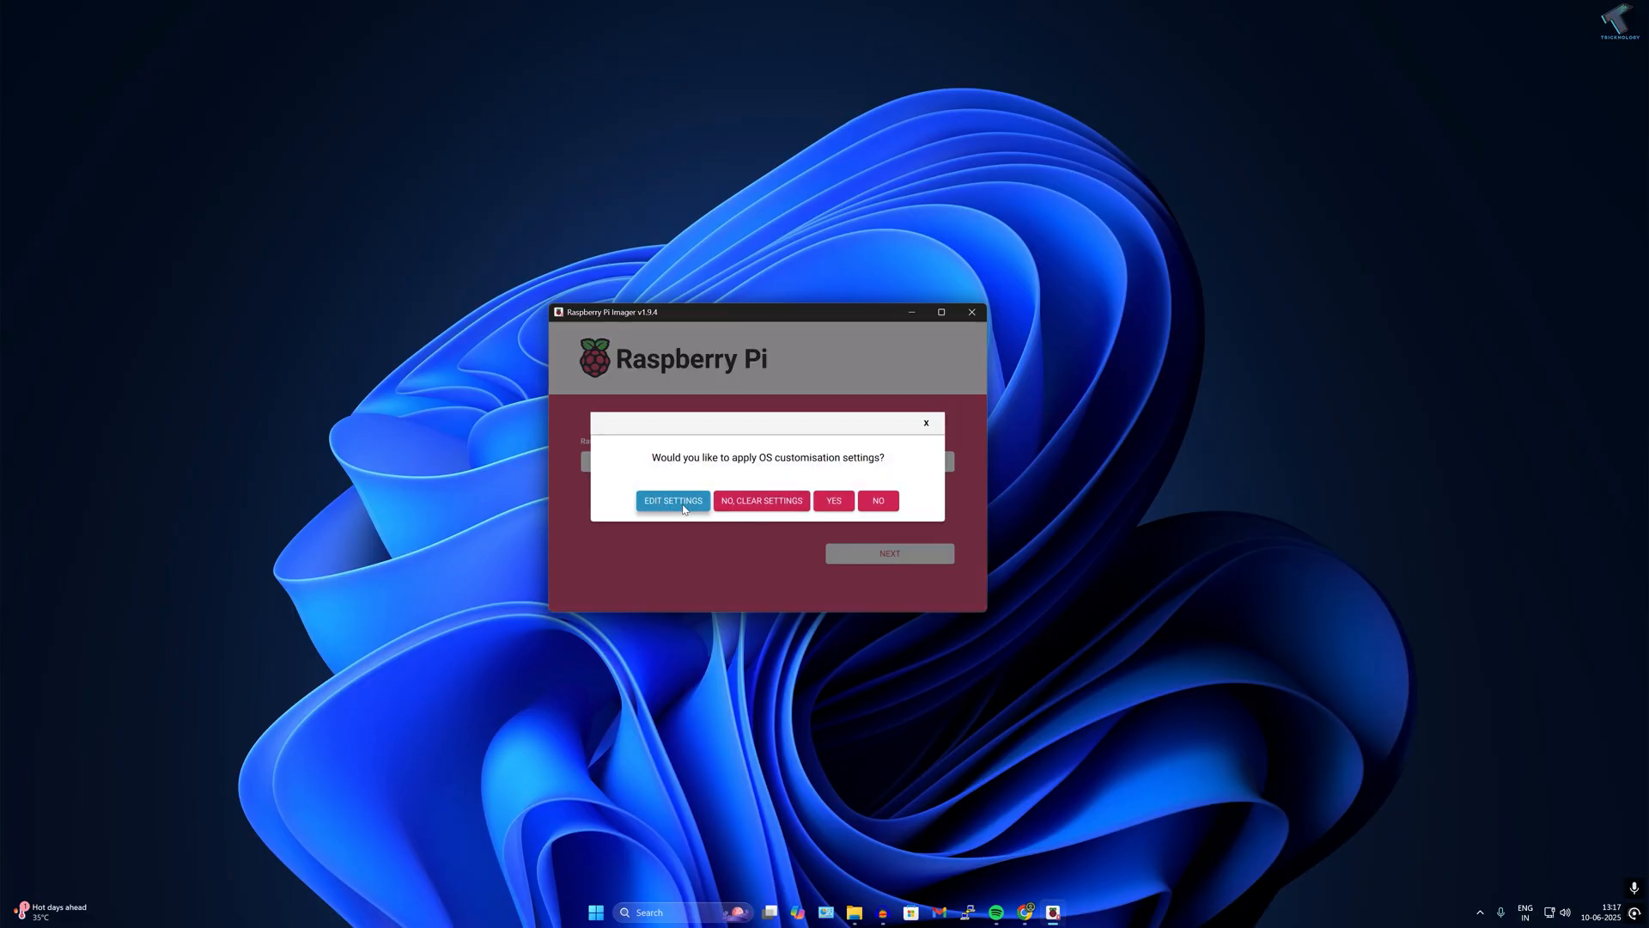
{"action": "left_click", "coordinate": [673, 501]}
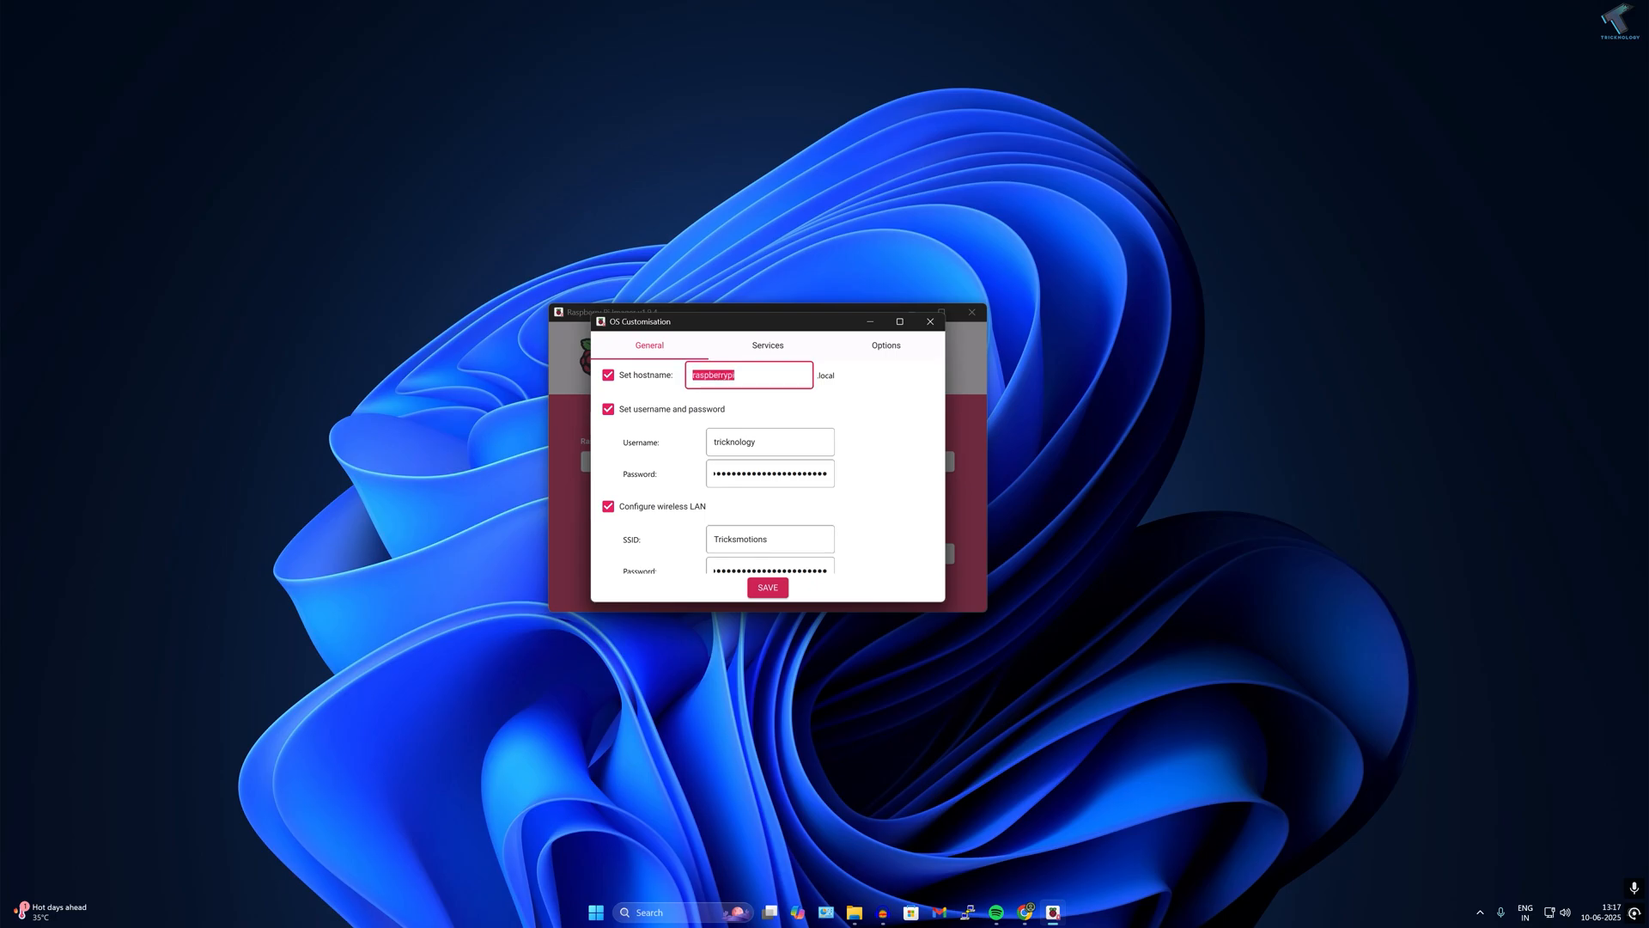
{"action": "left_click", "coordinate": [770, 474]}
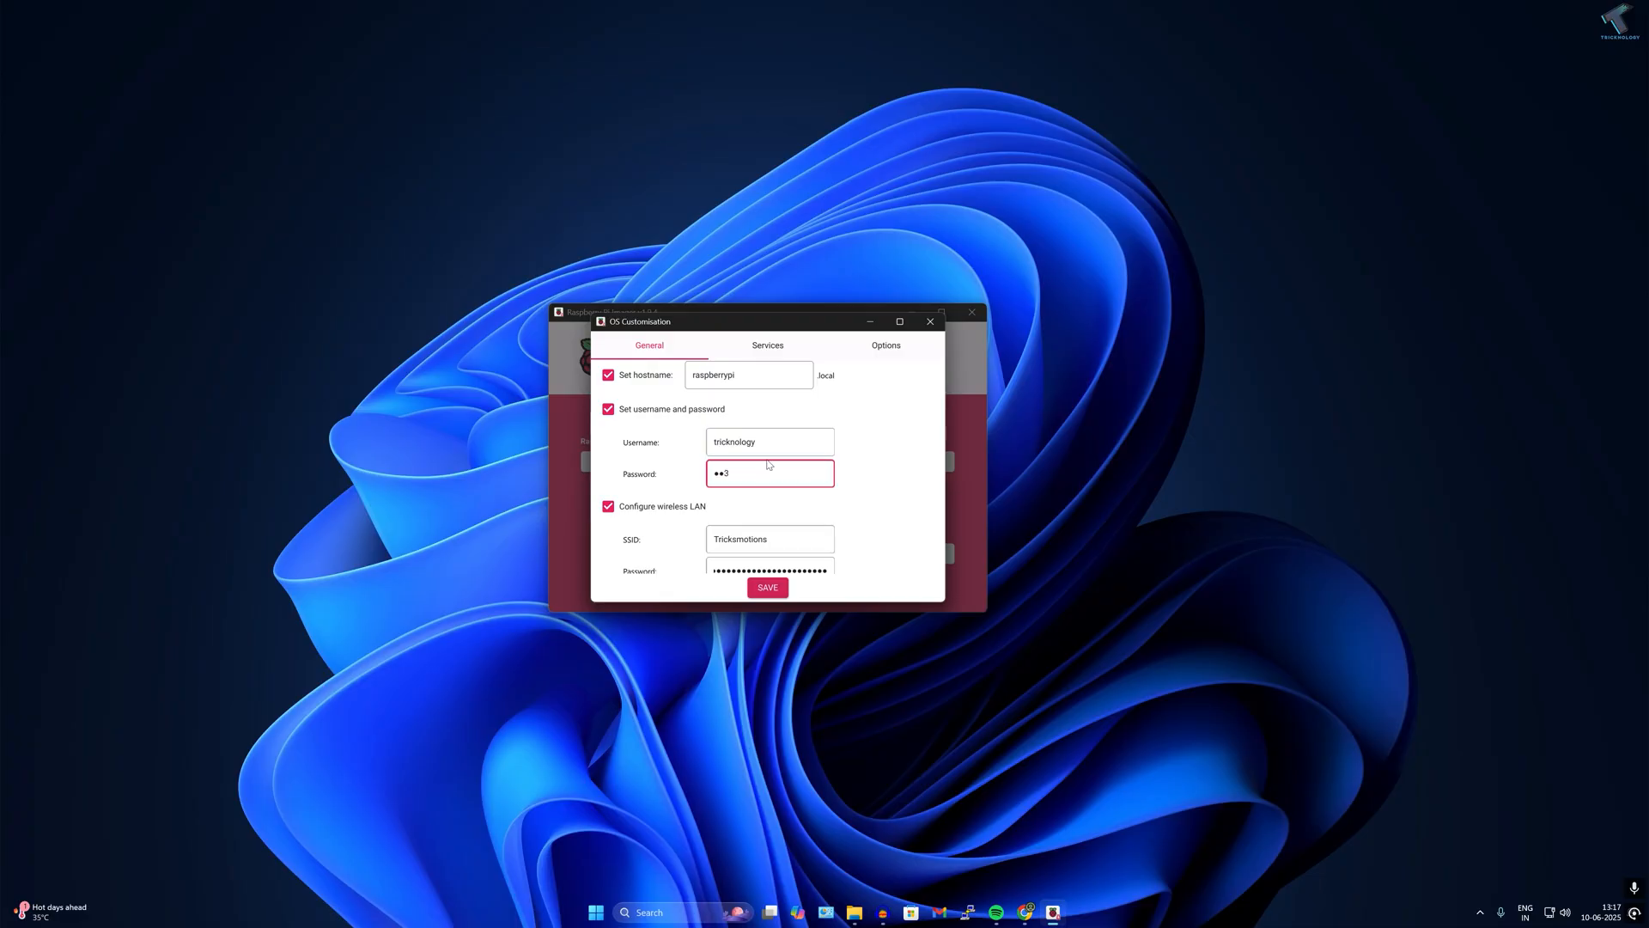
{"action": "scroll", "scroll_direction": "down", "scroll_amount": 3}
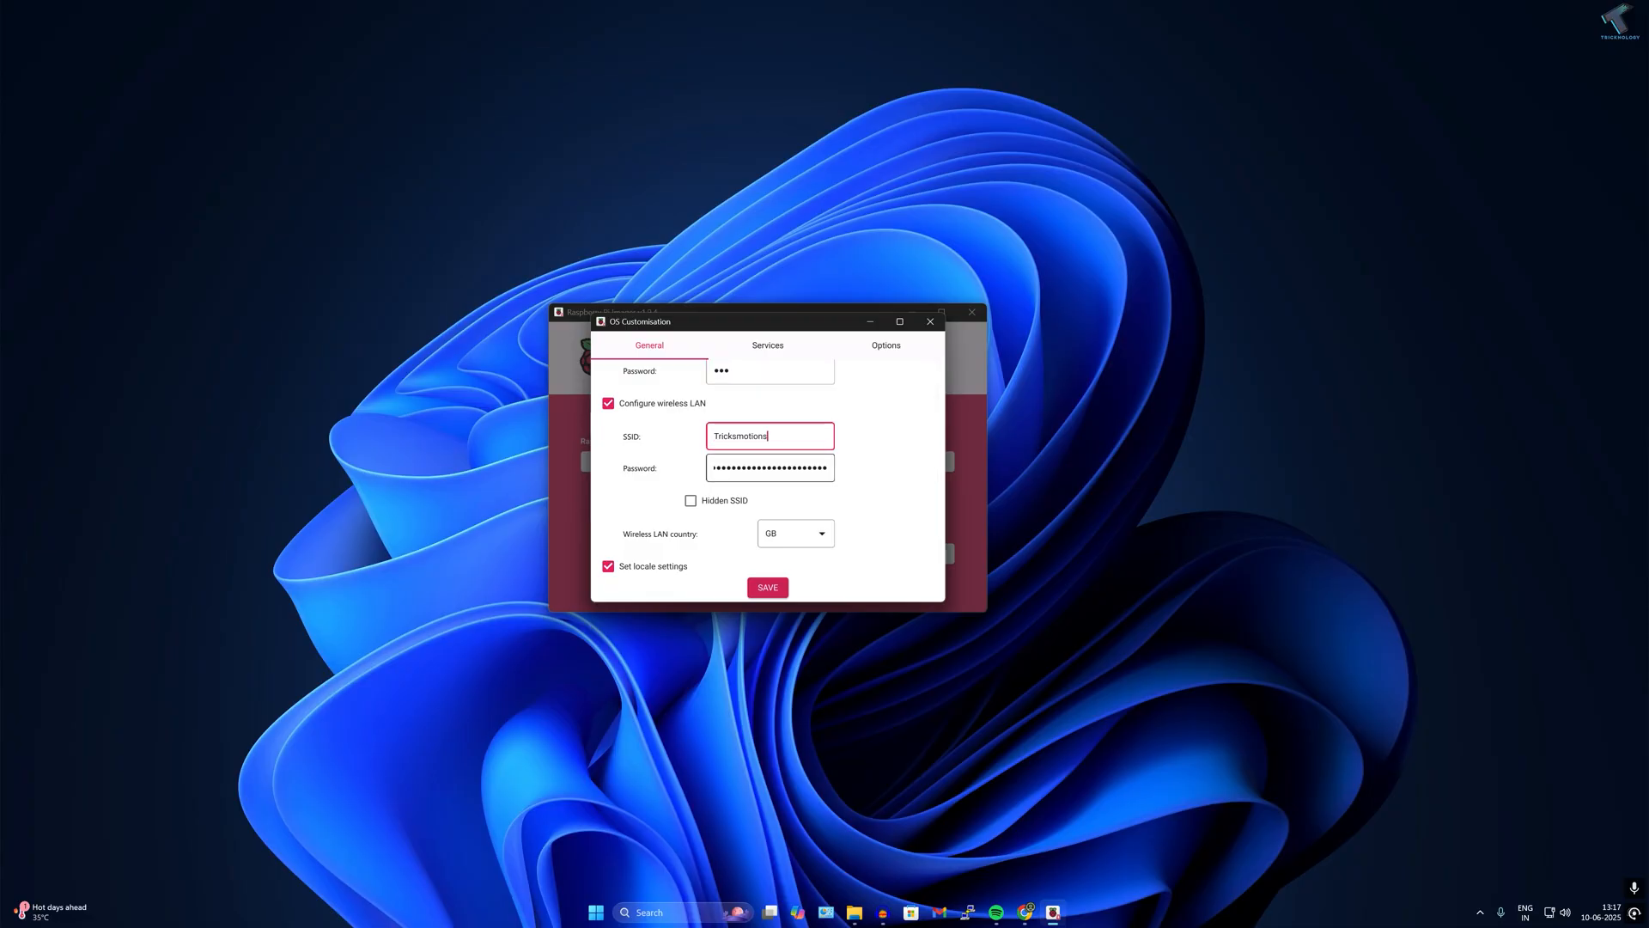
{"action": "scroll", "scroll_direction": "down", "scroll_amount": 3}
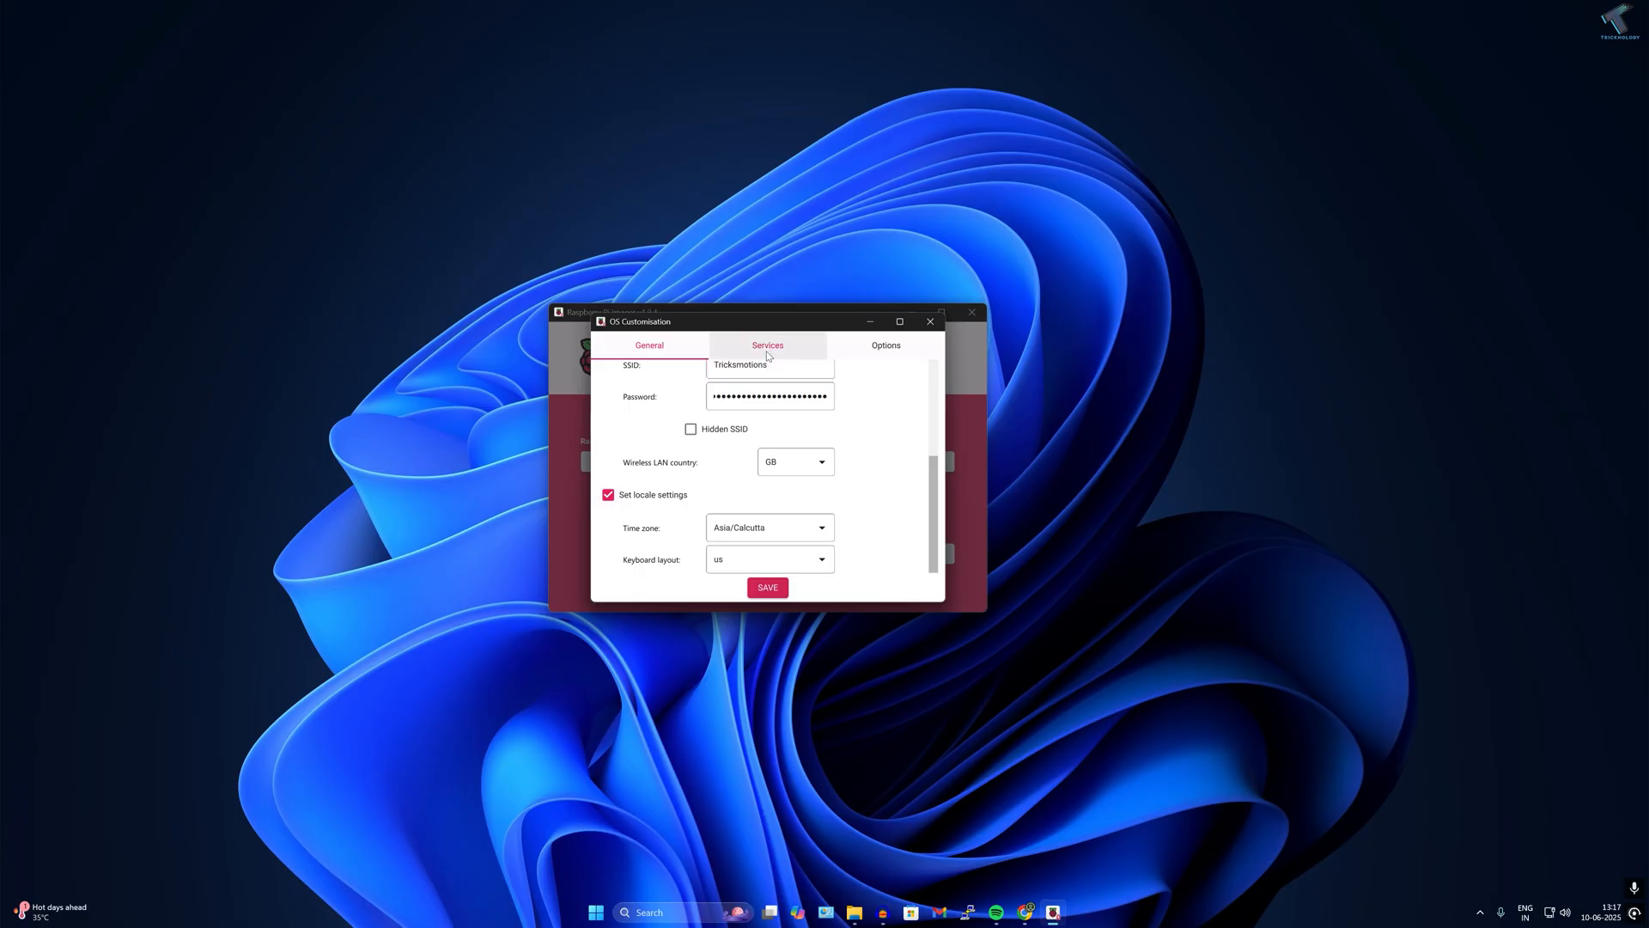
Enable SSH with password login, then save and apply the customisation
{"action": "left_click", "coordinate": [767, 346]}
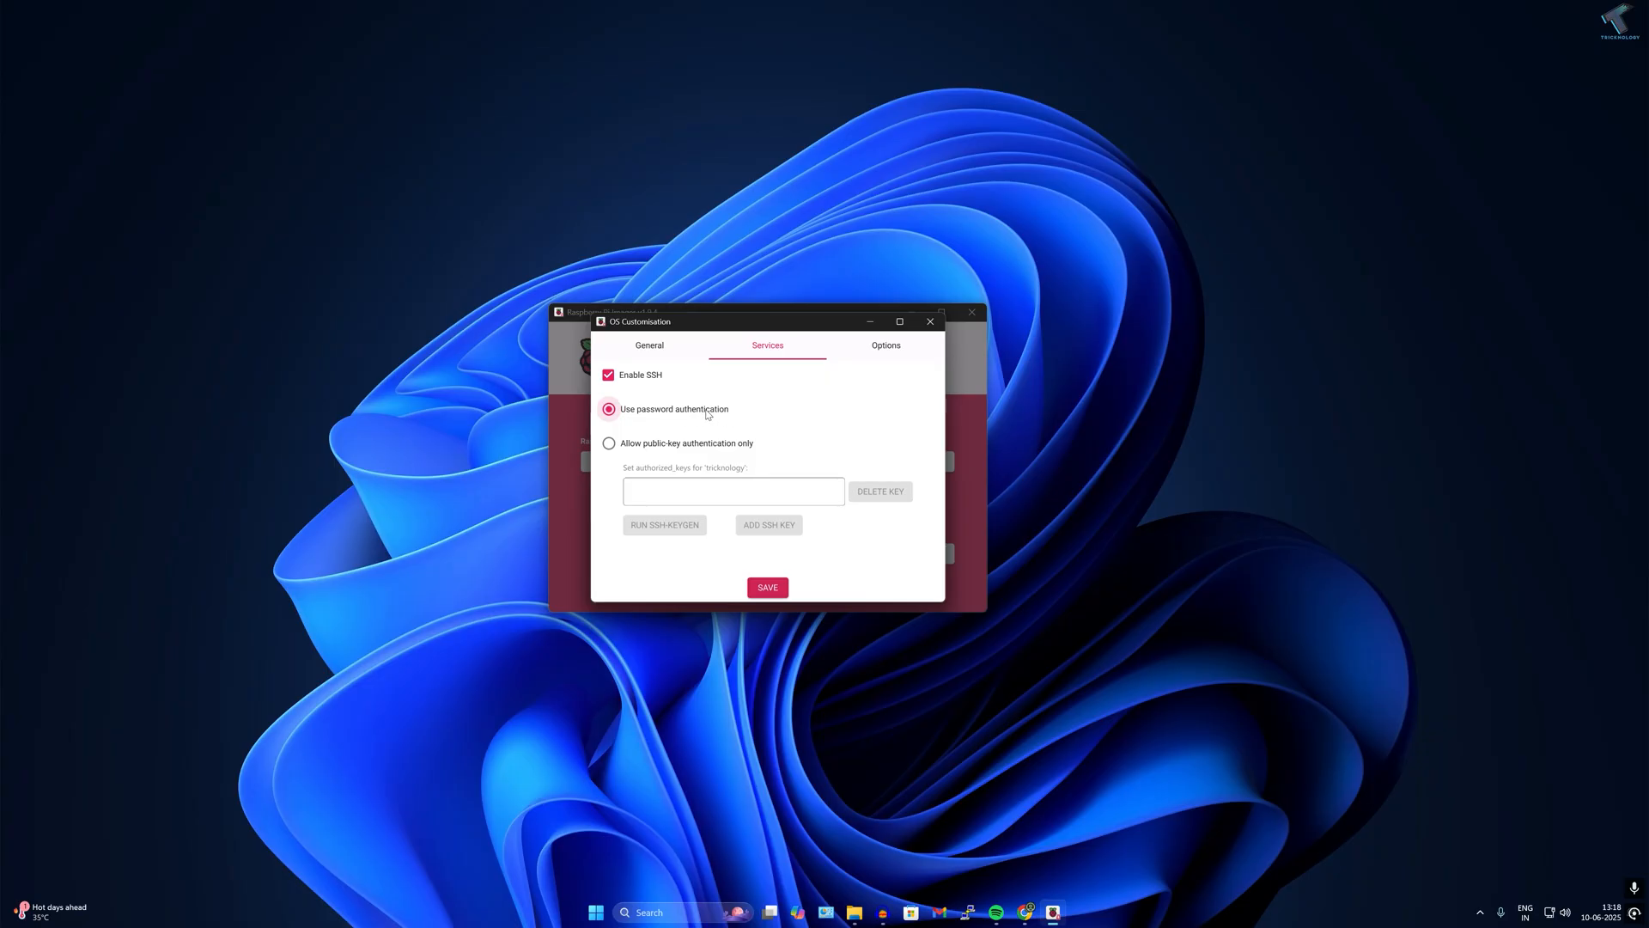
{"action": "left_click", "coordinate": [886, 346]}
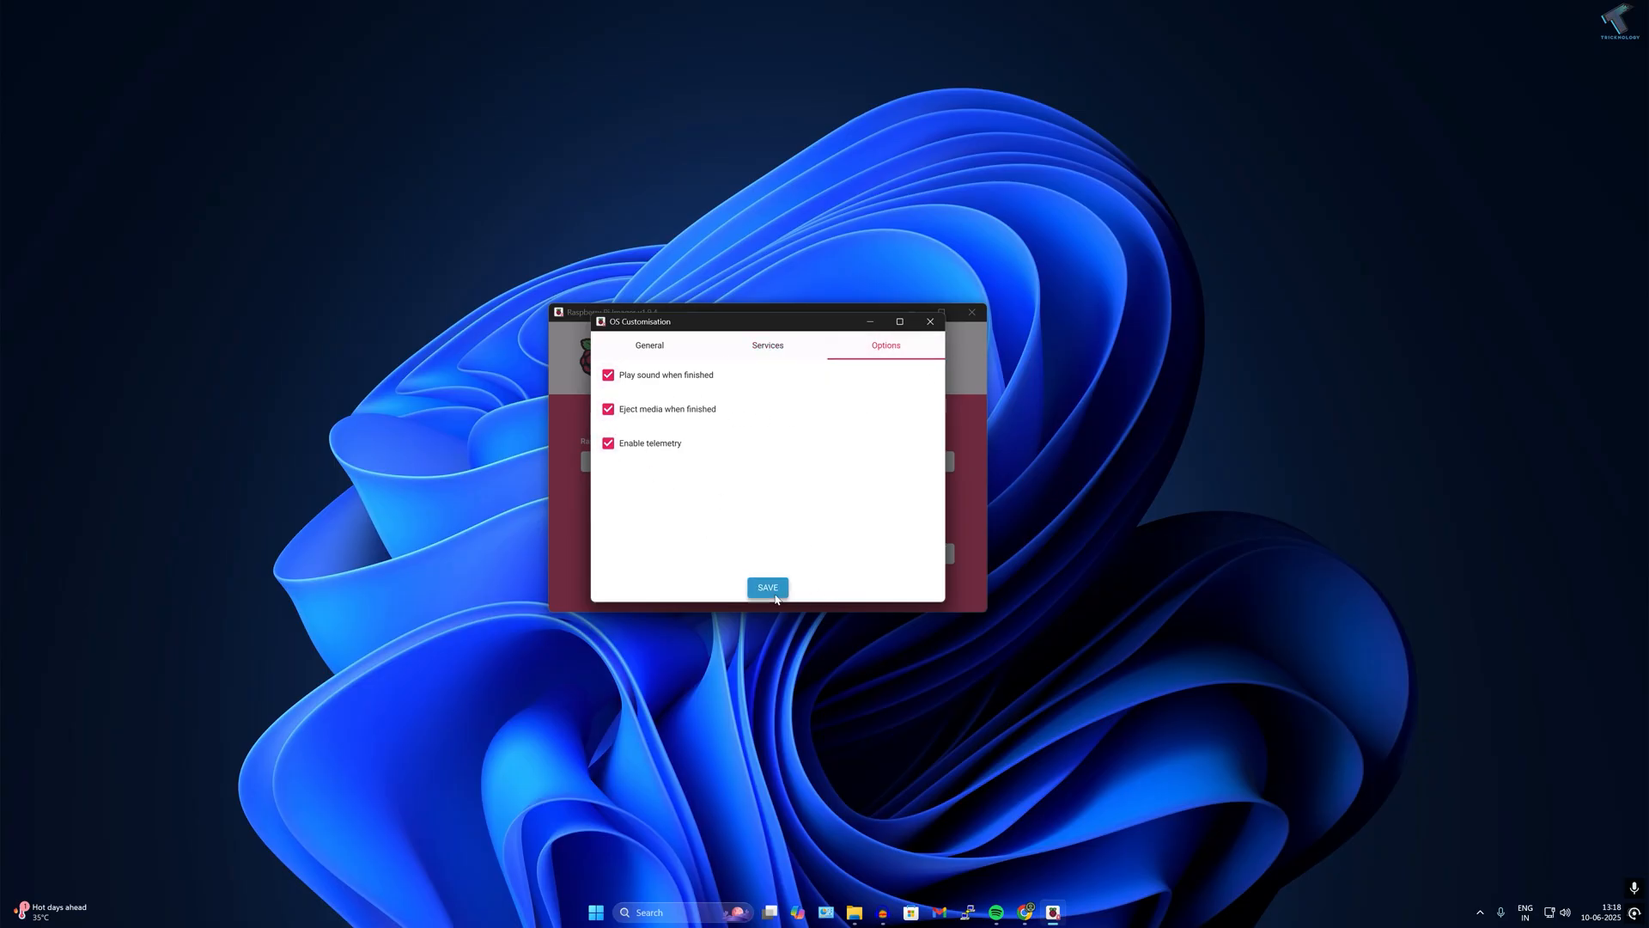
{"action": "left_click", "coordinate": [767, 586]}
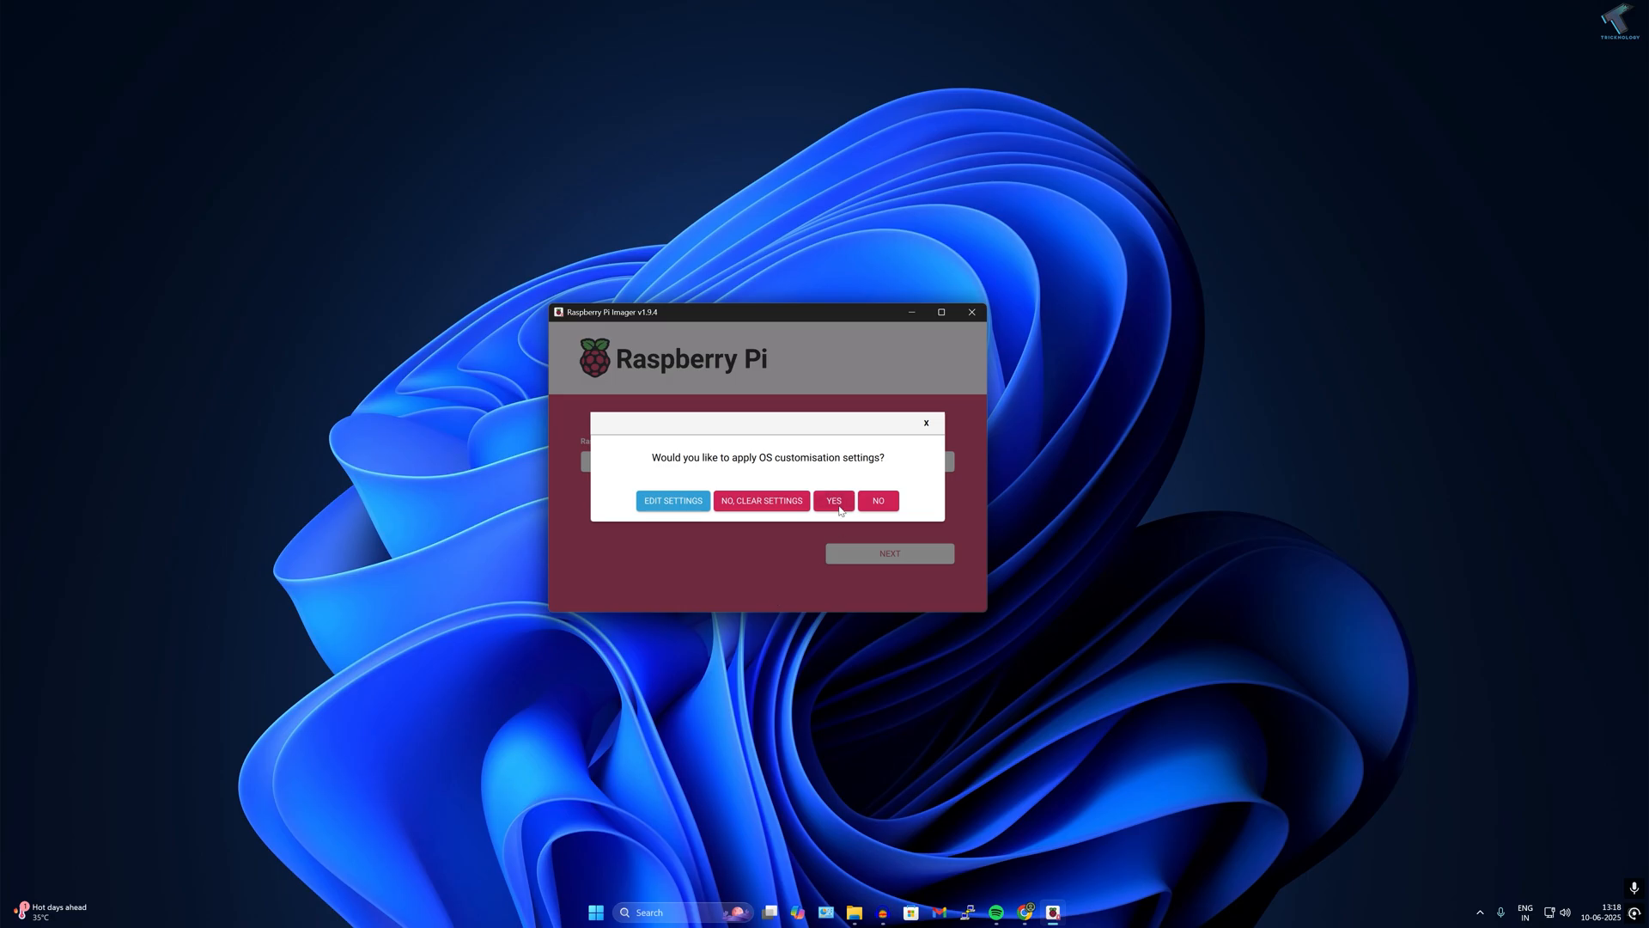
{"action": "left_click", "coordinate": [878, 500]}
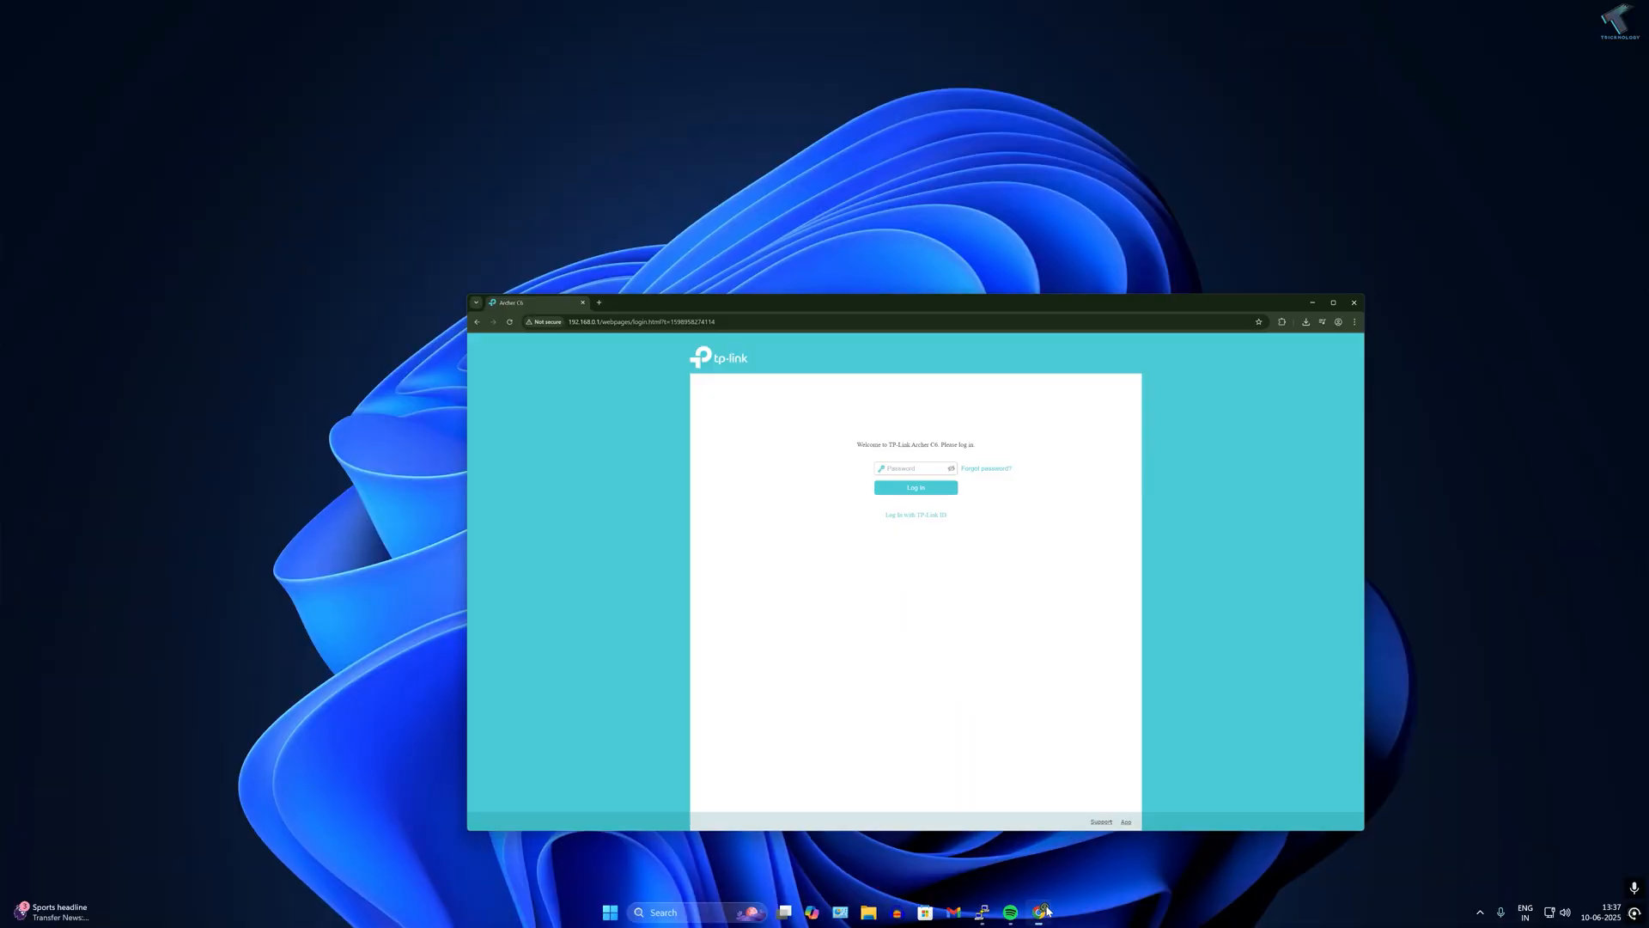
Log into the TP-Link admin and find raspberrypi at 192.168.0.199 under Wired Clients
{"action": "left_click", "coordinate": [1333, 303]}
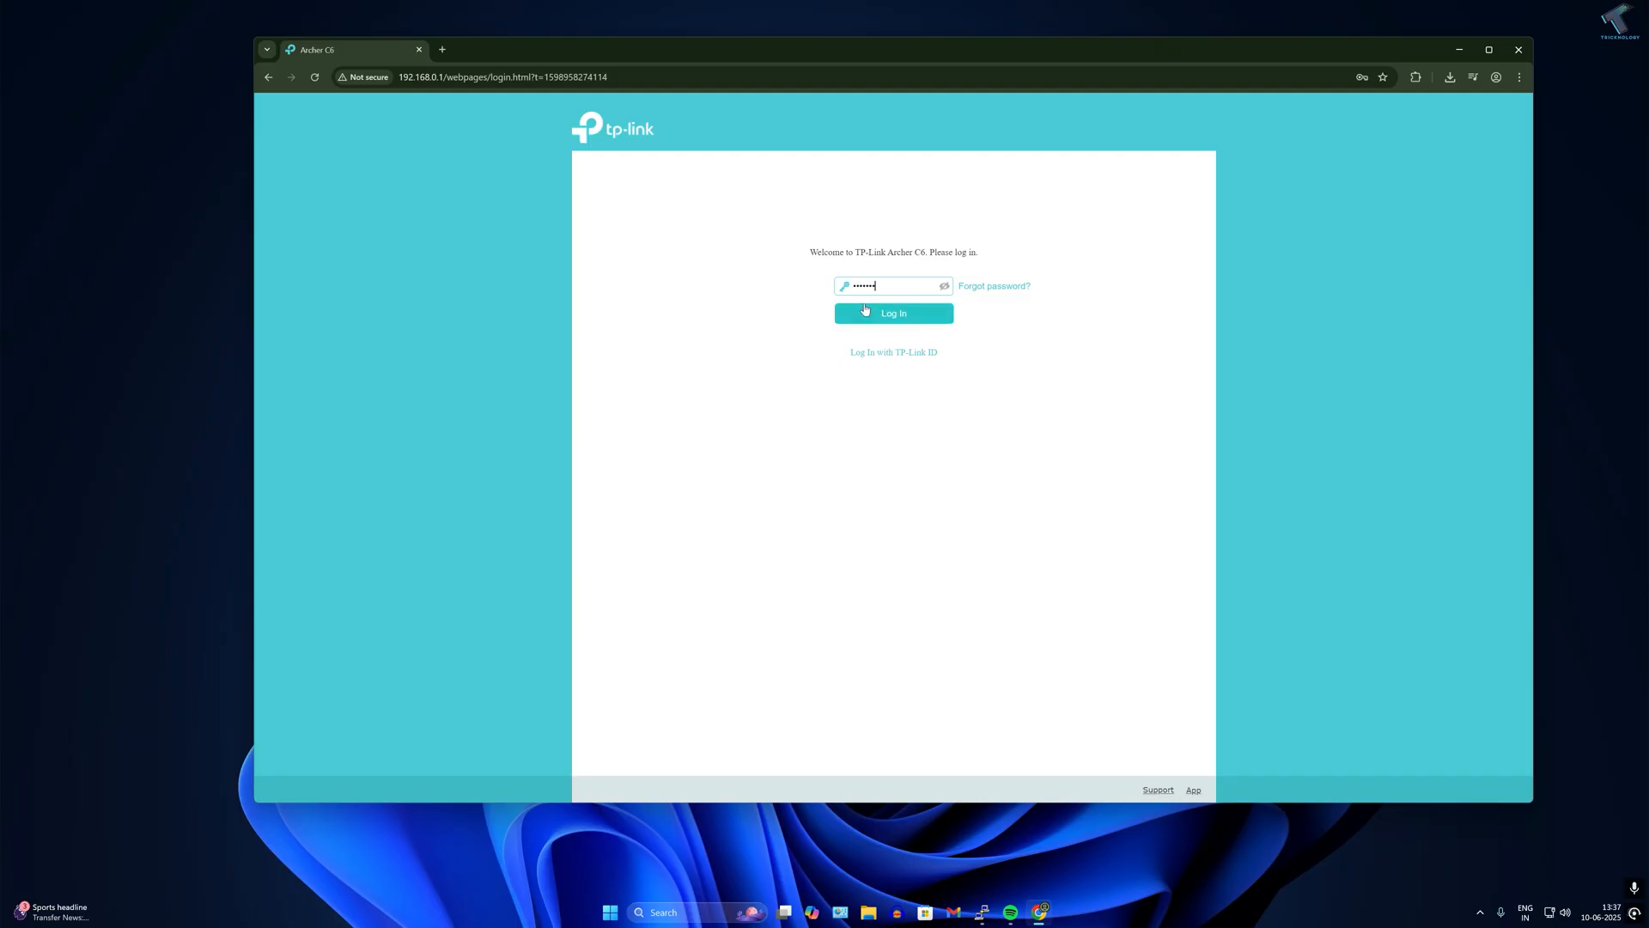
{"action": "left_click", "coordinate": [893, 314]}
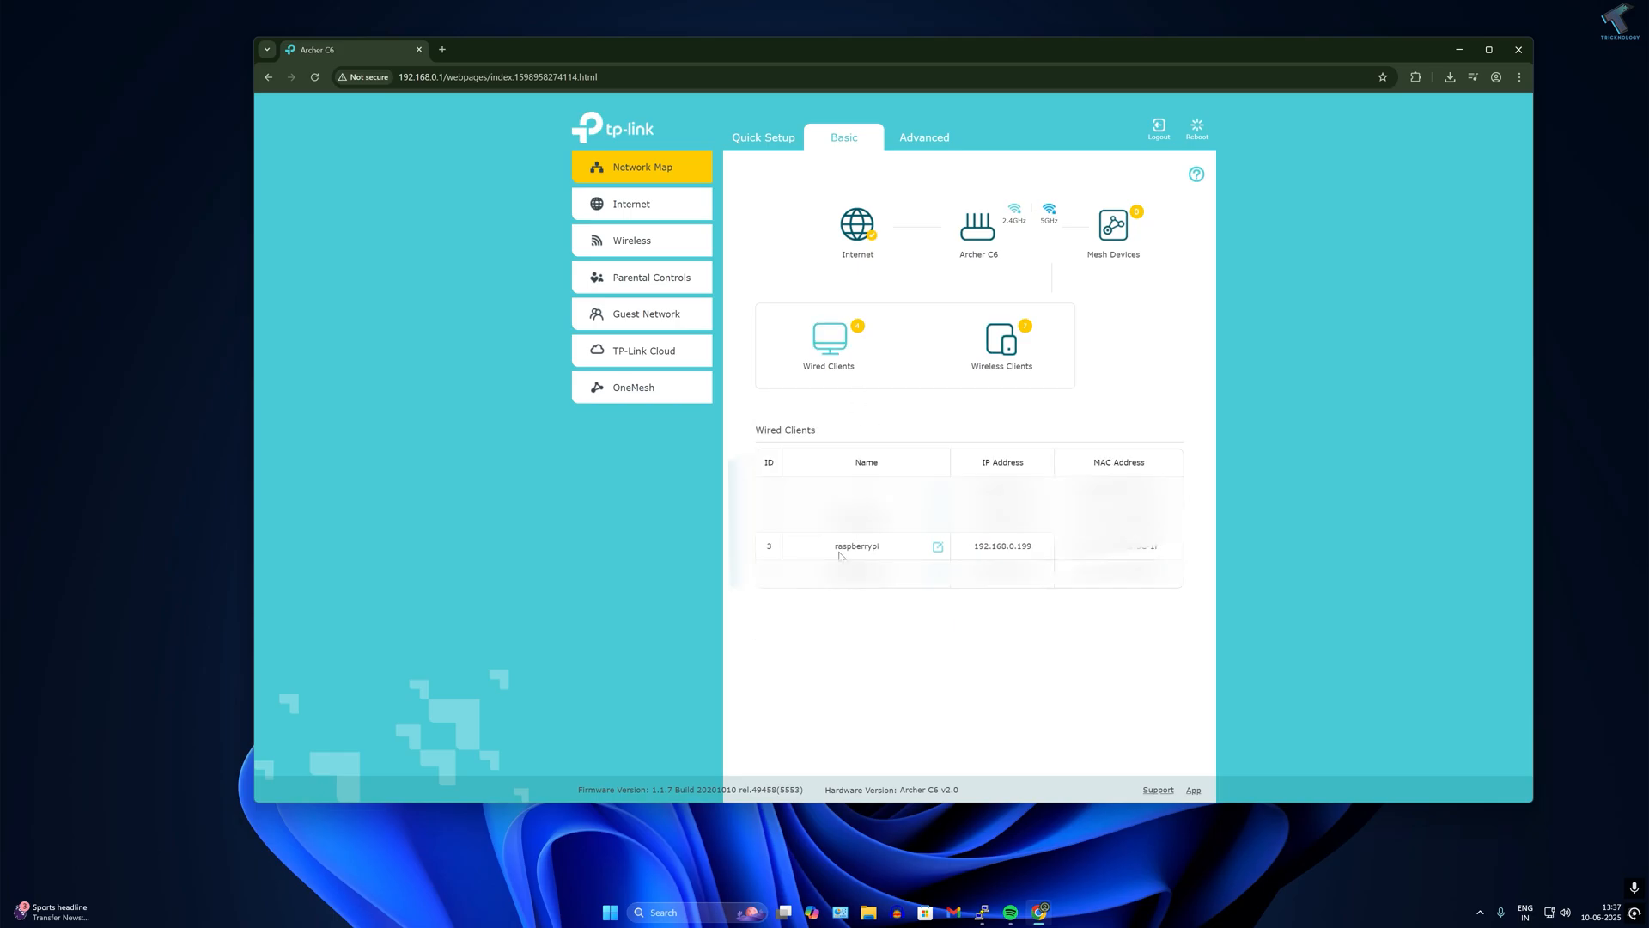
{"action": "double_click", "coordinate": [1001, 545]}
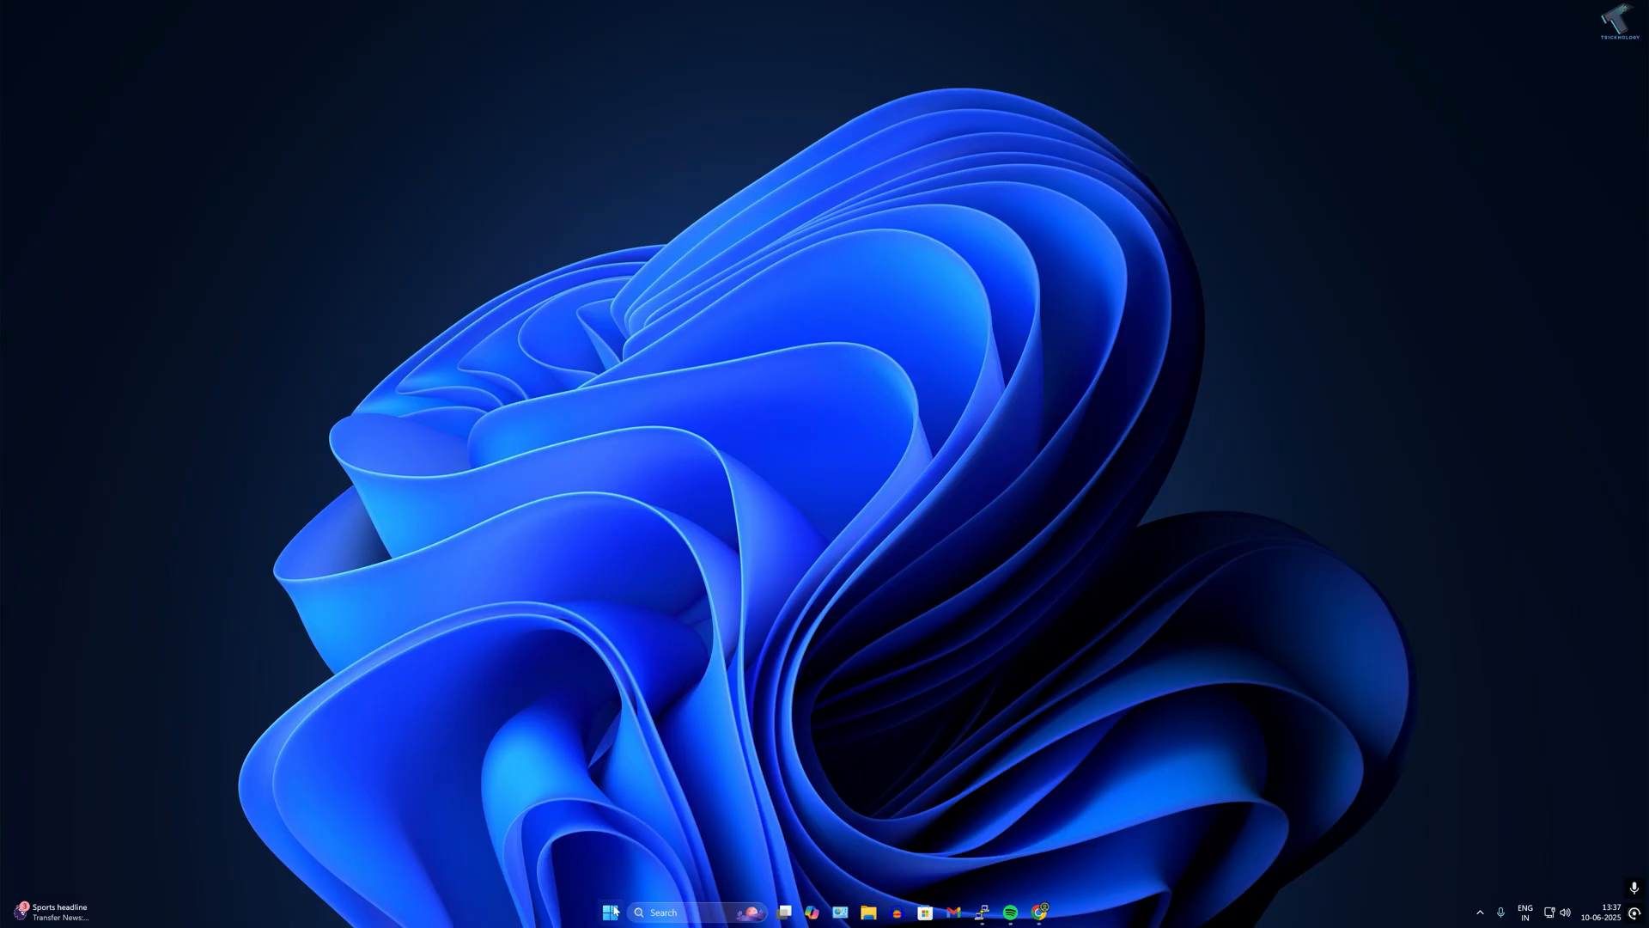
{"action": "type", "text": "cmd"}
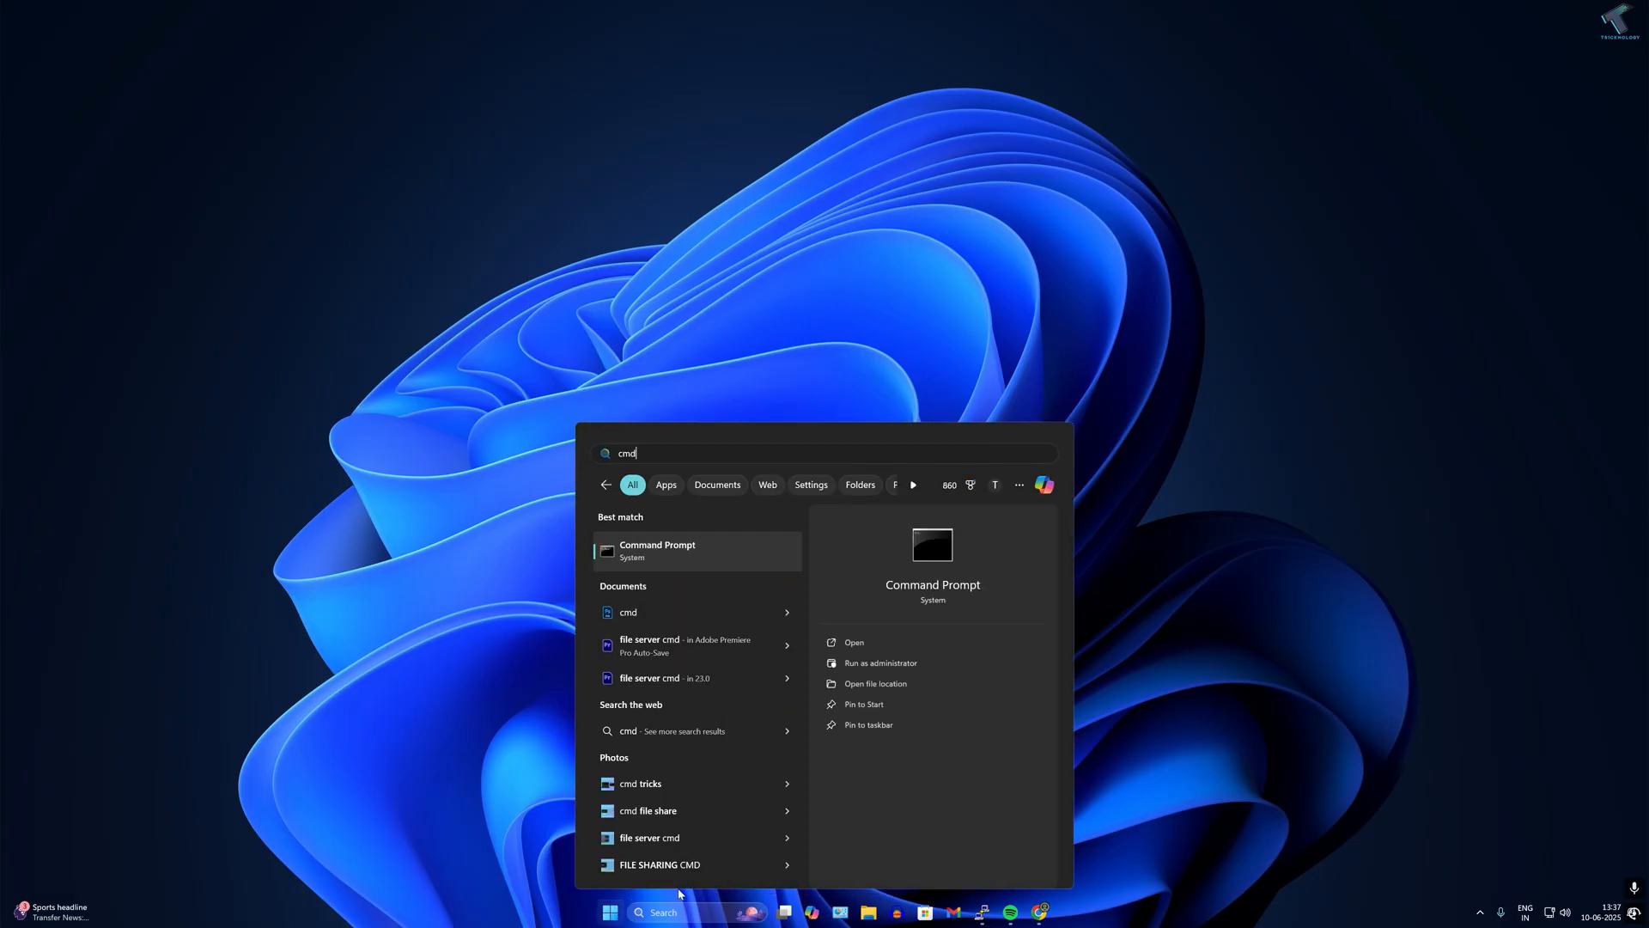
{"action": "left_click", "coordinate": [697, 550]}
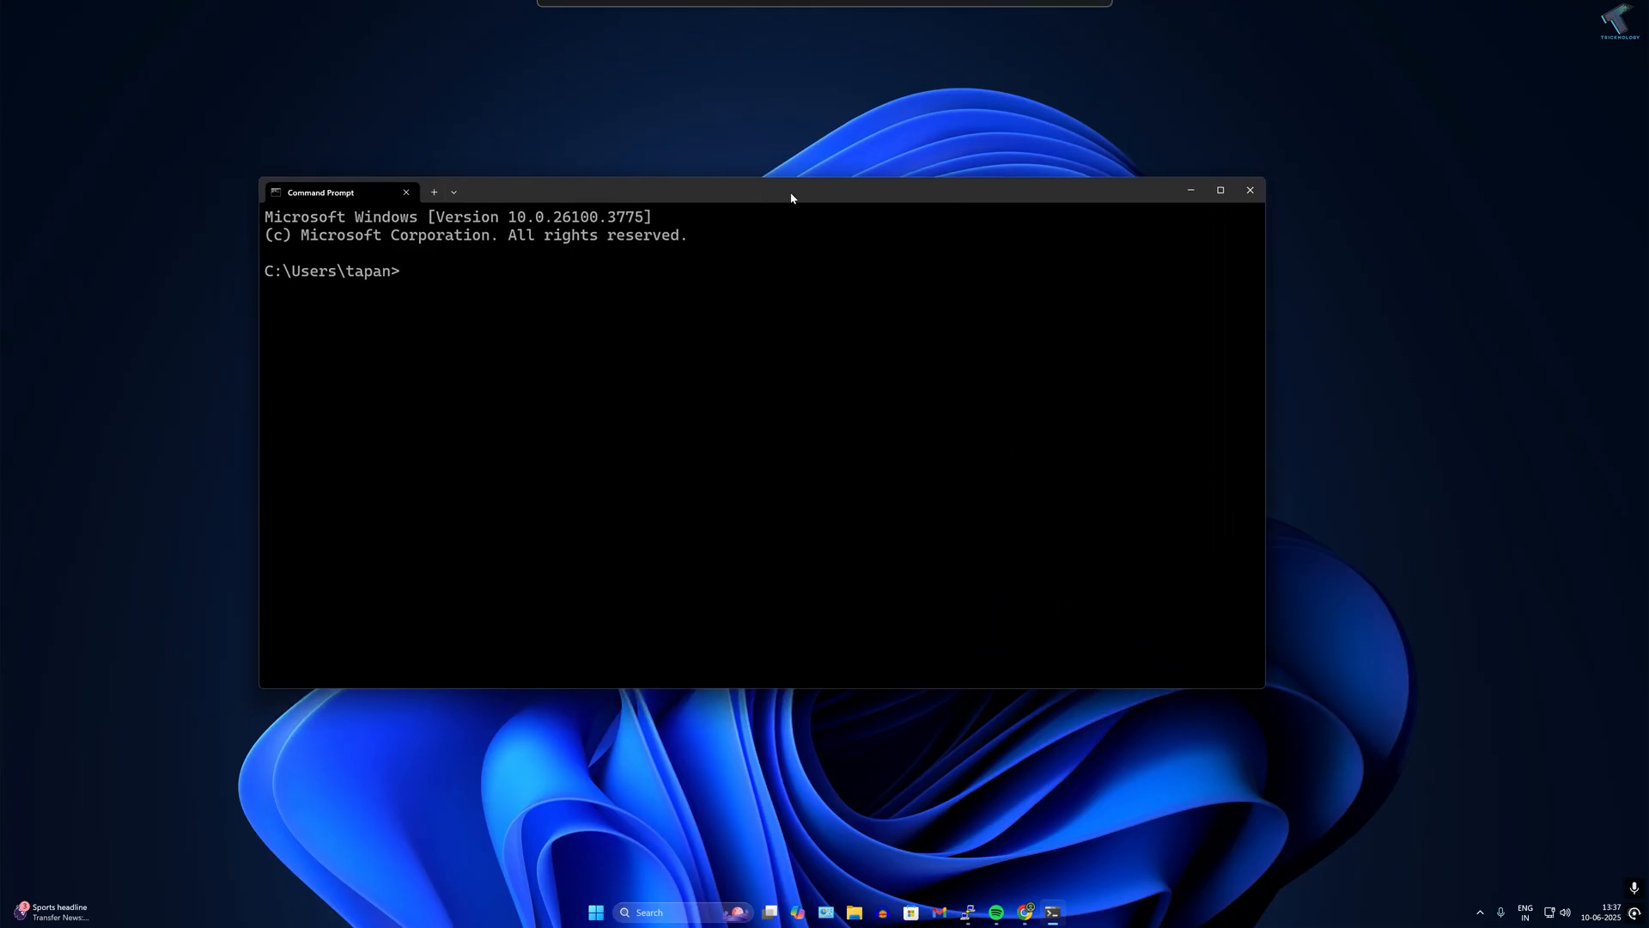
{"action": "type", "text": "ssh"}
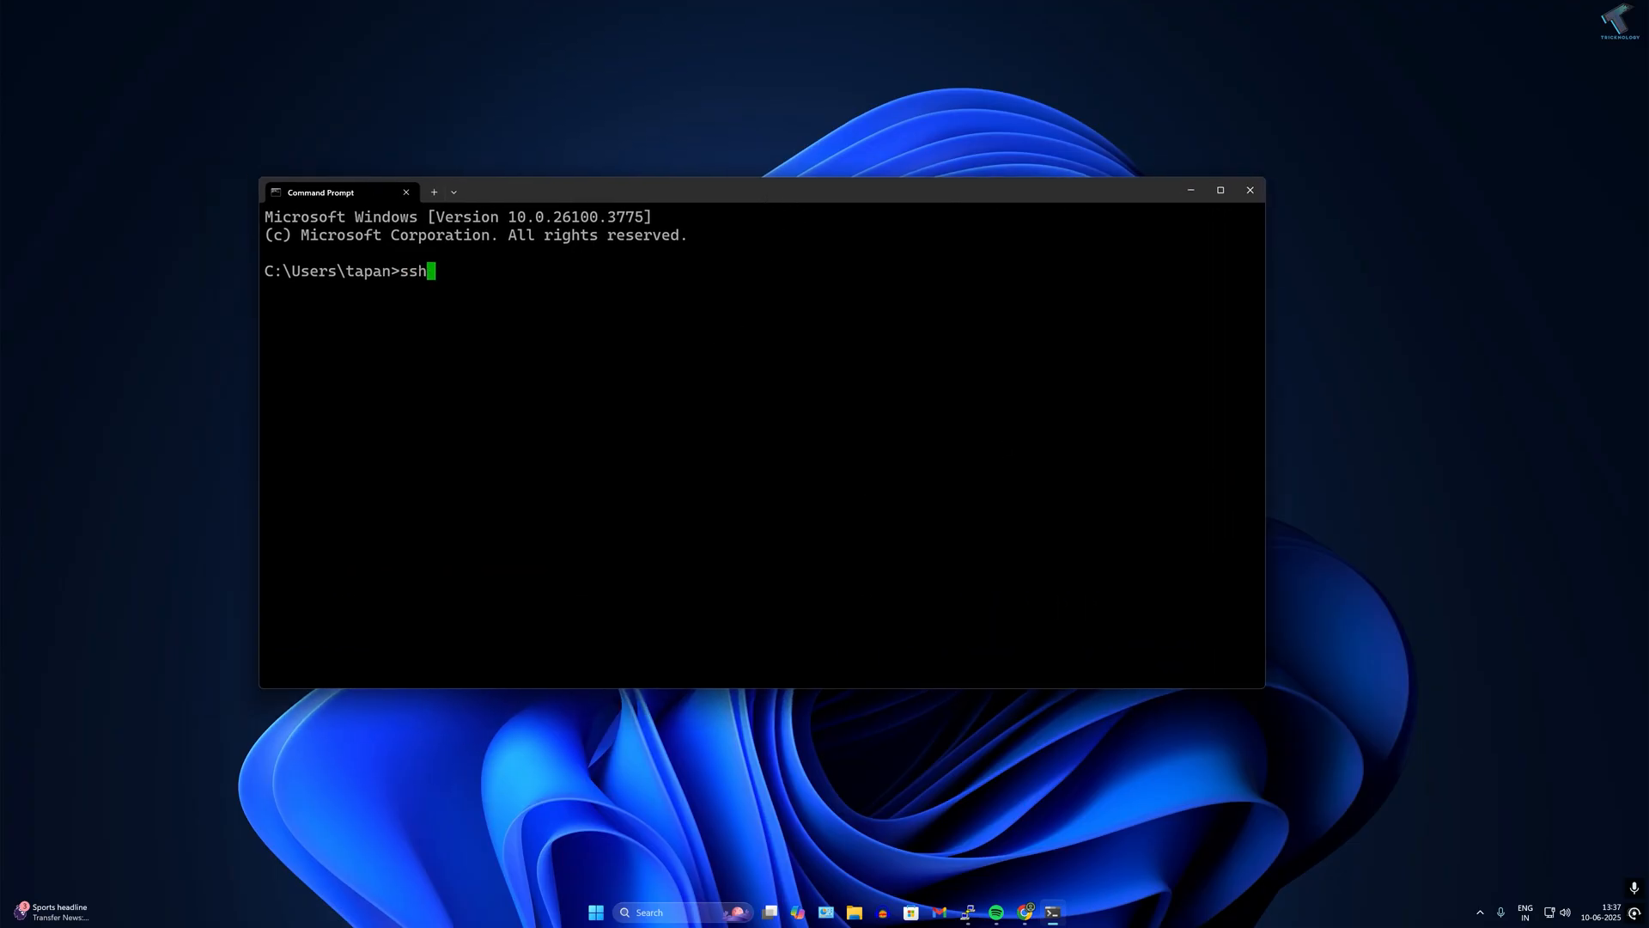
{"action": "type", "text": "tricknology"}
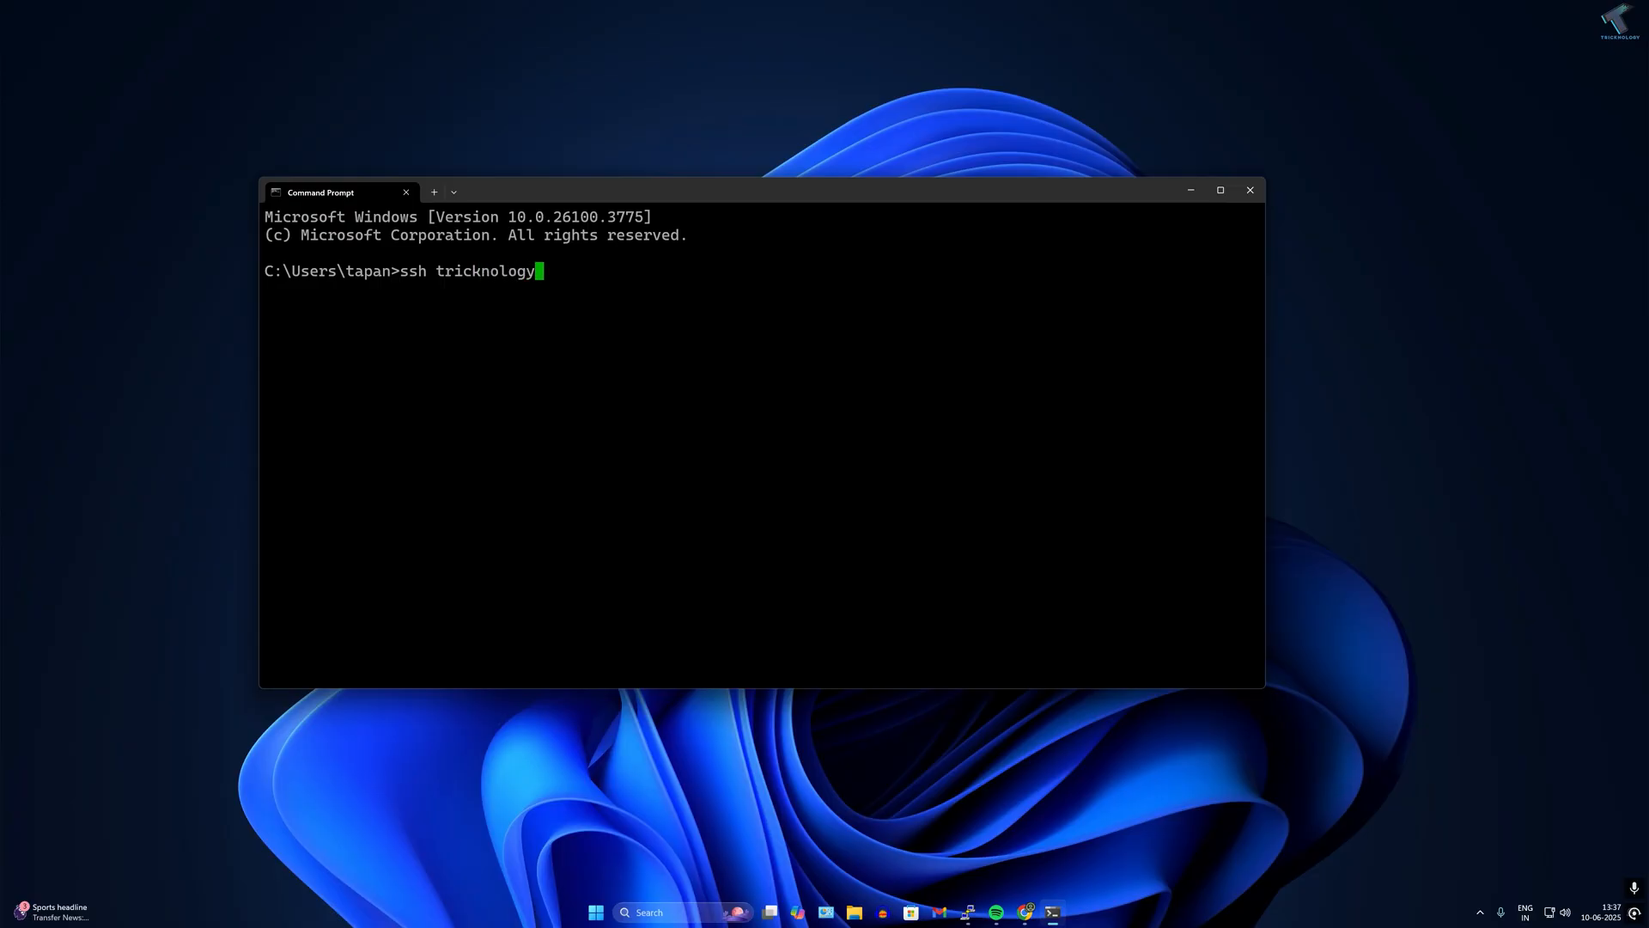
{"action": "type", "text": "@"}
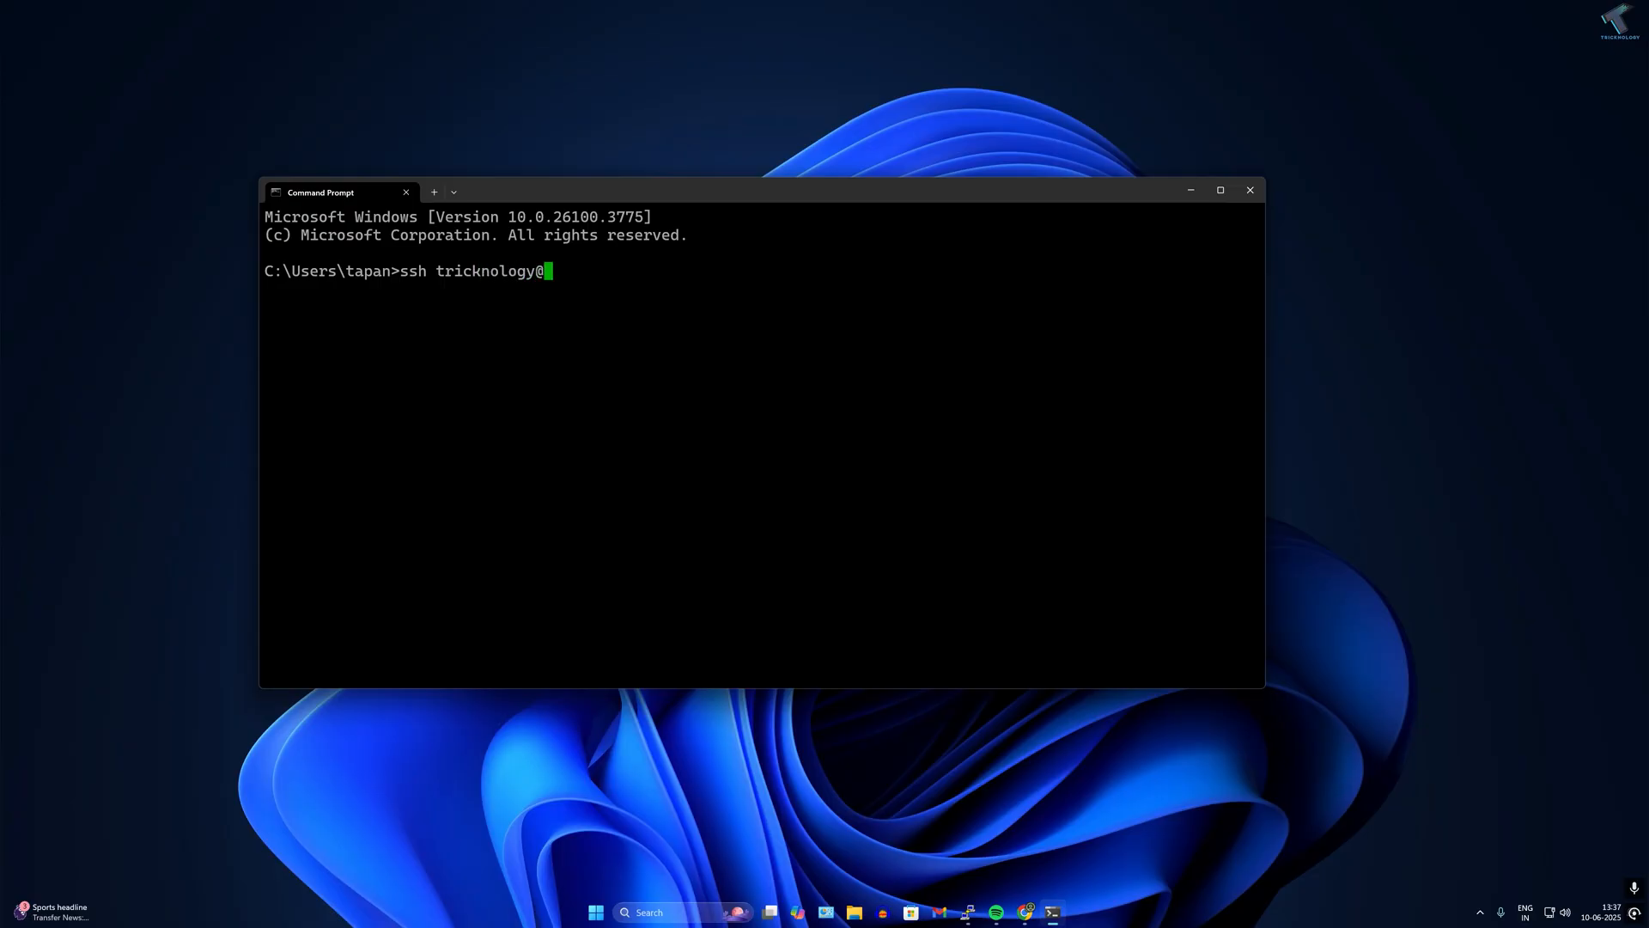
{"action": "type", "text": "192.168.0.199"}
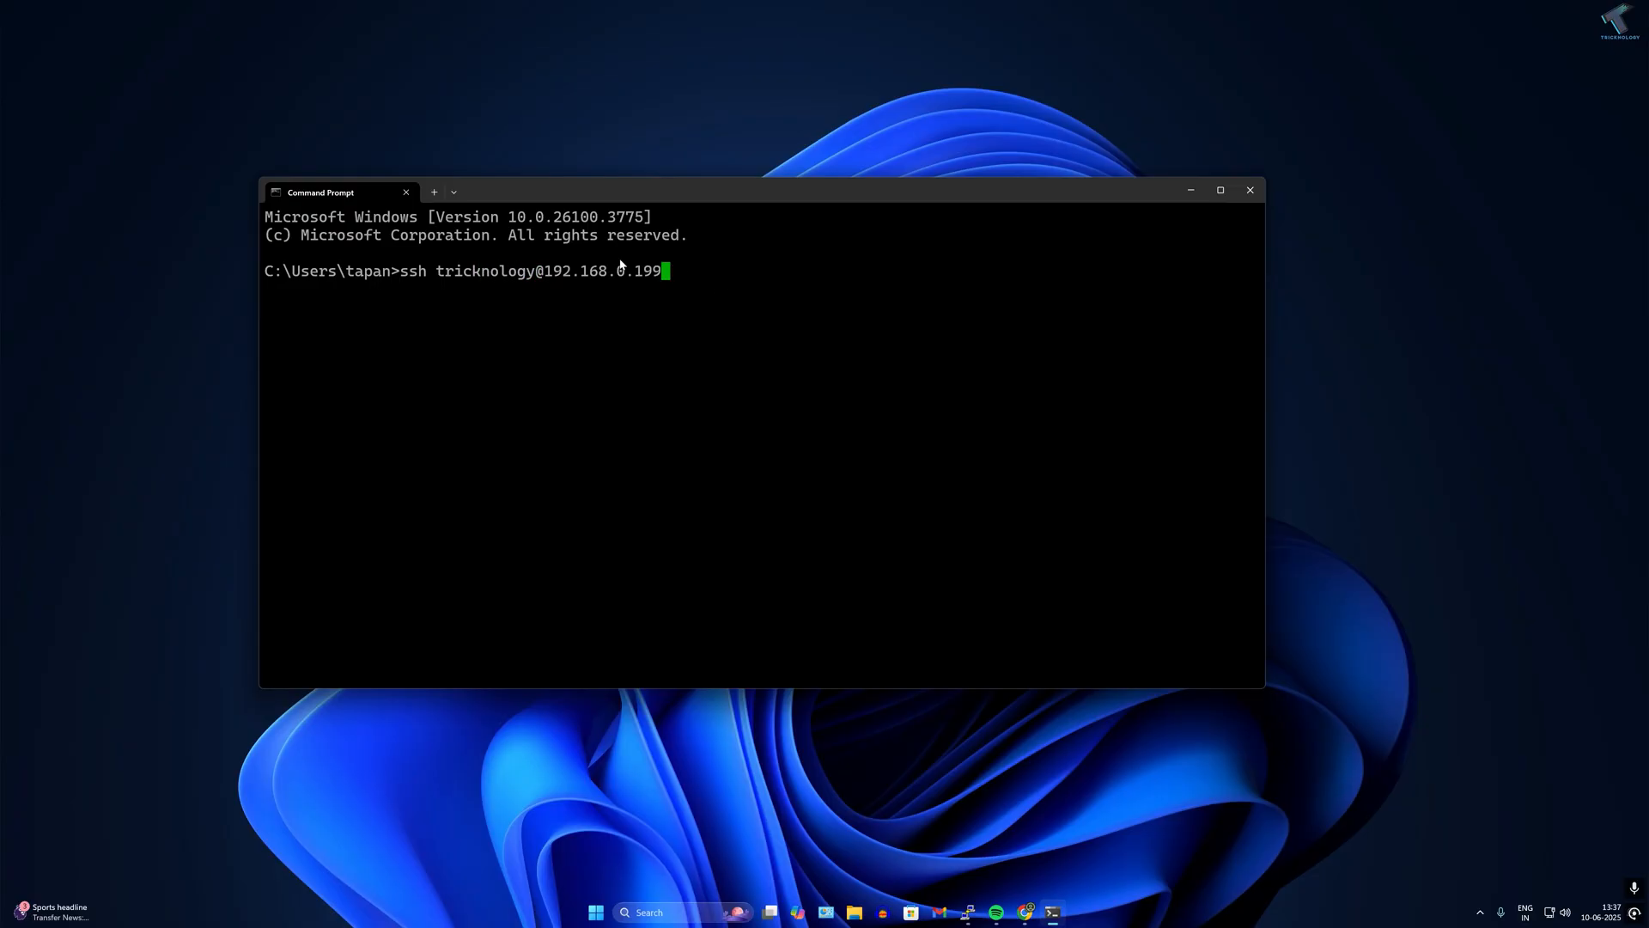
{"action": "mouse_move", "coordinate": [719, 289]}
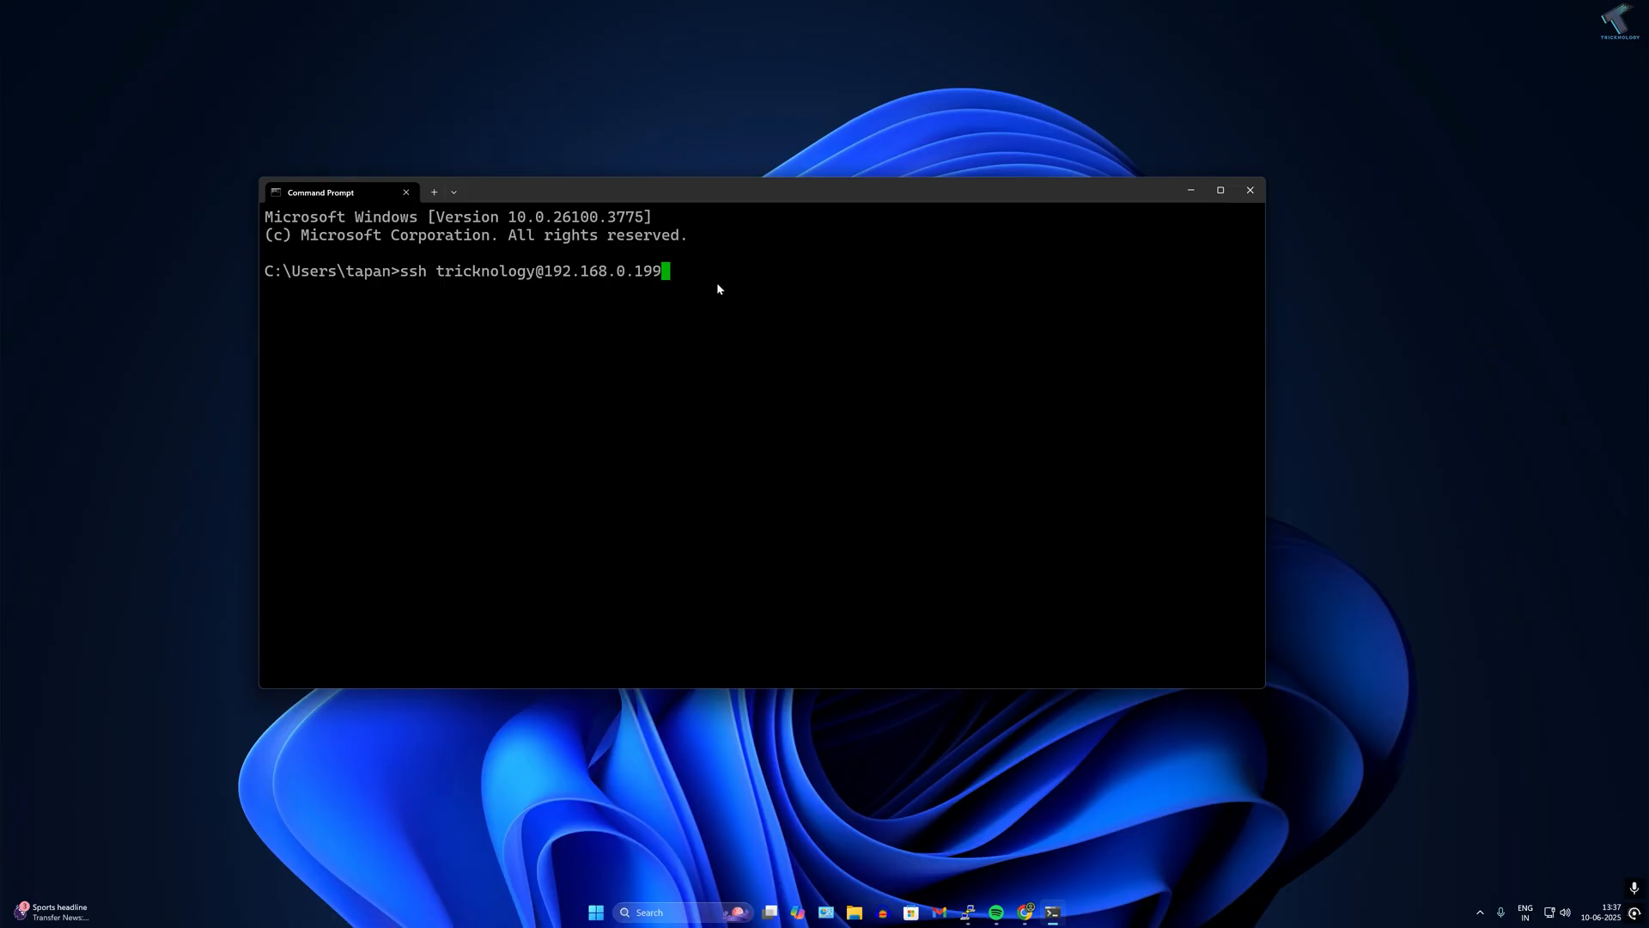
{"action": "key", "text": "Enter"}
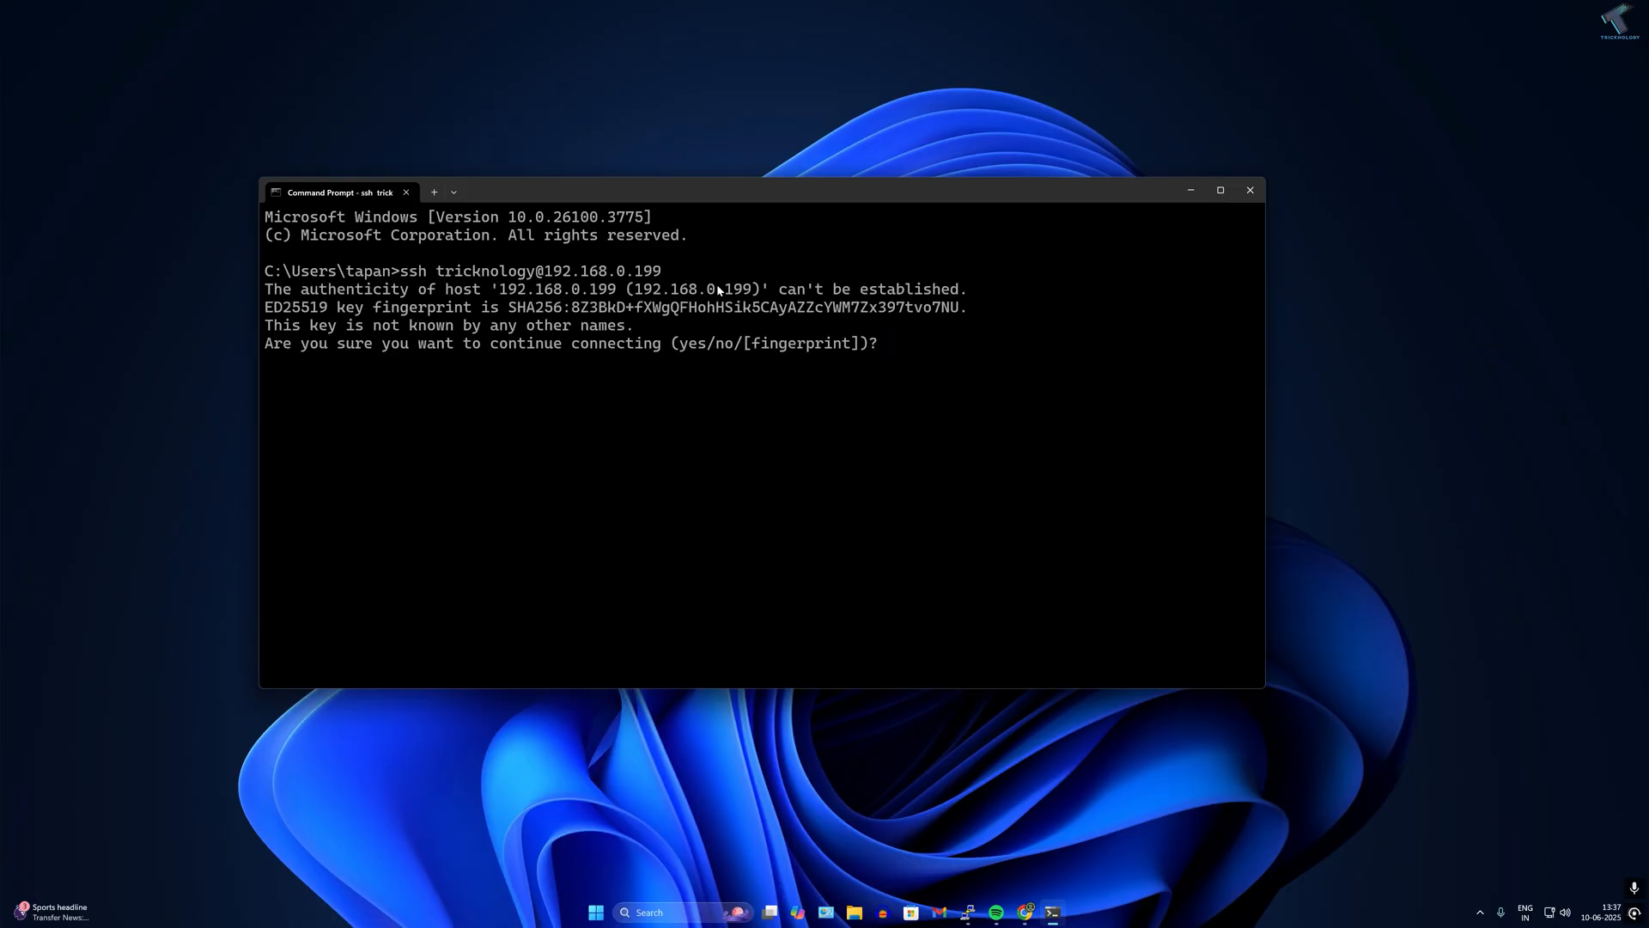
{"action": "type", "text": "yes"}
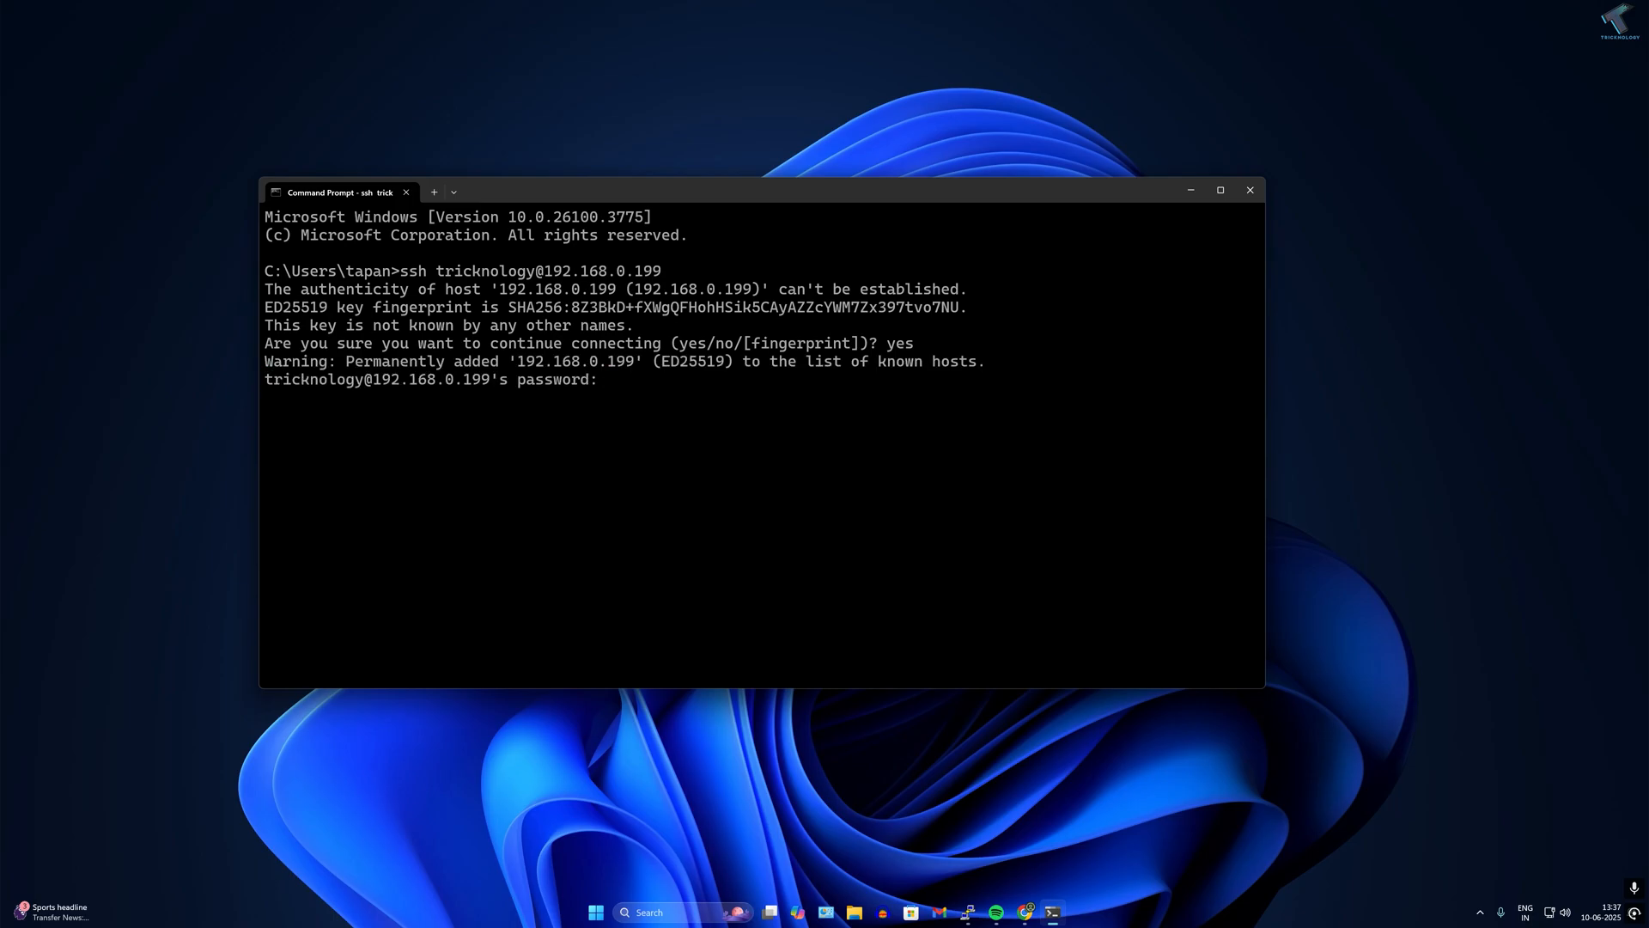
{"action": "key", "text": "Enter"}
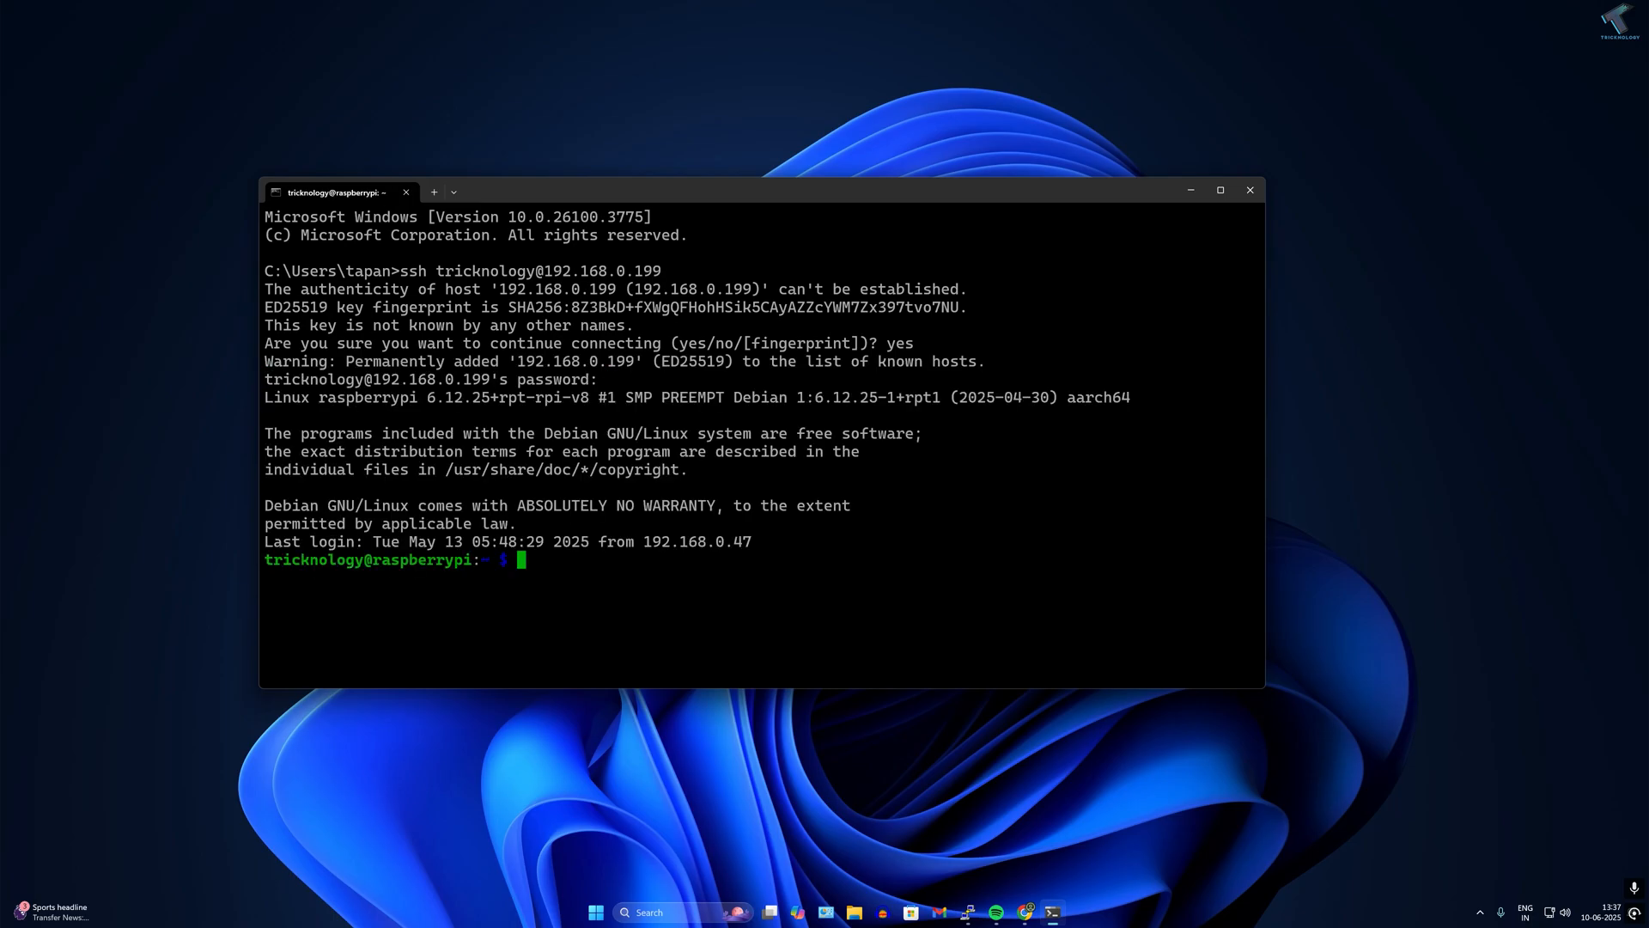
{"action": "type", "text": "sudo apt"}
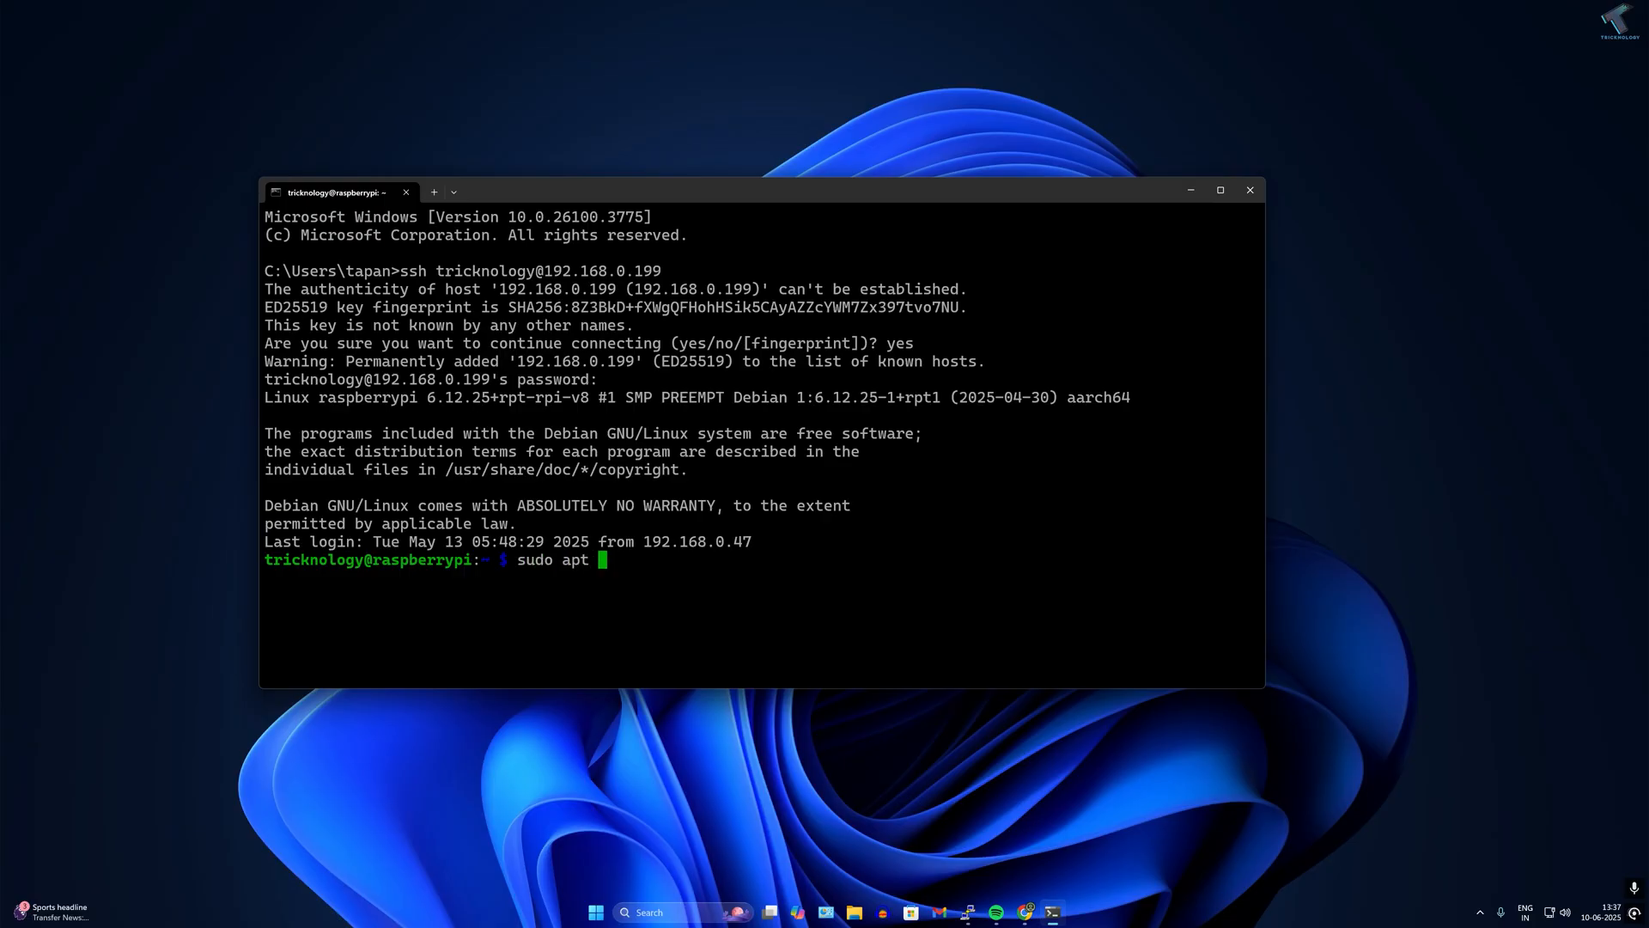
Run sudo apt update && sudo apt upgrade, then sudo apt install -y git curl
{"action": "type", "text": "update && su"}
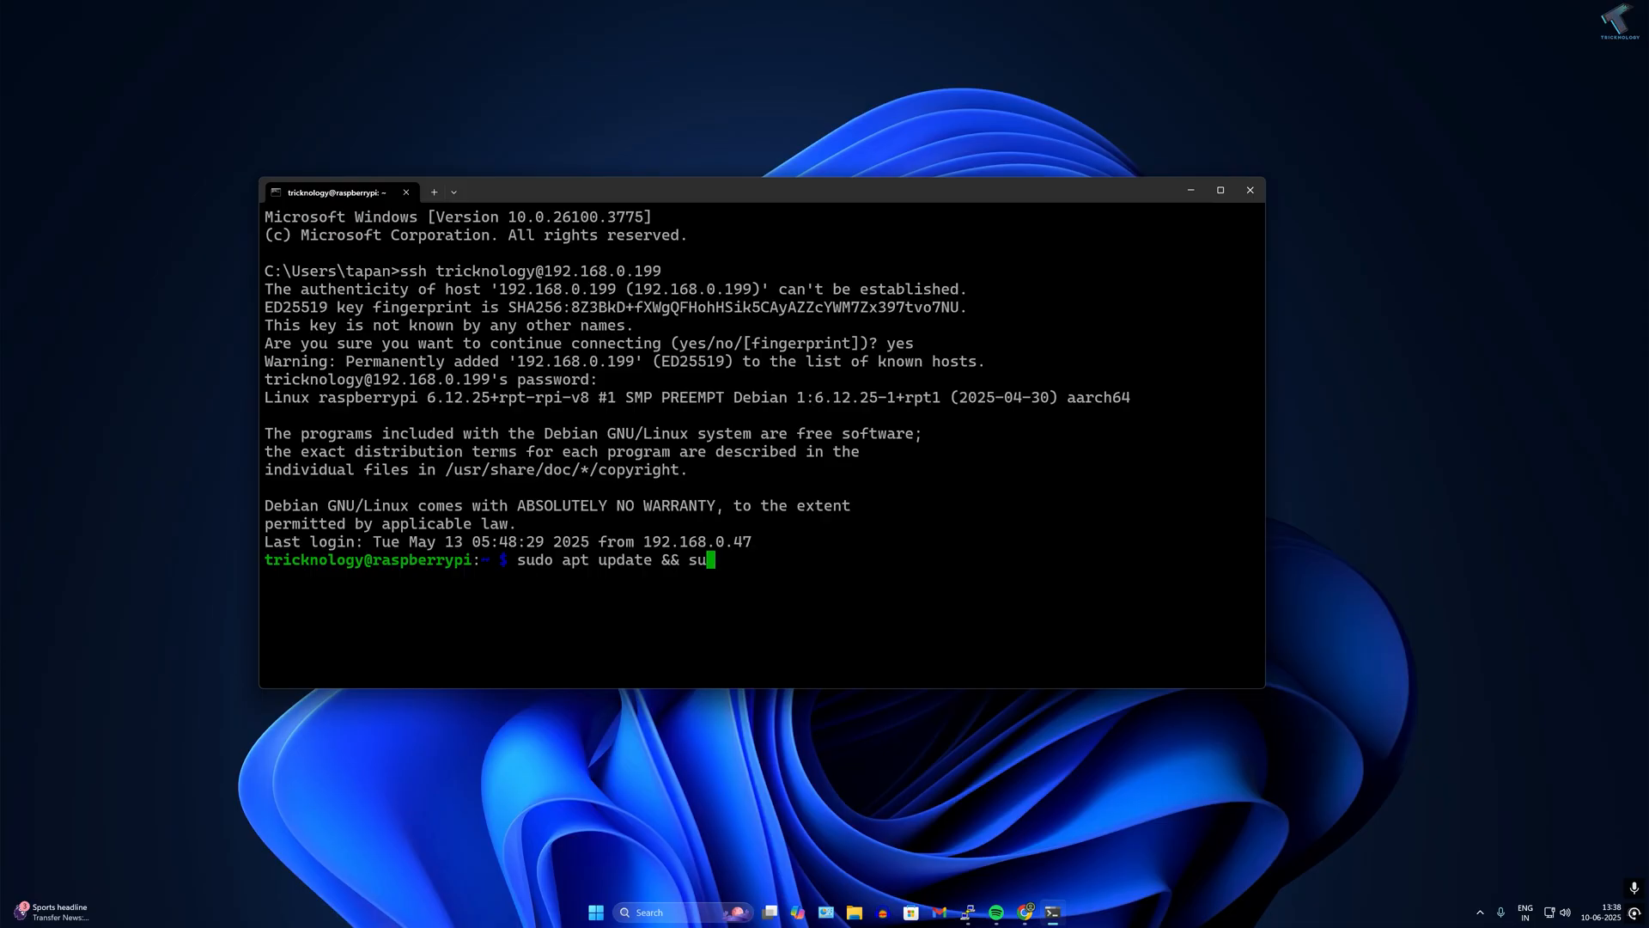
{"action": "type", "text": "do apt upgrade"}
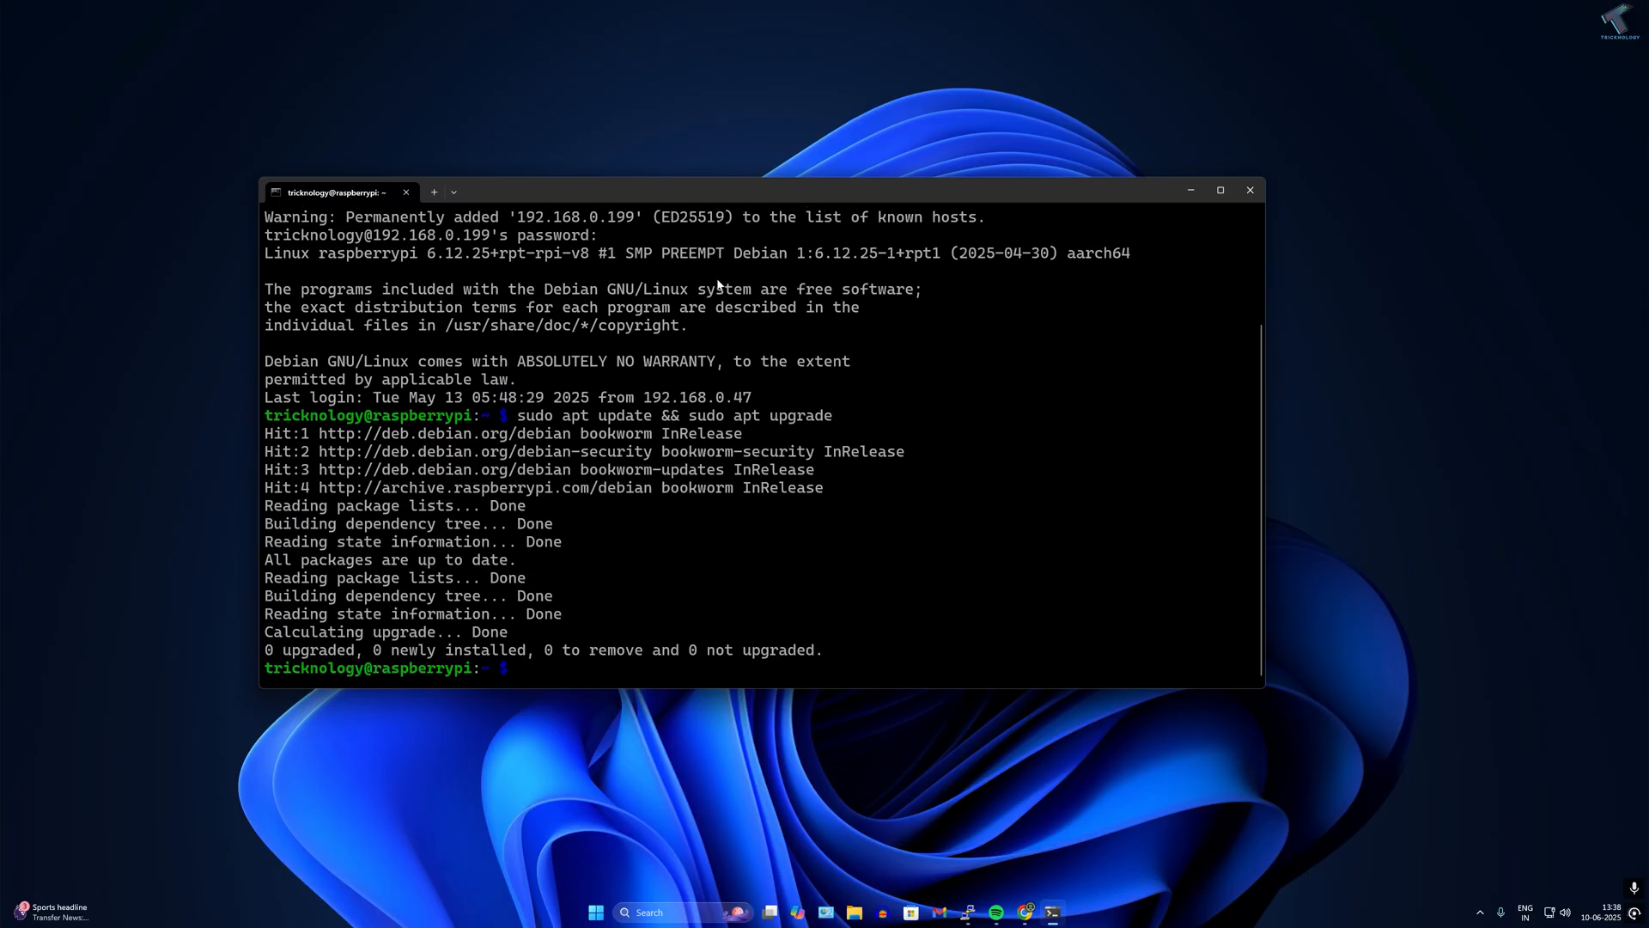
{"action": "type", "text": "sudo a"}
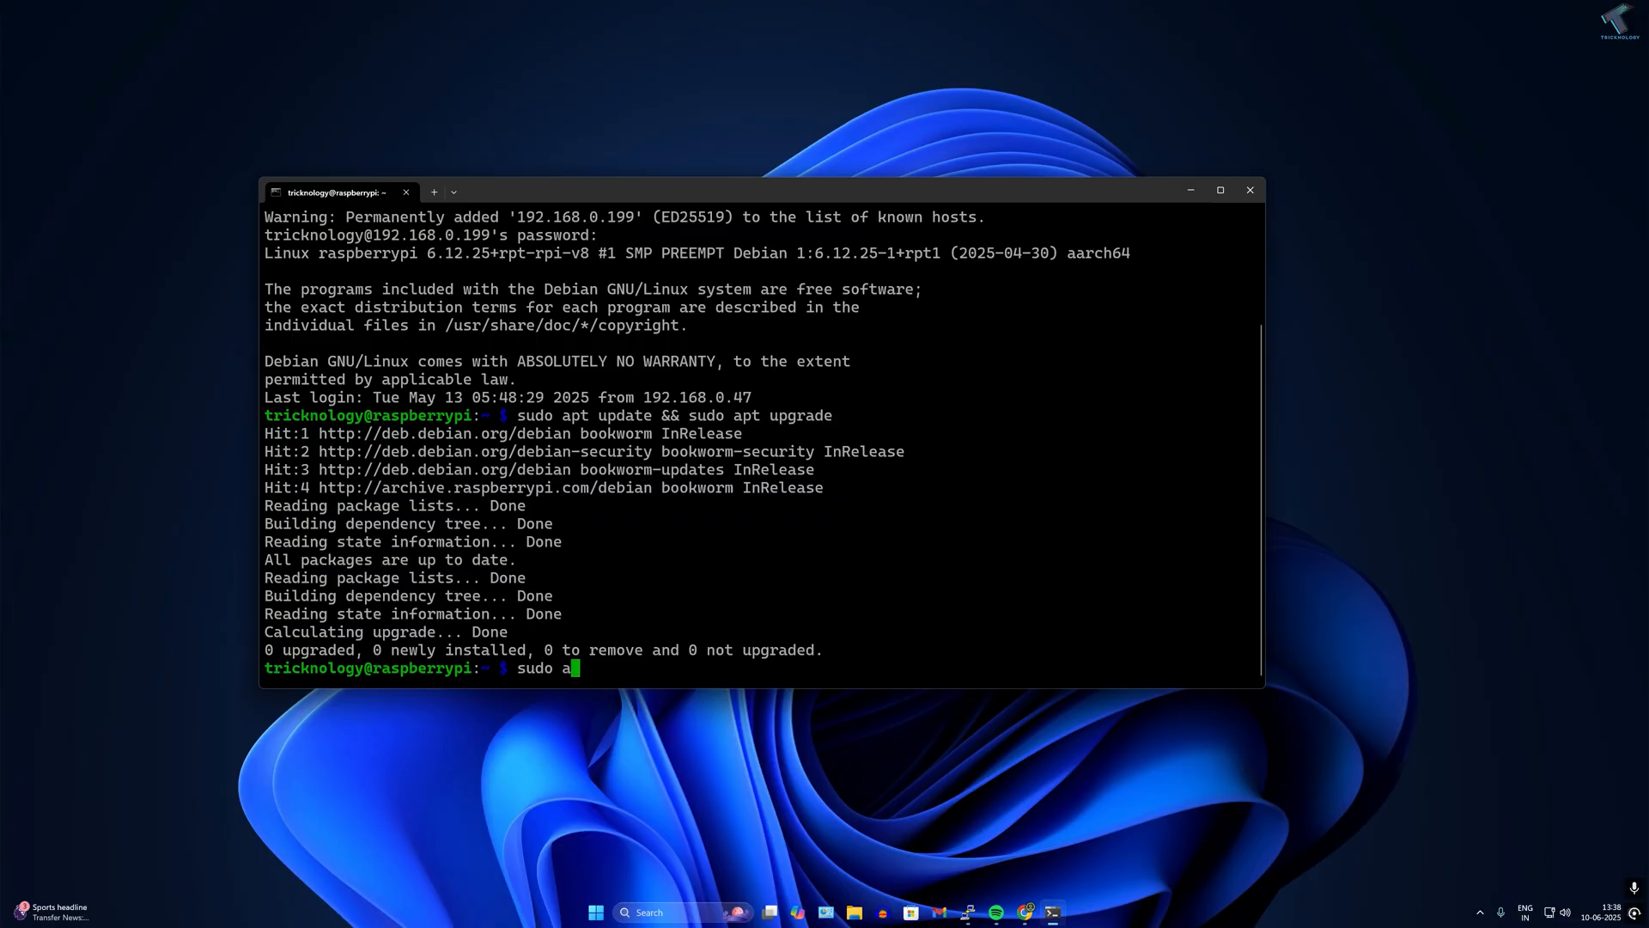
{"action": "type", "text": "pt install -y"}
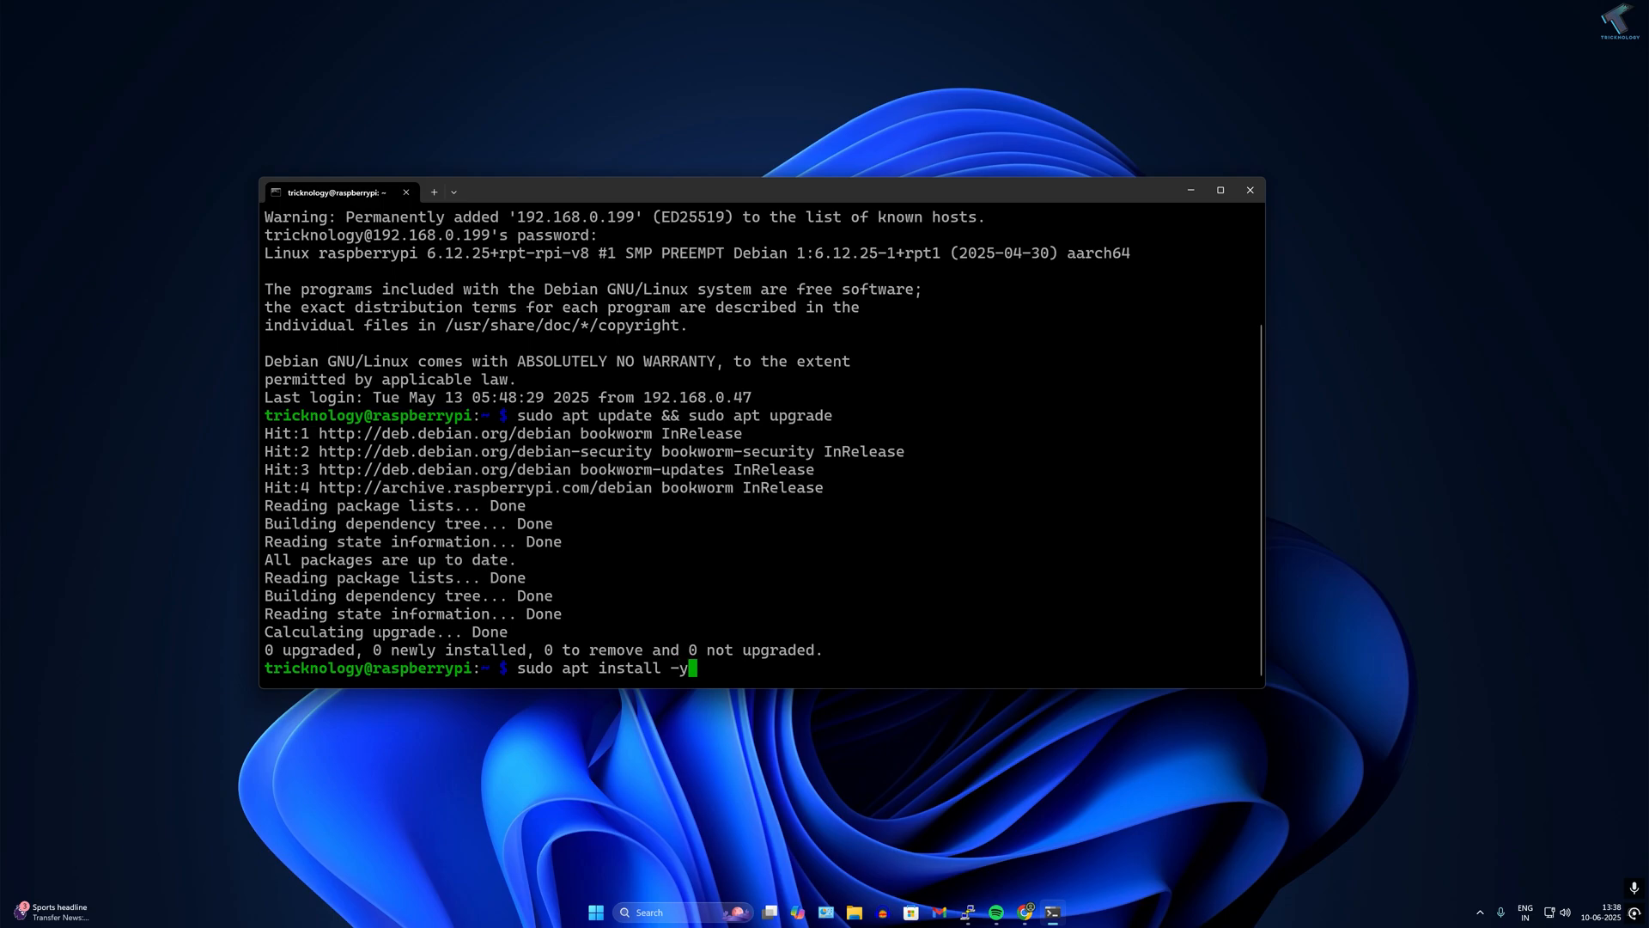
{"action": "type", "text": "git"}
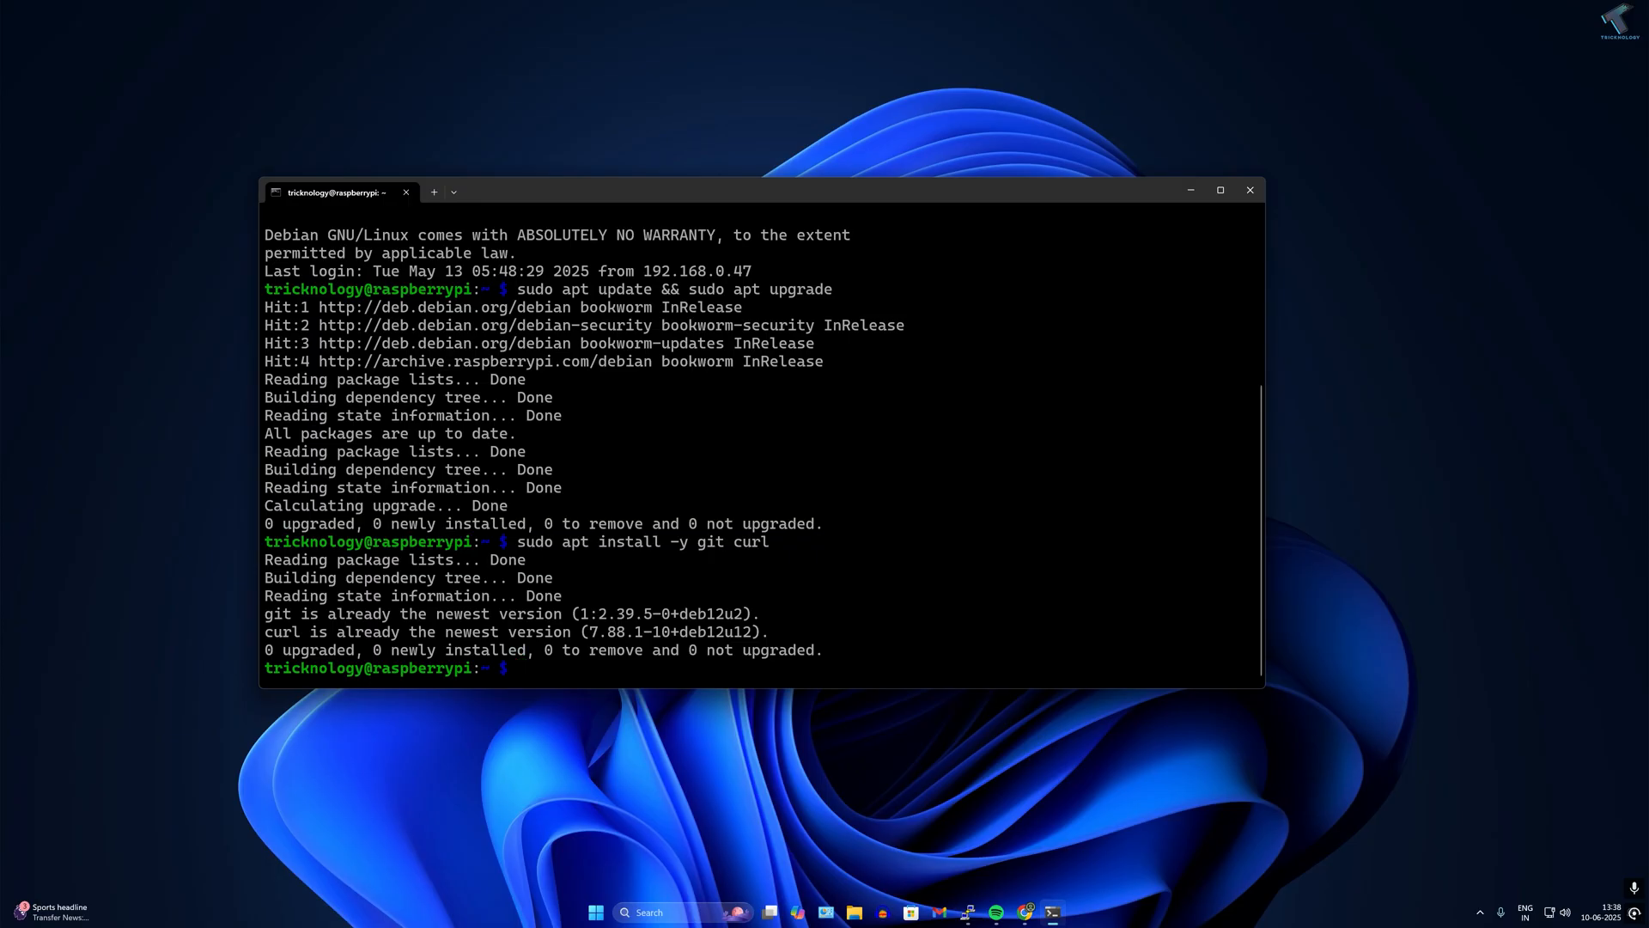
{"action": "type", "text": "cu"}
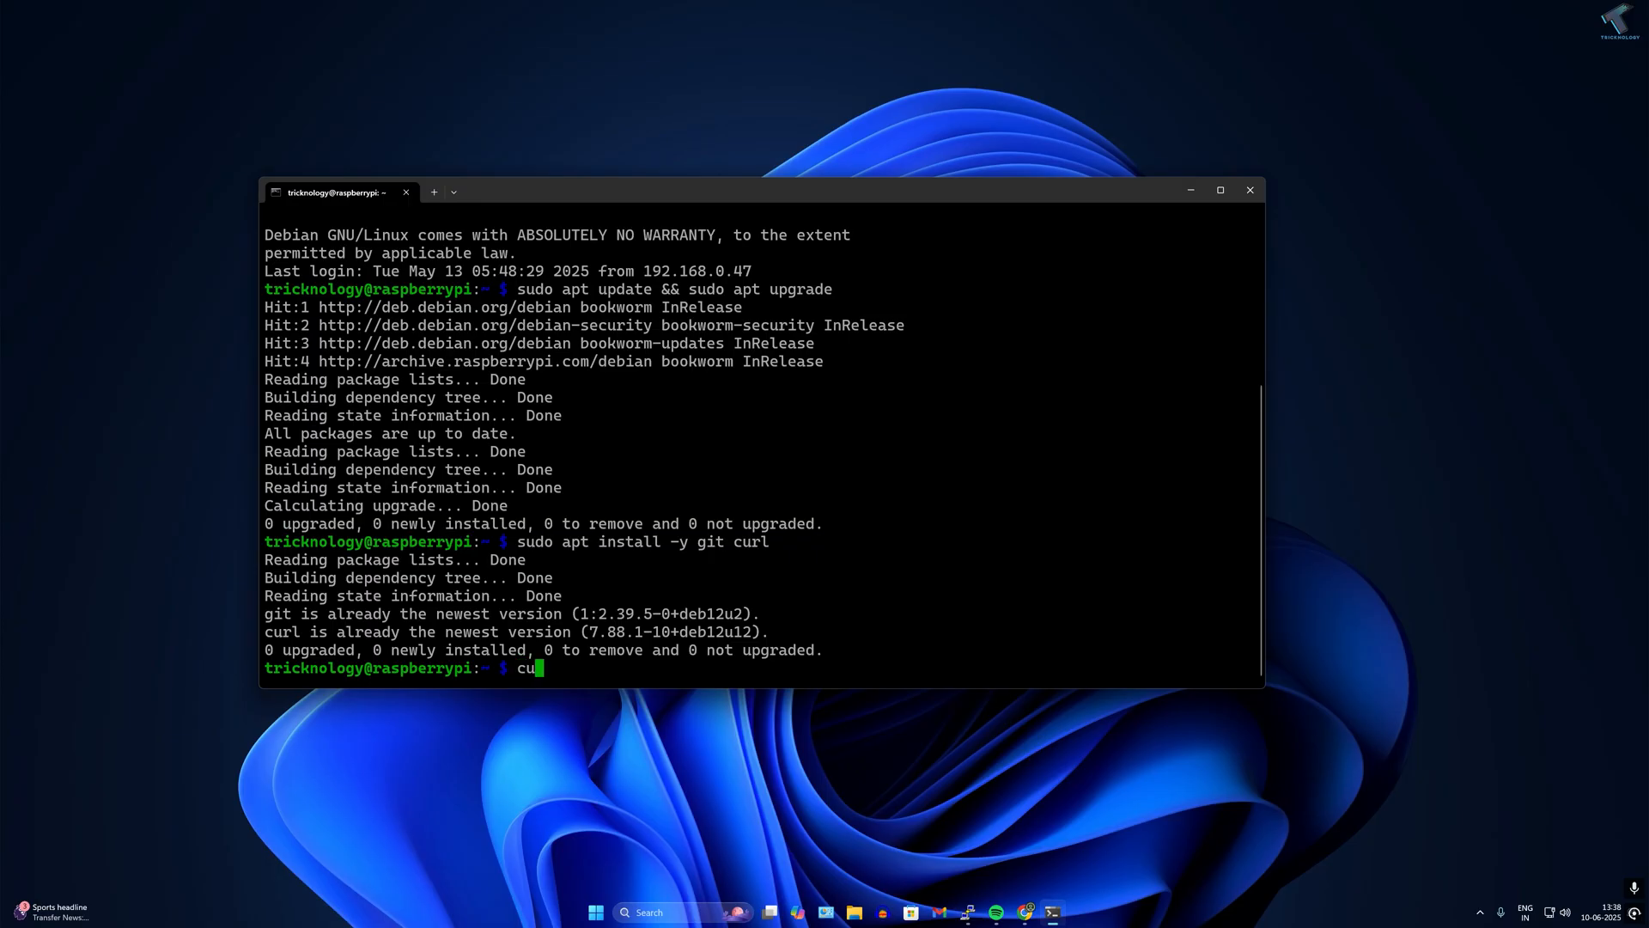
{"action": "type", "text": "rl -"}
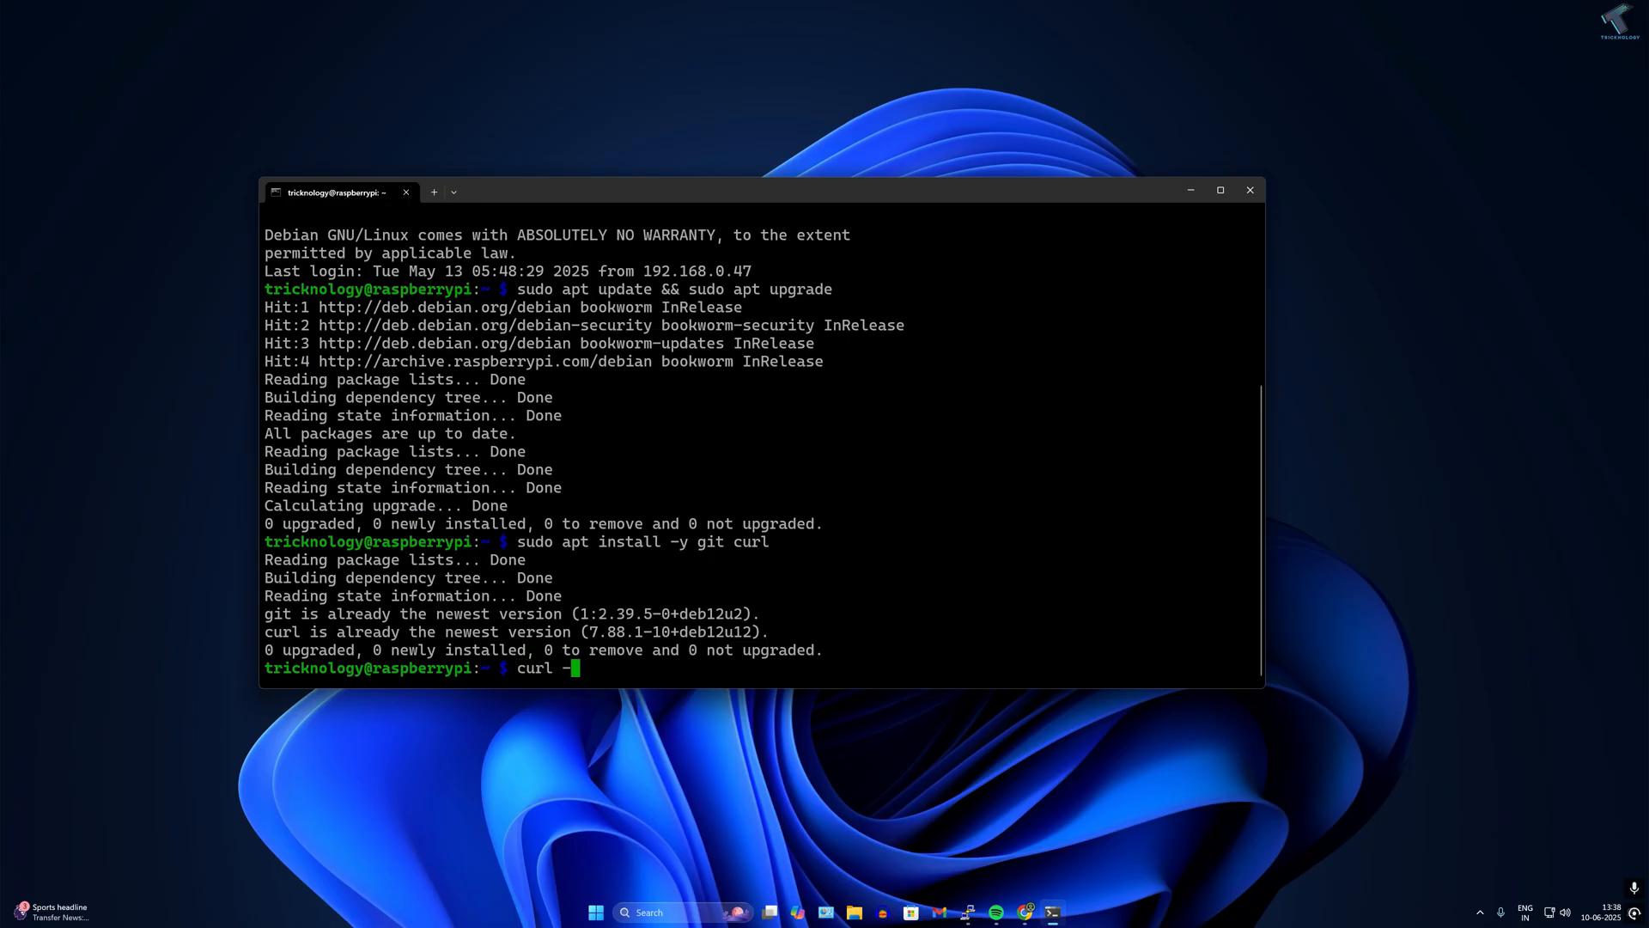
{"action": "type", "text": "sSL"}
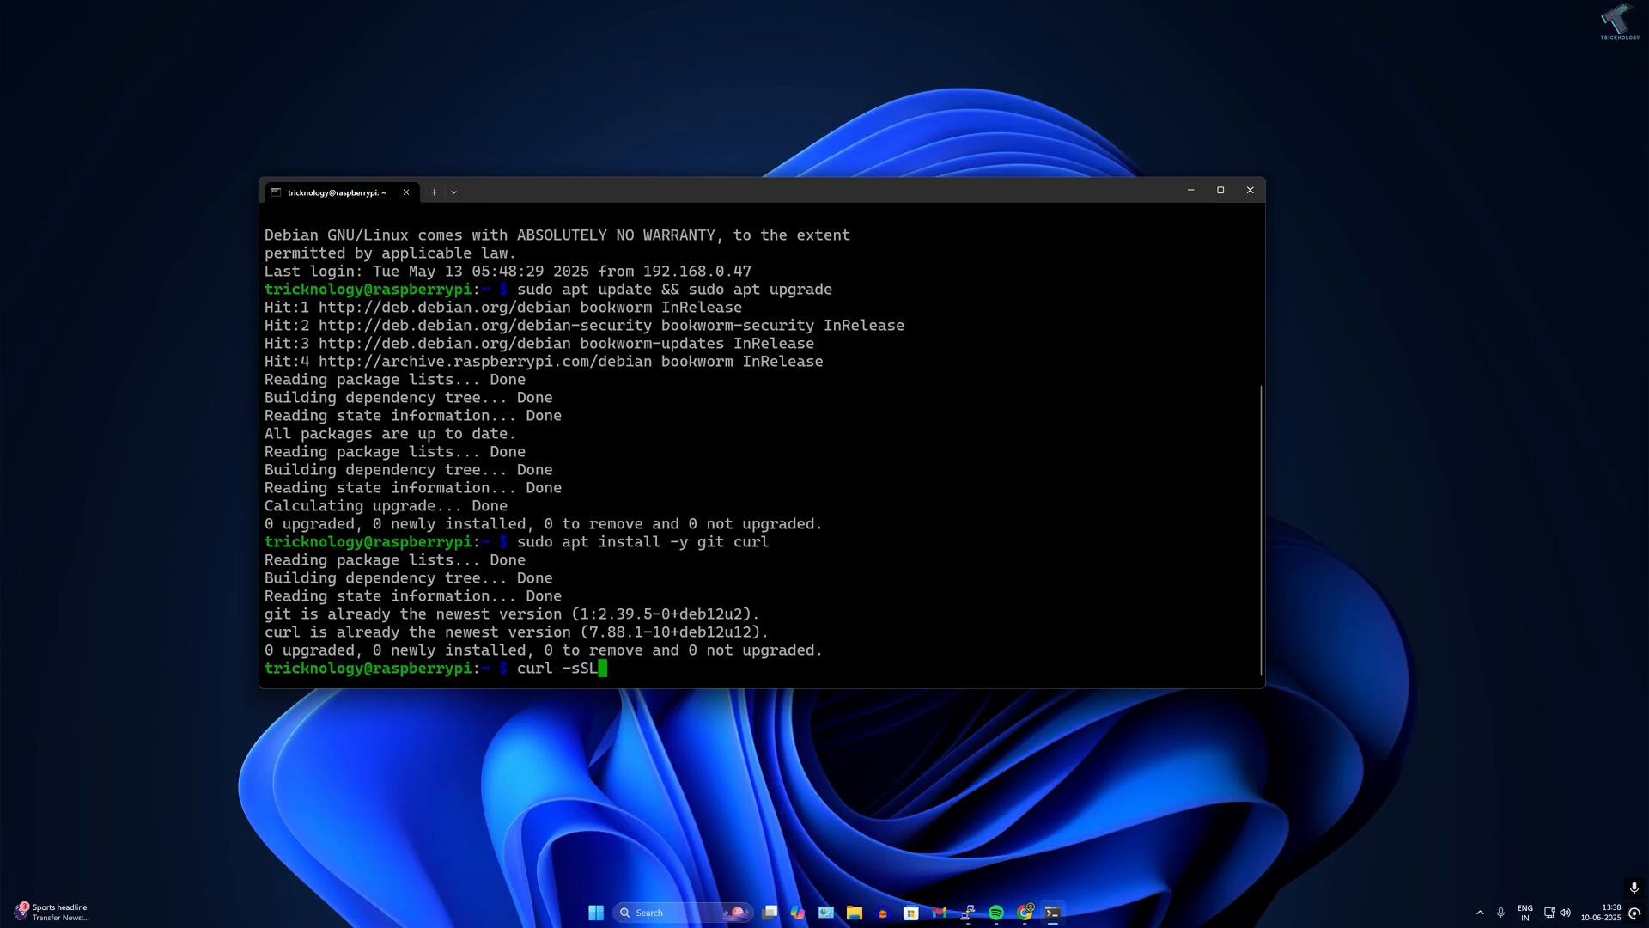
{"action": "type", "text": "https"}
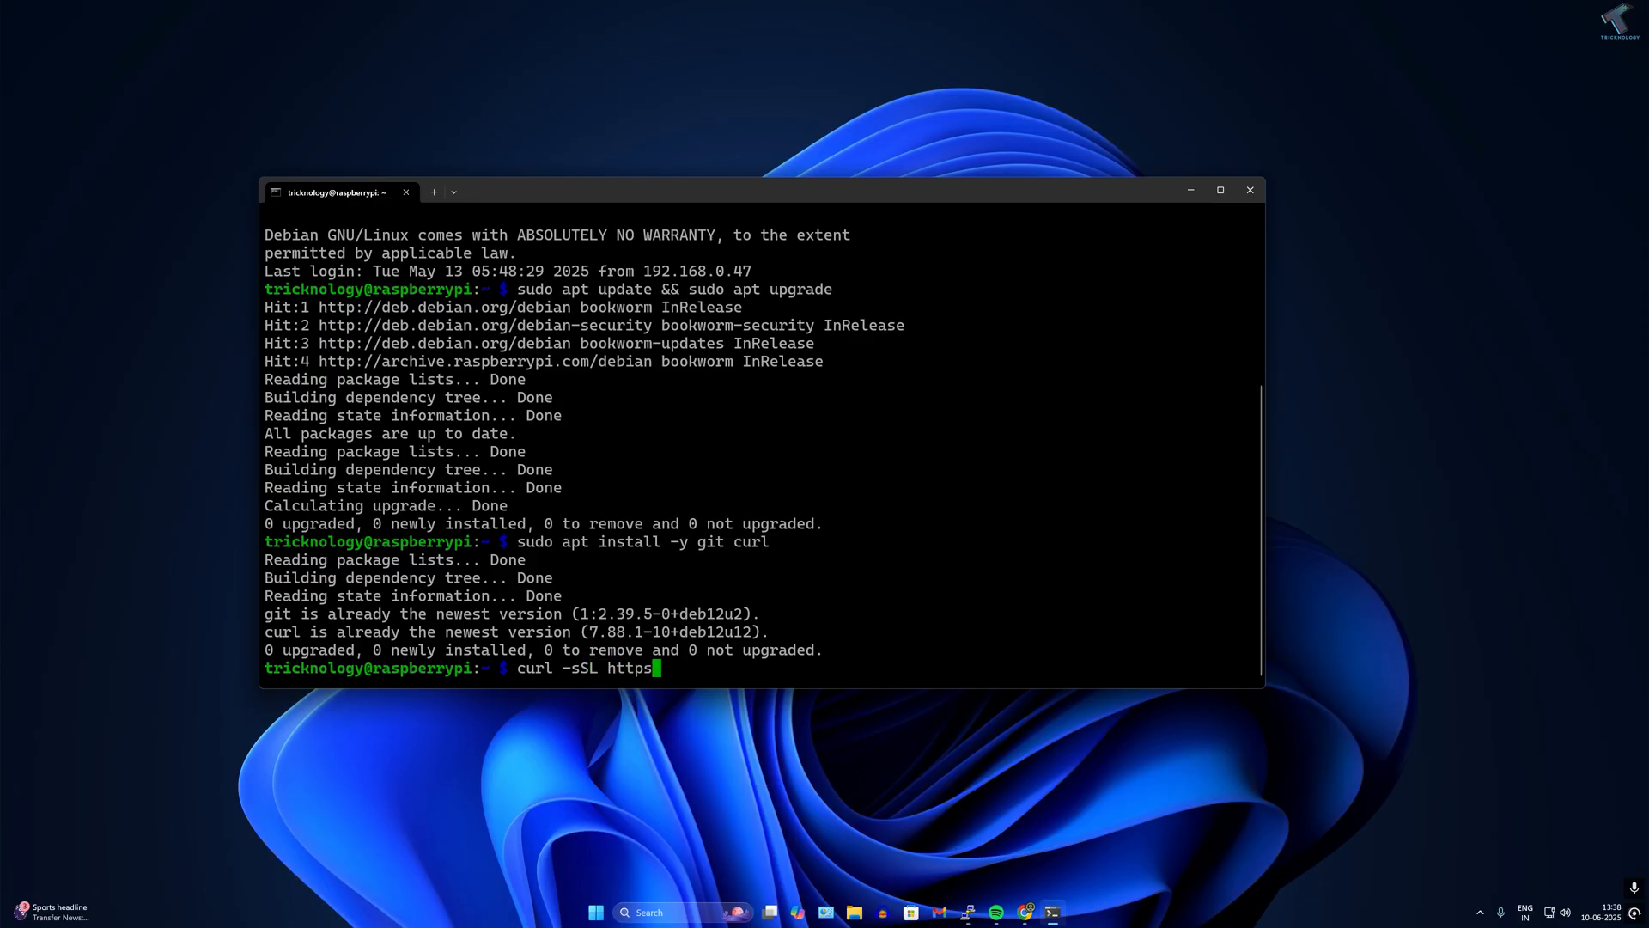
{"action": "type", "text": "://get."}
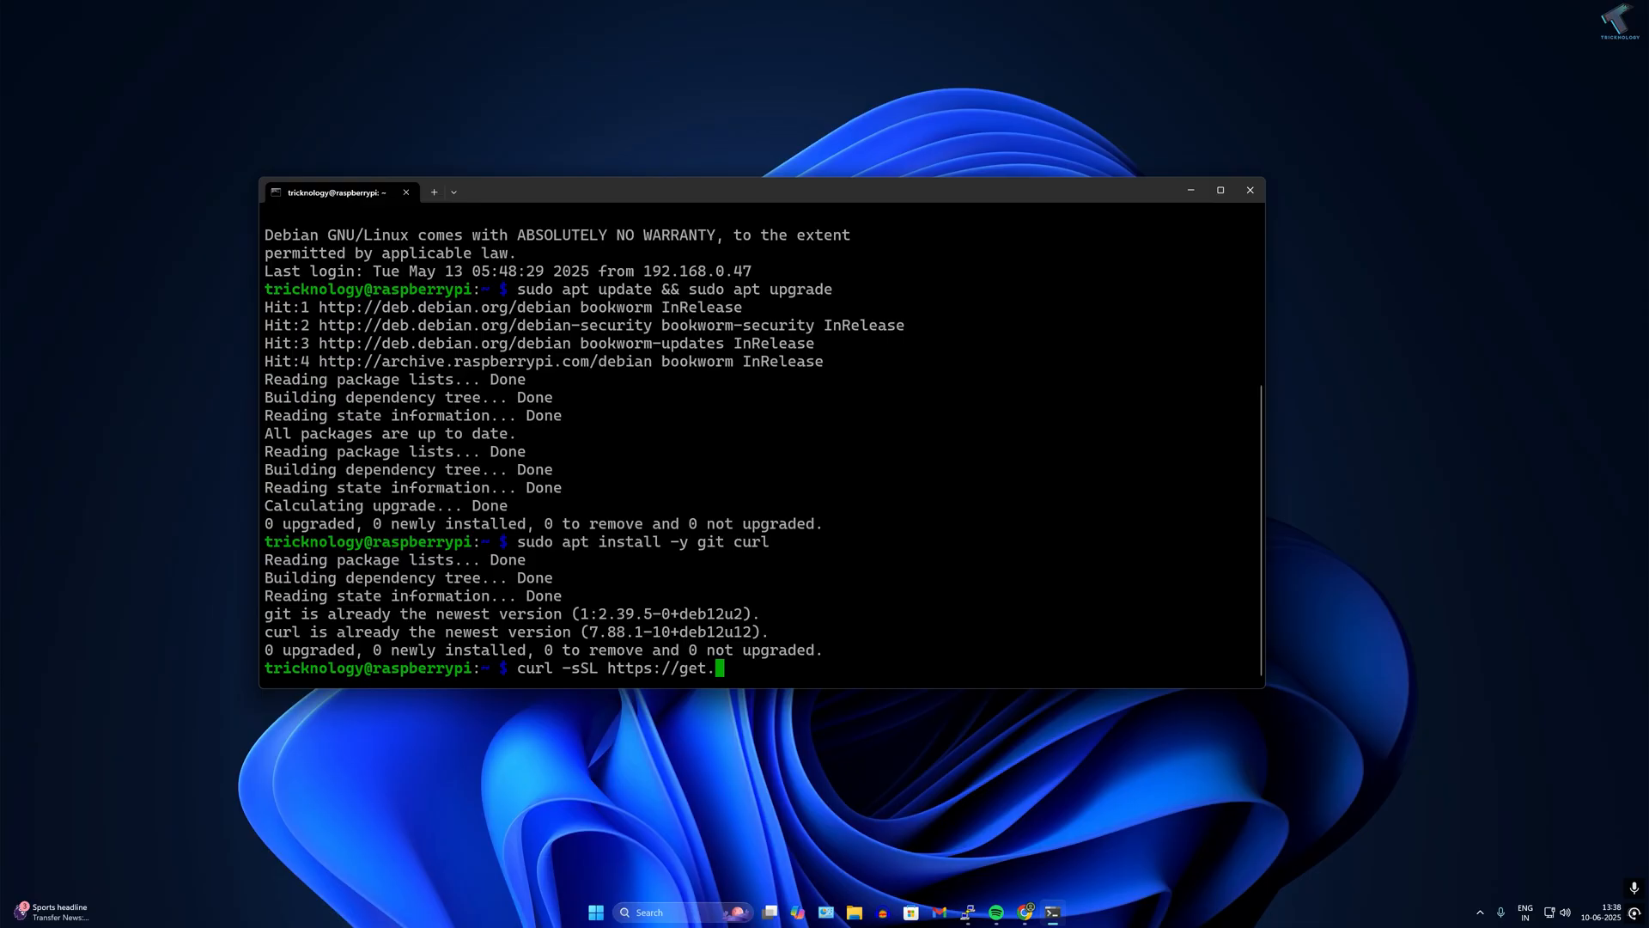
{"action": "type", "text": "docker"}
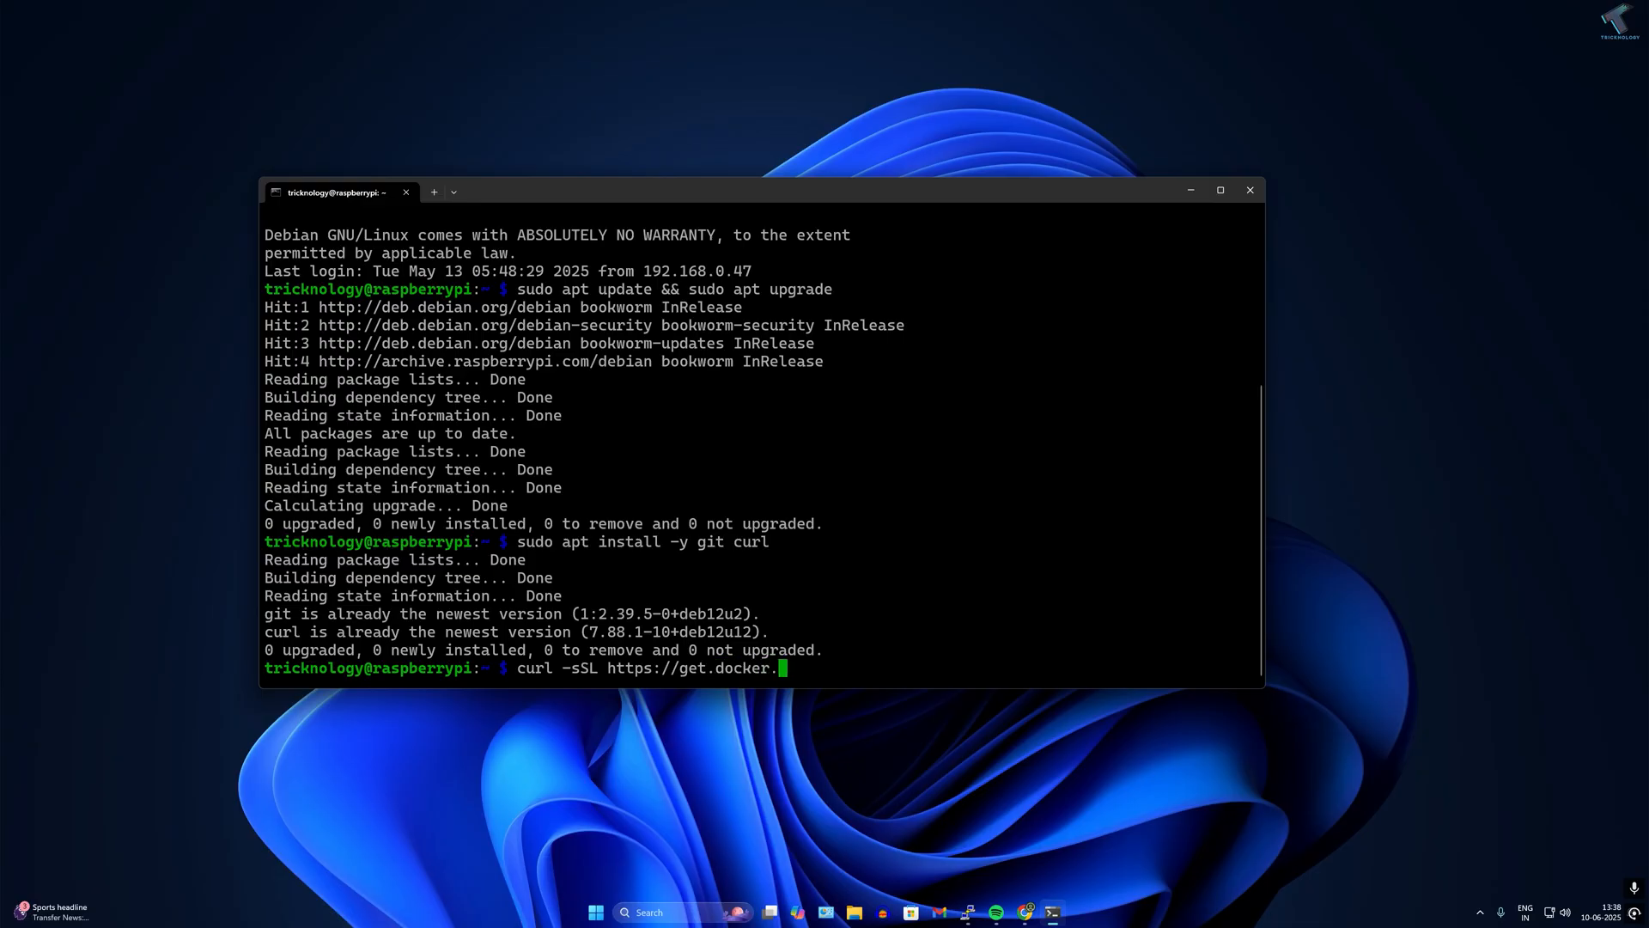
{"action": "type", "text": ".com"}
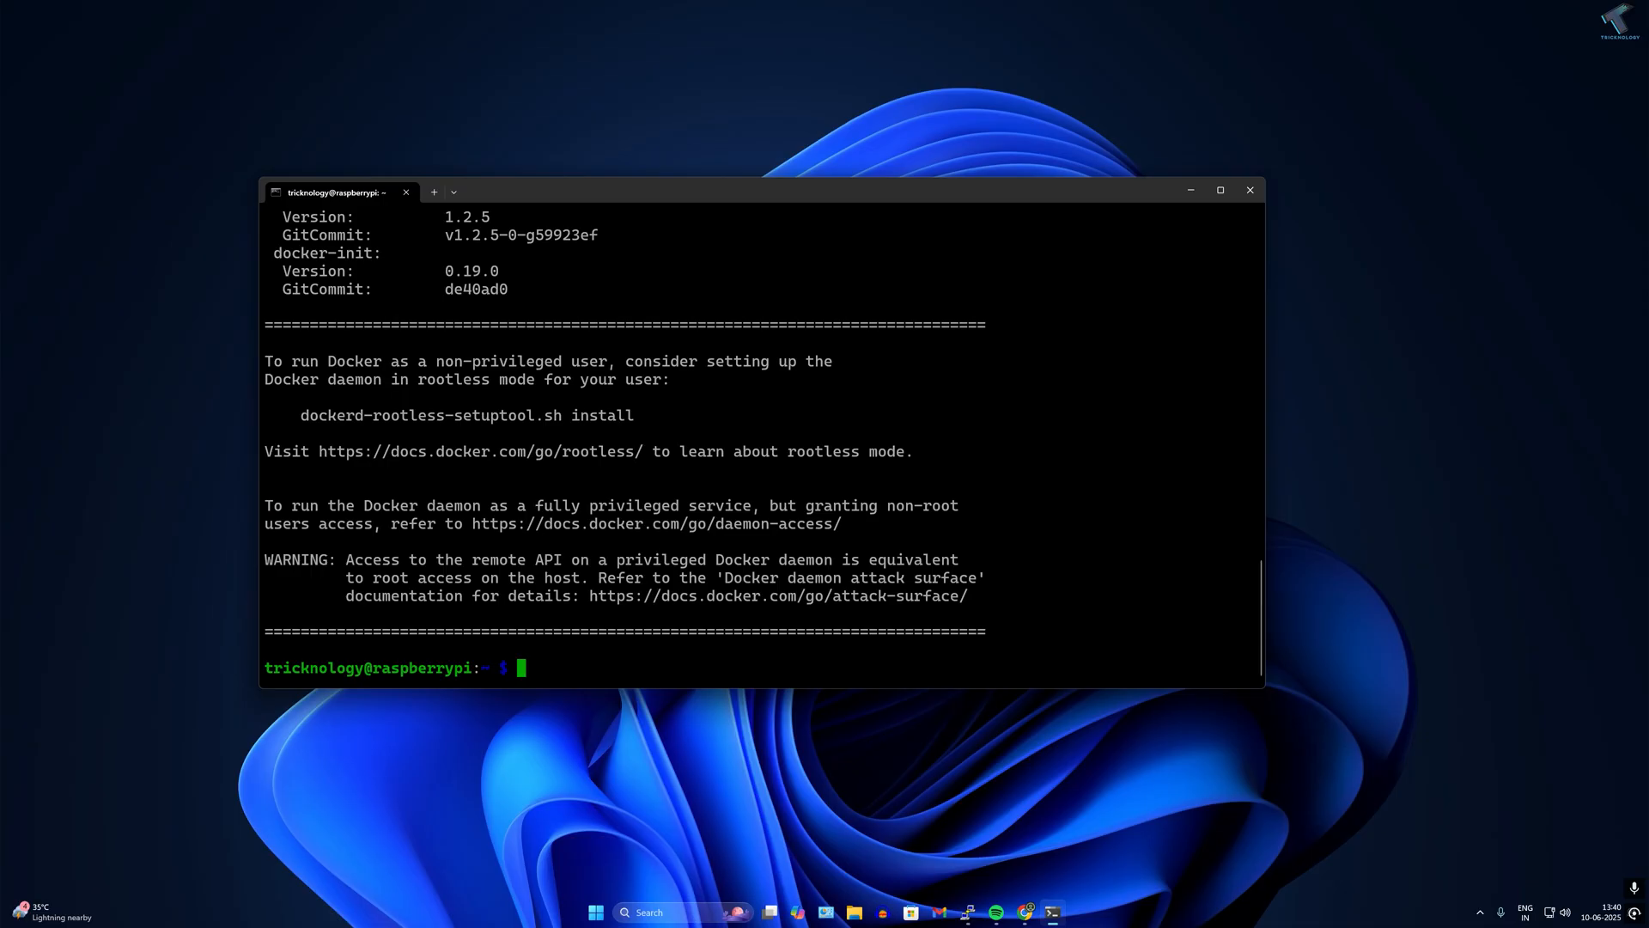
Add the current user to the docker group with sudo usermod -aG docker $USER
{"action": "type", "text": "sudo"}
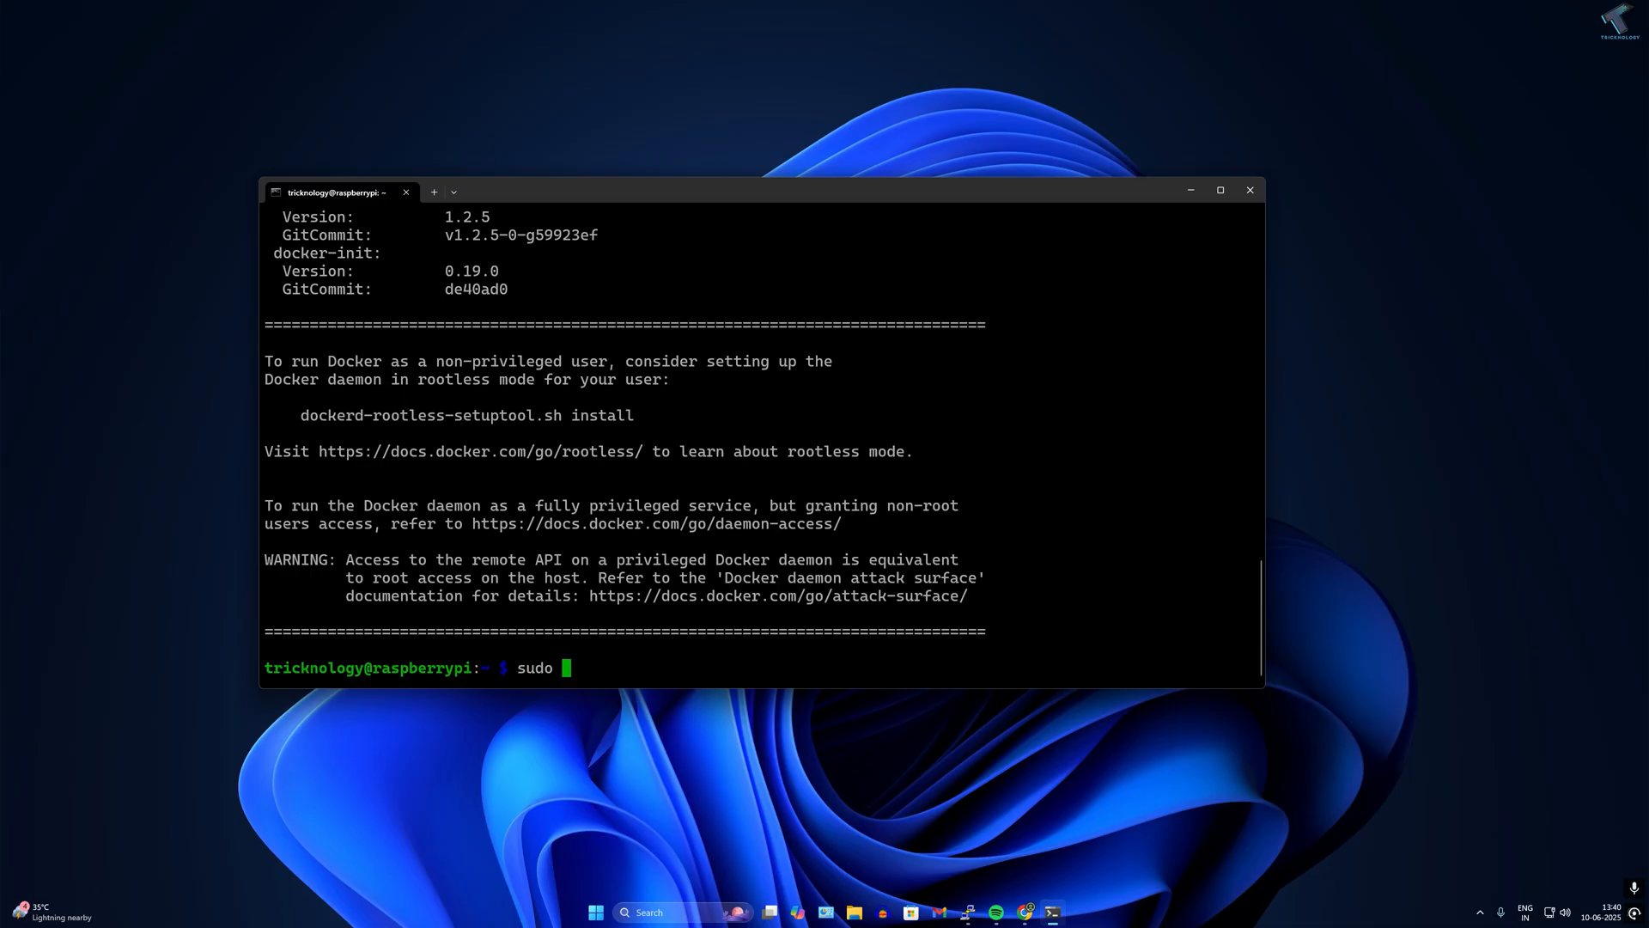
{"action": "type", "text": "usermod -a"}
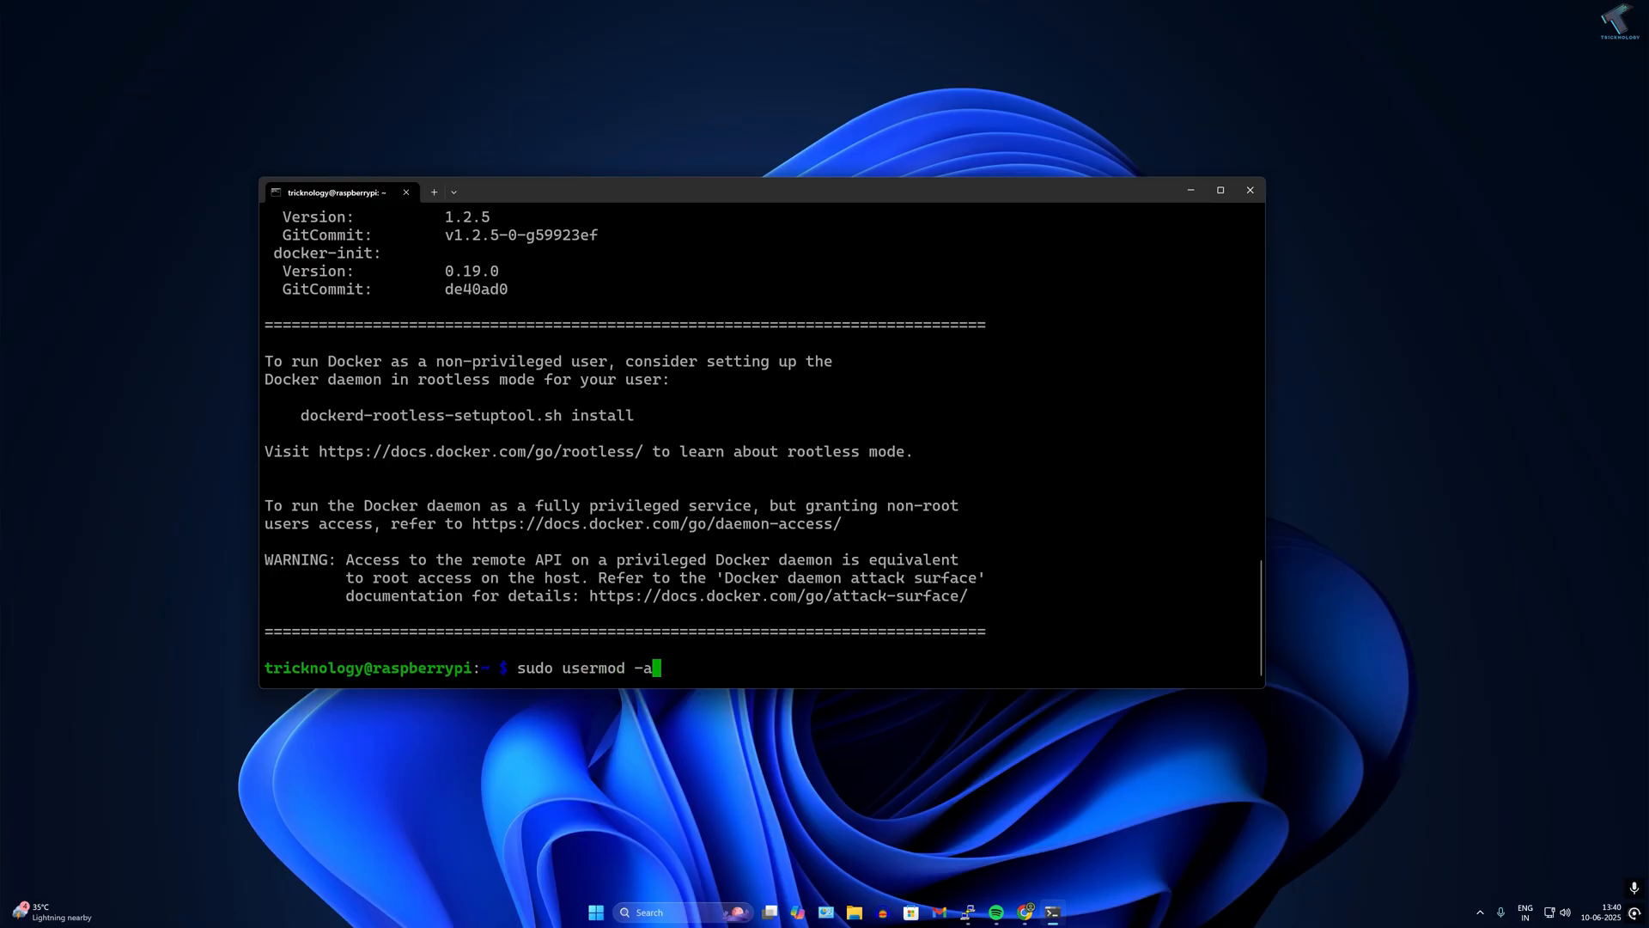
{"action": "type", "text": "G docker"}
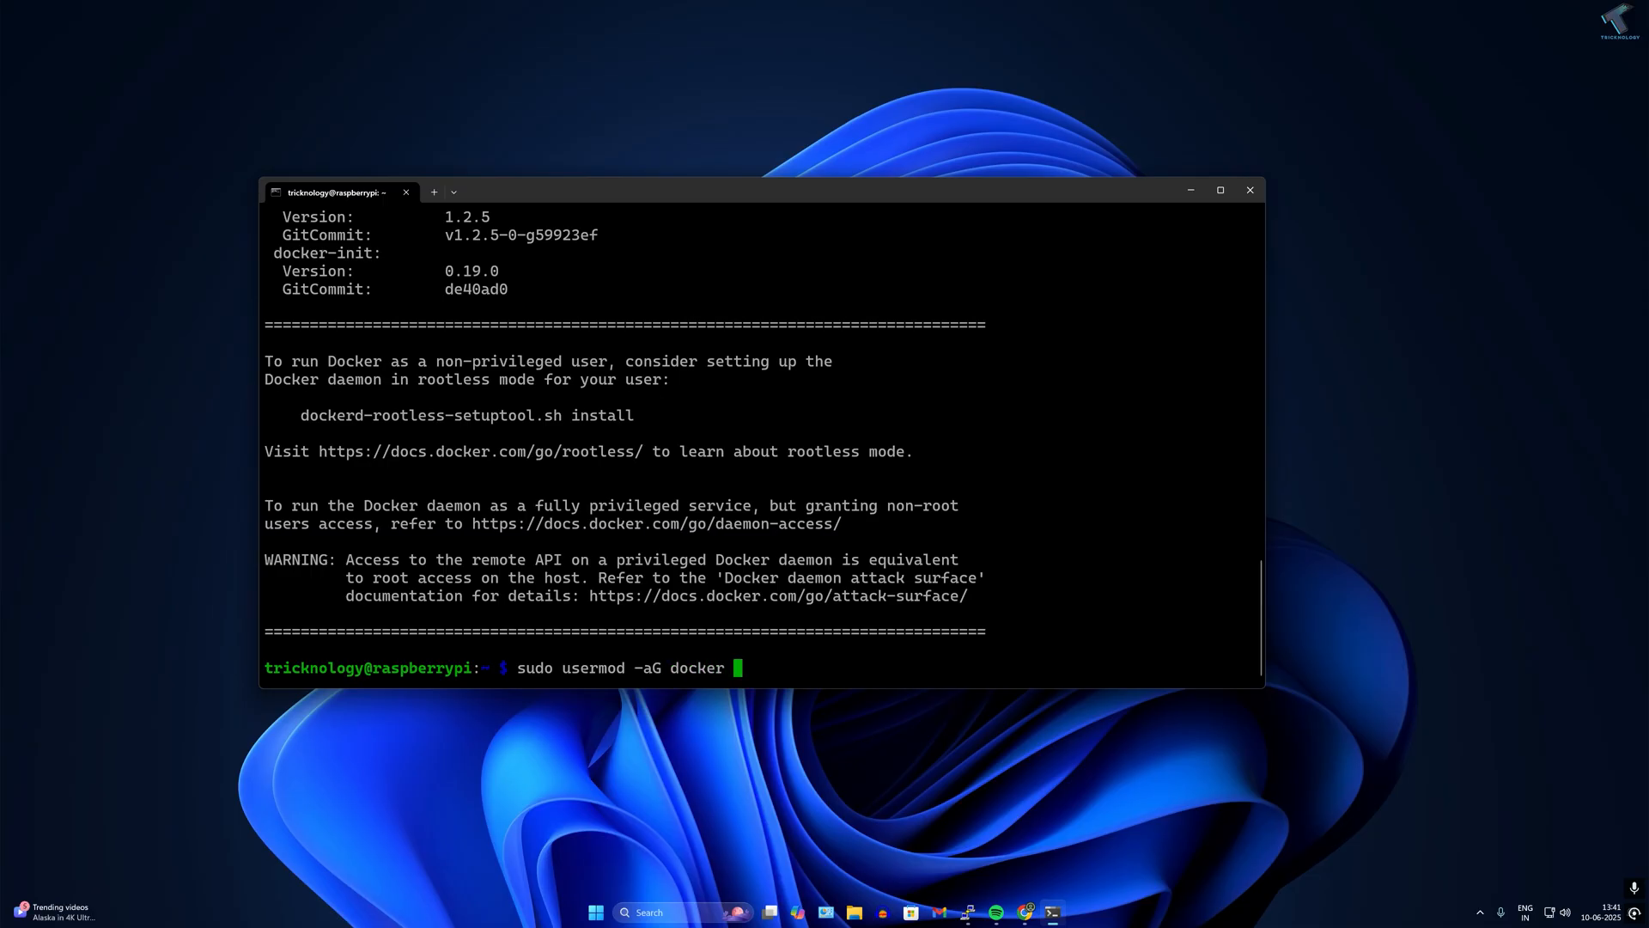
{"action": "type", "text": "$USER"}
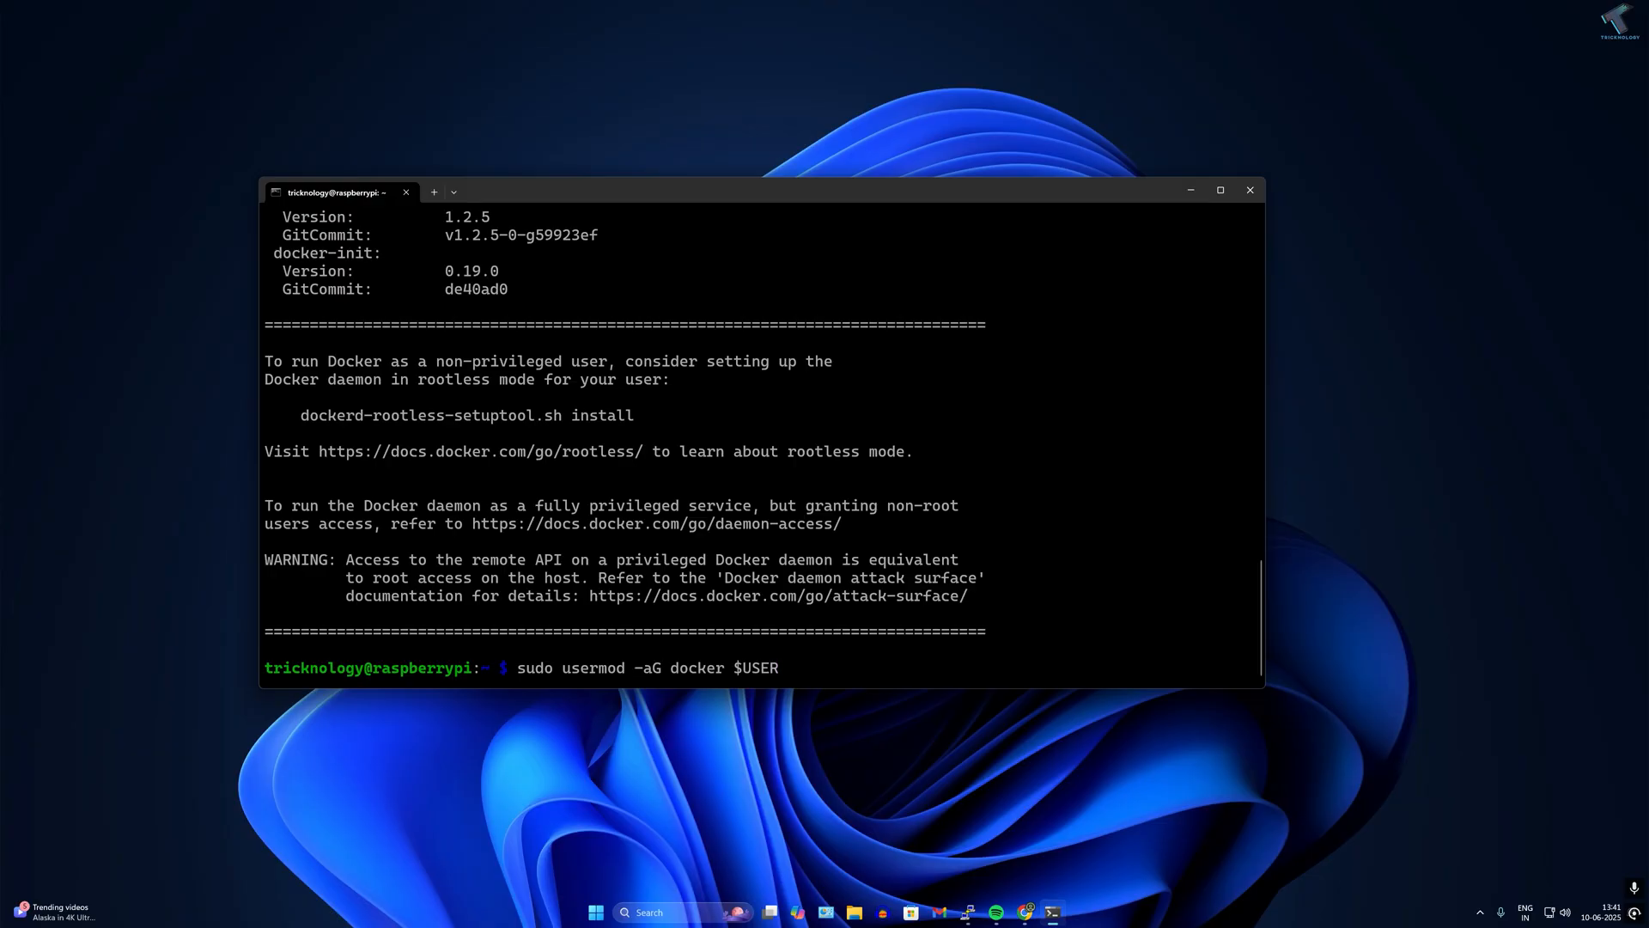
Activate the docker group in this session with newgrp docker
{"action": "type", "text": "newgrp doc"}
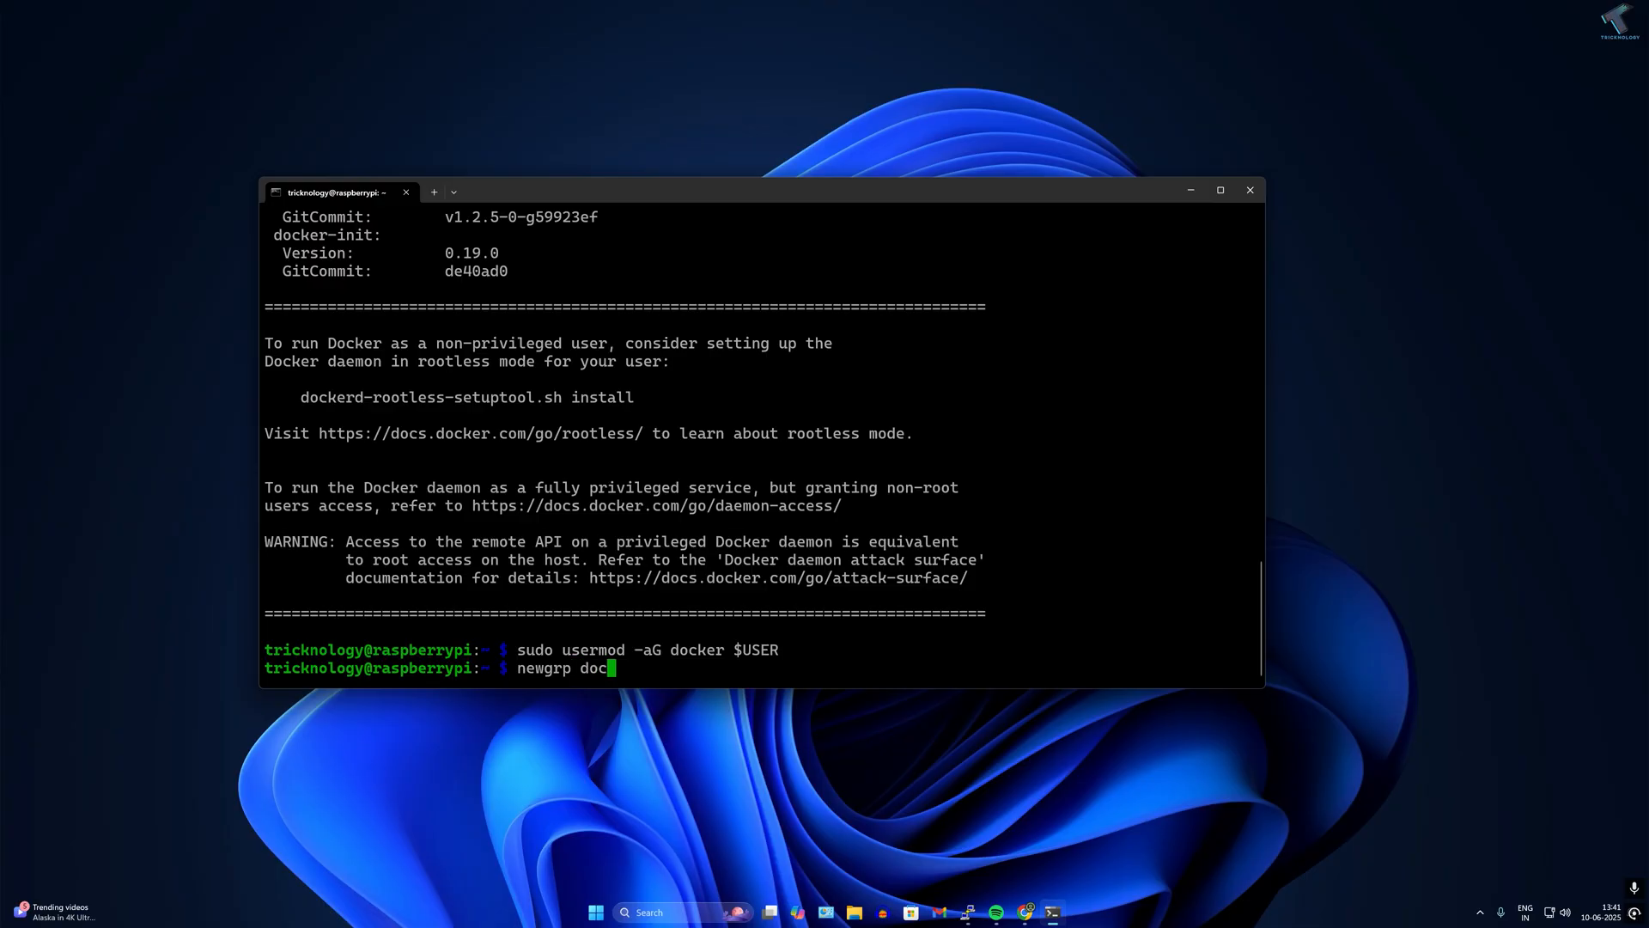
{"action": "type", "text": "ker"}
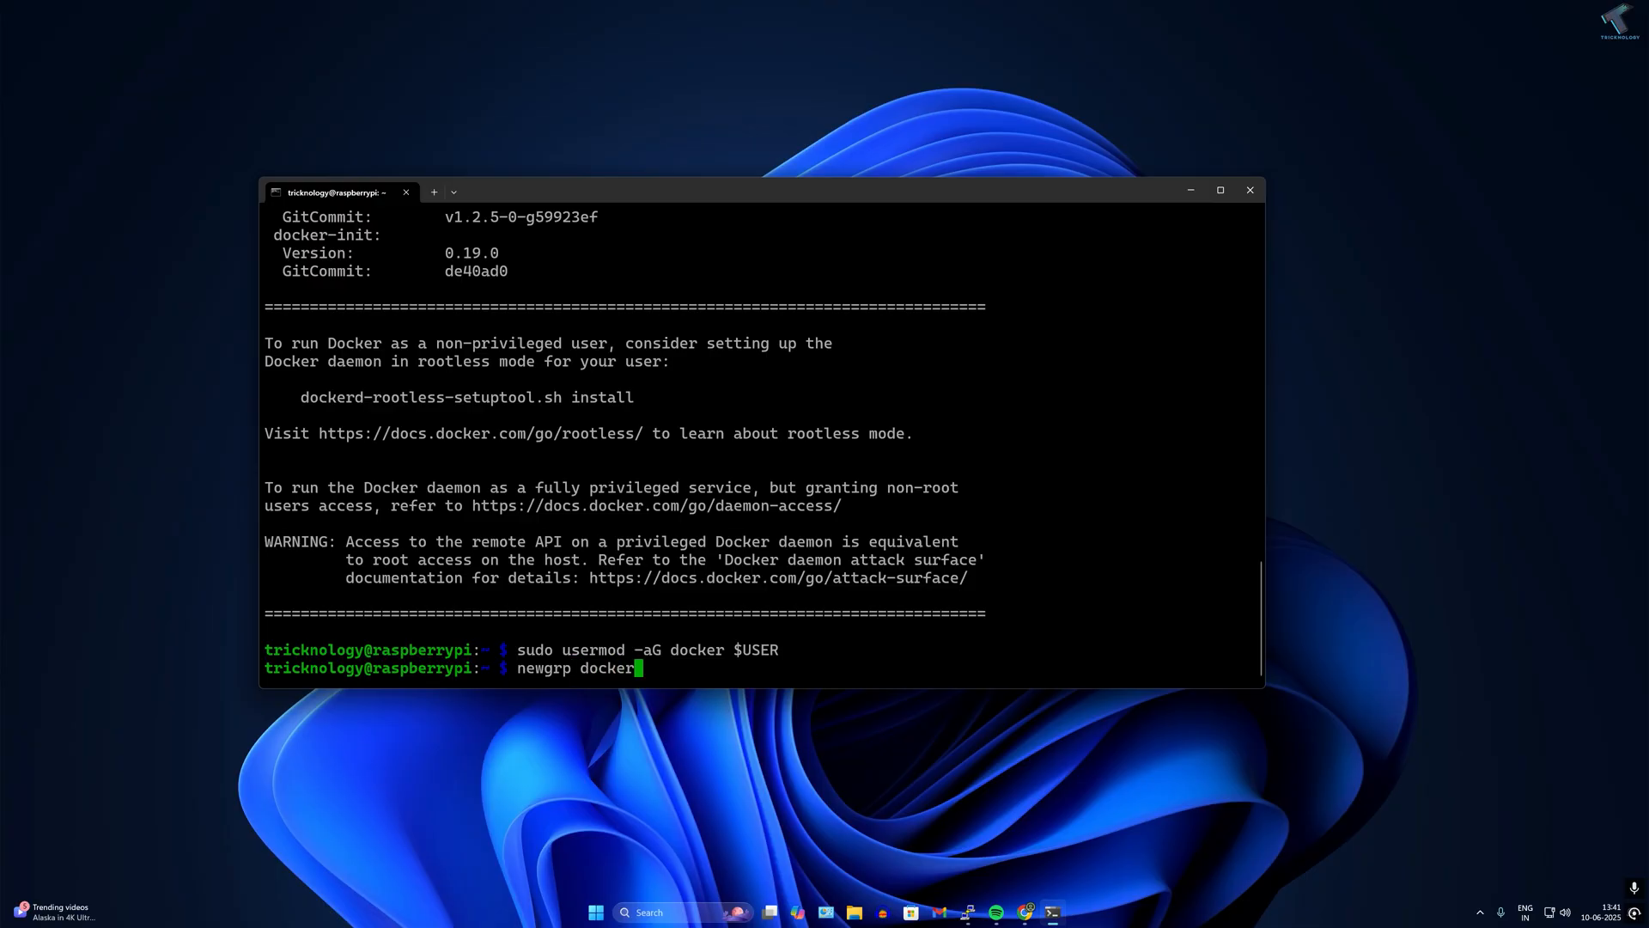
{"action": "key", "text": "Return"}
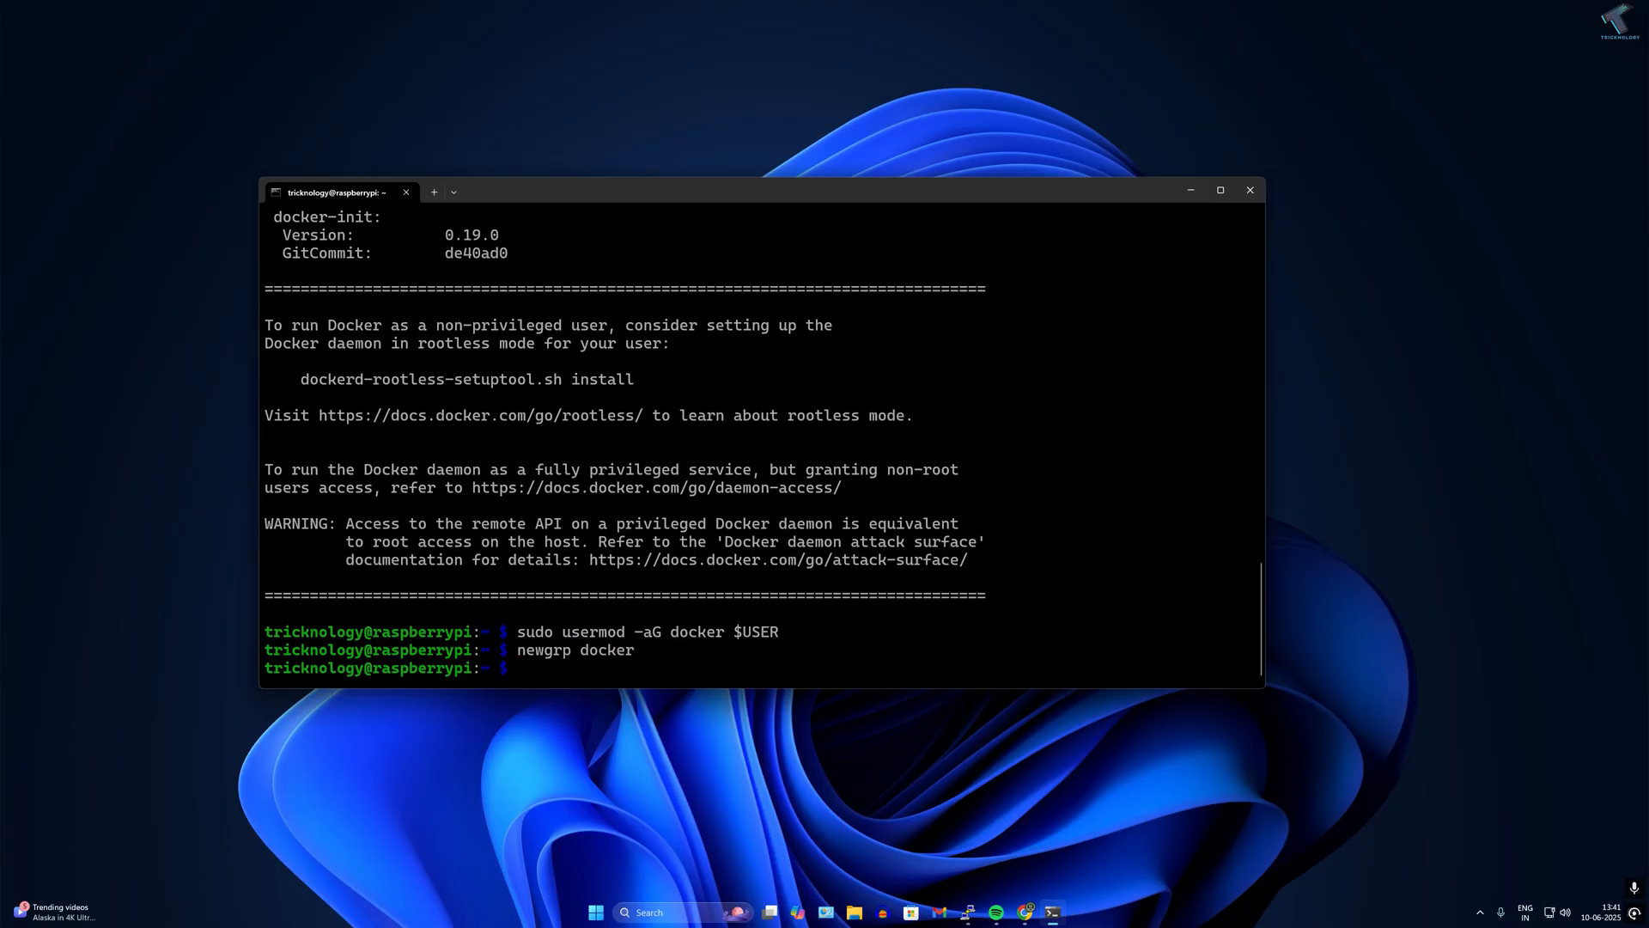
{"action": "type", "text": "git"}
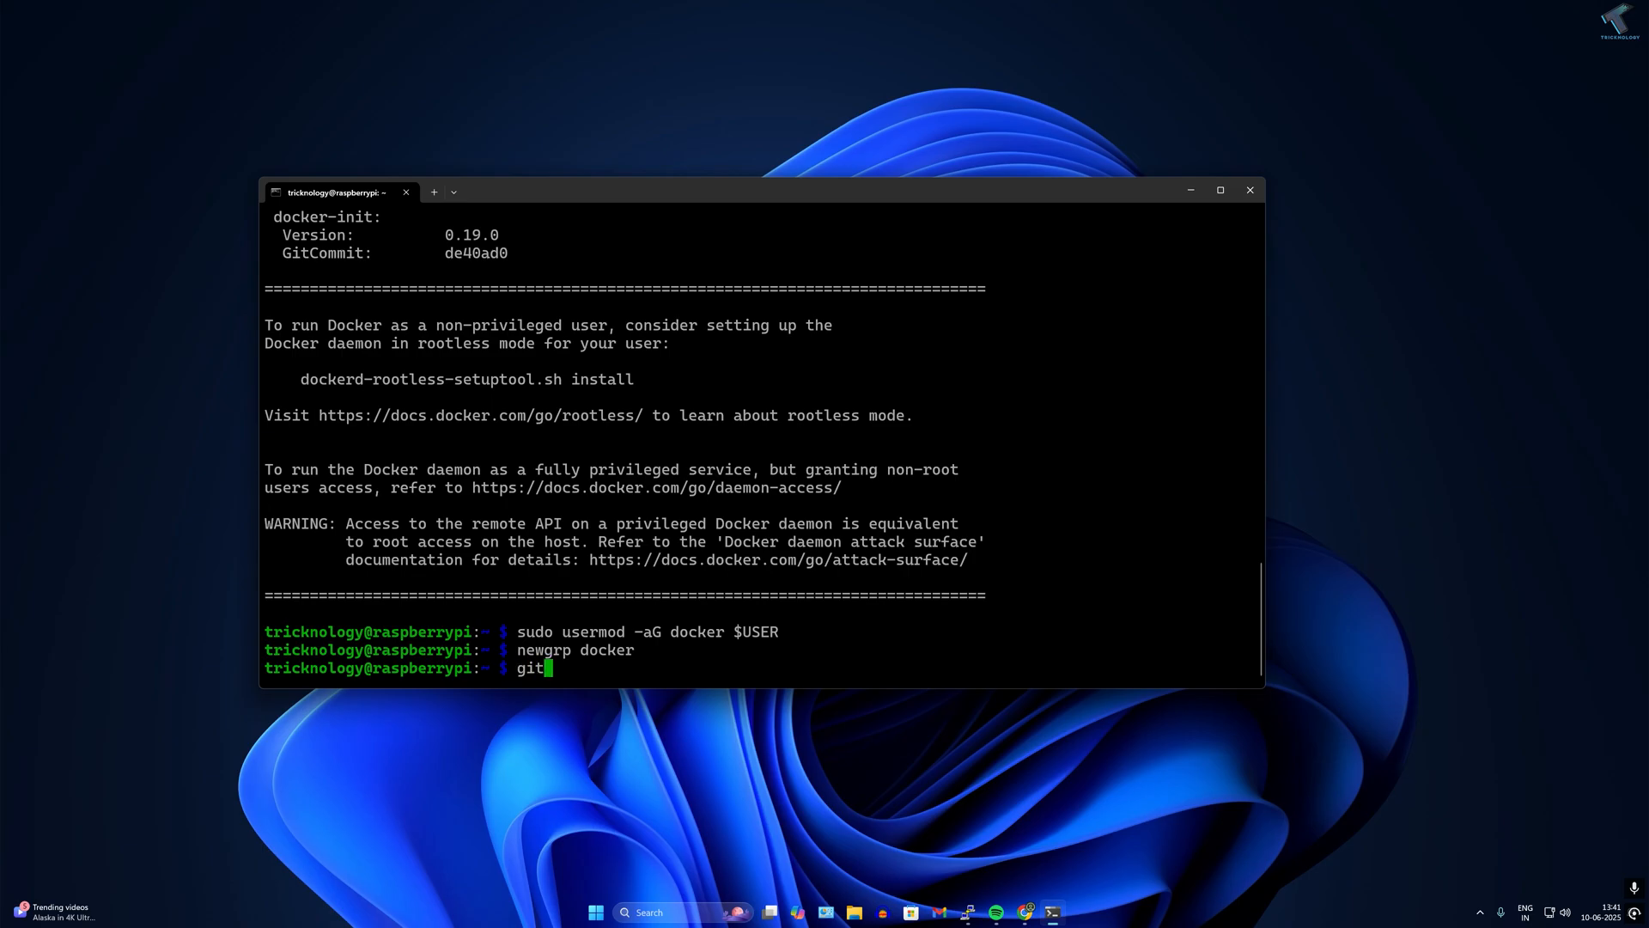
{"action": "type", "text": "clo"}
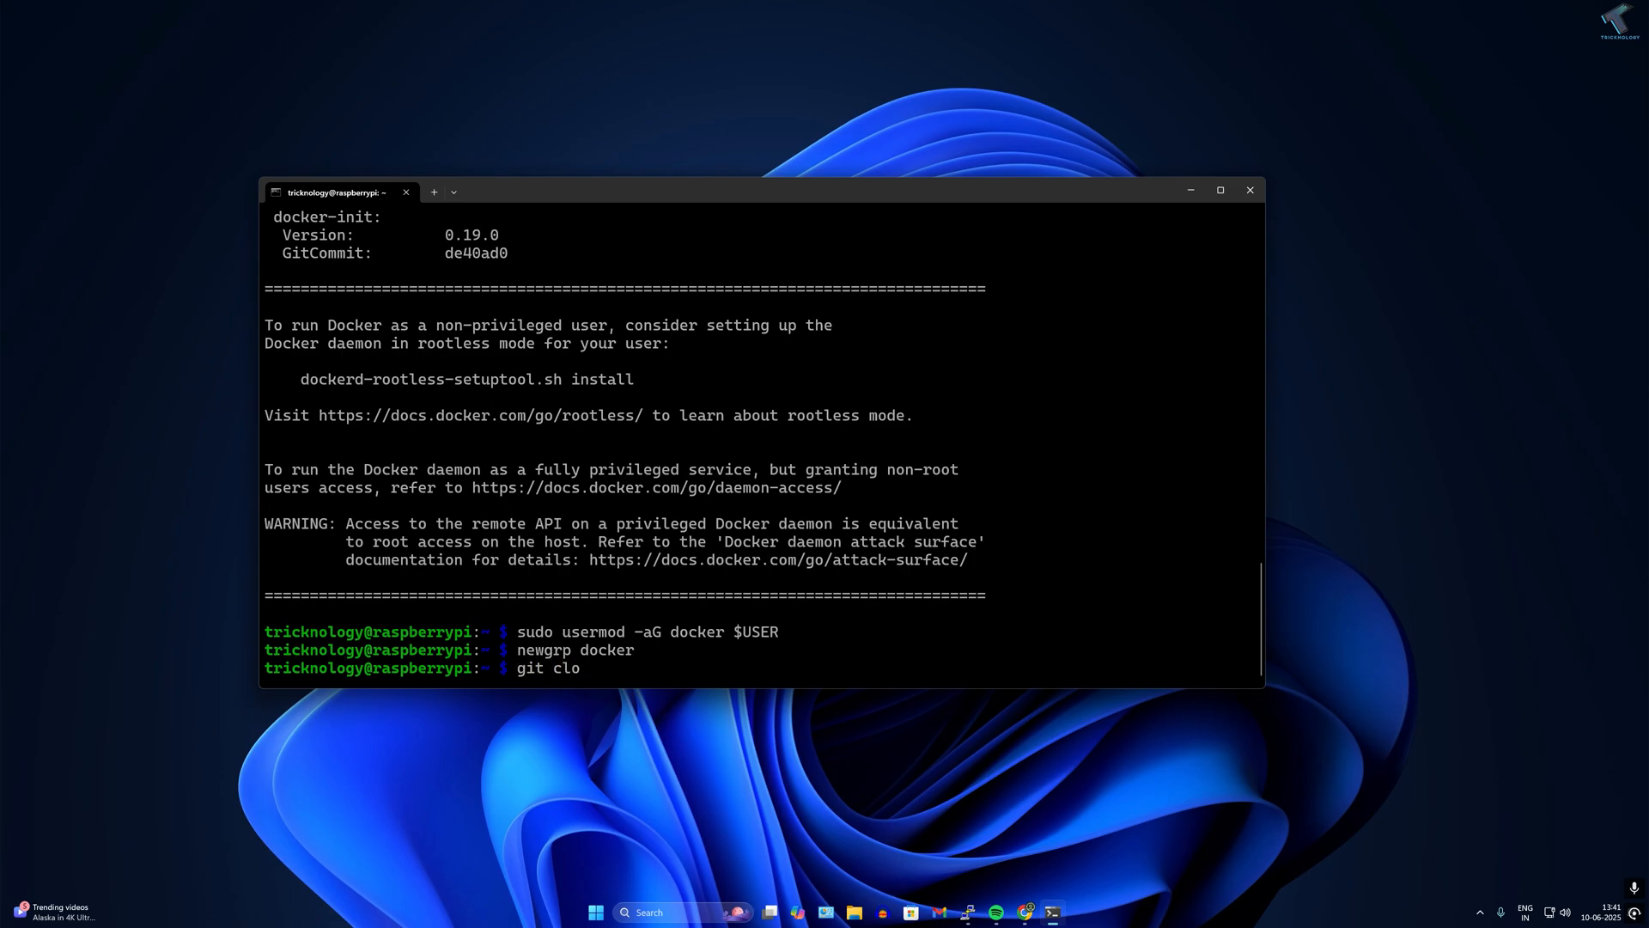
{"action": "type", "text": "ne https"}
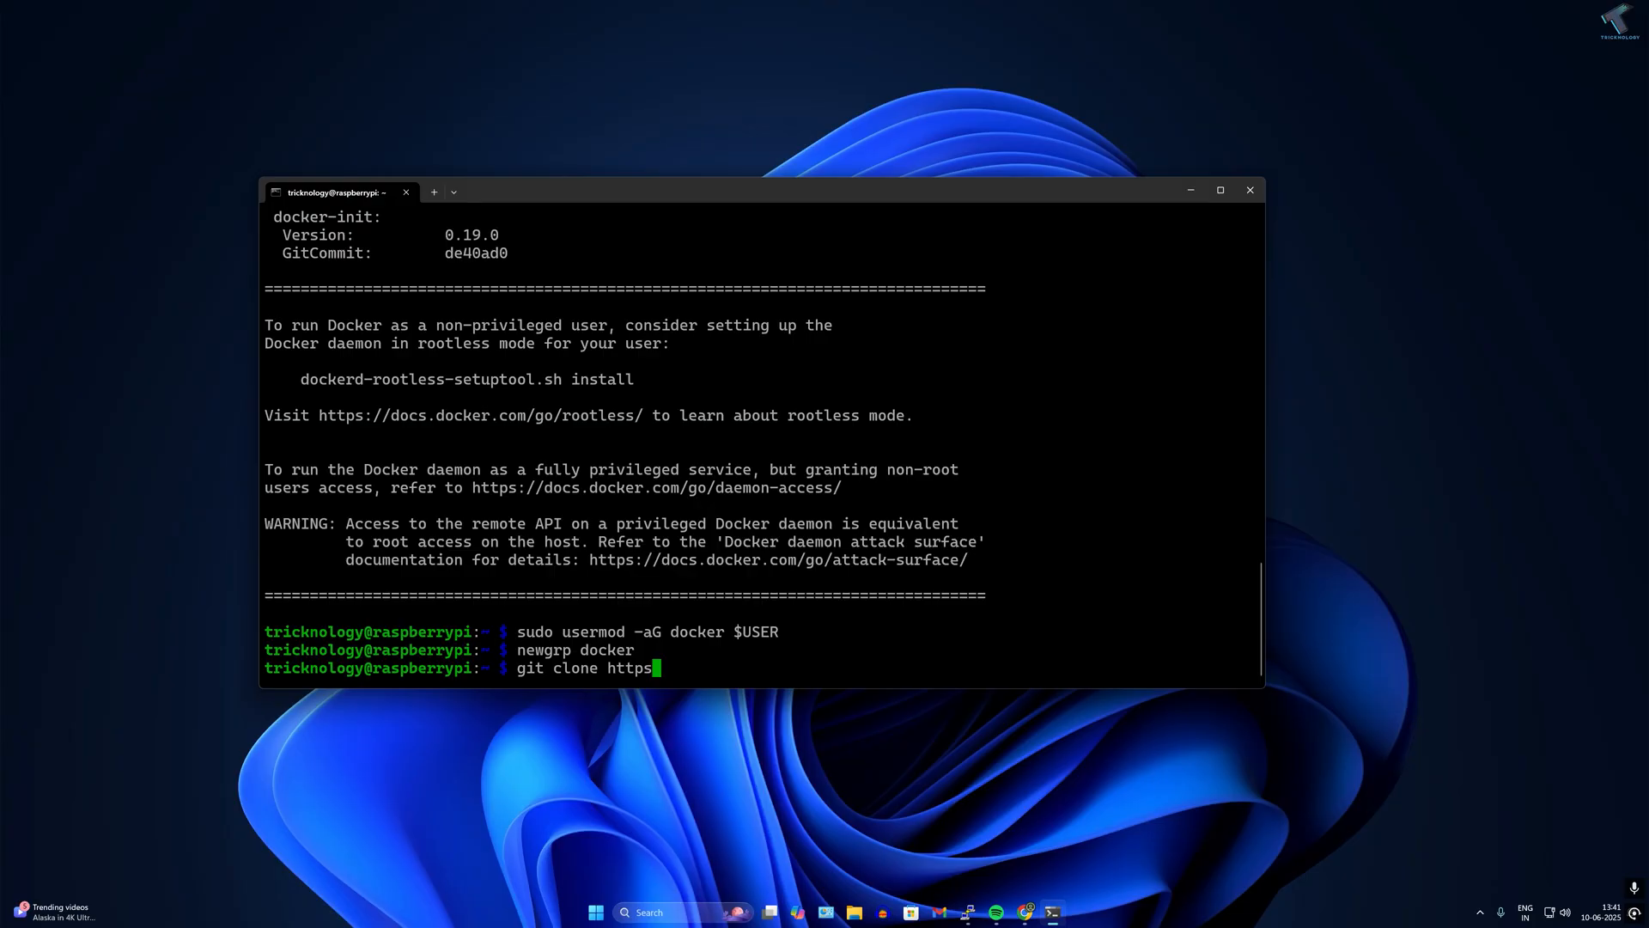
{"action": "type", "text": "://git"}
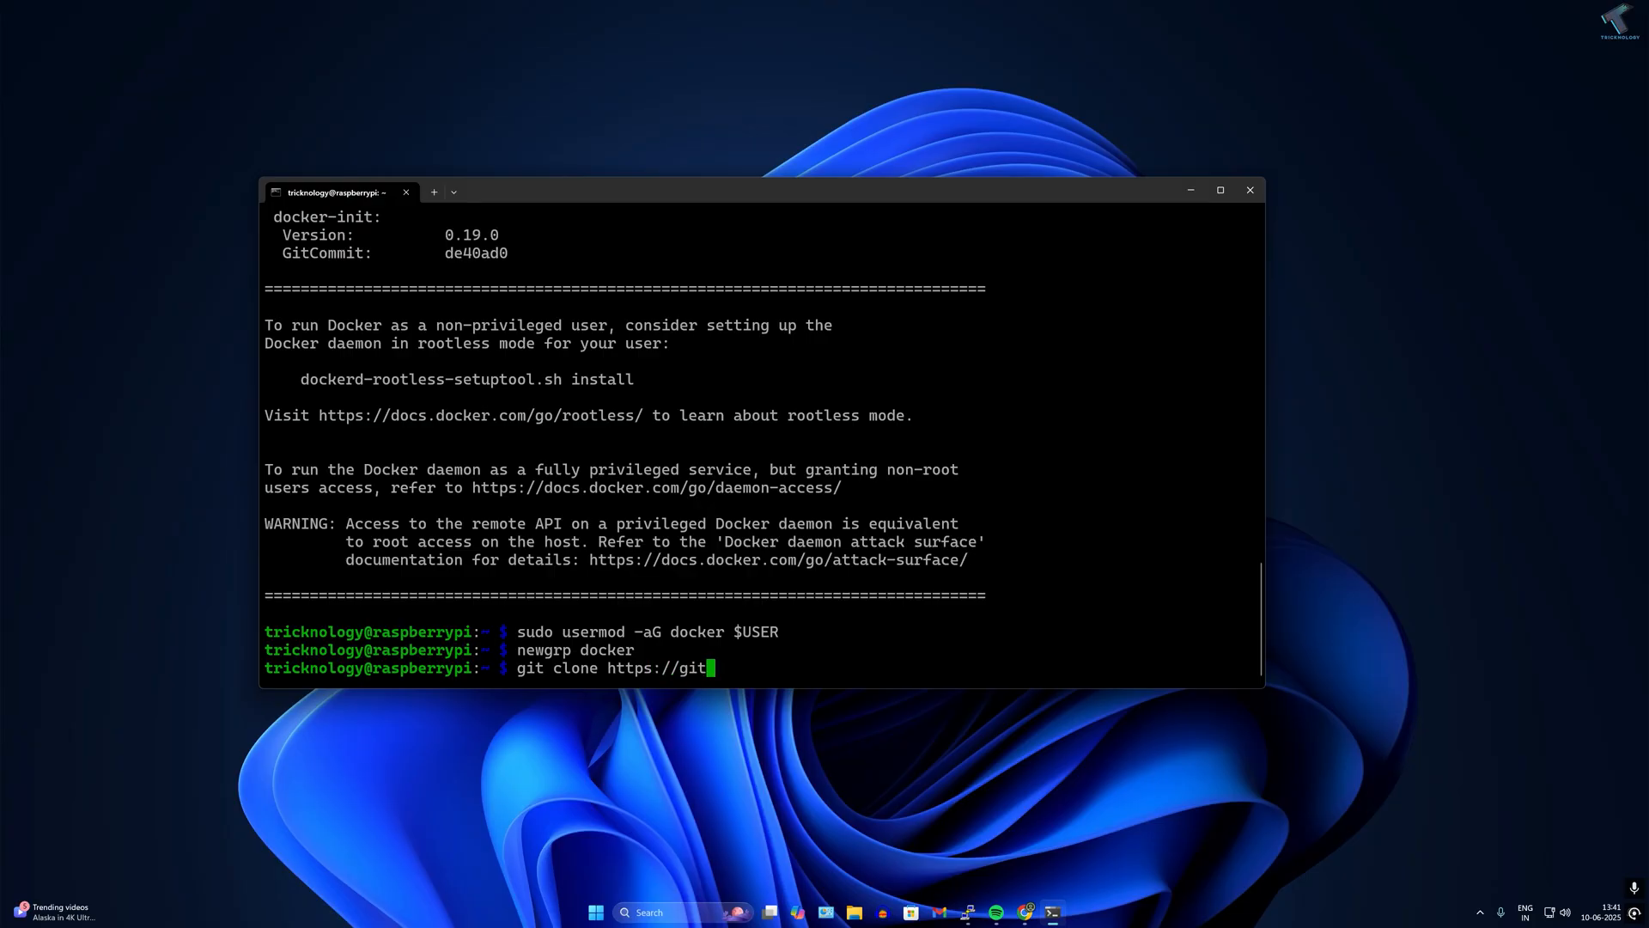
{"action": "type", "text": "hub.com"}
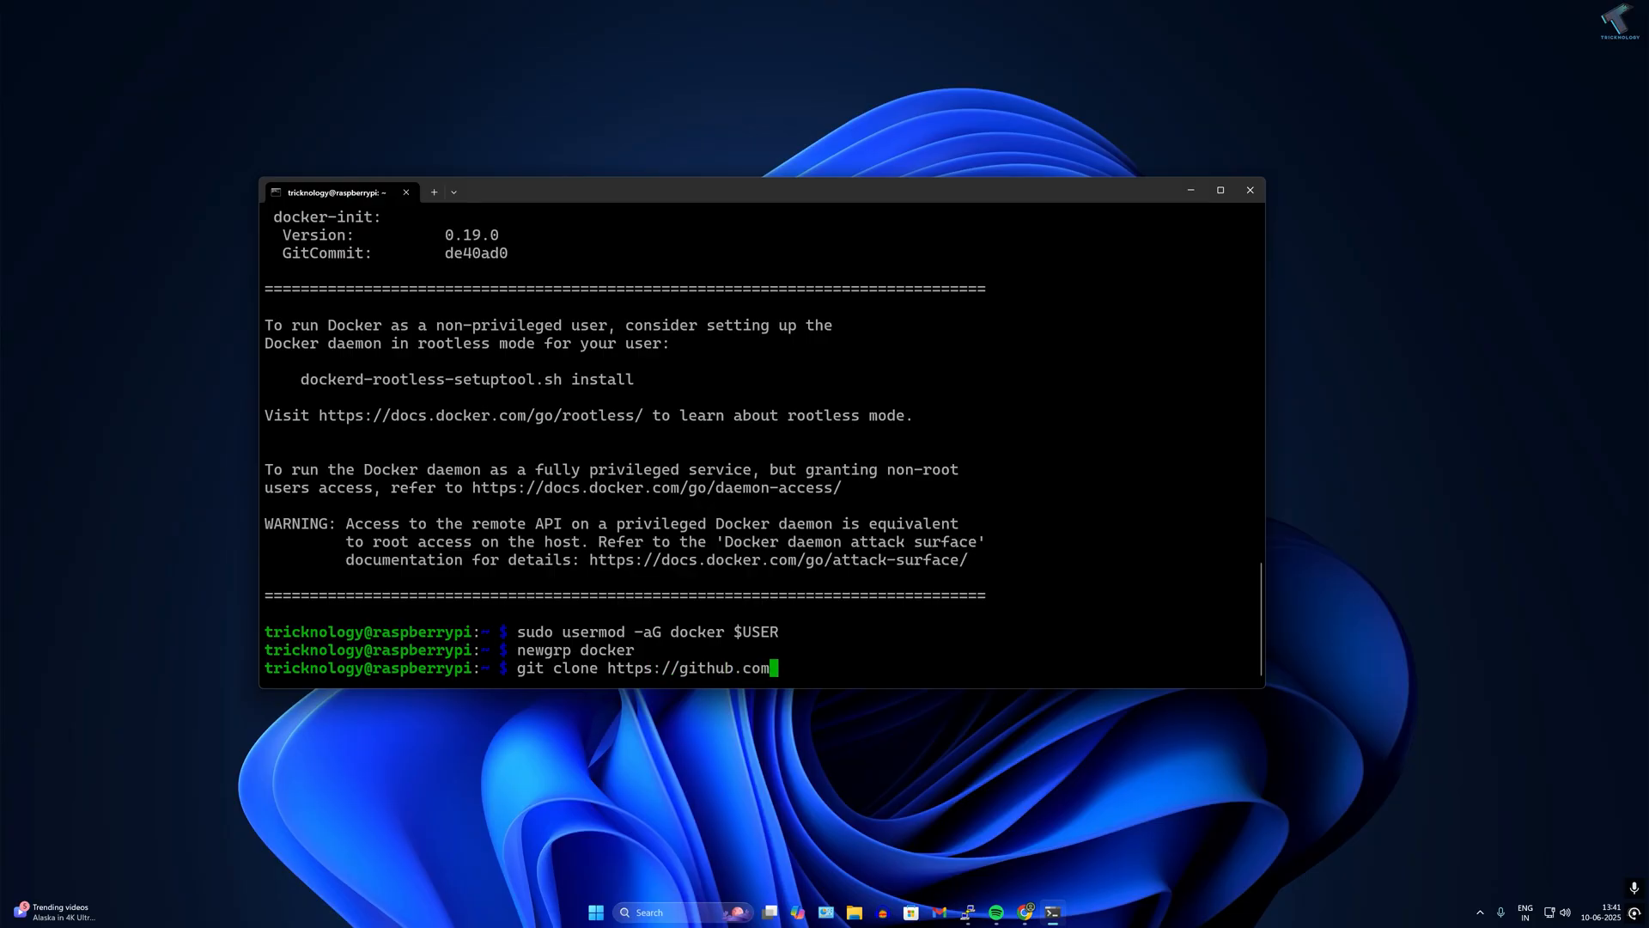
{"action": "type", "text": "pi"}
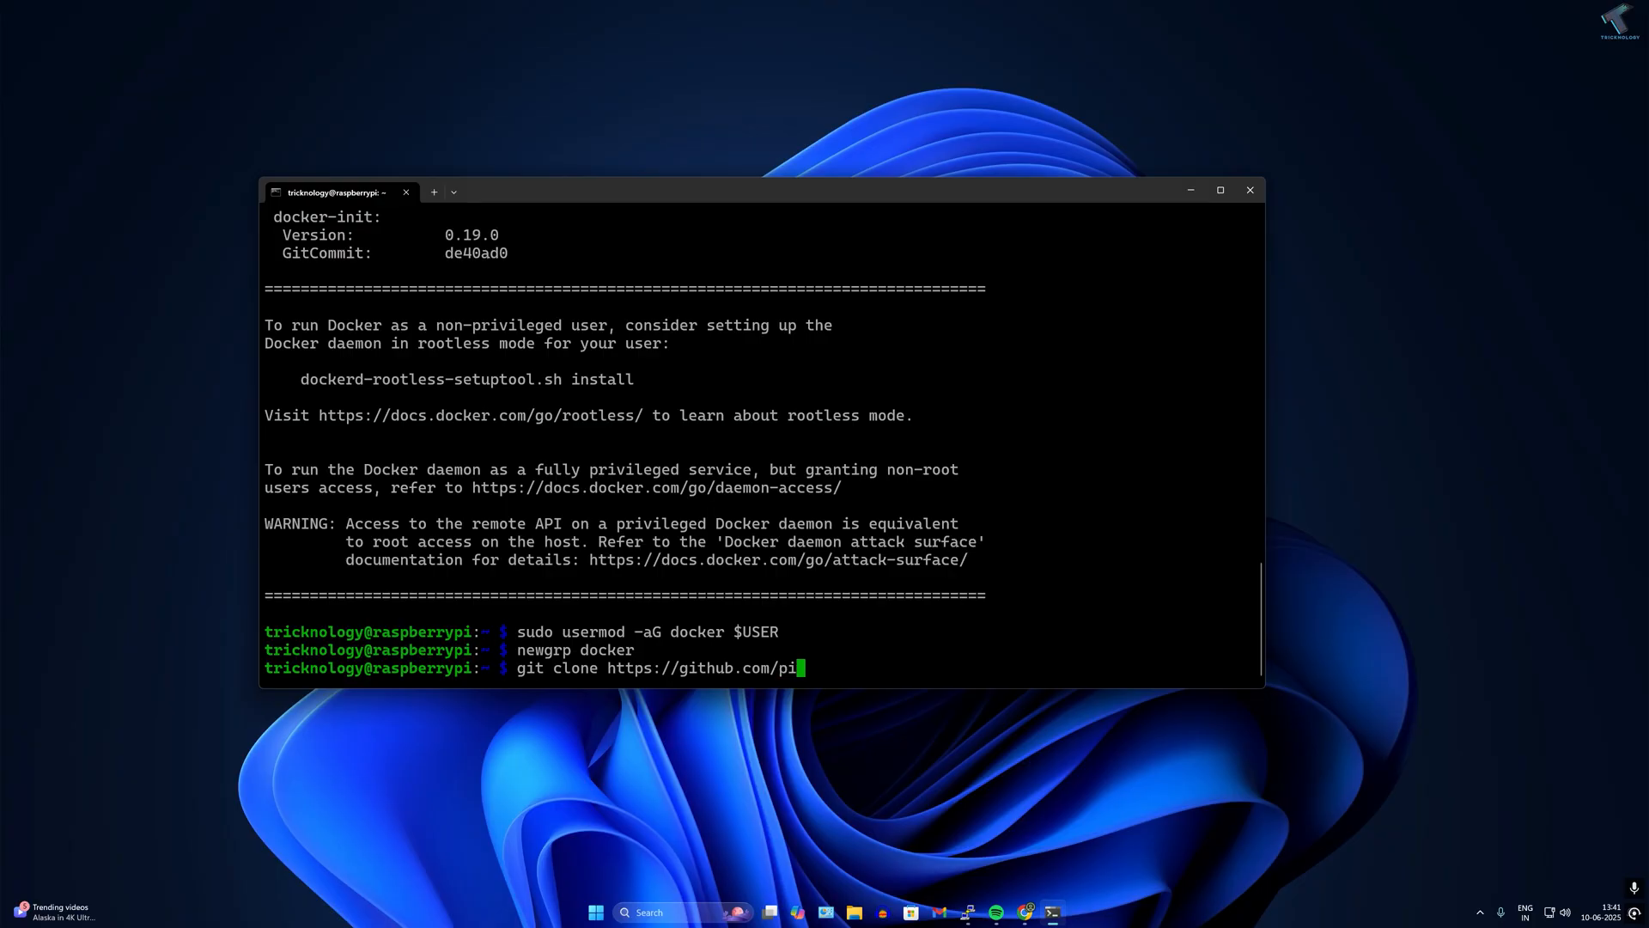
{"action": "type", "text": "-host"}
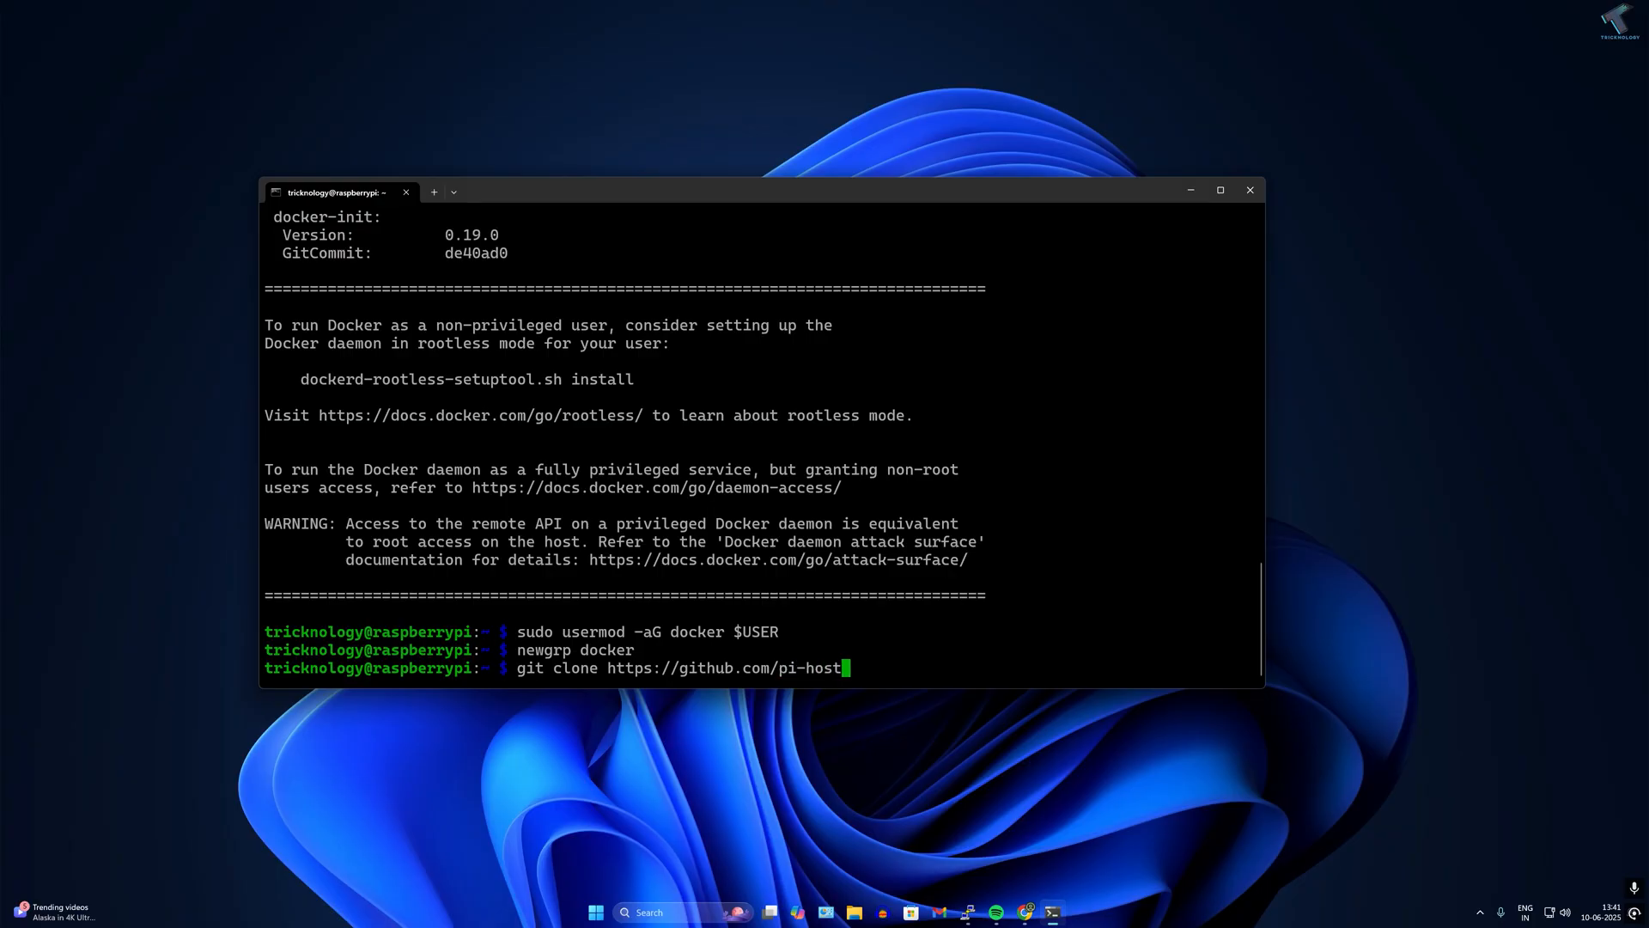
{"action": "type", "text": "ed/"}
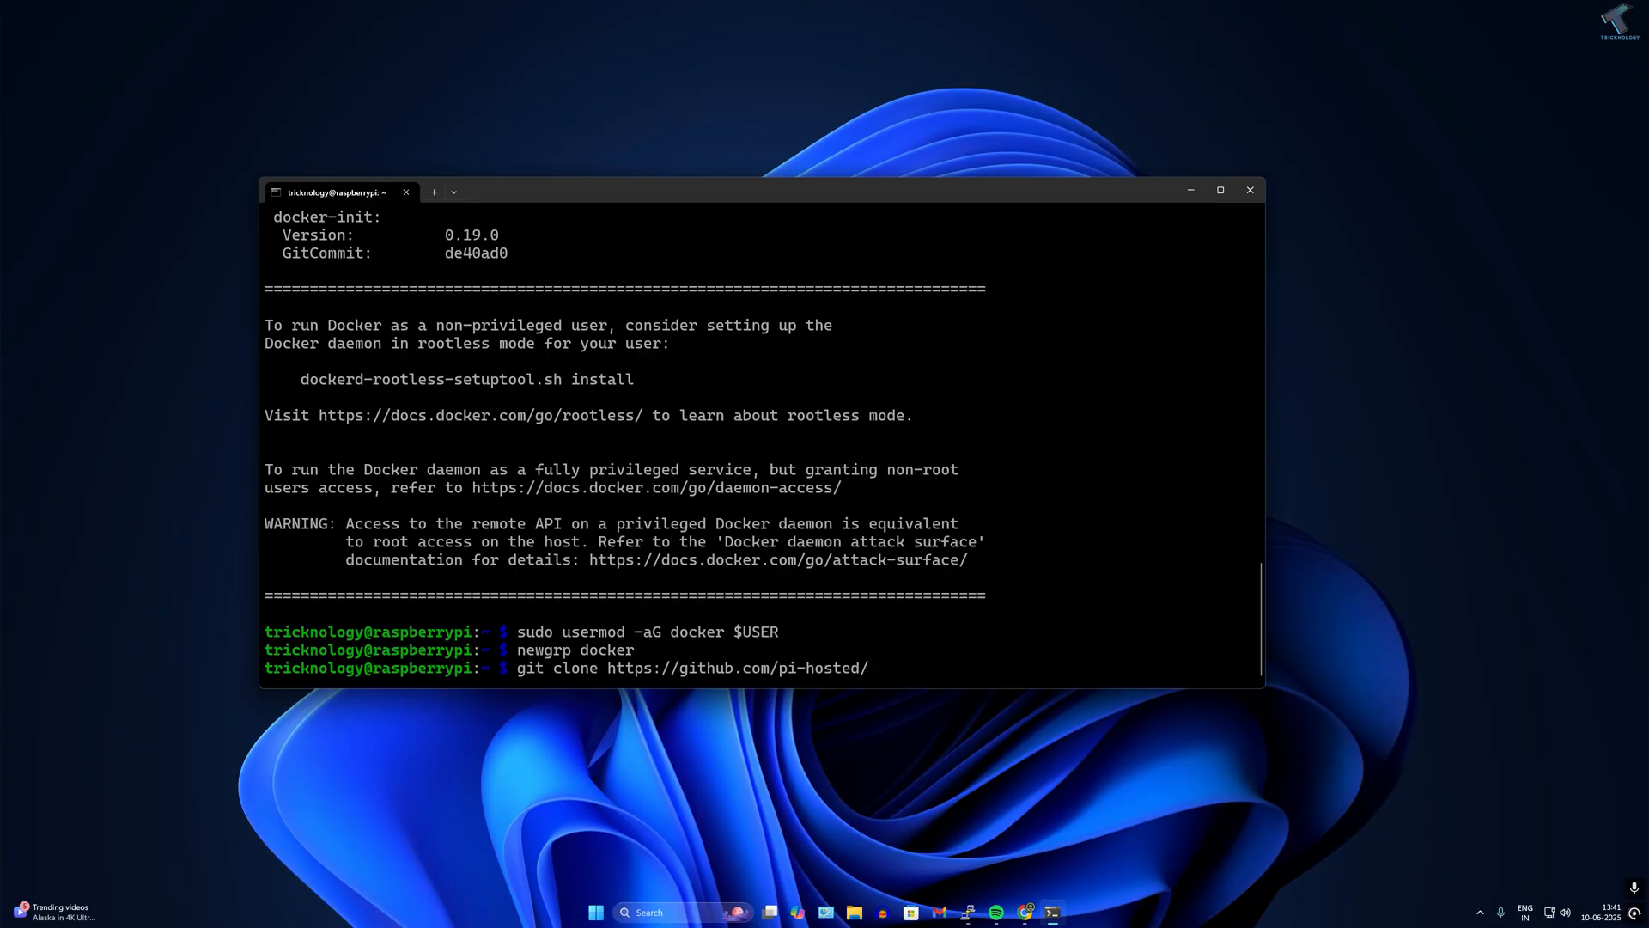
{"action": "type", "text": "pi-hos"}
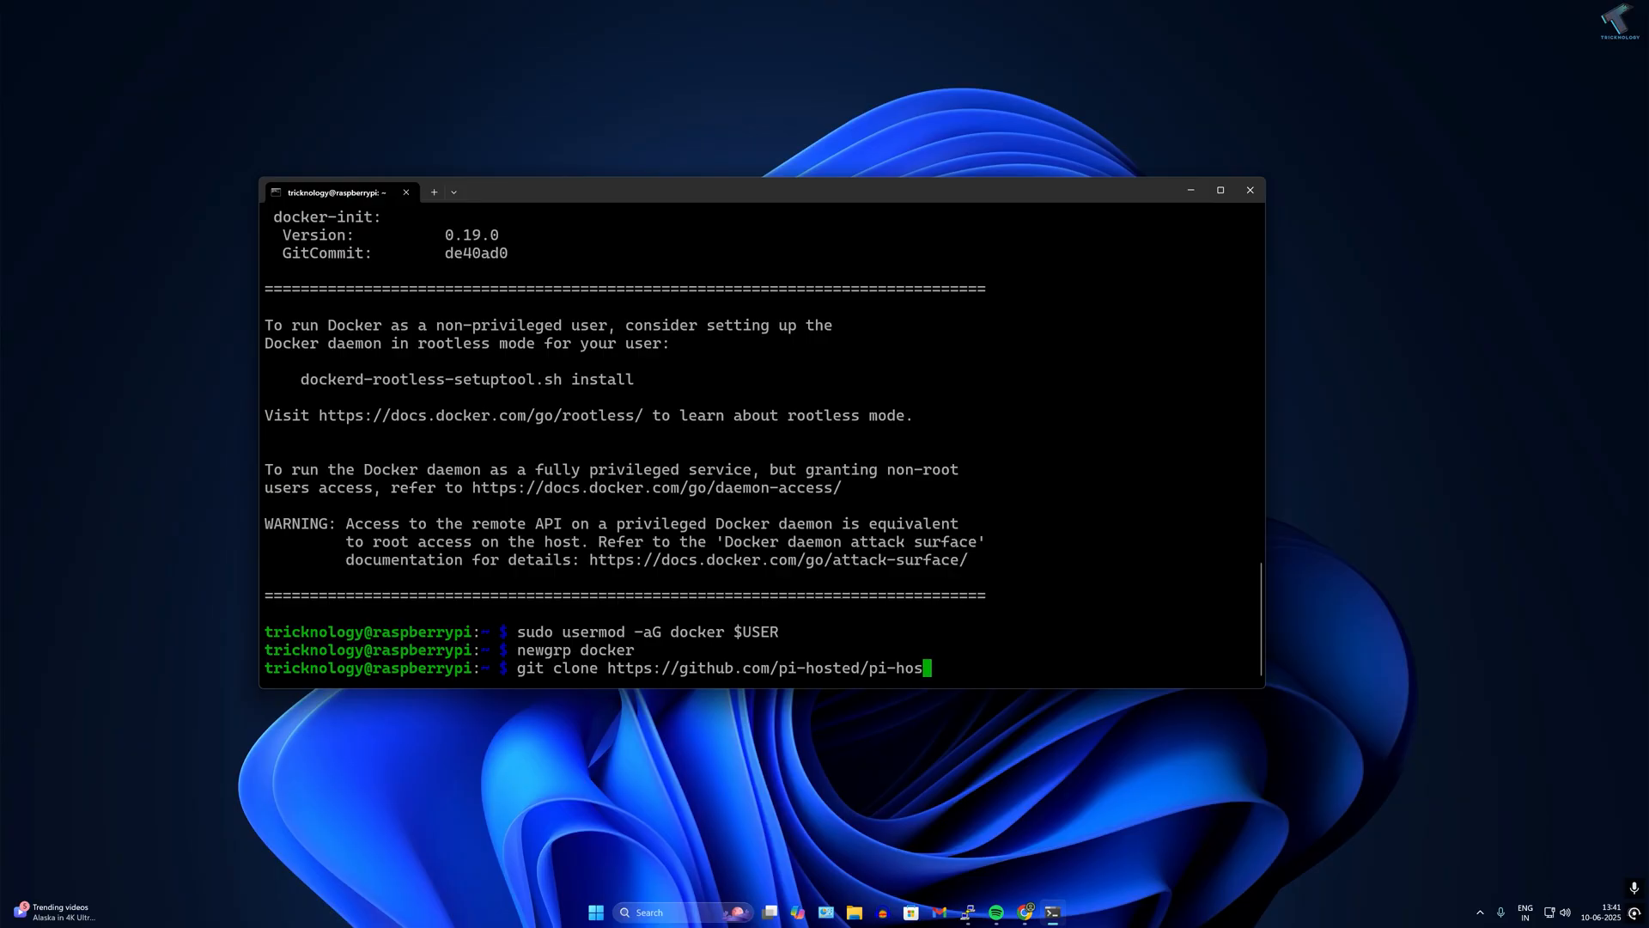
{"action": "type", "text": "ted.git"}
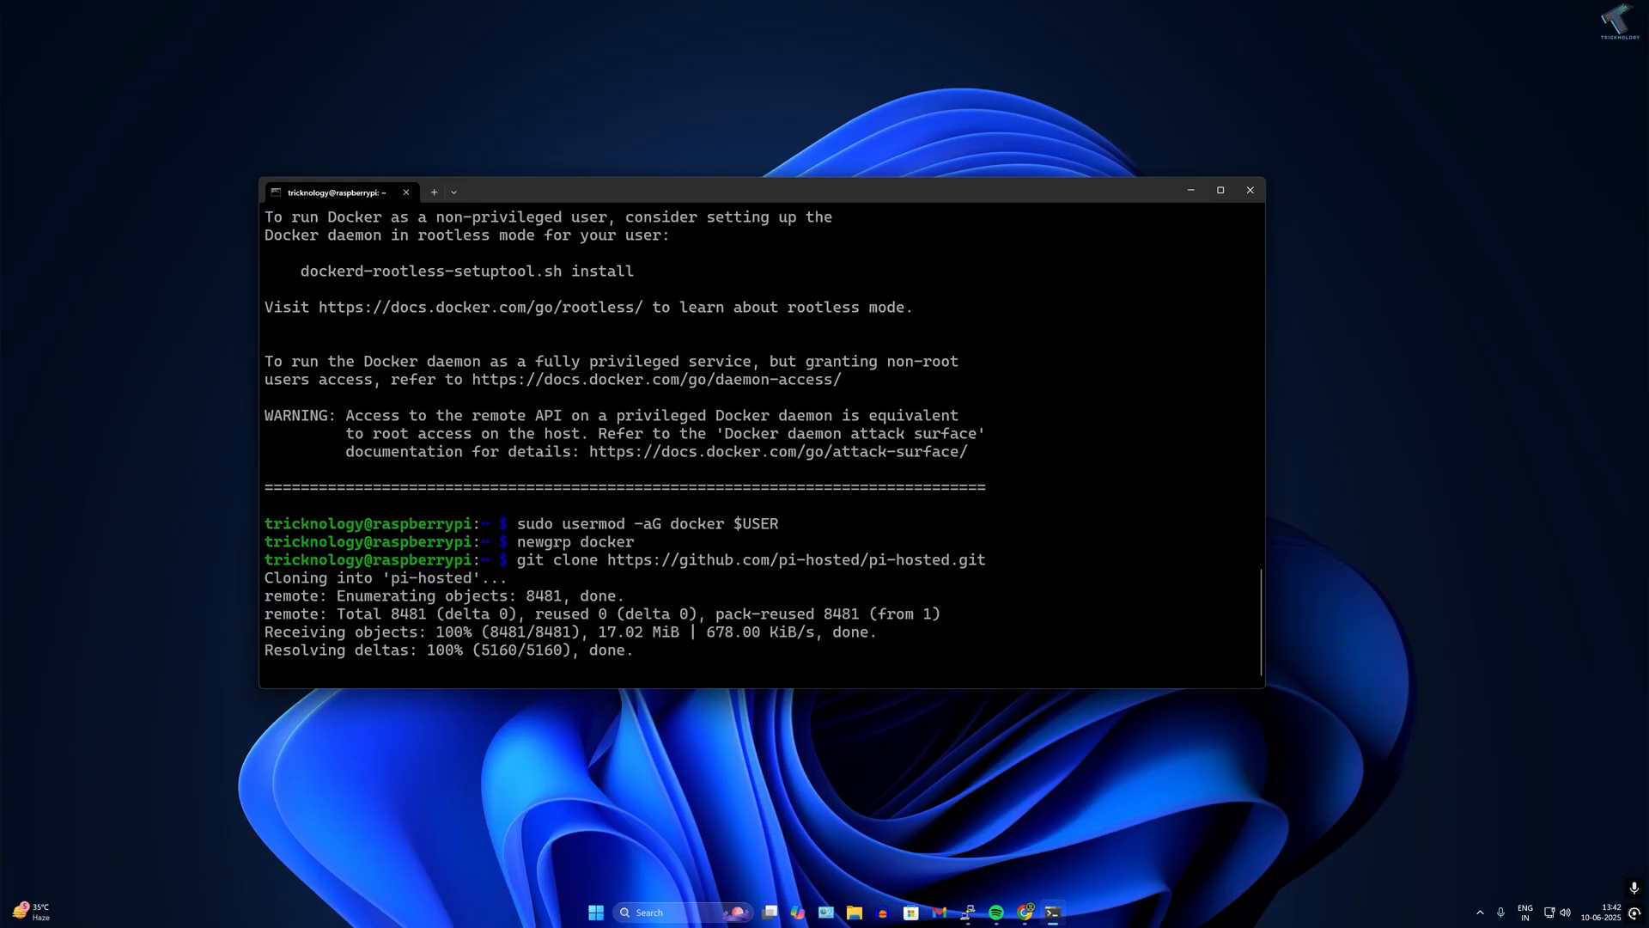
{"action": "type", "text": "c"}
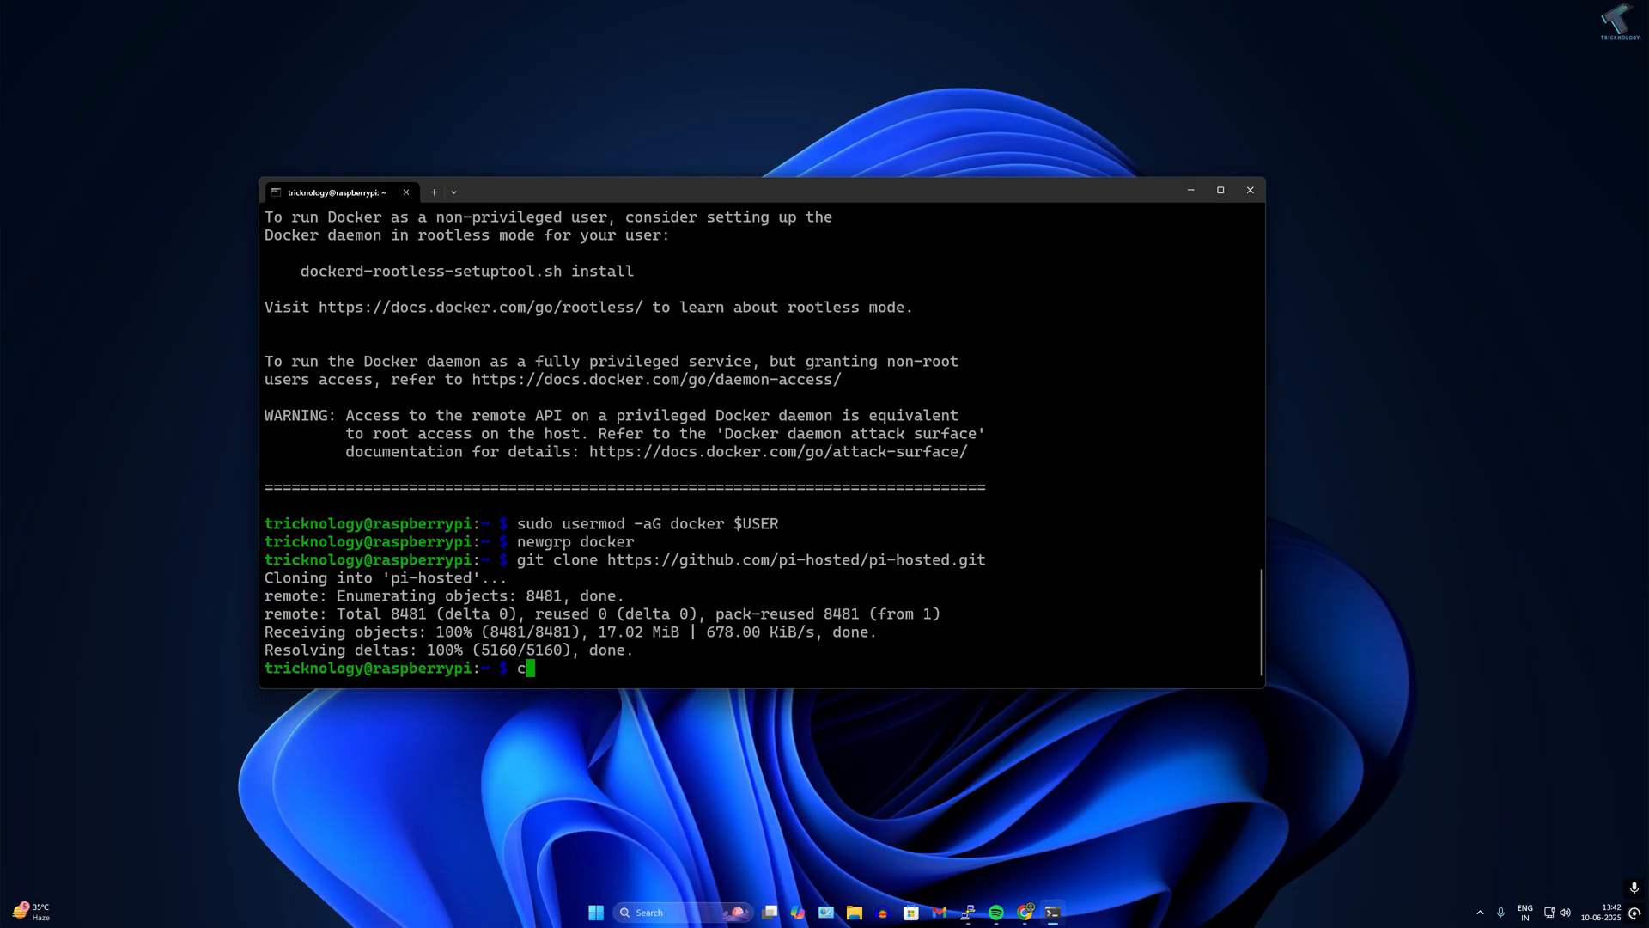
Change into the ~/pi-hosted/ folder
{"action": "type", "text": "d"}
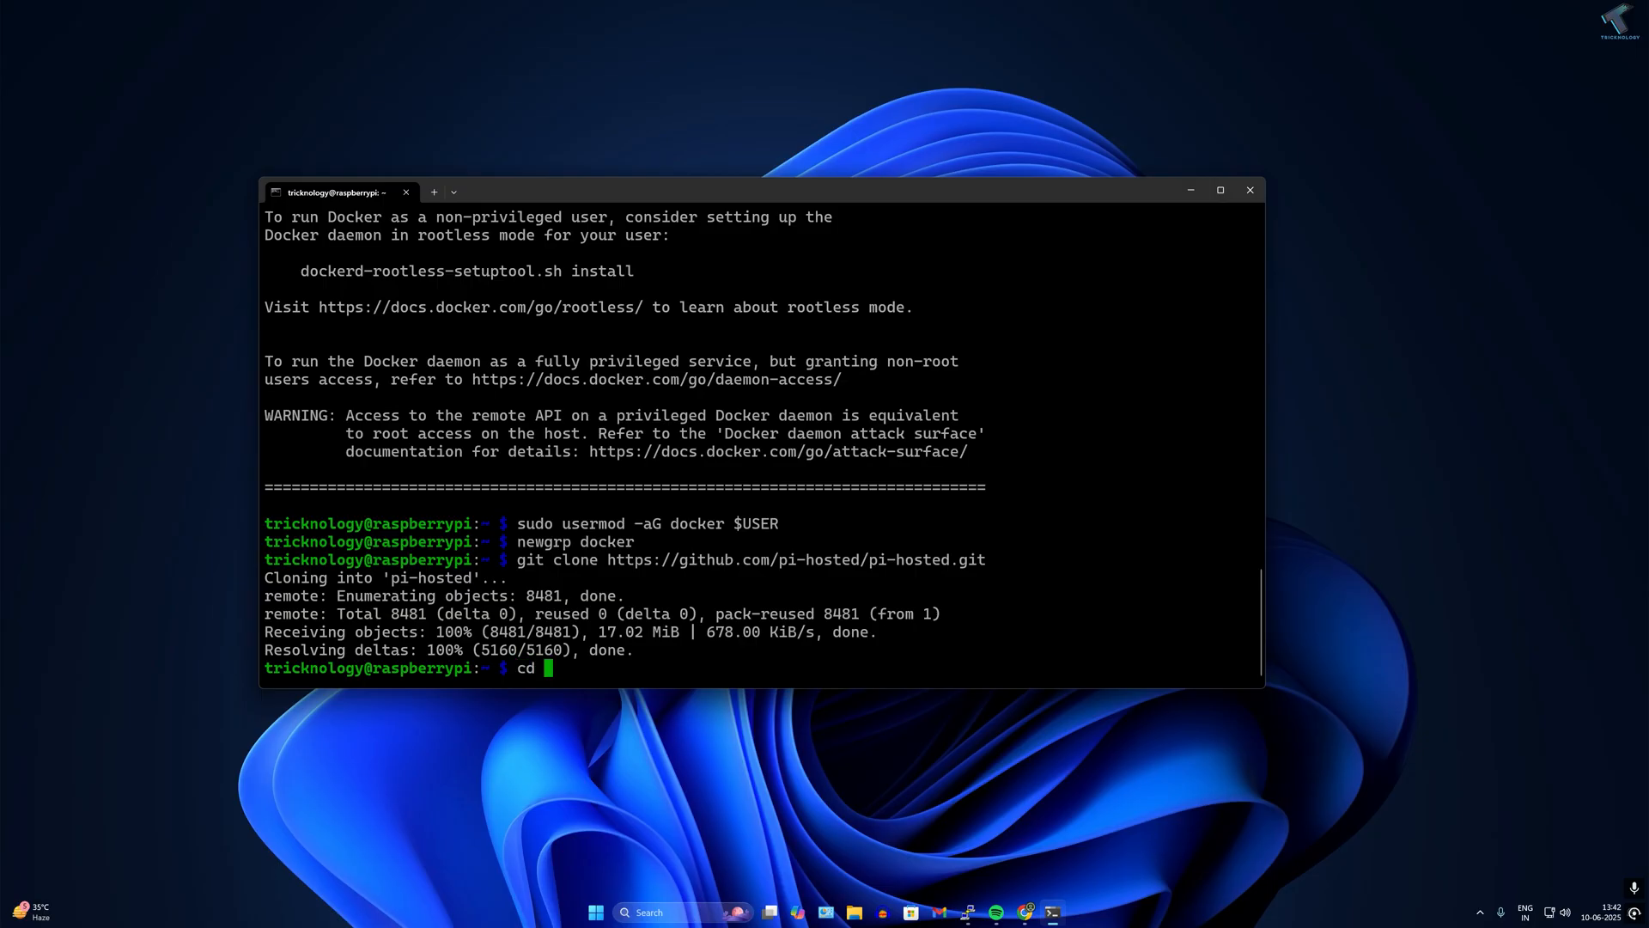
{"action": "type", "text": "~/pi-hosted/"}
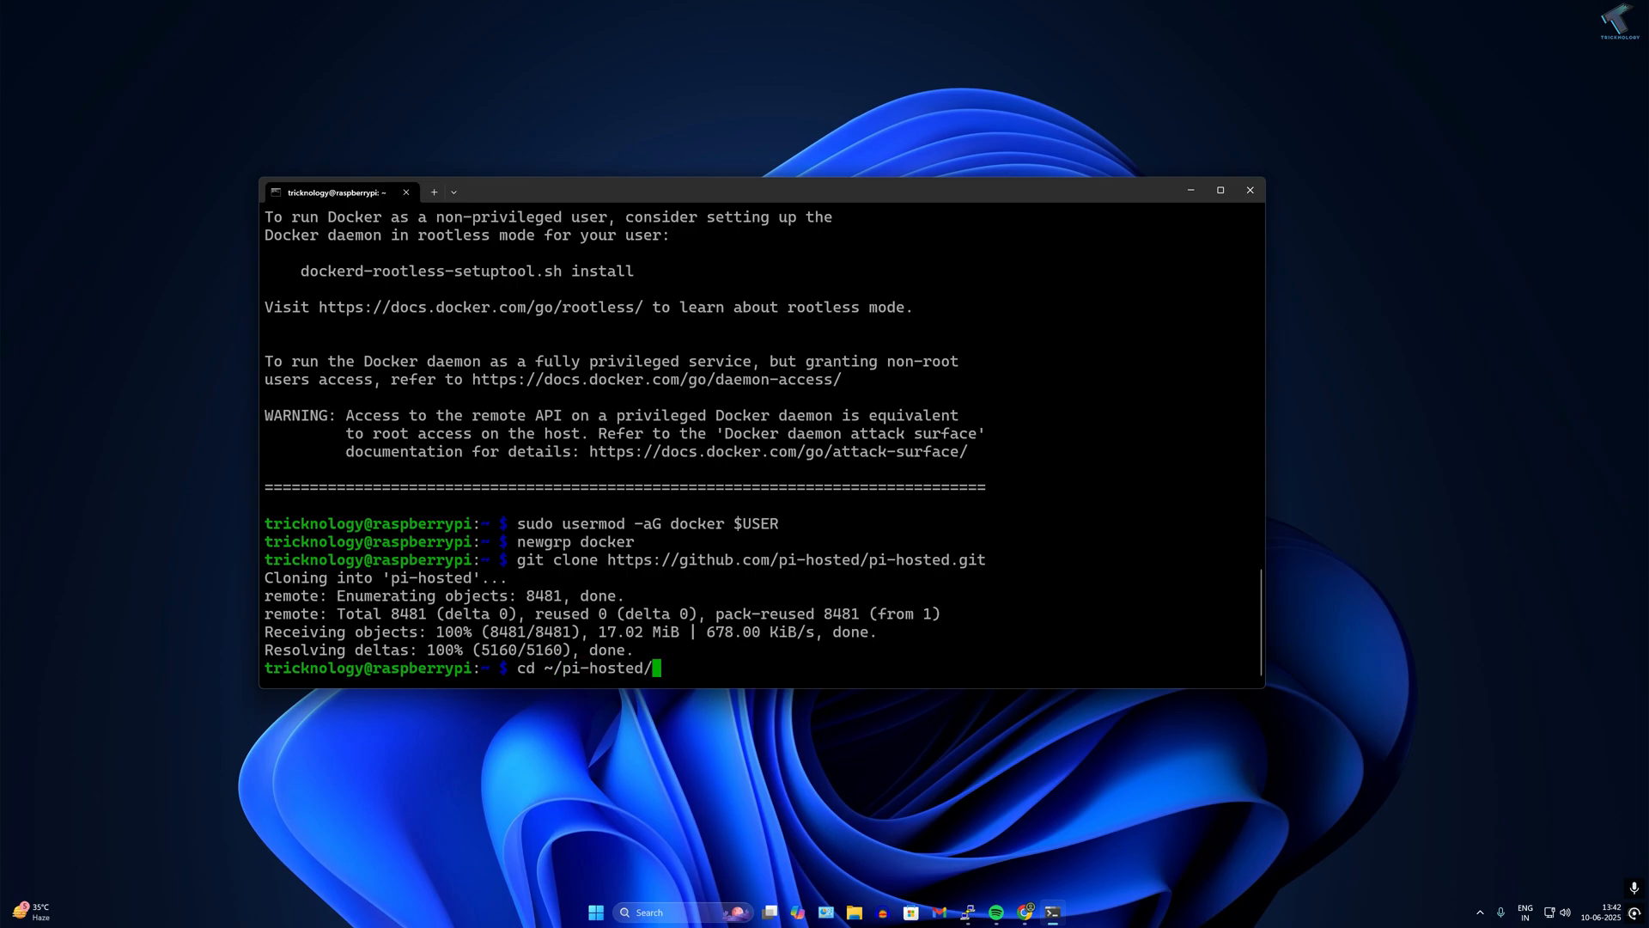
{"action": "key", "text": "Return"}
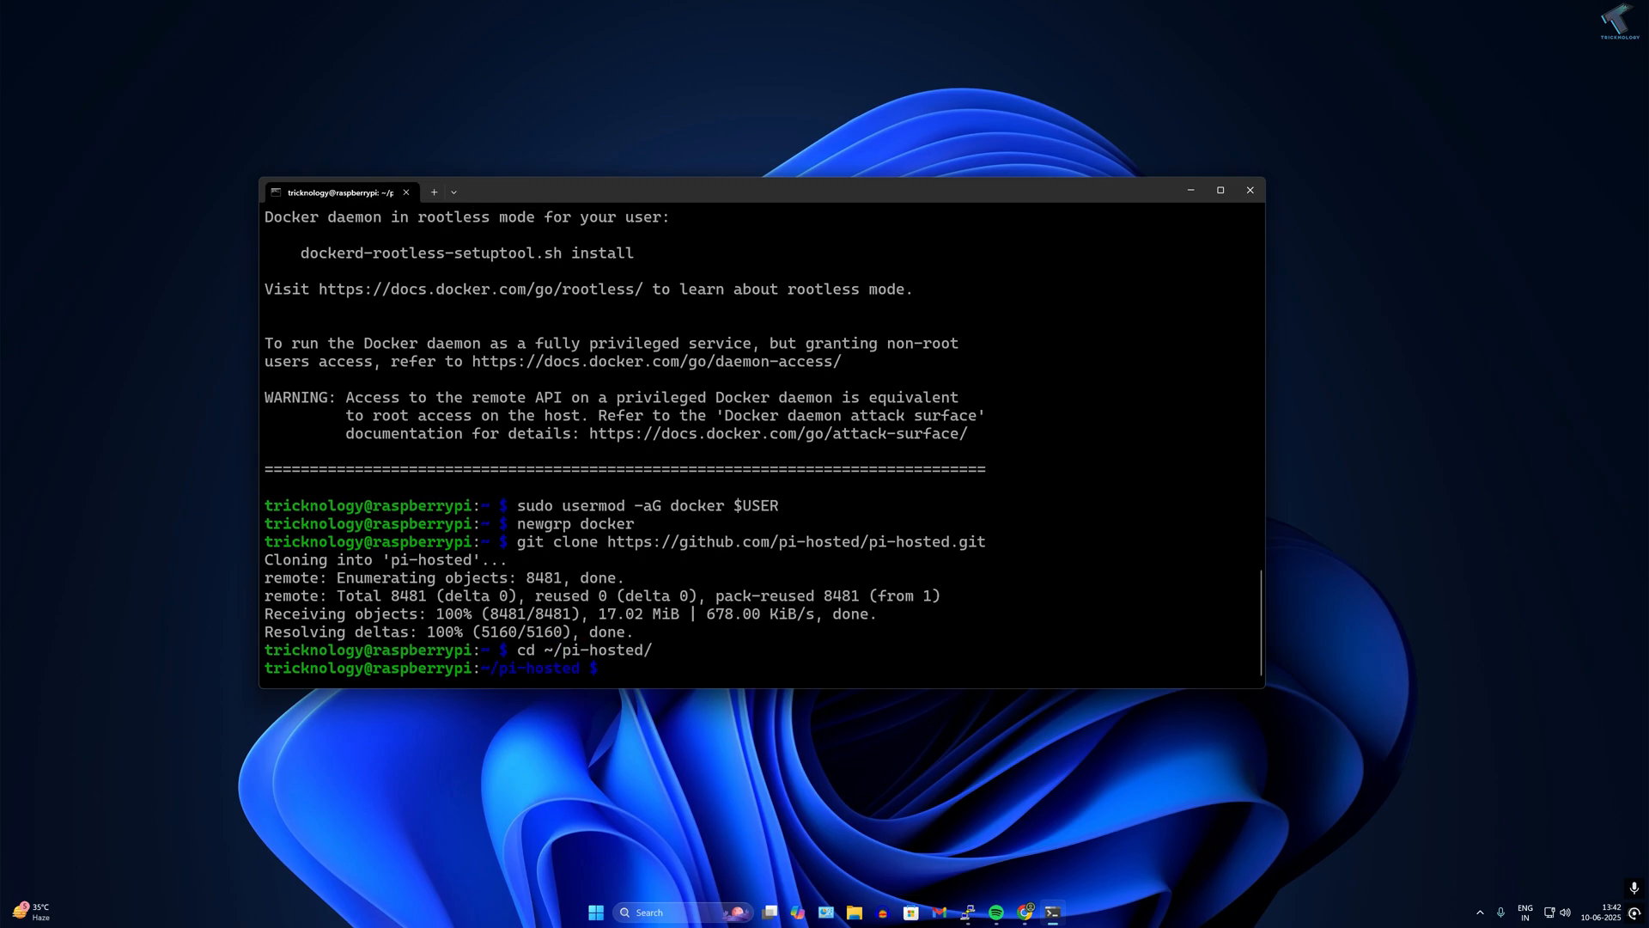
Enter ./install_portainer.sh to install Portainer
{"action": "type", "text": "./ins"}
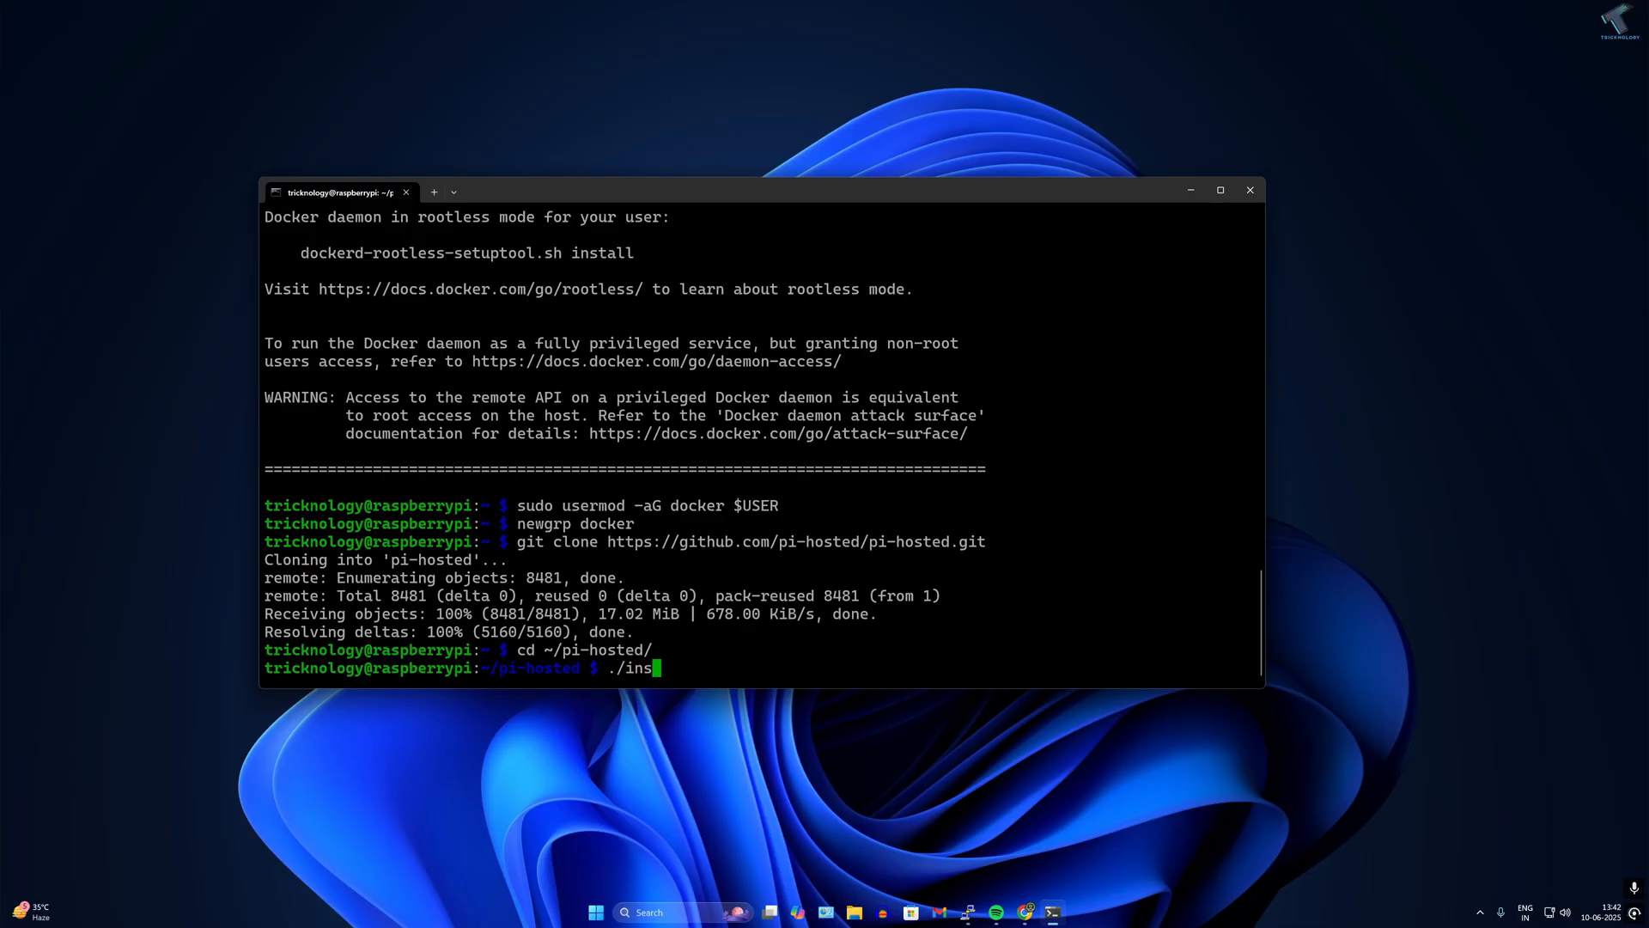
{"action": "type", "text": "tall"}
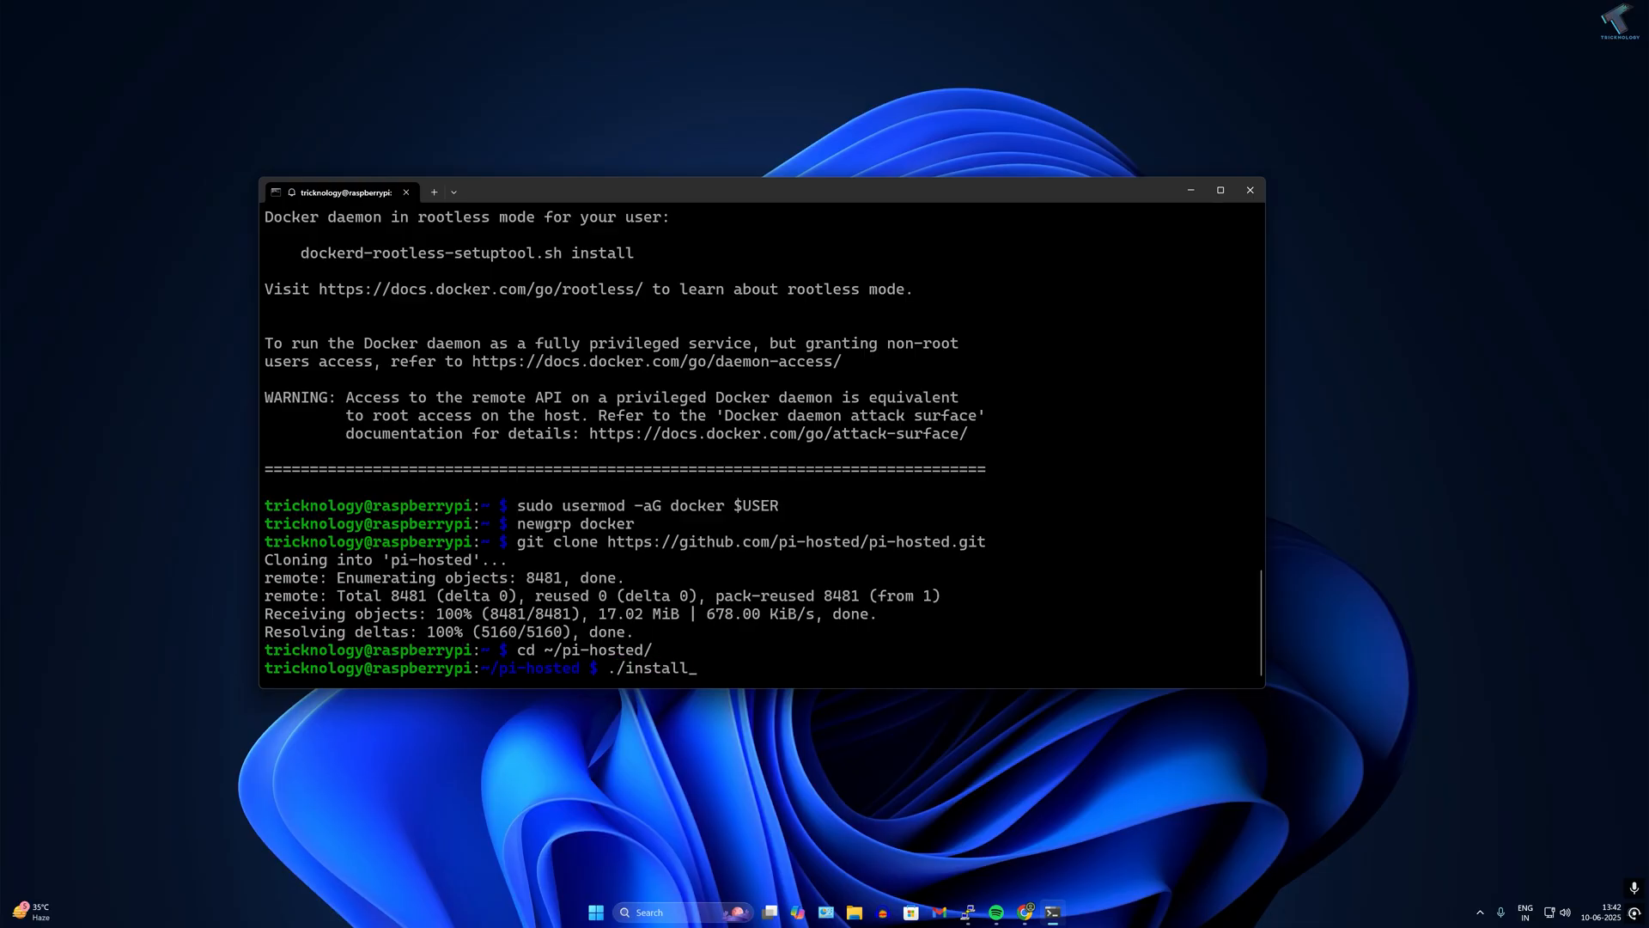
{"action": "type", "text": "_portainer.sh"}
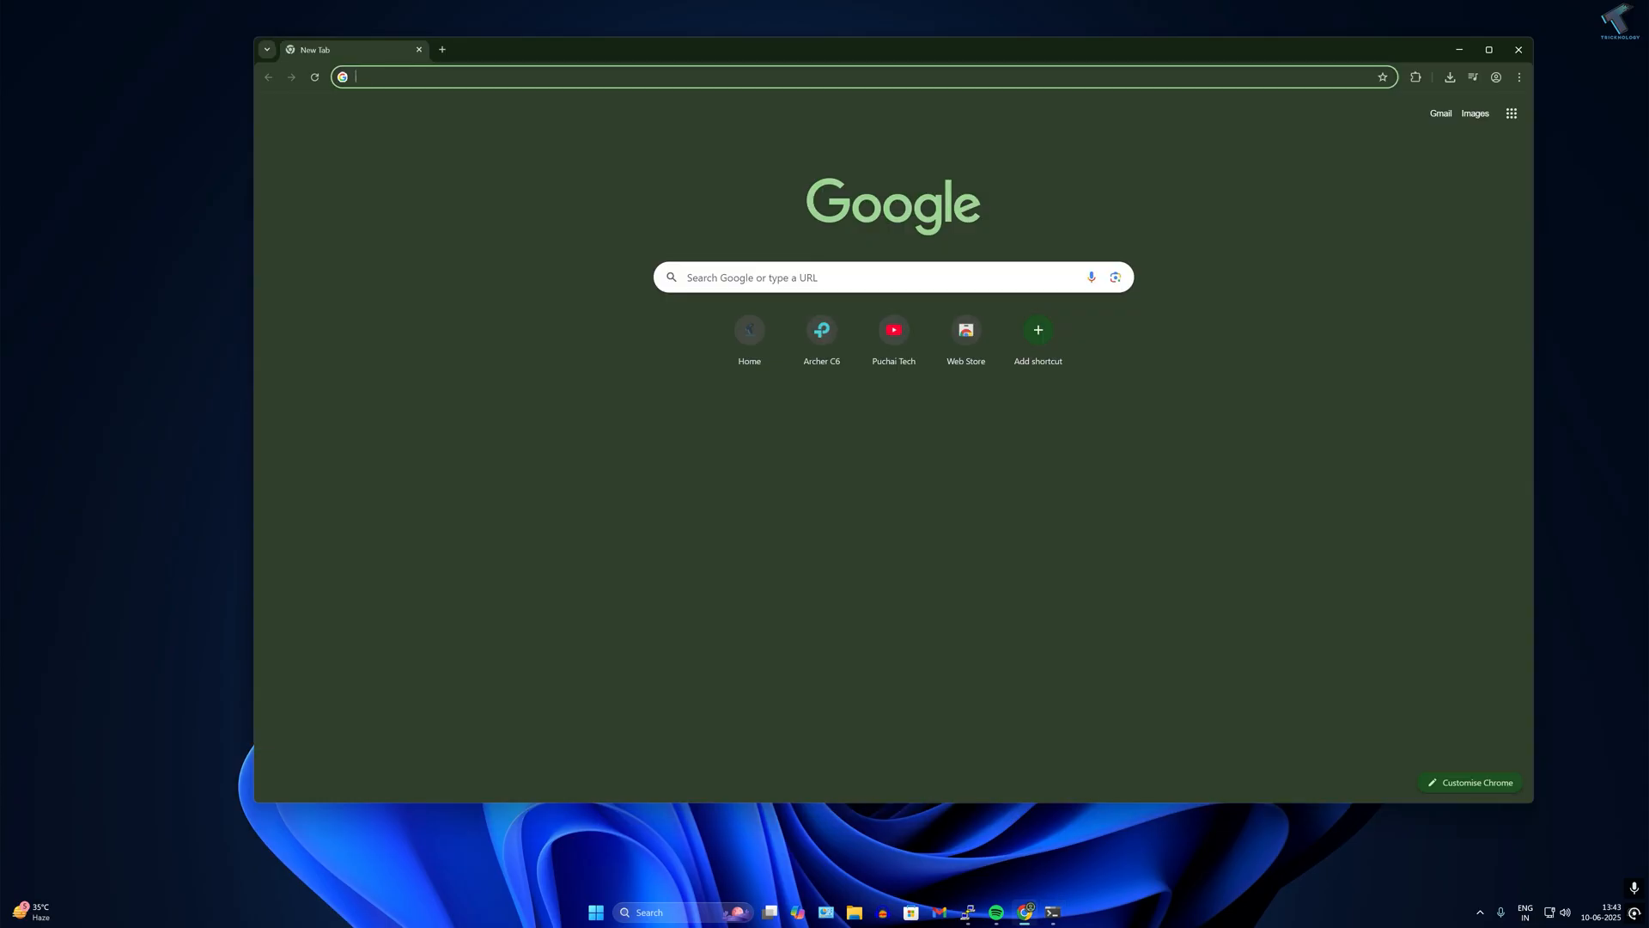
Load 192.168.0.199:9000 in Chrome to reach Portainer's setup page
{"action": "type", "text": "192.168.0.199"}
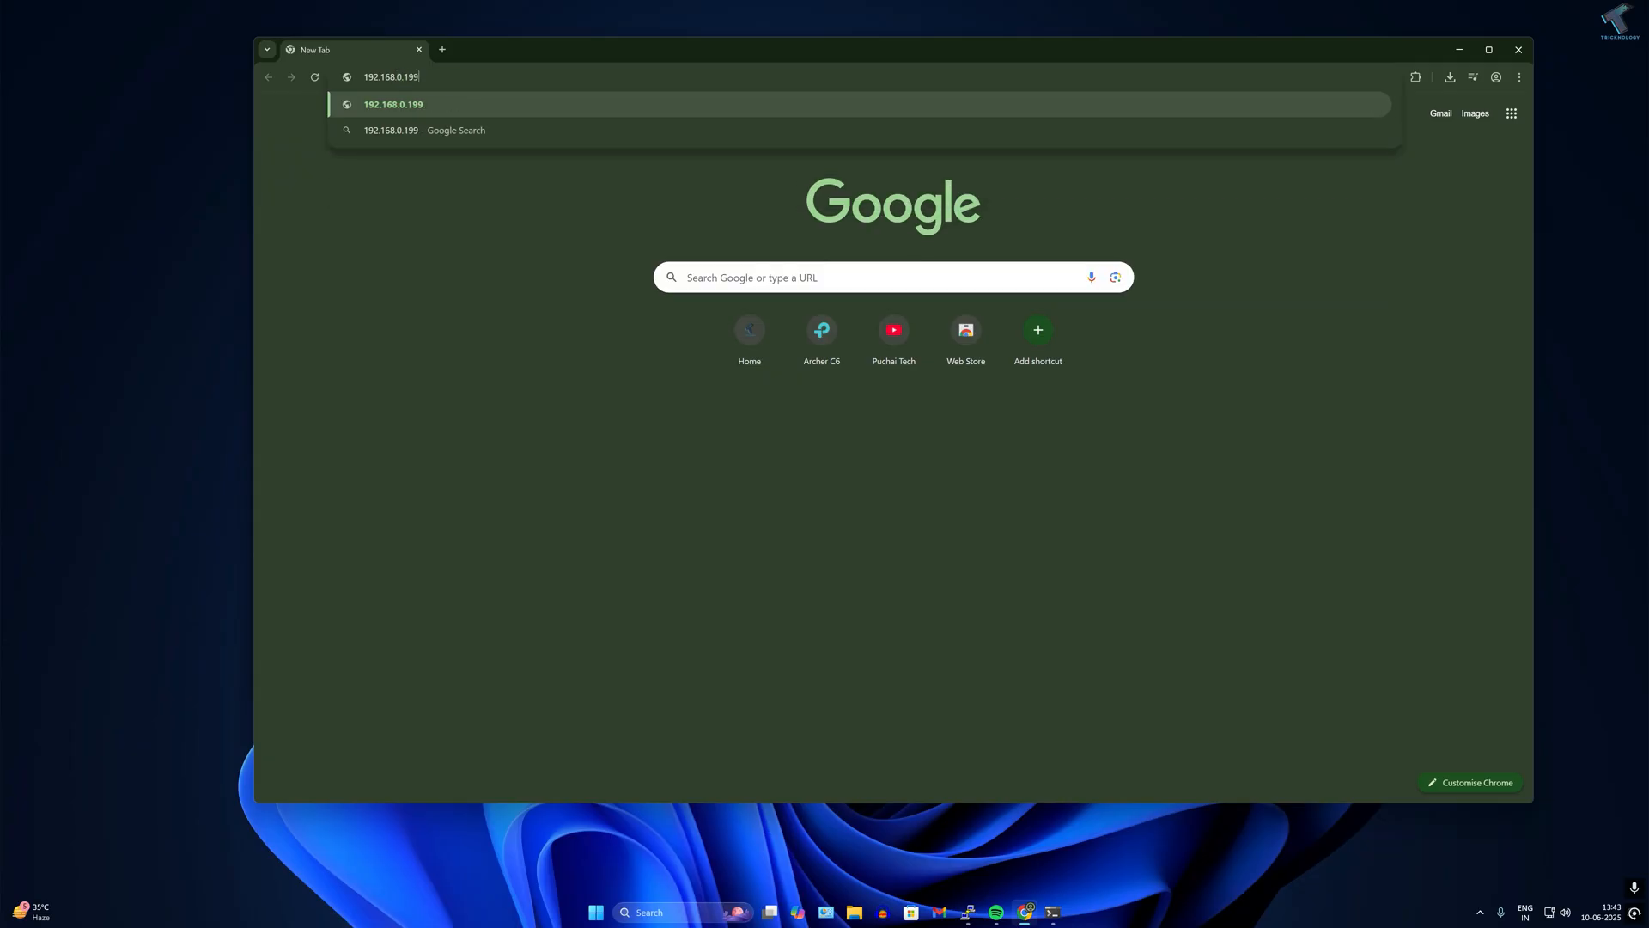
{"action": "type", "text": ":9"}
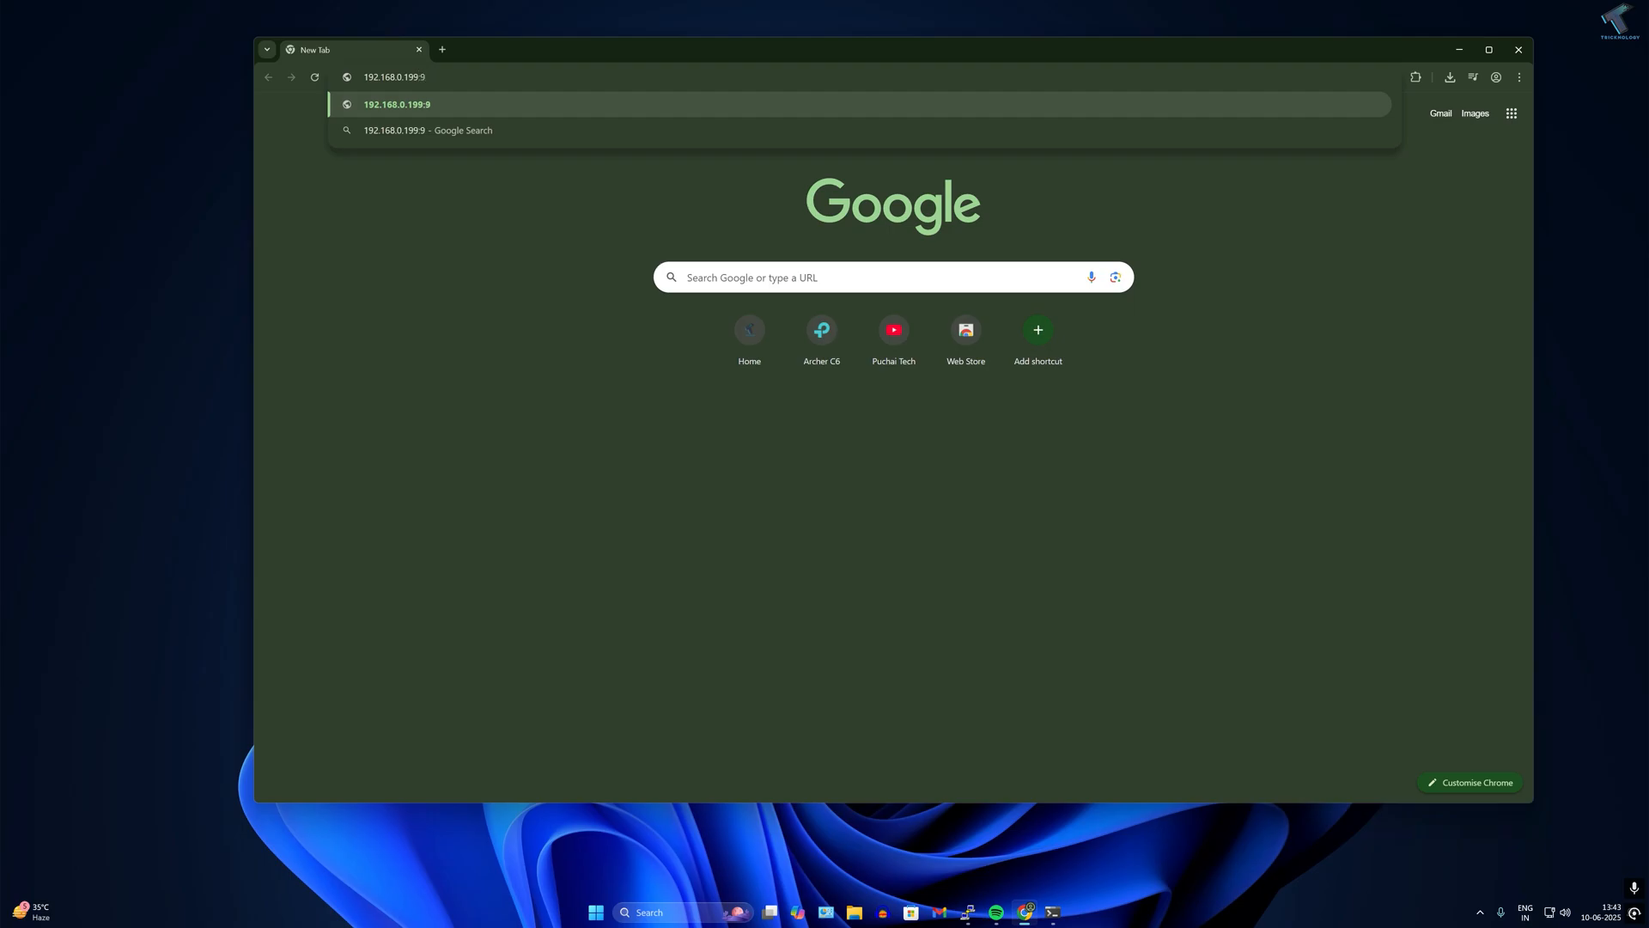
{"action": "key", "text": "Enter"}
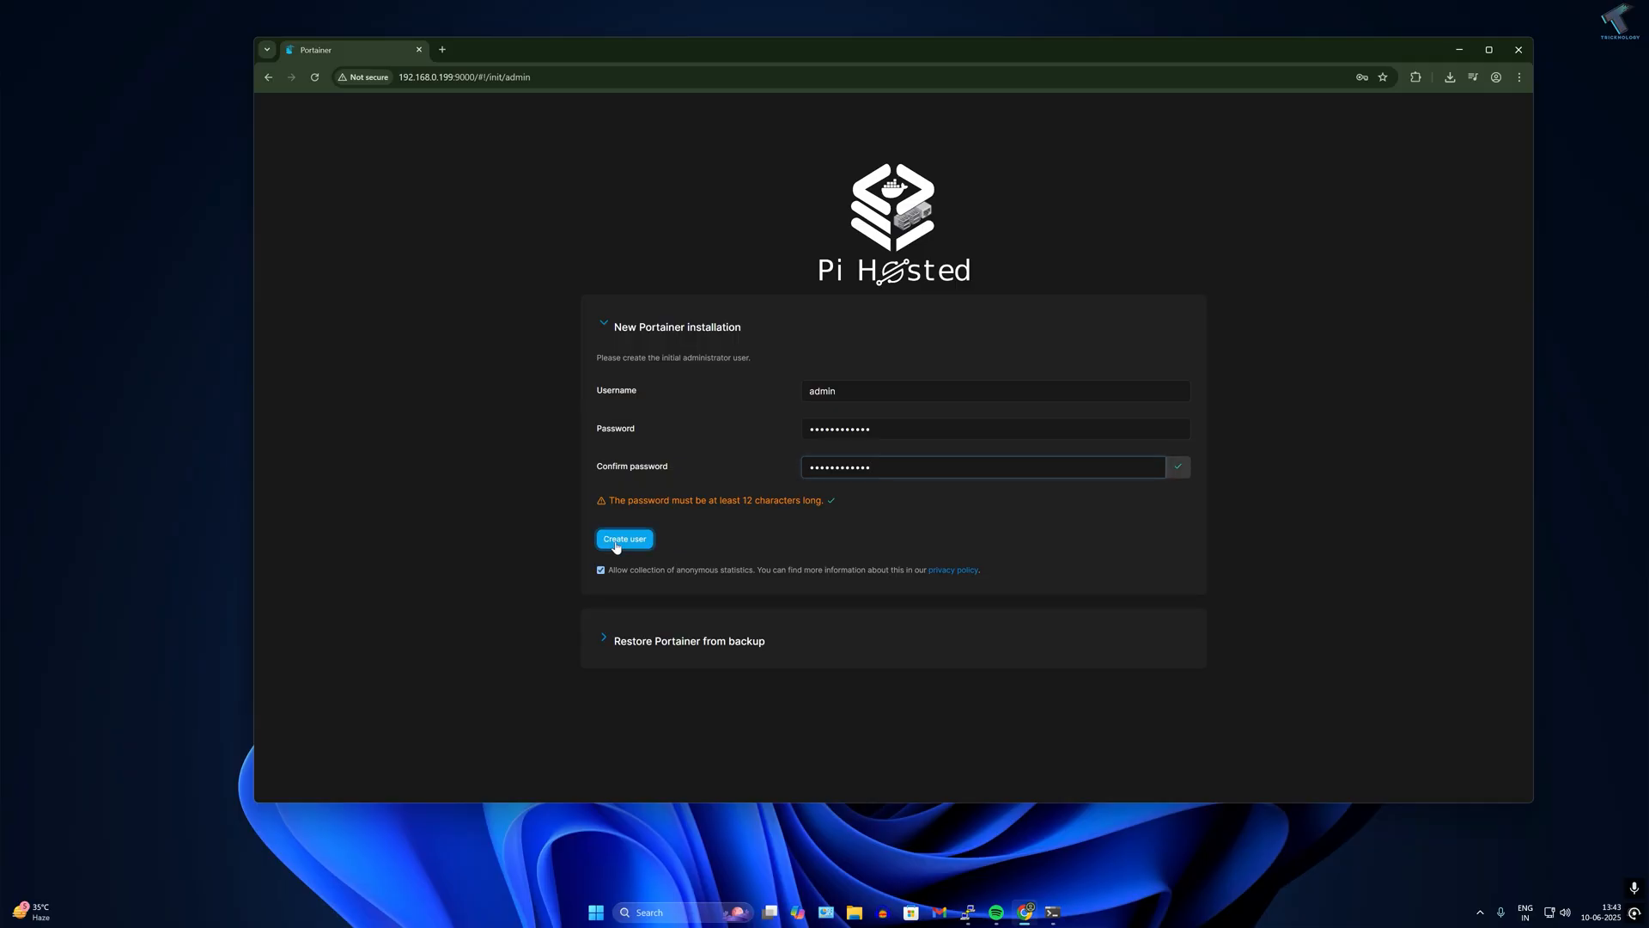
Create the Portainer admin user, decline saving the password, and view Stacks
{"action": "left_click", "coordinate": [625, 538]}
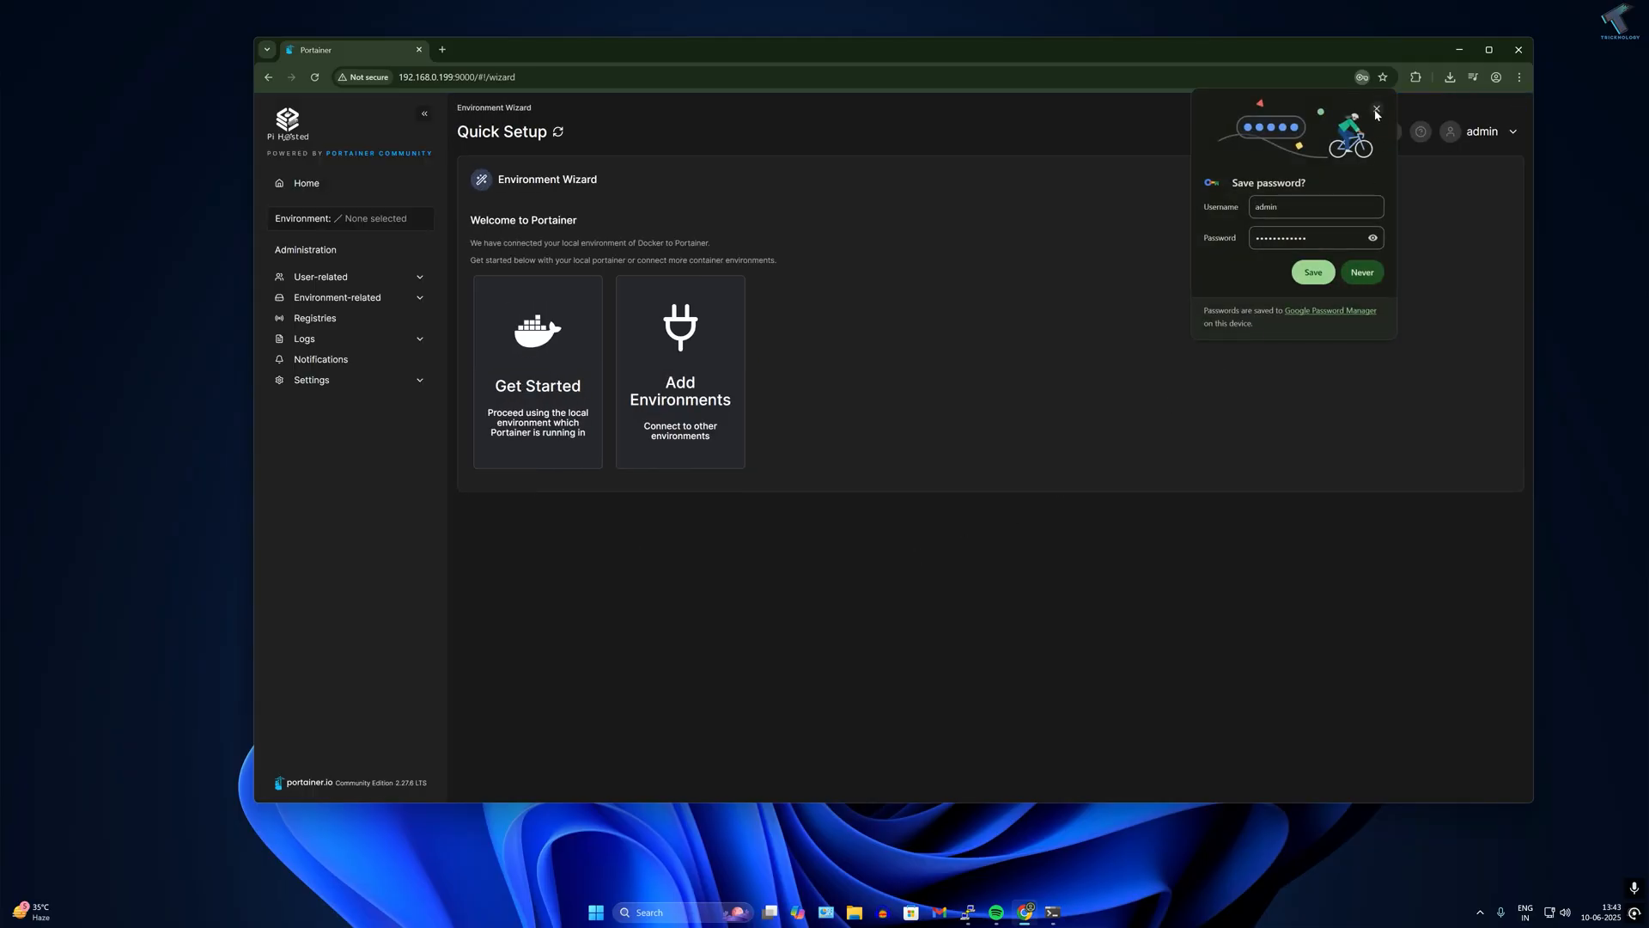
{"action": "left_click", "coordinate": [1375, 109]}
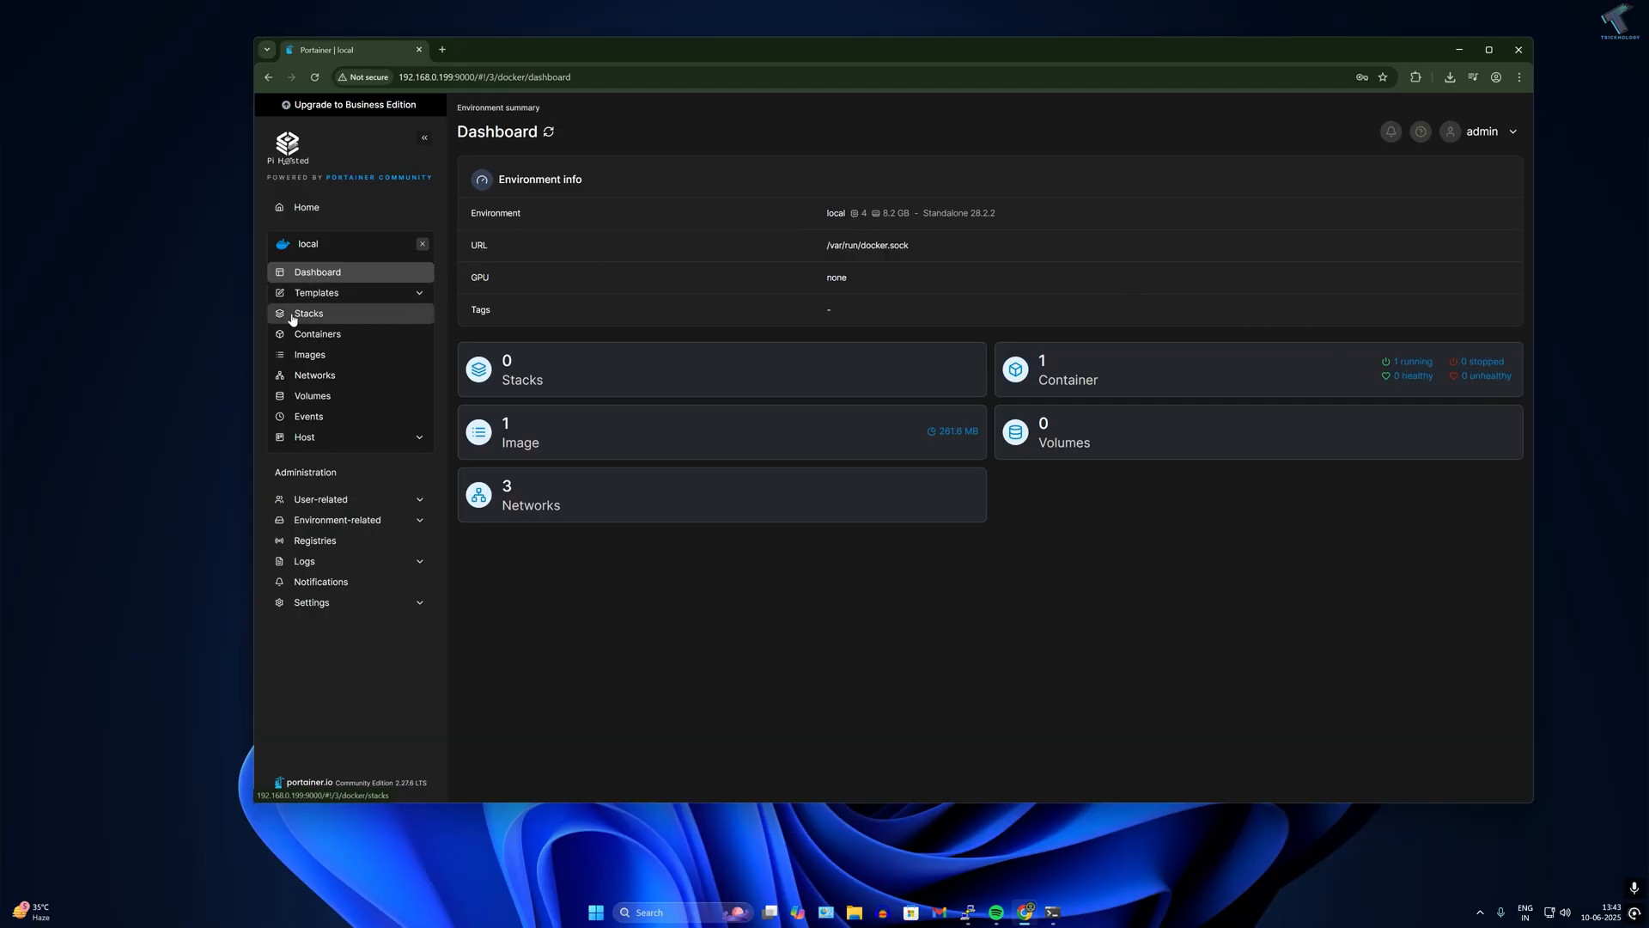
{"action": "left_click", "coordinate": [308, 314]}
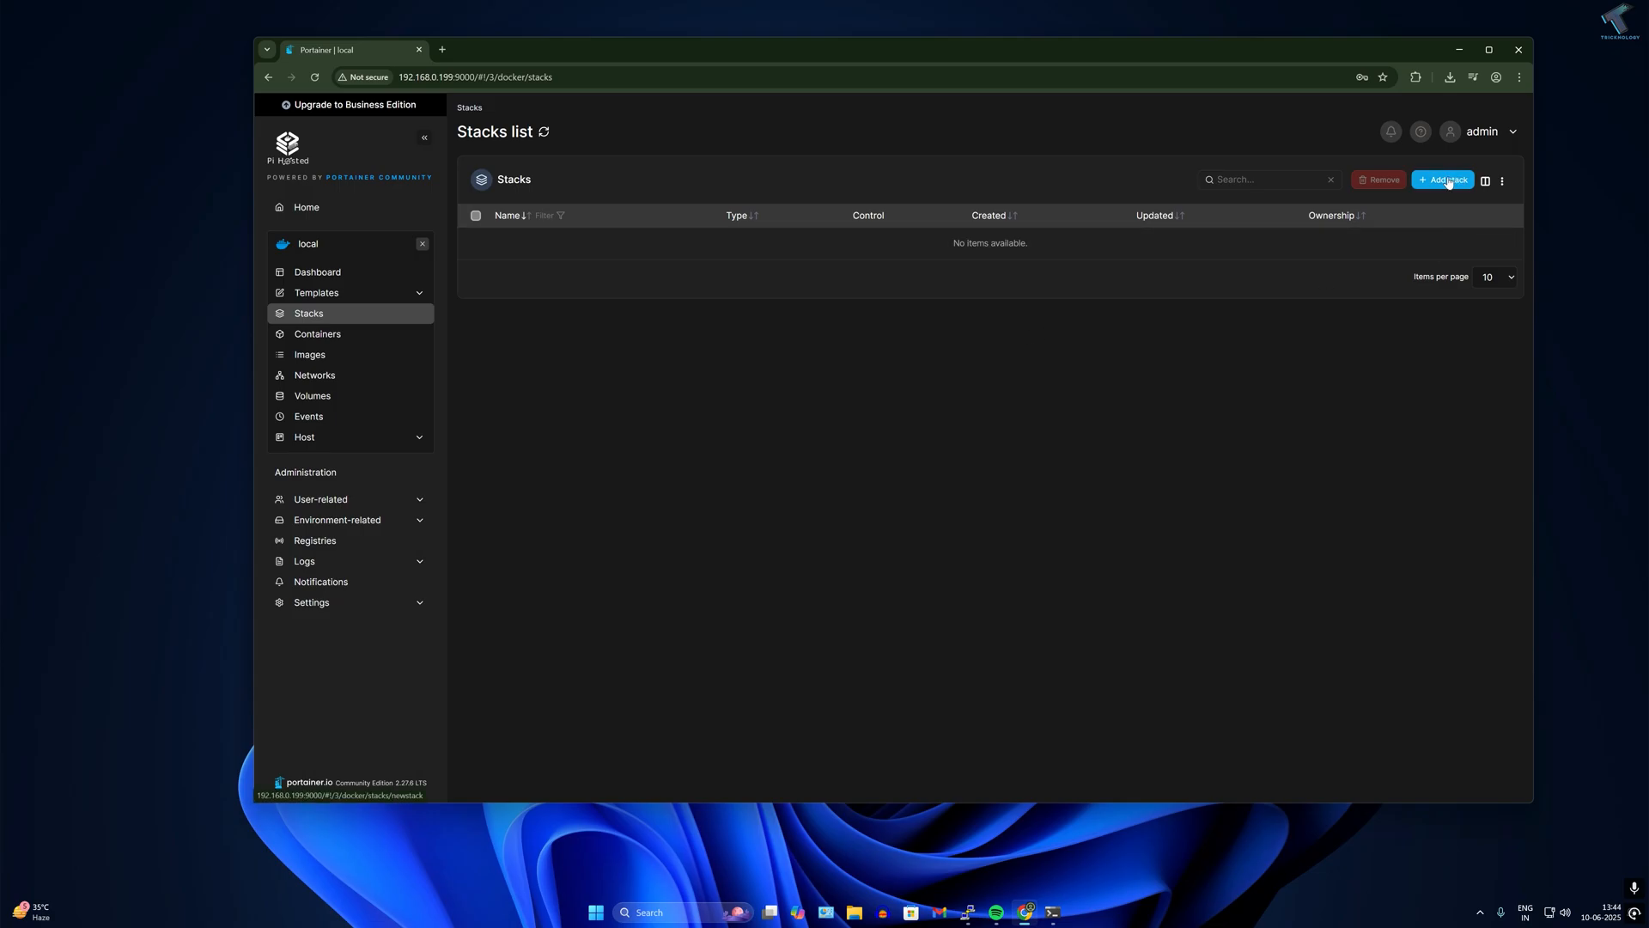
Deploy the nextcloud stack, check its running containers, and start a new tab
{"action": "left_click", "coordinate": [1443, 179]}
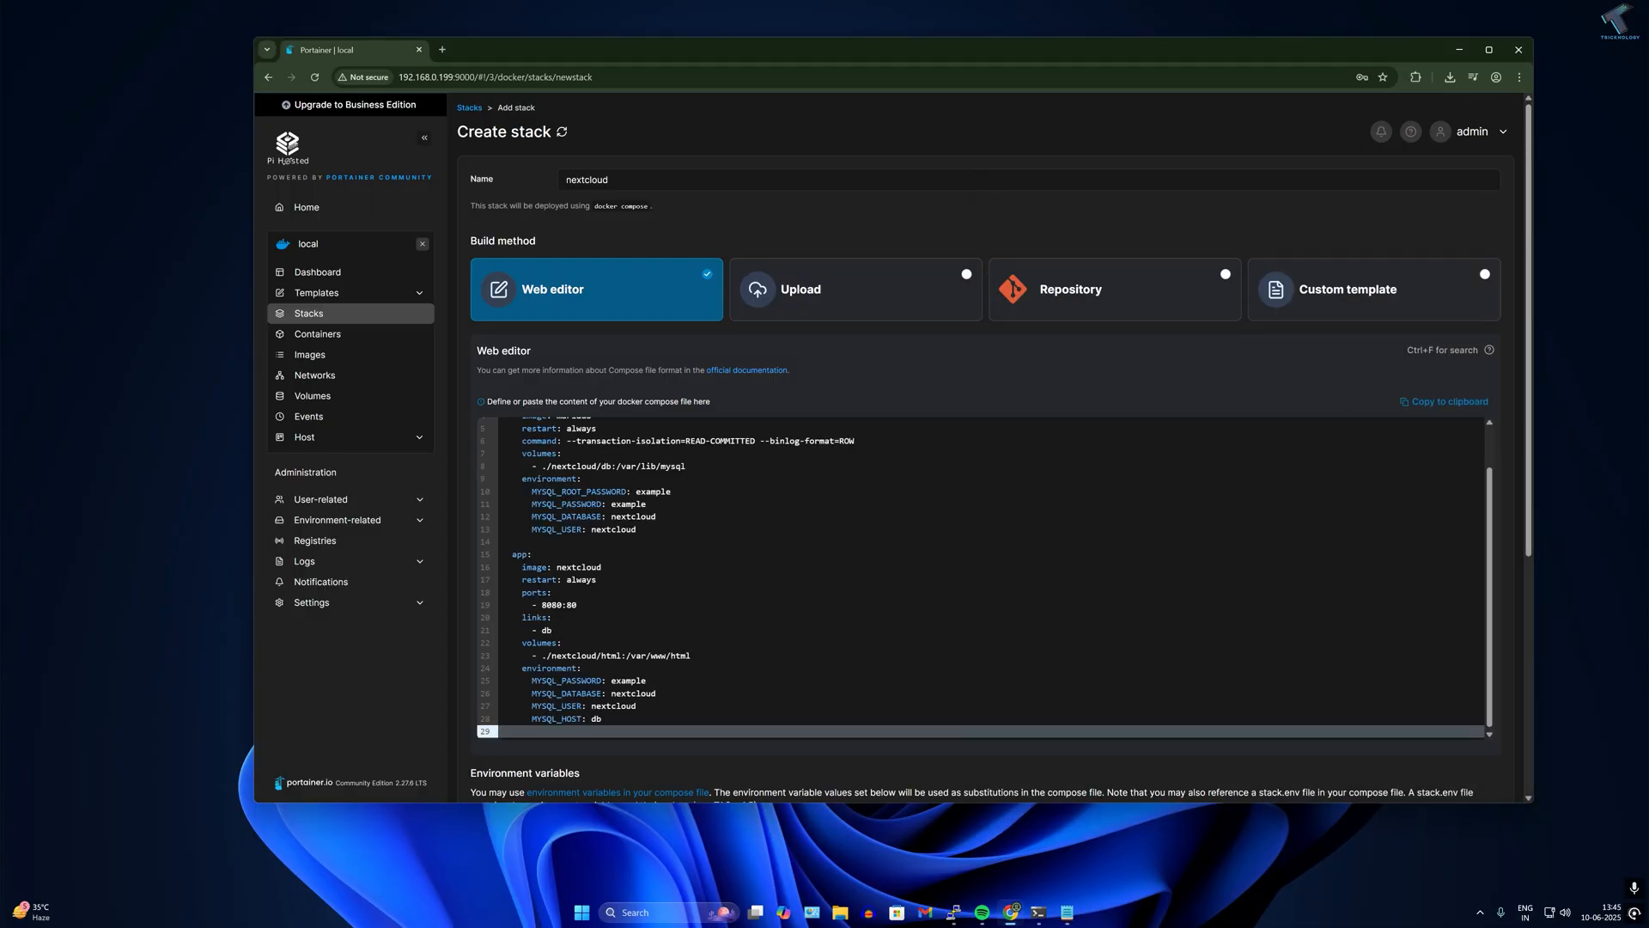
{"action": "scroll", "scroll_direction": "down", "scroll_amount": 3}
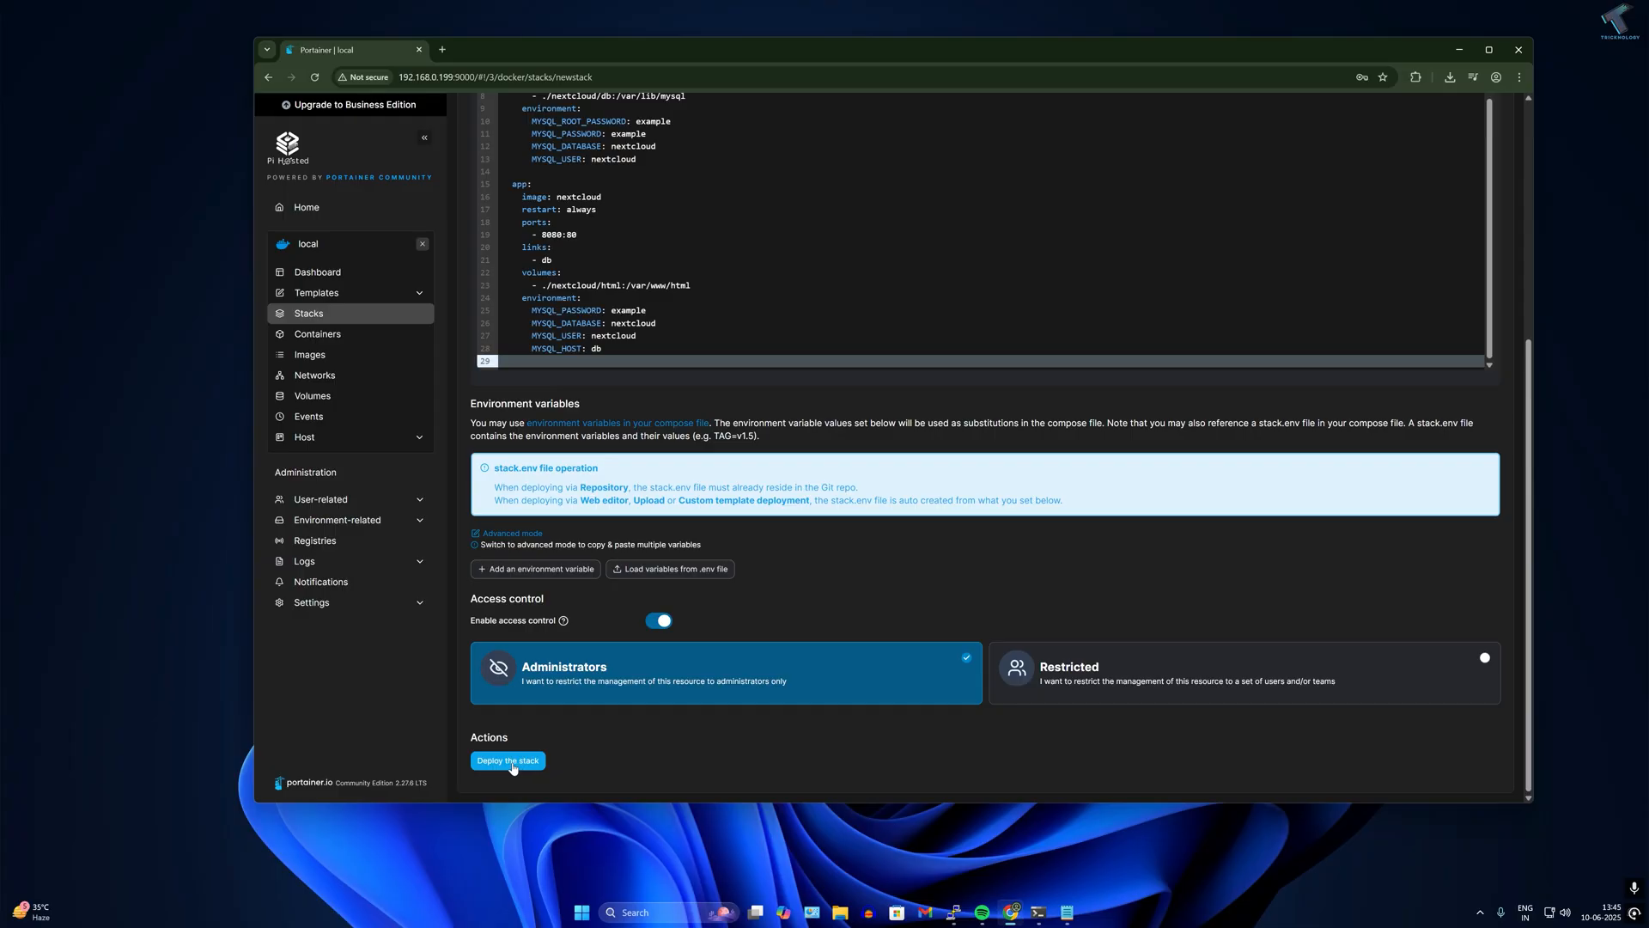
{"action": "left_click", "coordinate": [508, 760]}
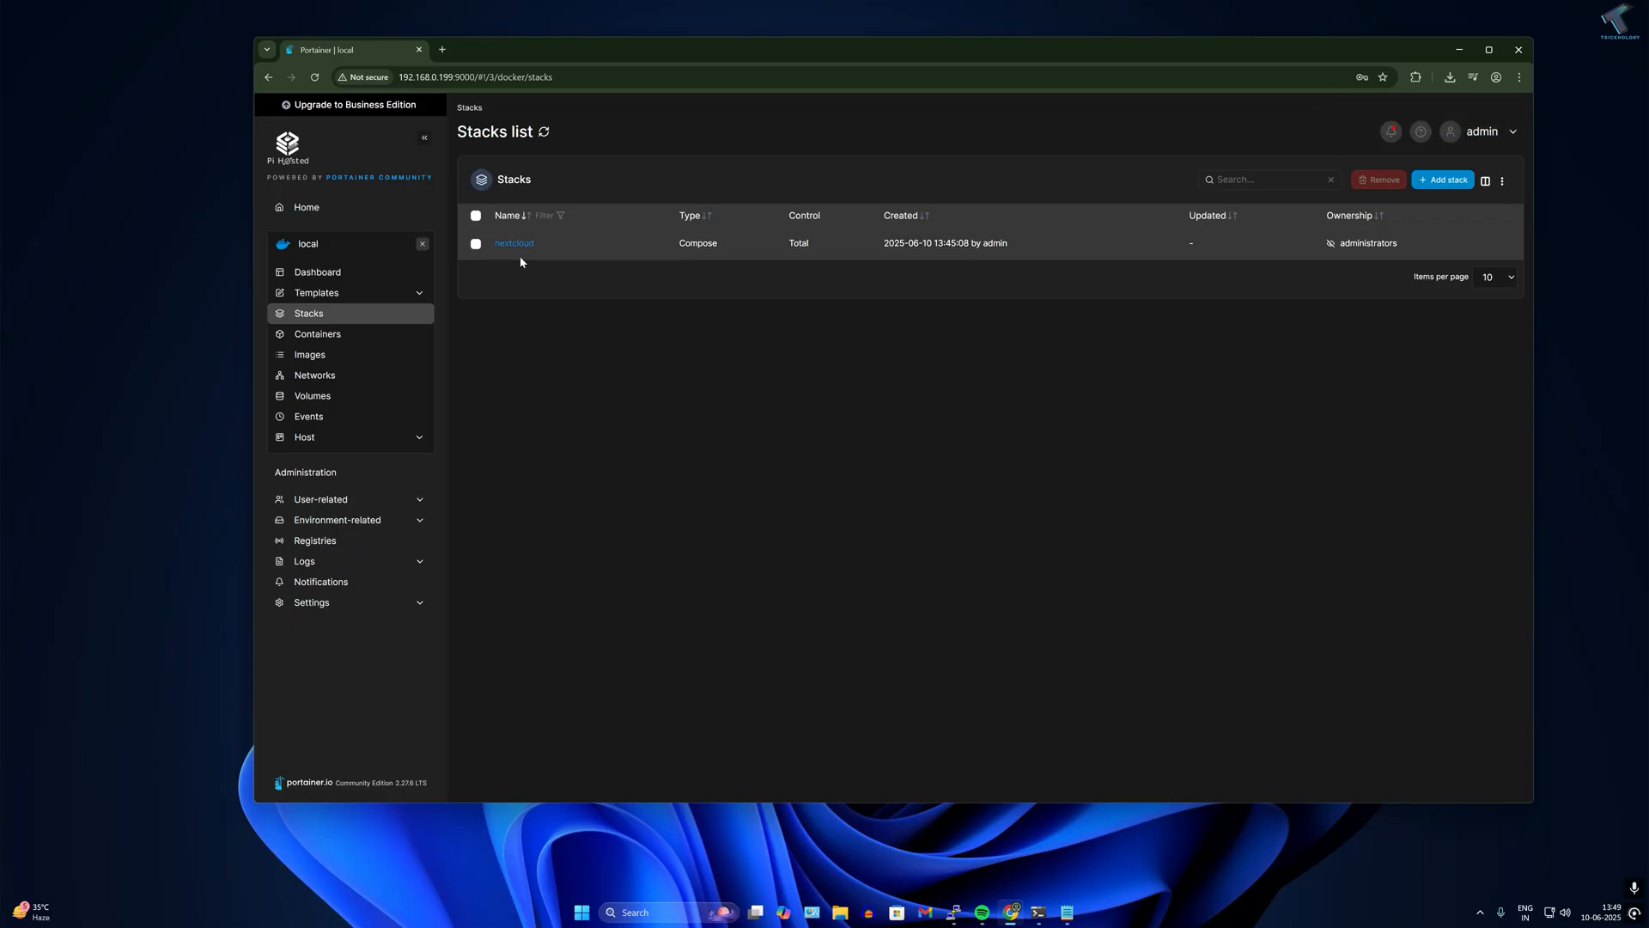
{"action": "left_click", "coordinate": [514, 243]}
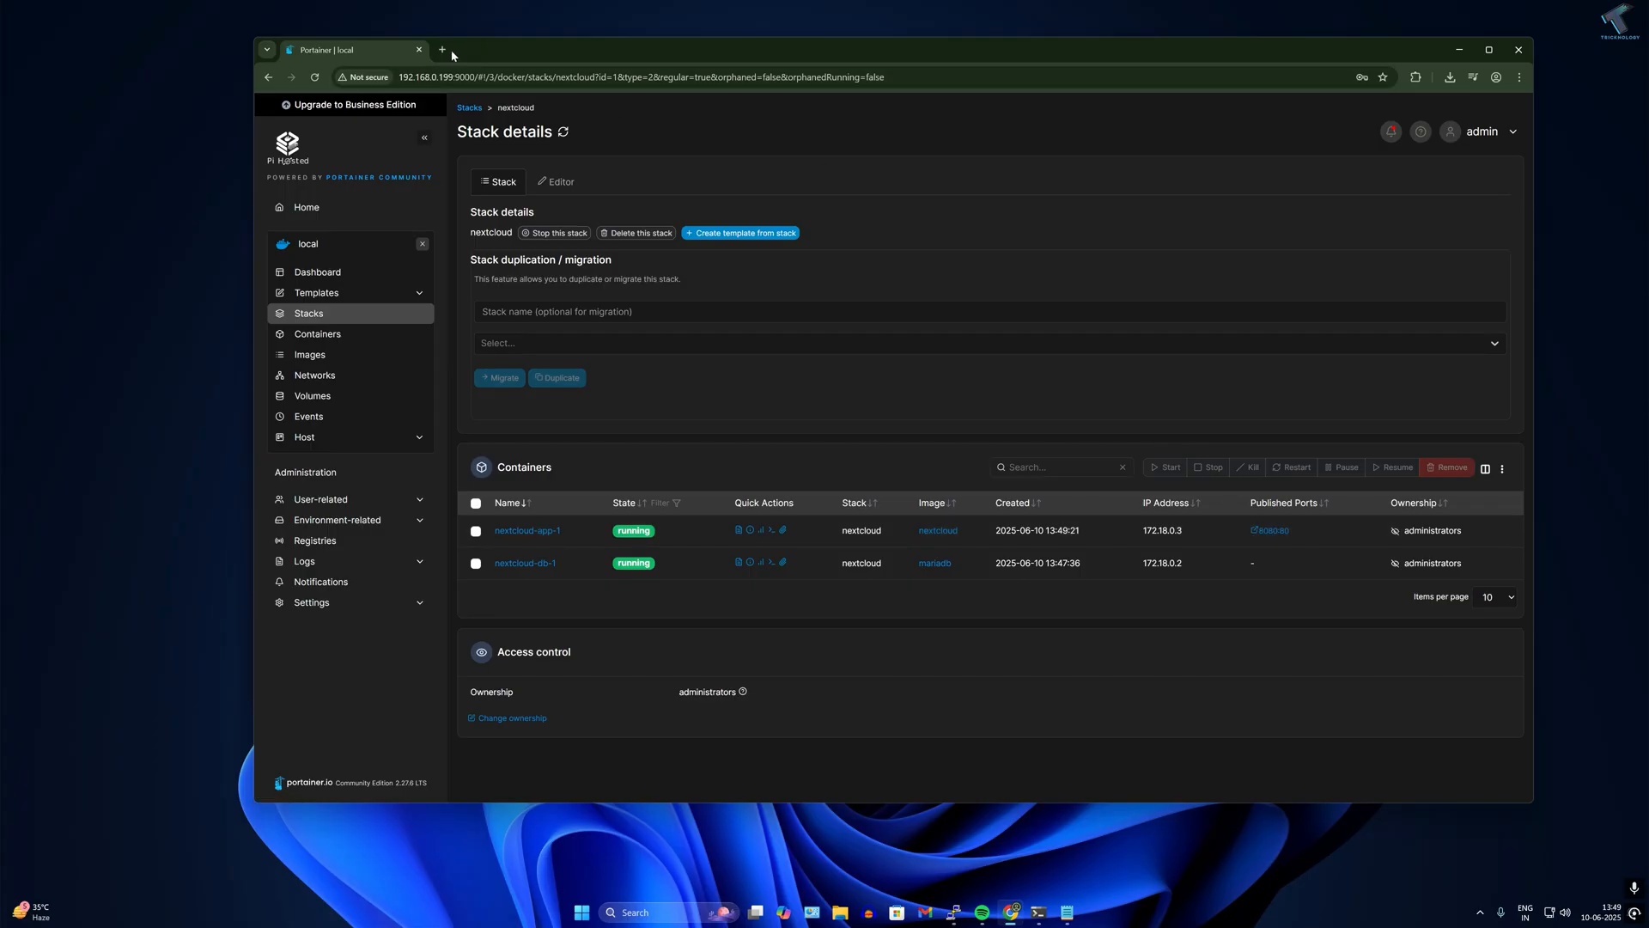
{"action": "left_click", "coordinate": [441, 49]}
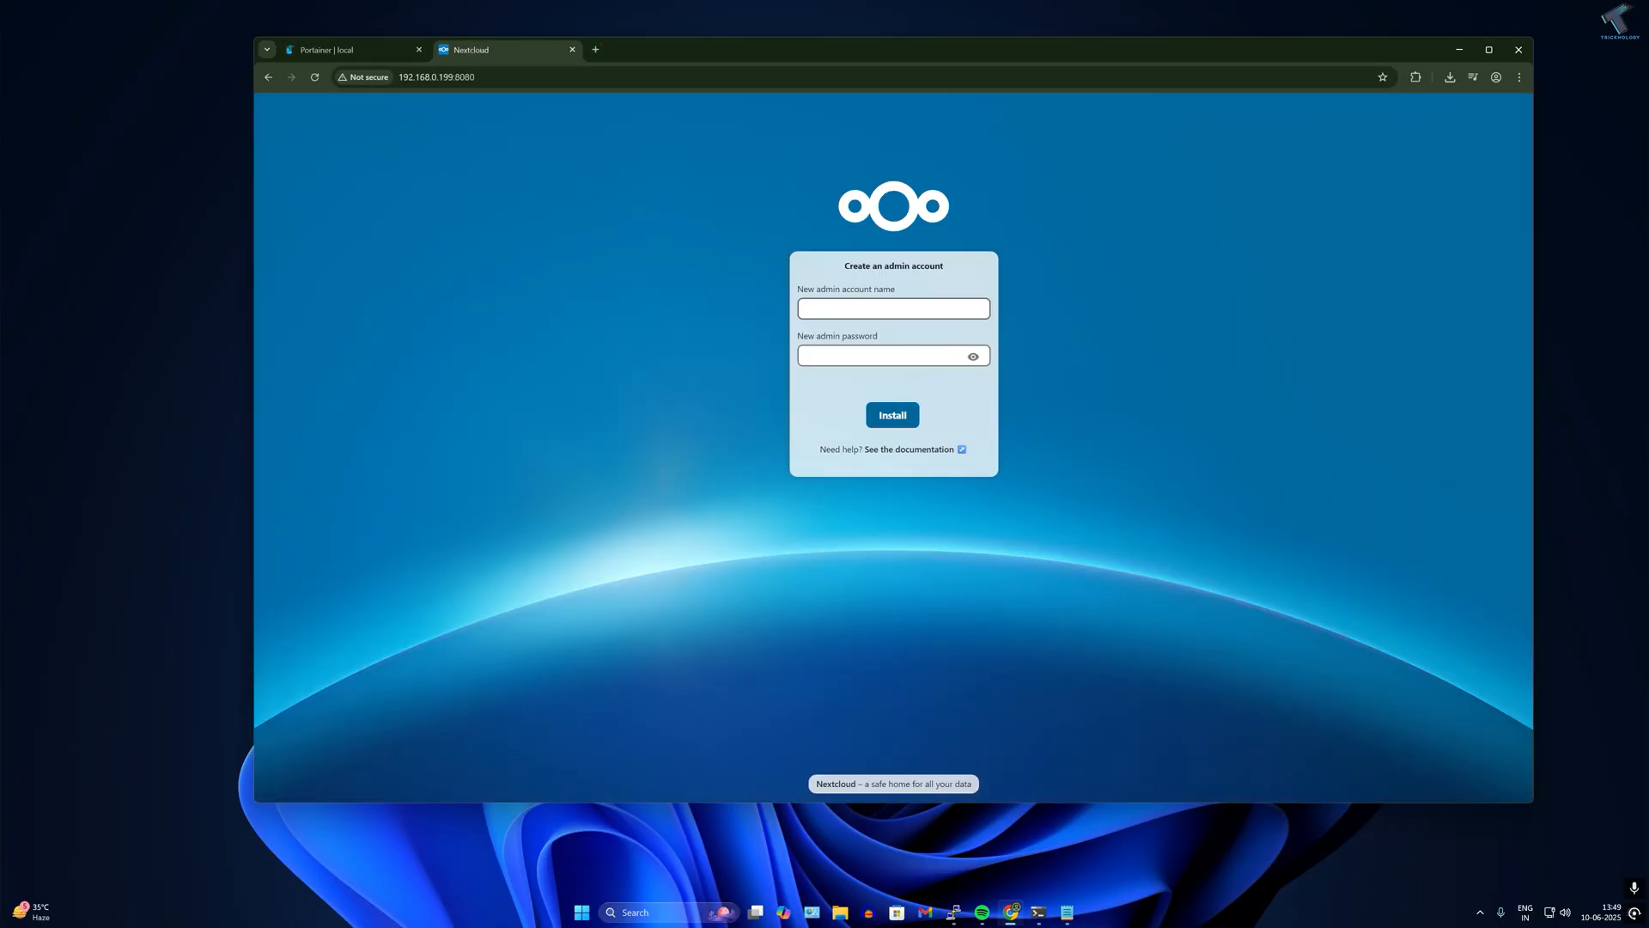
Install Nextcloud with admin account 'tricknolo', then try logging in
{"action": "type", "text": "tricknology"}
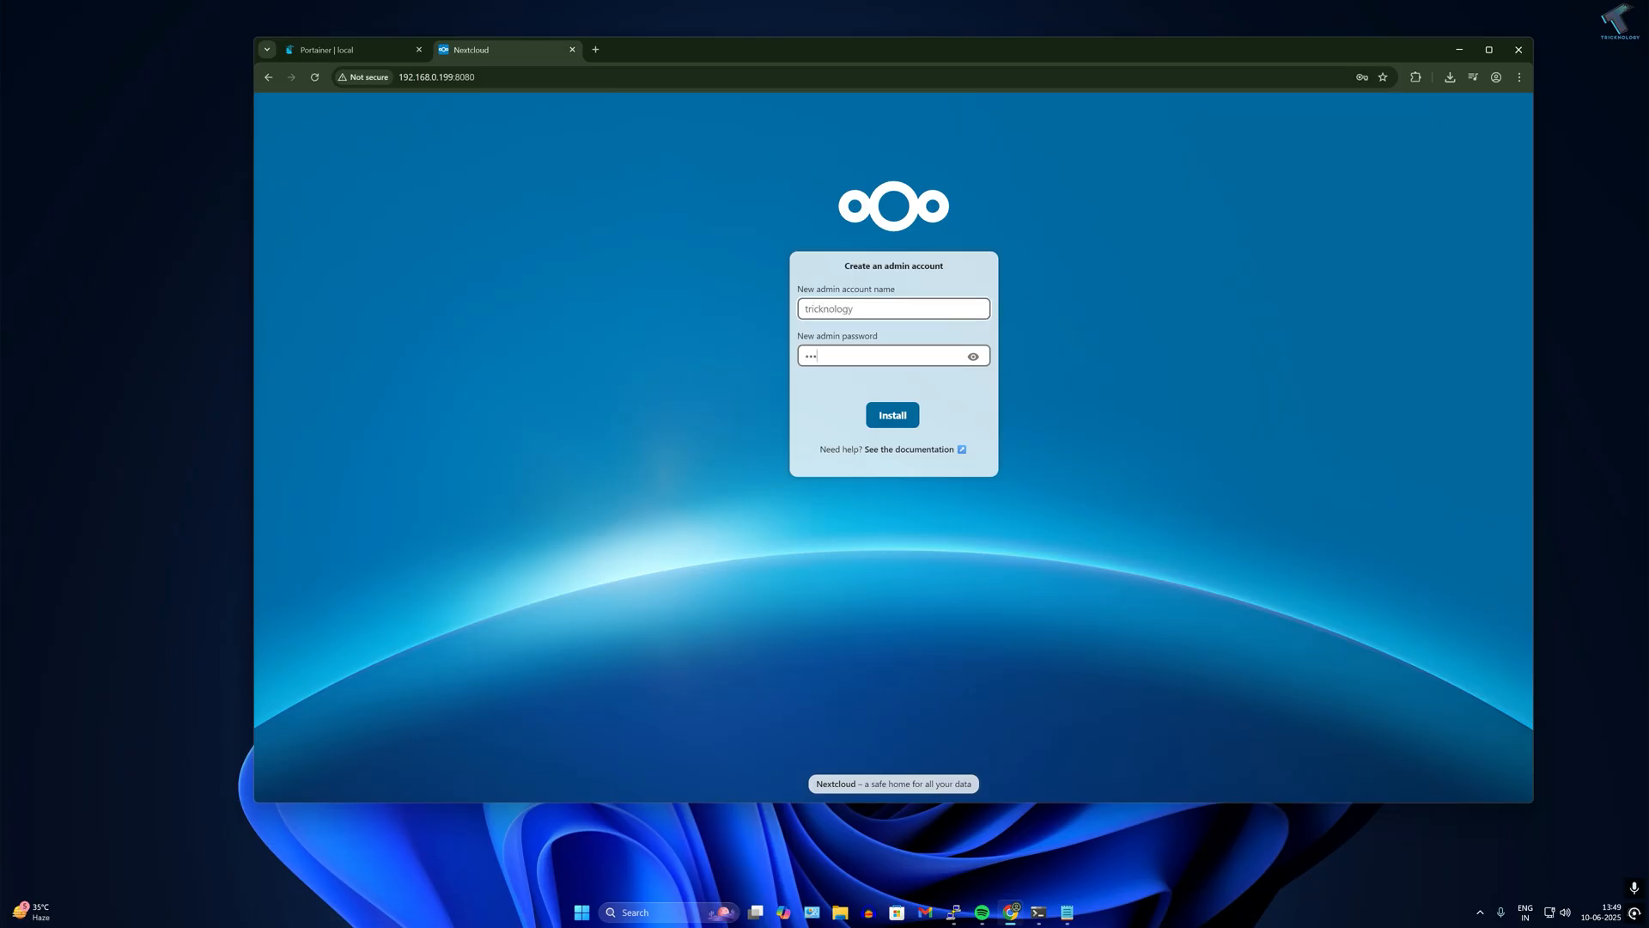
{"action": "left_click", "coordinate": [893, 415]}
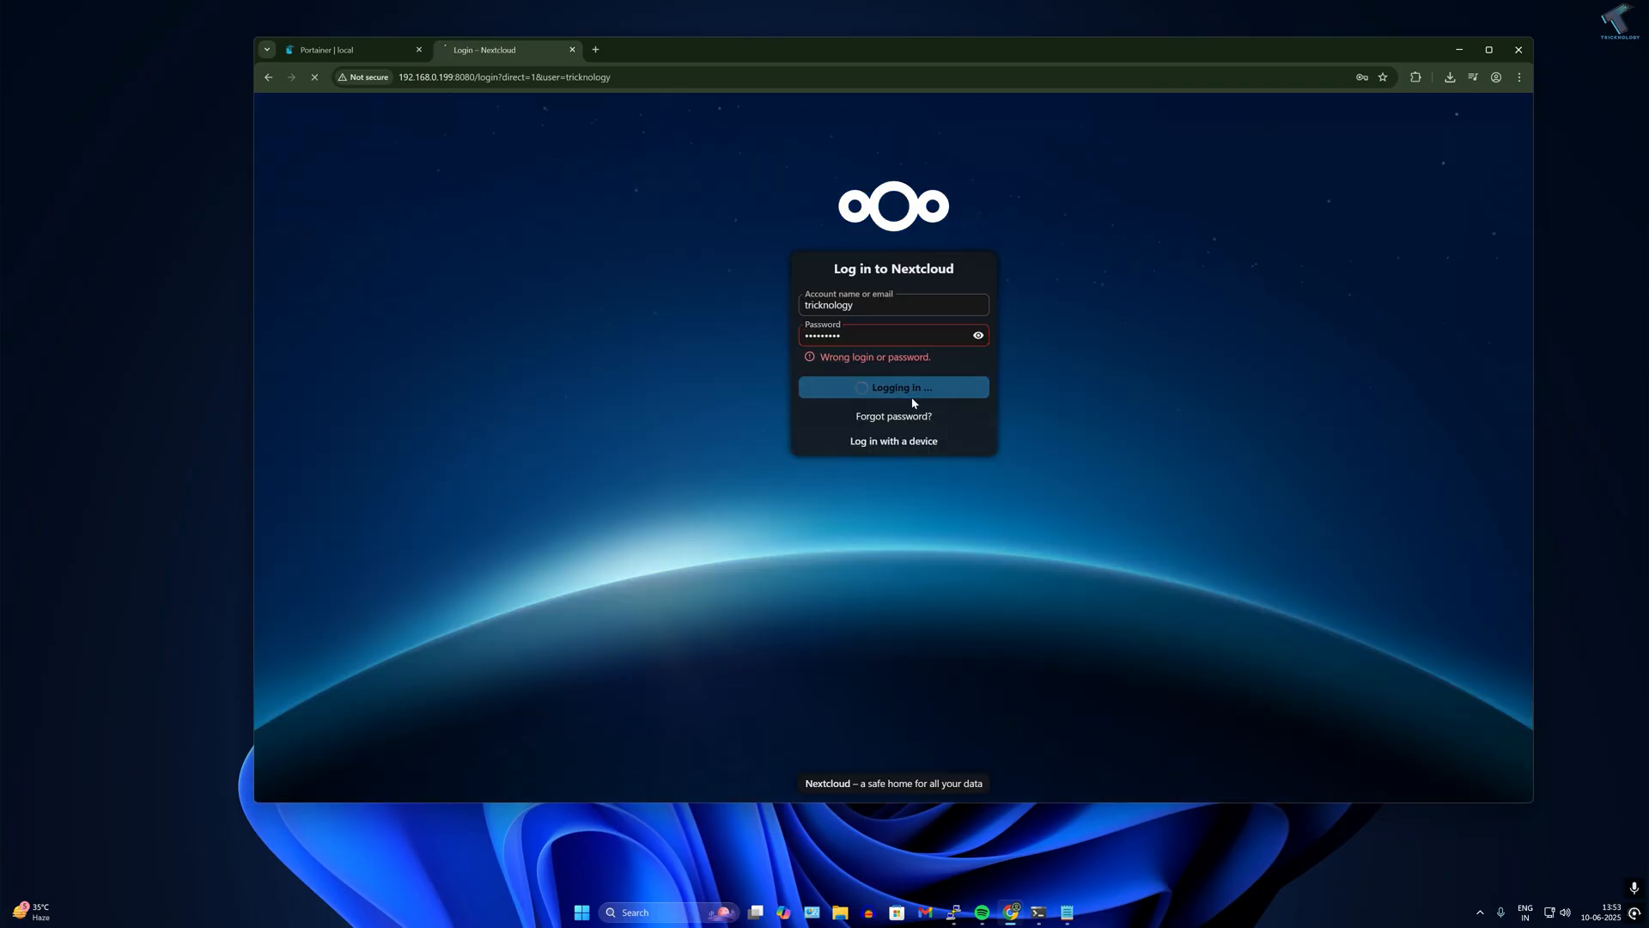
{"action": "left_click", "coordinate": [893, 387]}
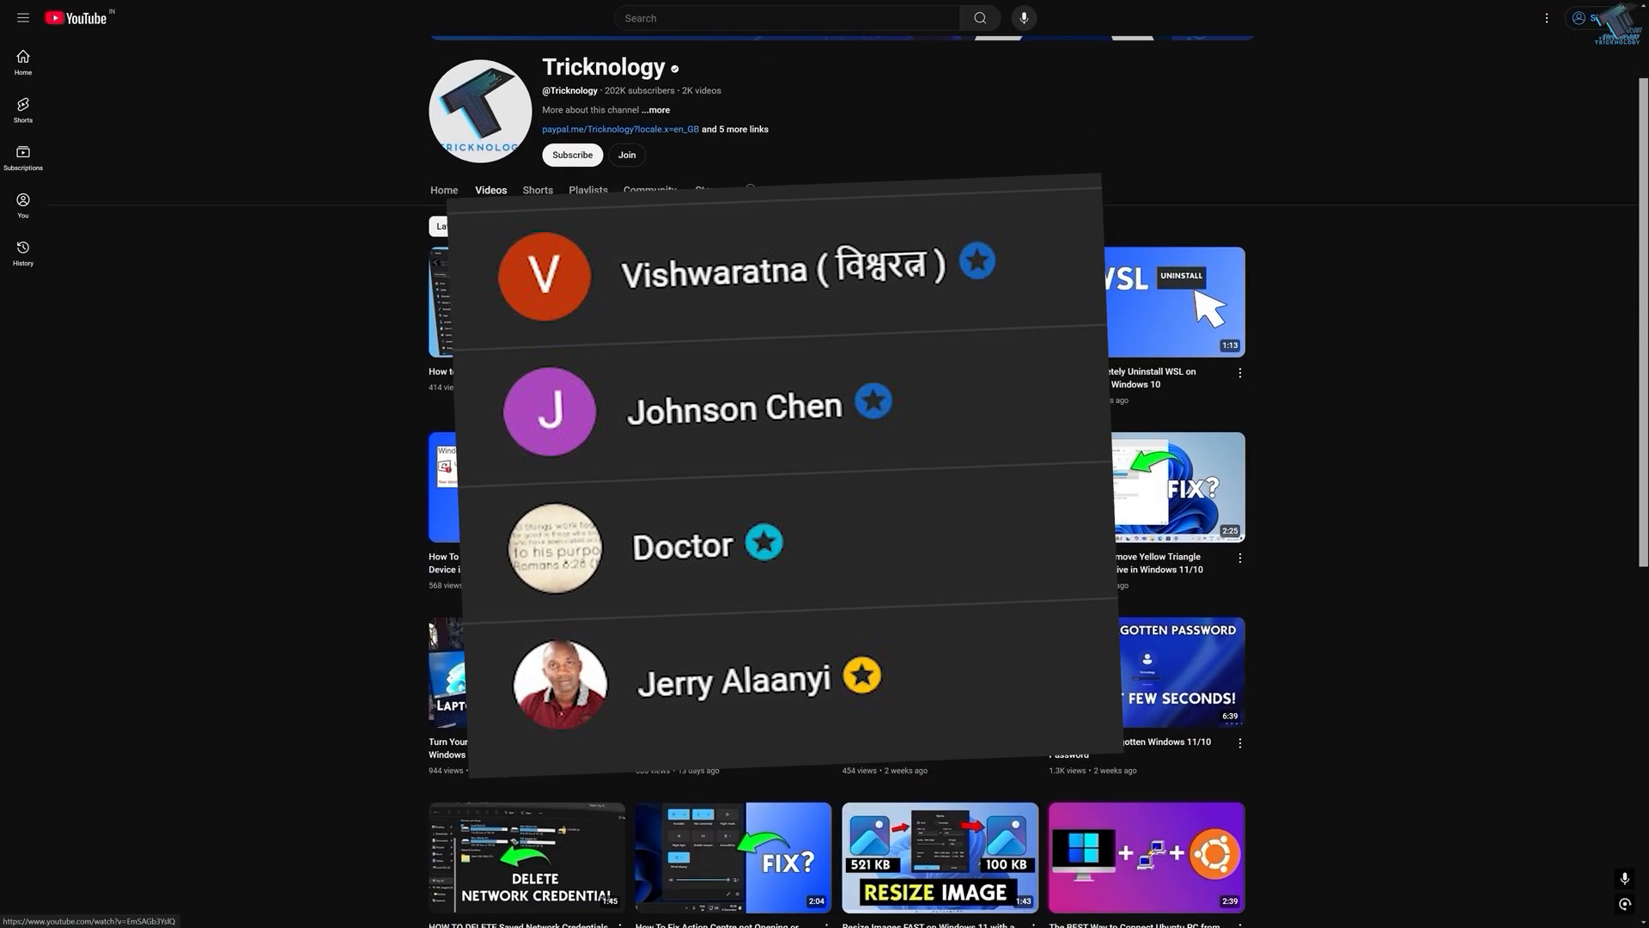
{"action": "scroll", "scroll_direction": "down", "scroll_amount": 3}
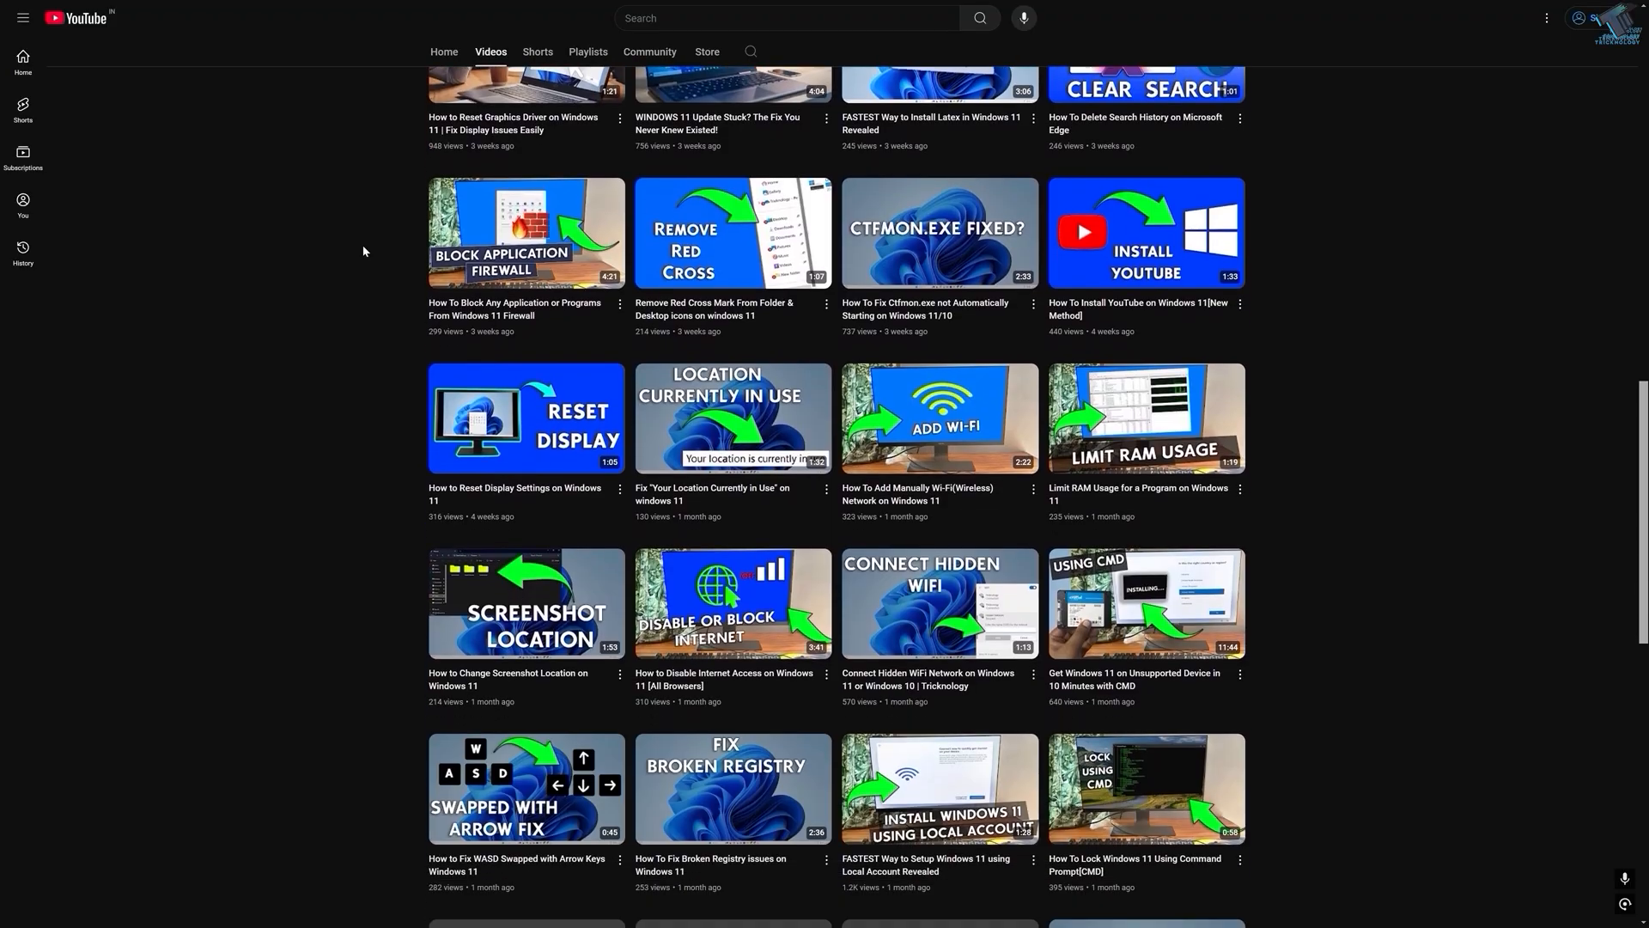
{"action": "scroll", "scroll_direction": "down", "scroll_amount": 3}
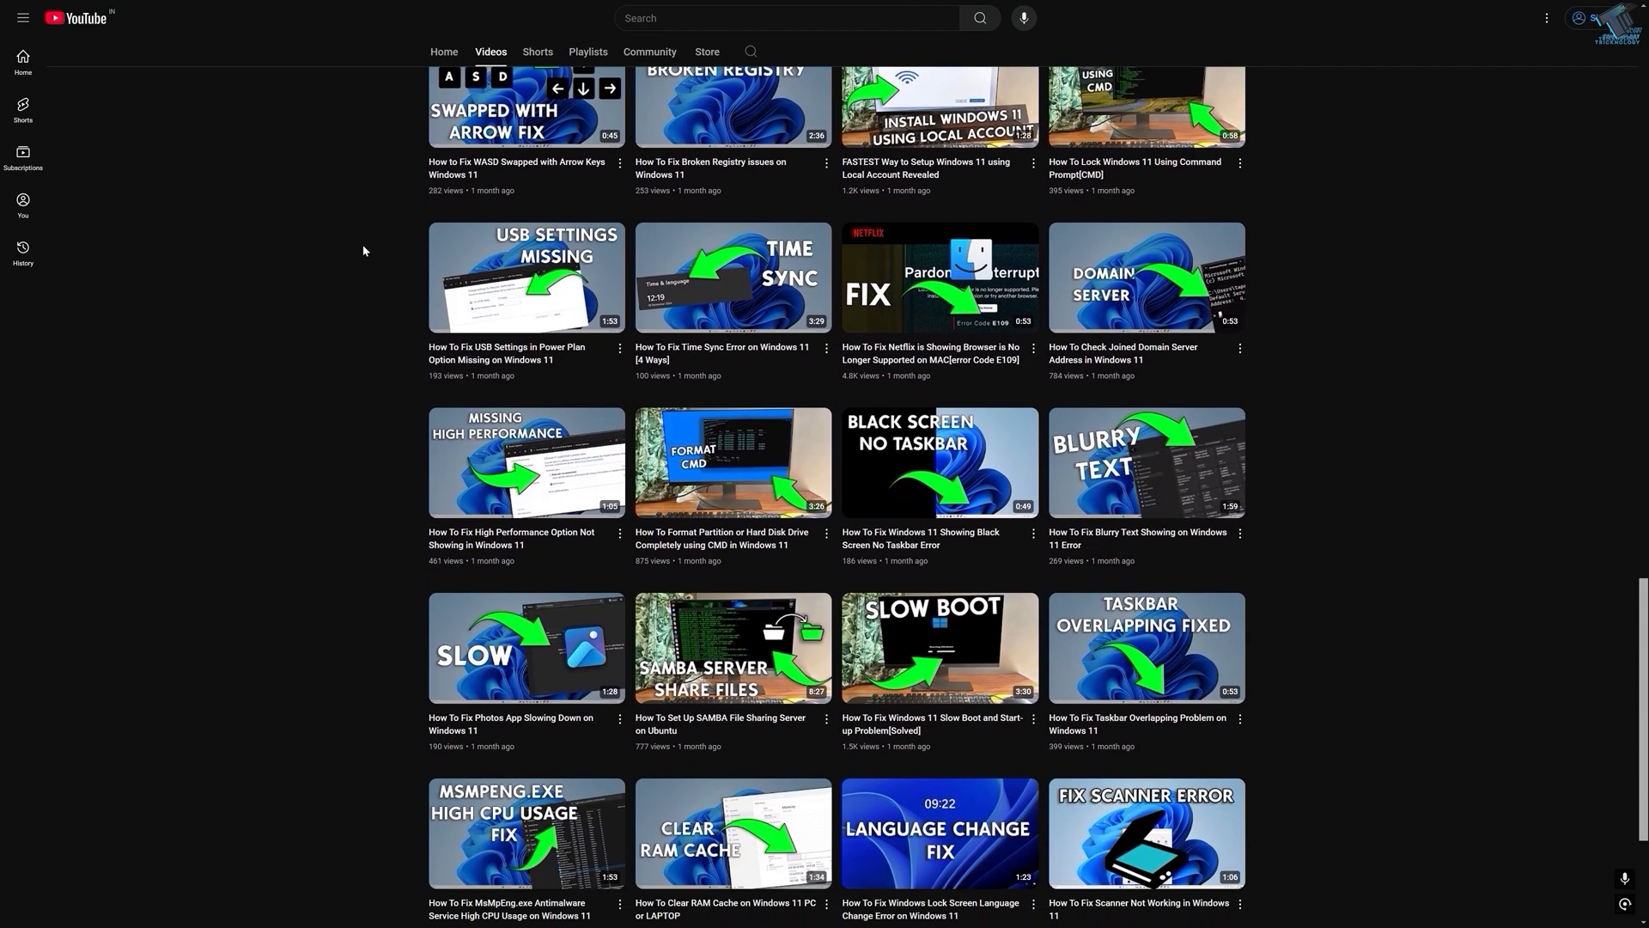
{"action": "scroll", "scroll_direction": "down", "scroll_amount": 3}
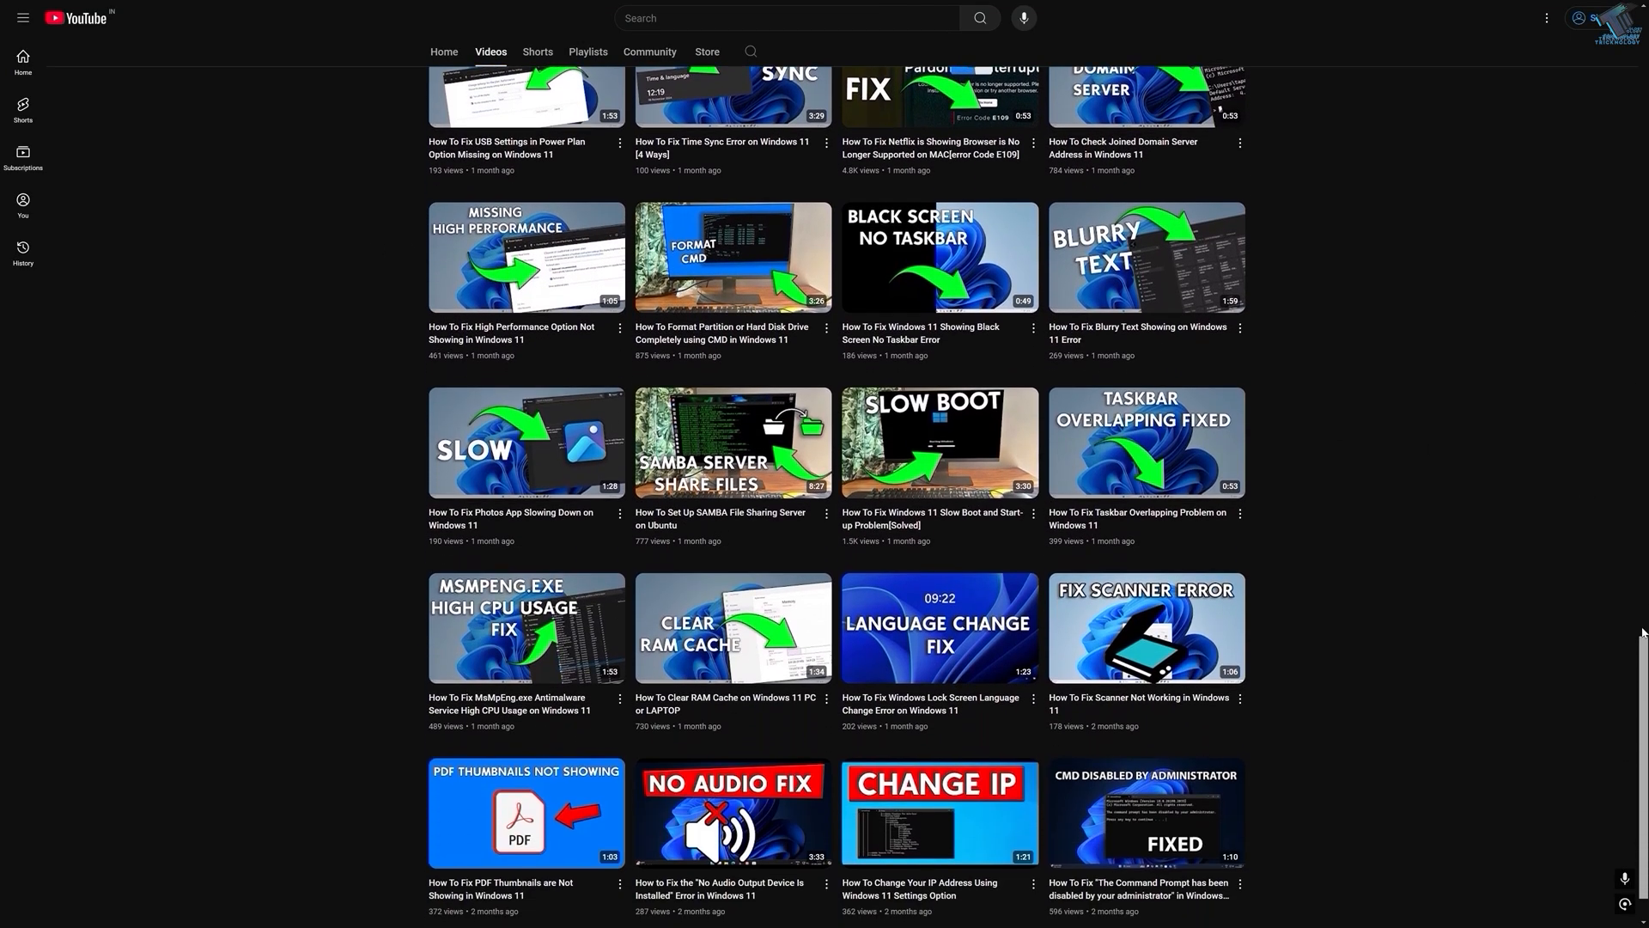